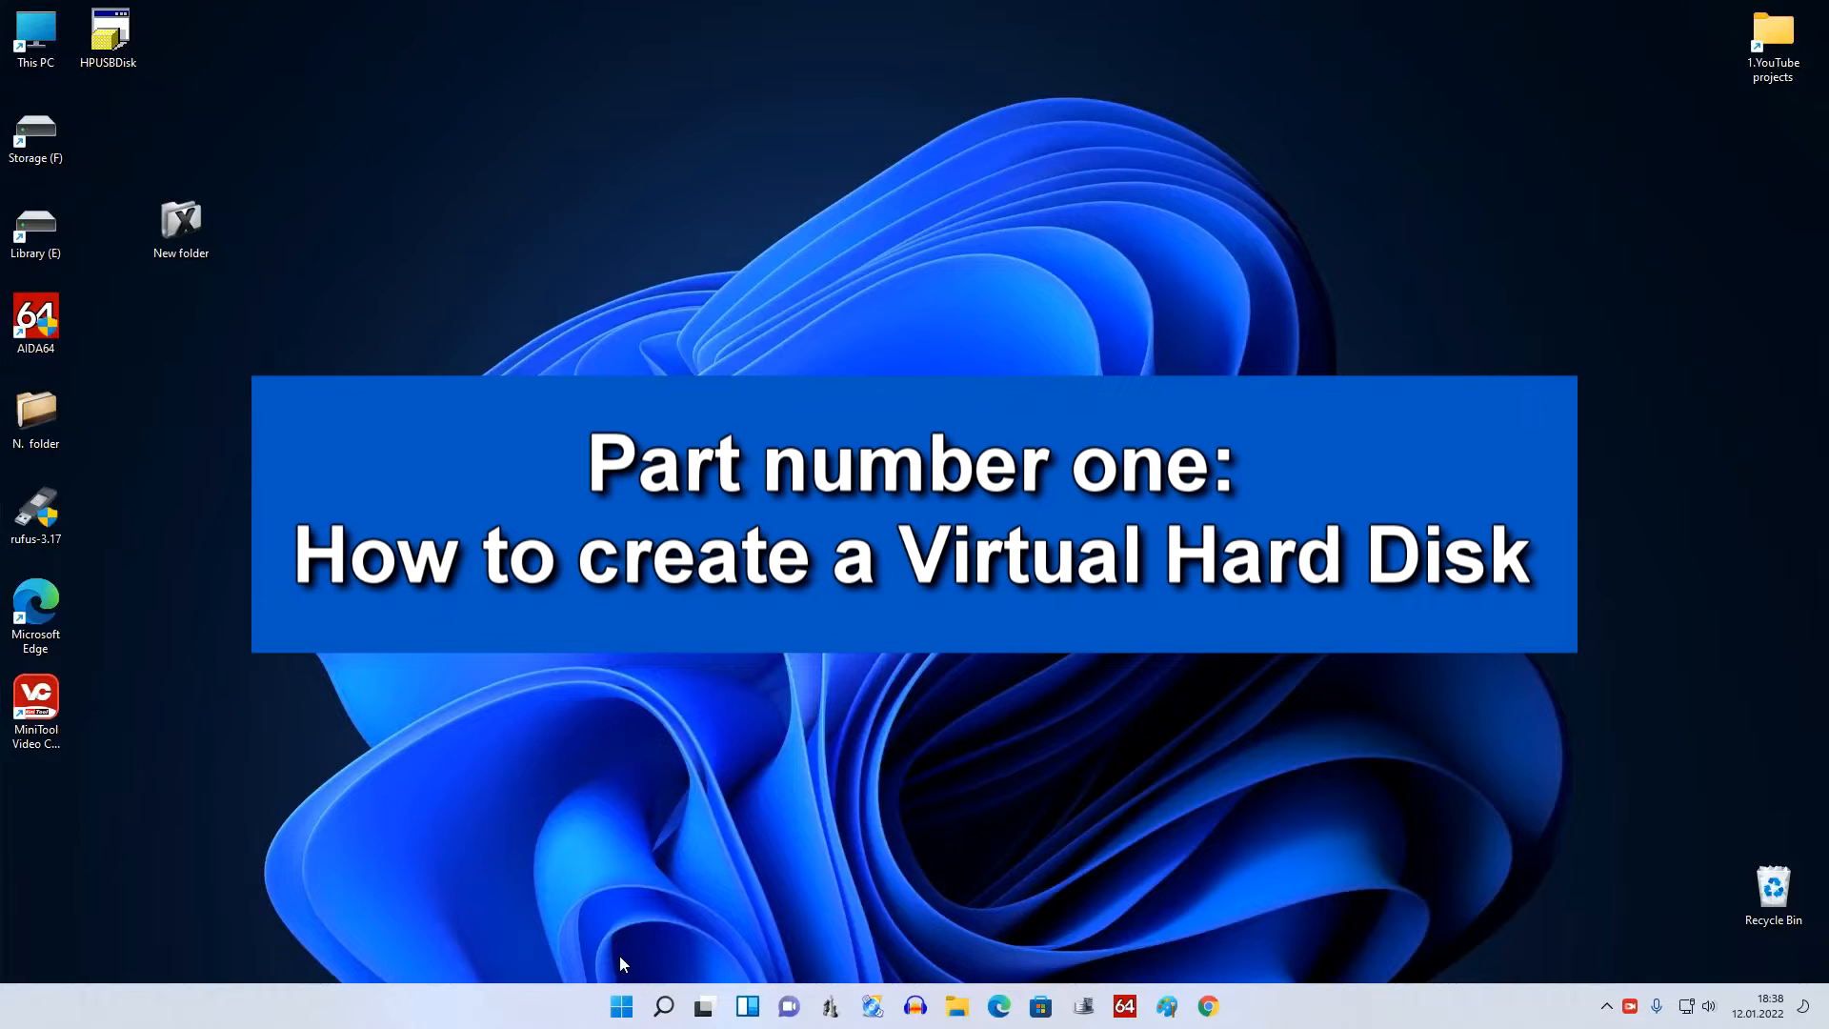
# Open Disk Management from the Start button's power user menu.
pyautogui.rightClick(620, 1006)
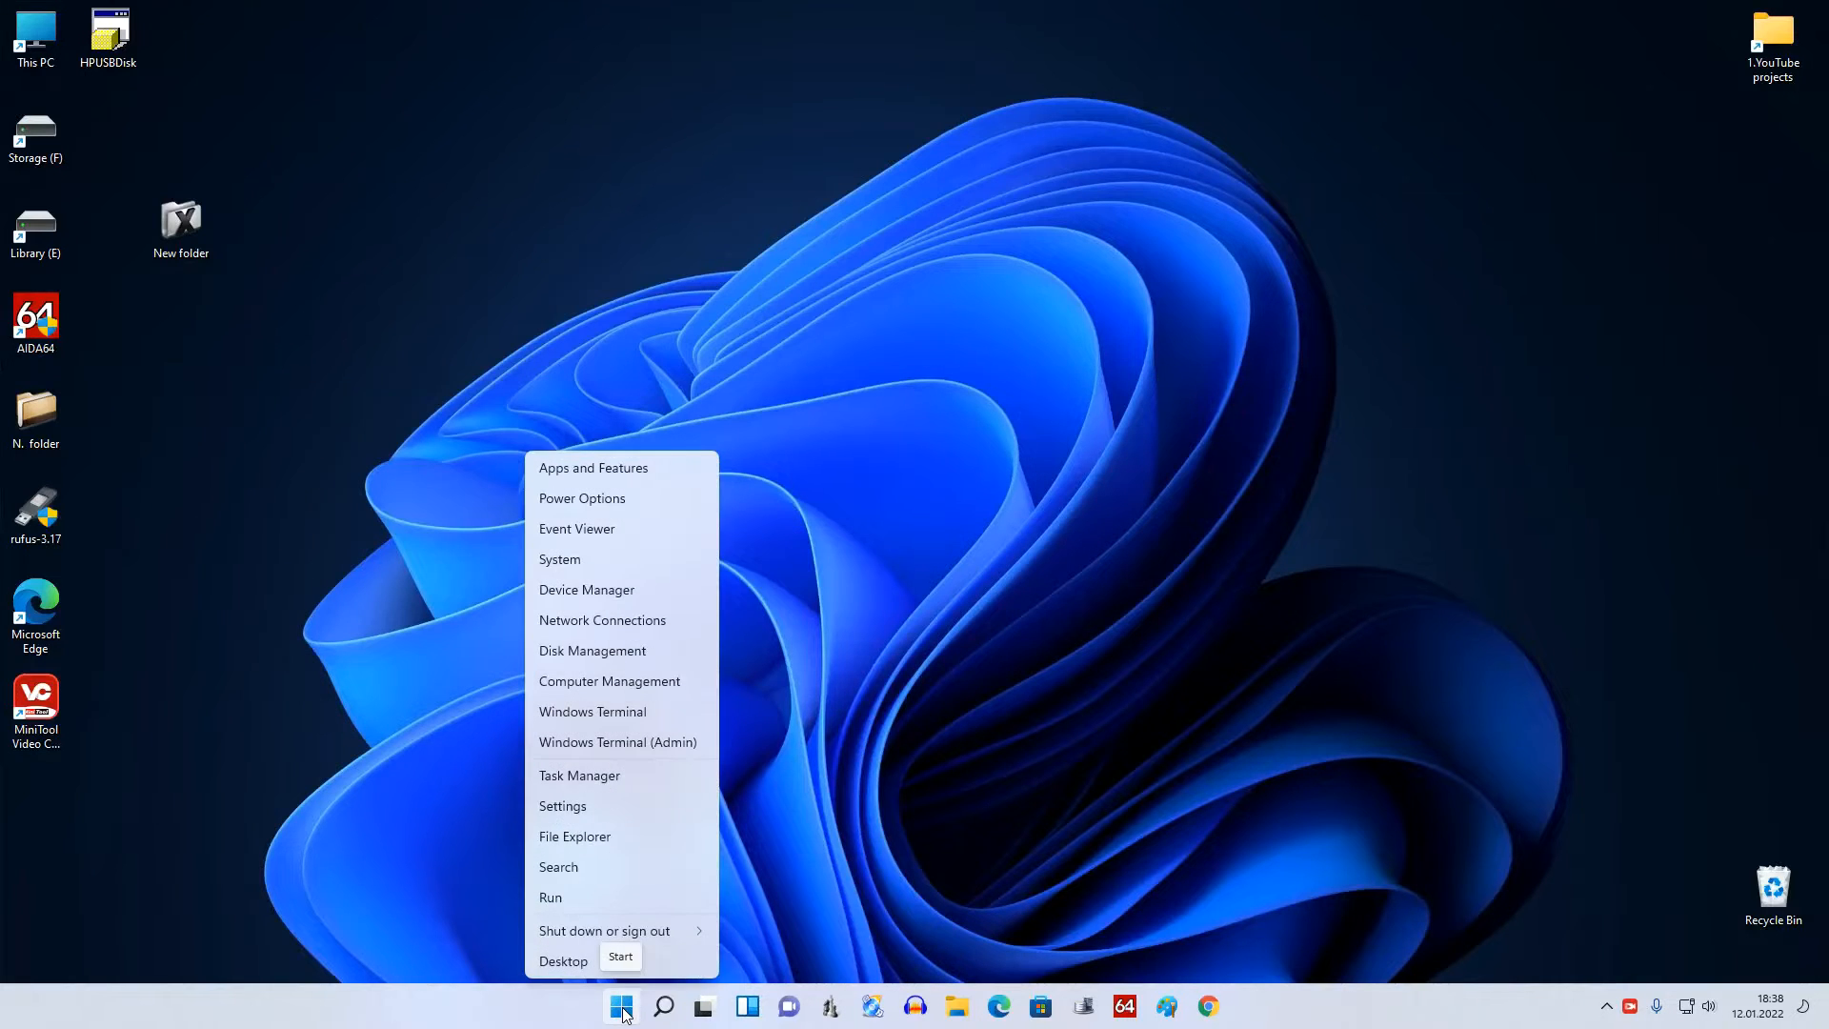
pyautogui.moveTo(665, 663)
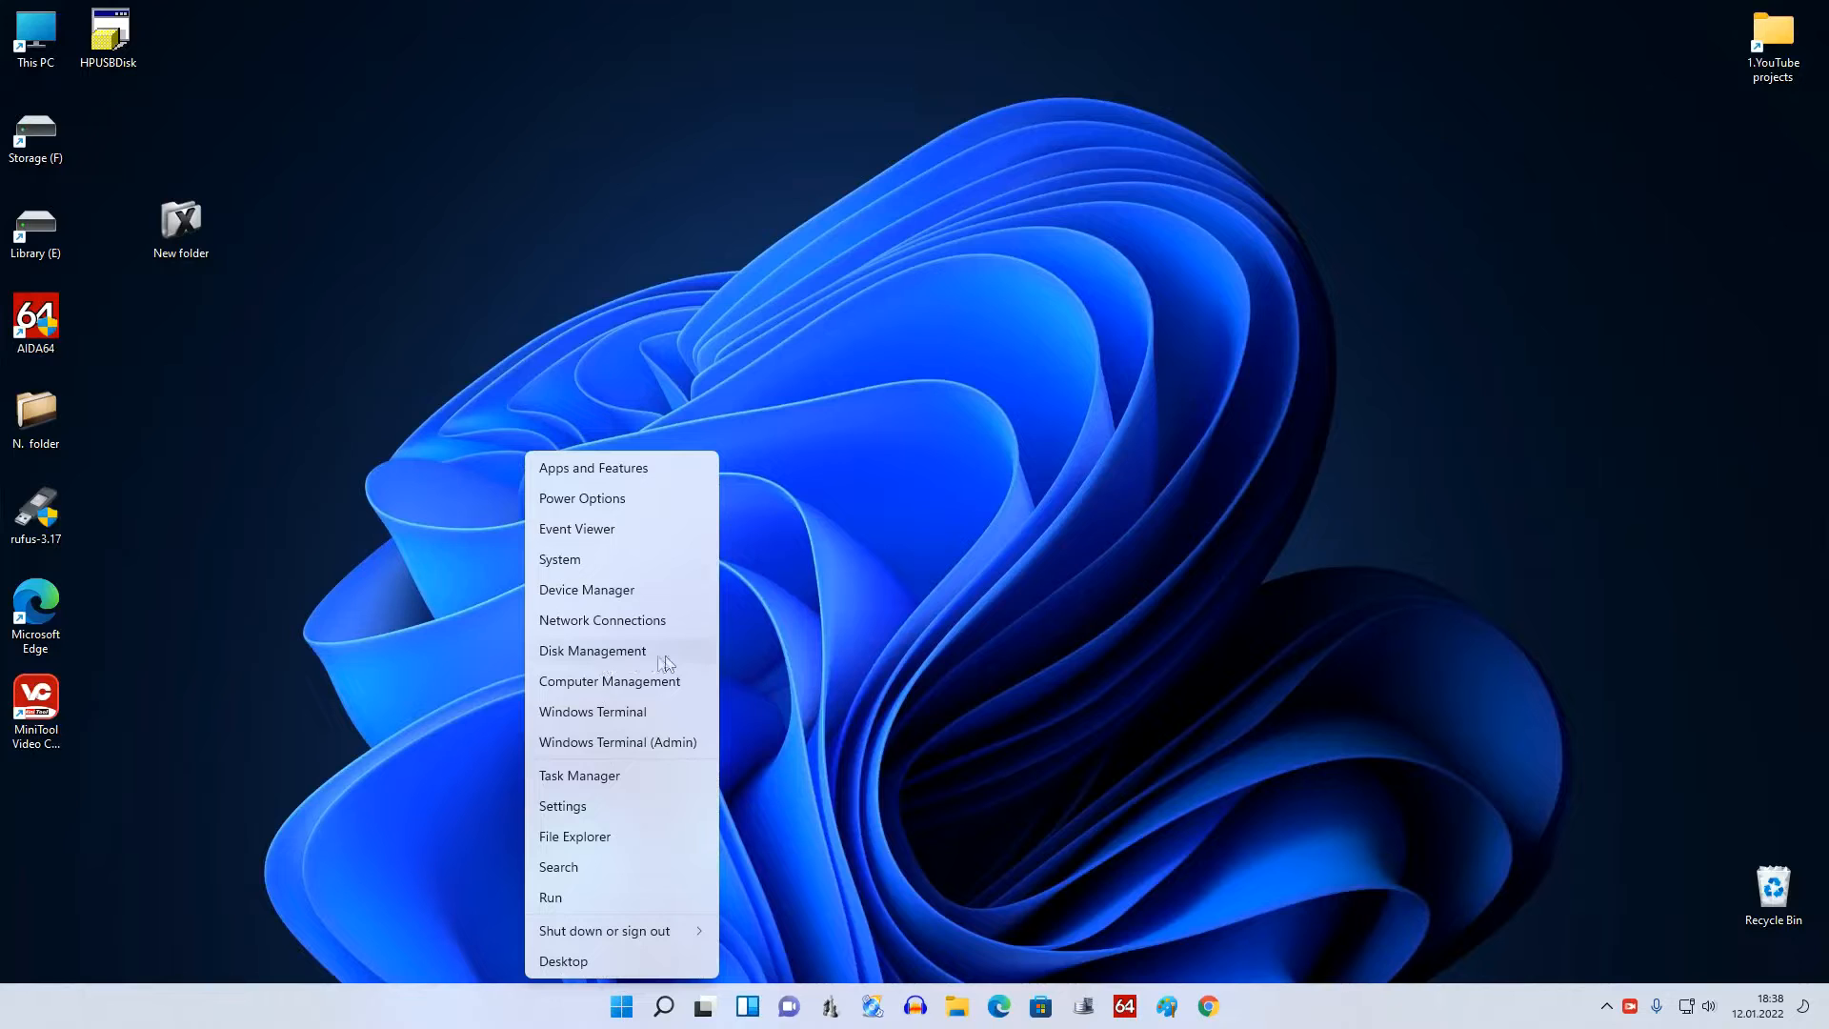
pyautogui.click(591, 649)
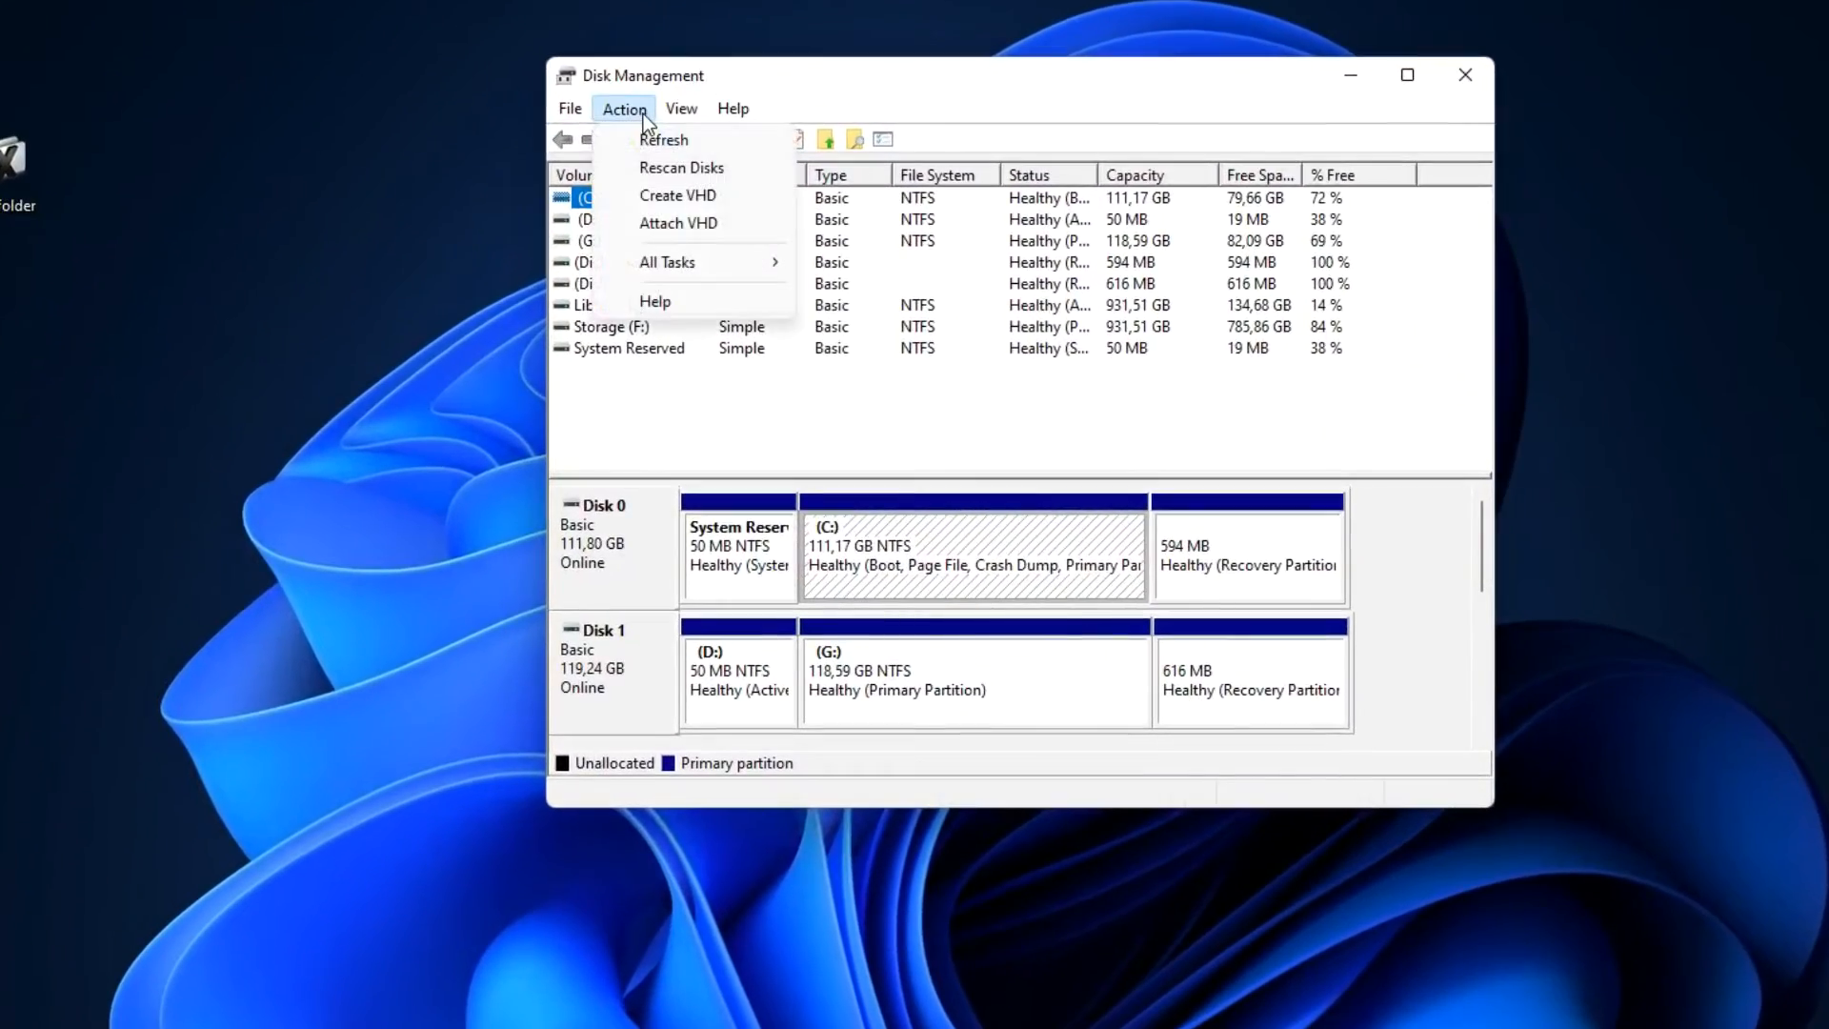
pyautogui.moveTo(695, 194)
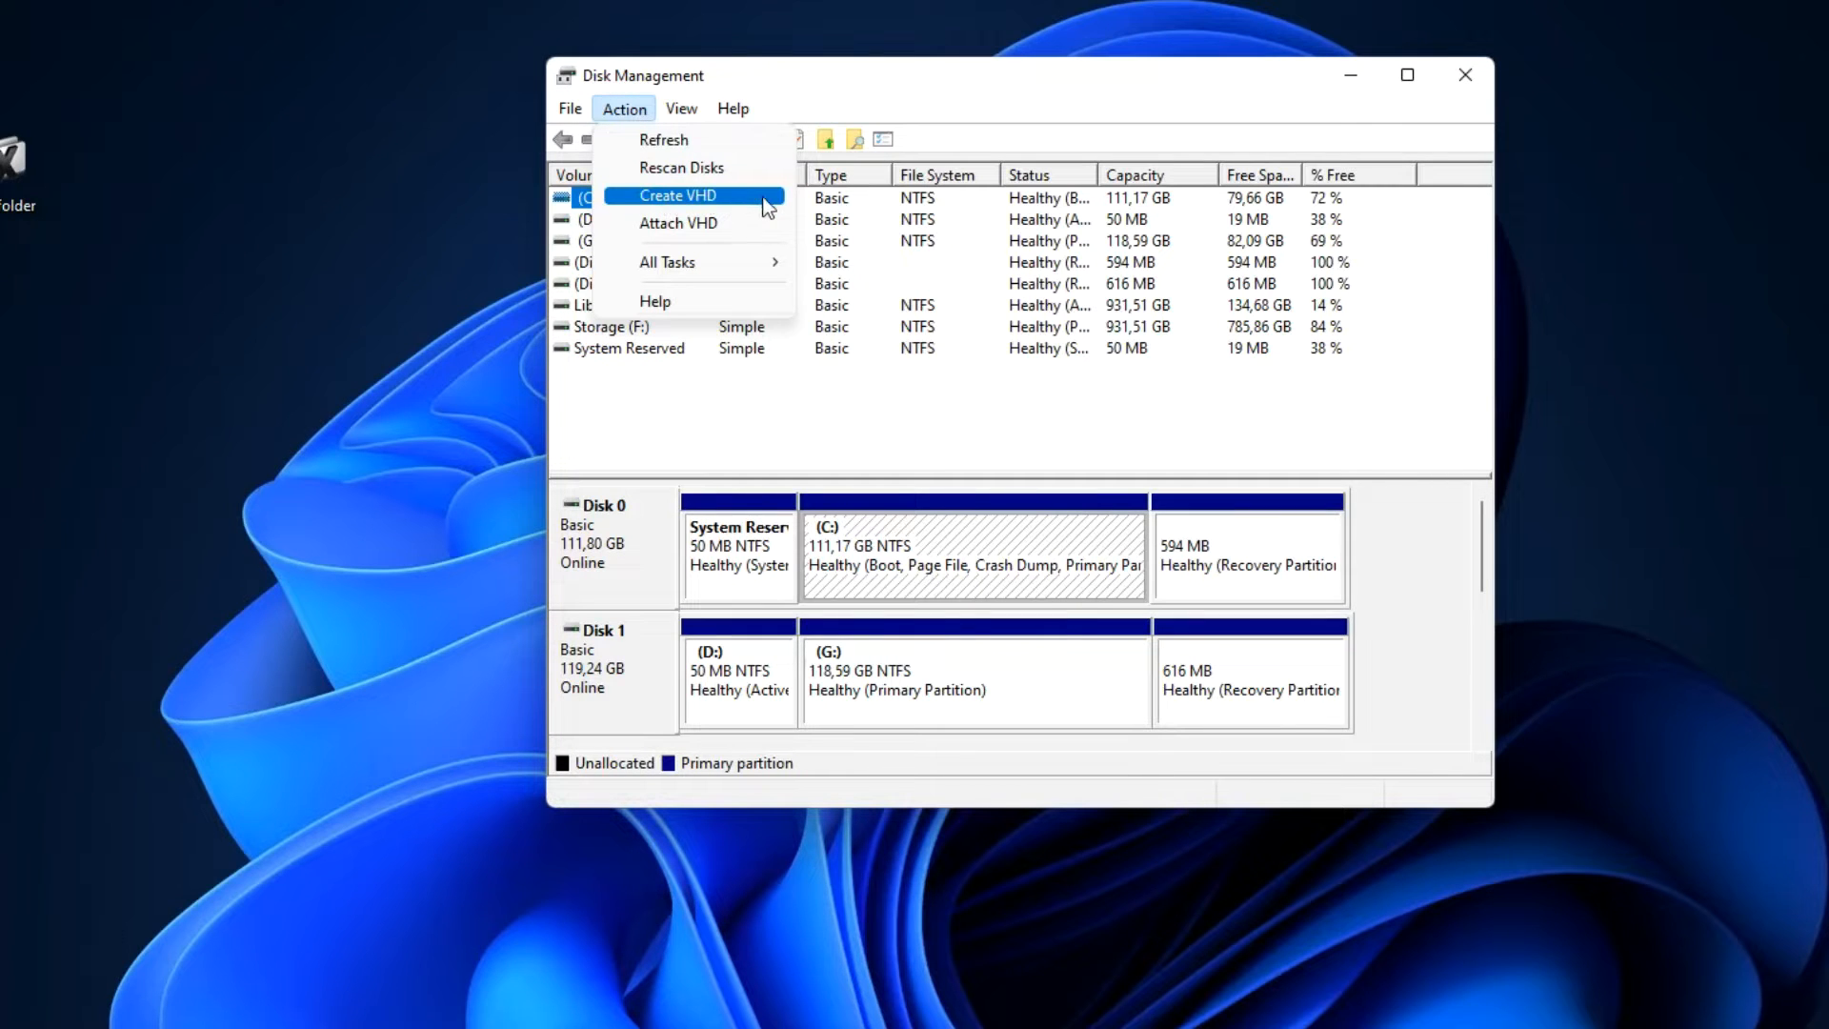
# Choose Create VHD from the Action menu.
pyautogui.click(677, 195)
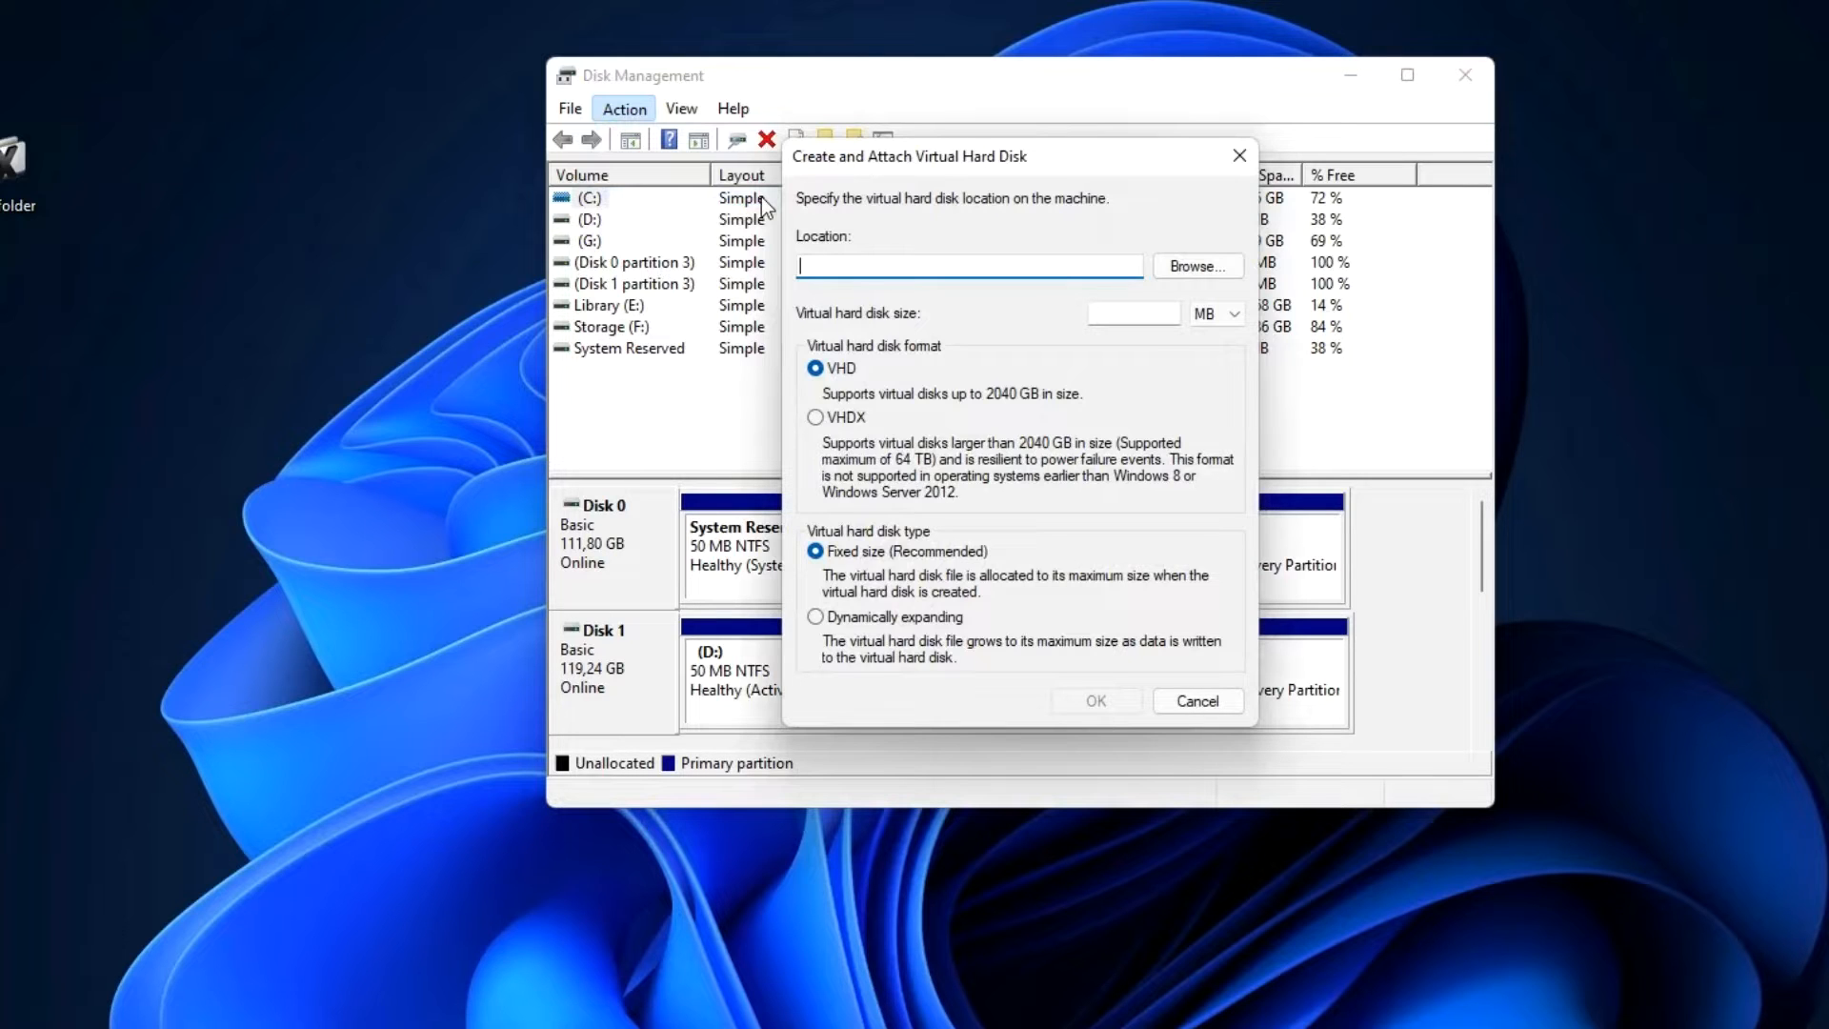
pyautogui.moveTo(1196, 266)
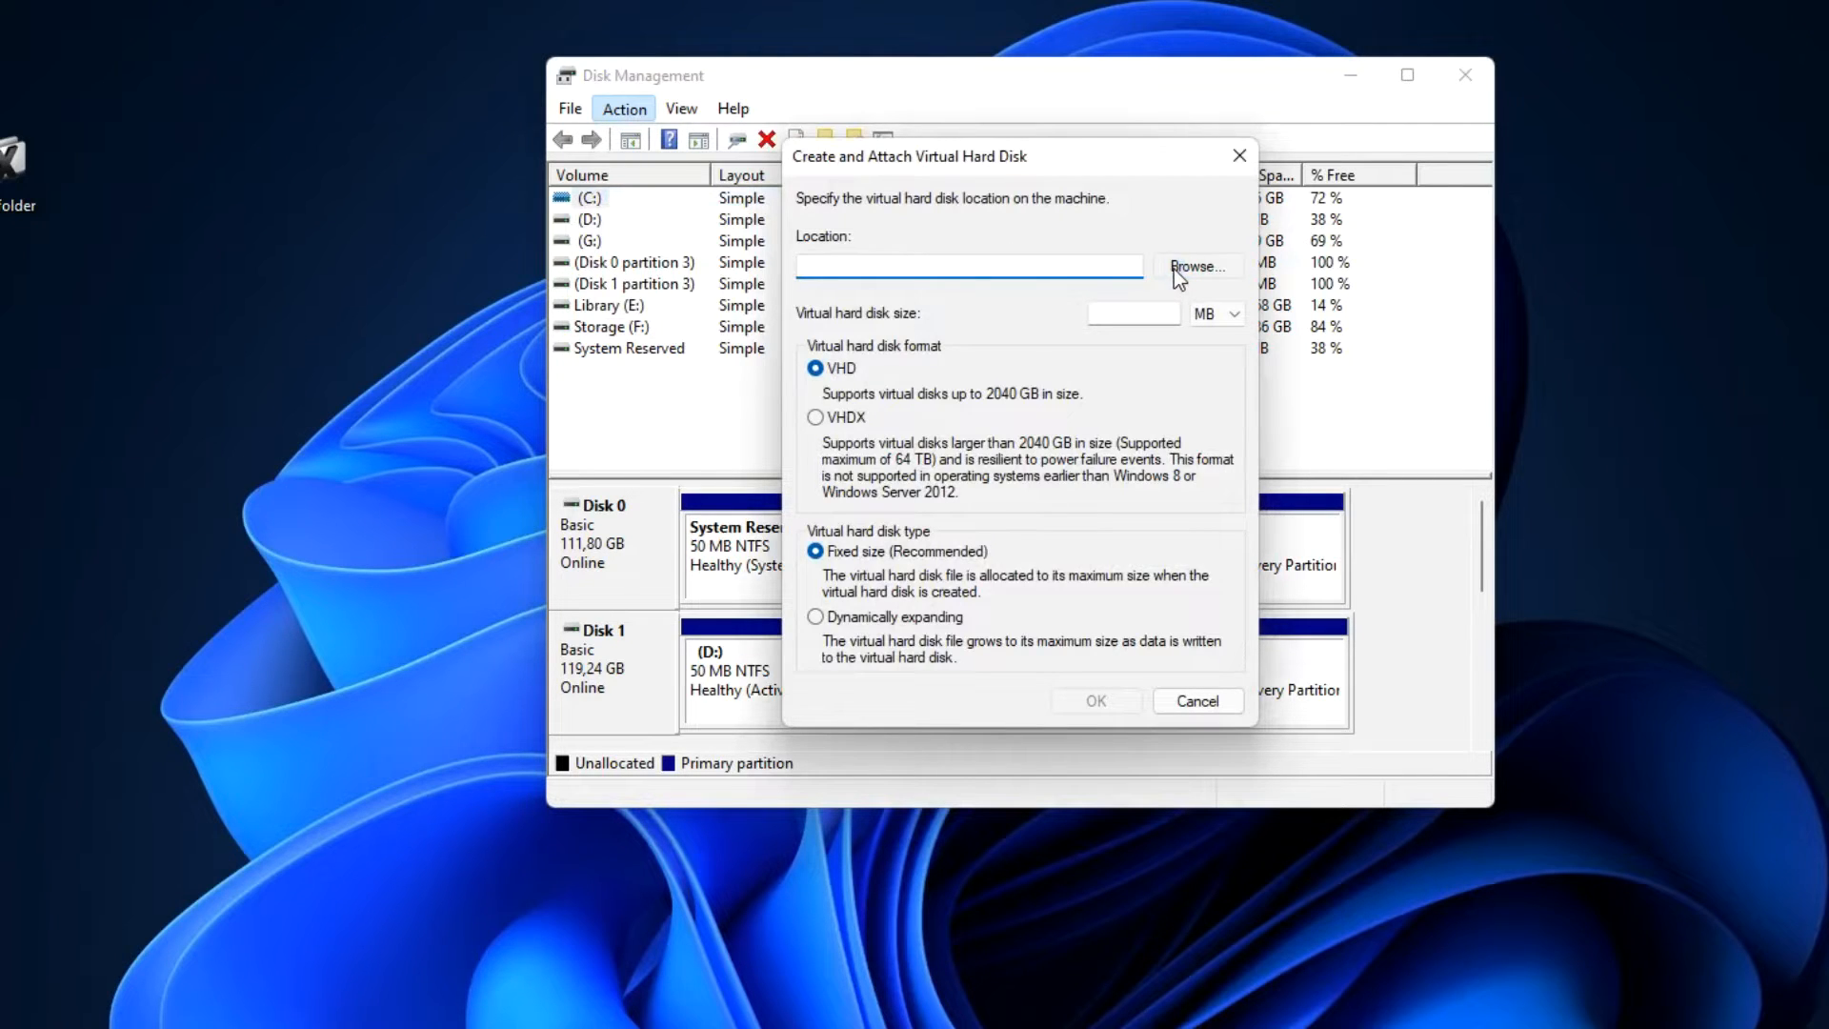
# Browse and save the virtual disk file as 'My disk' on Library (E:).
pyautogui.click(1194, 267)
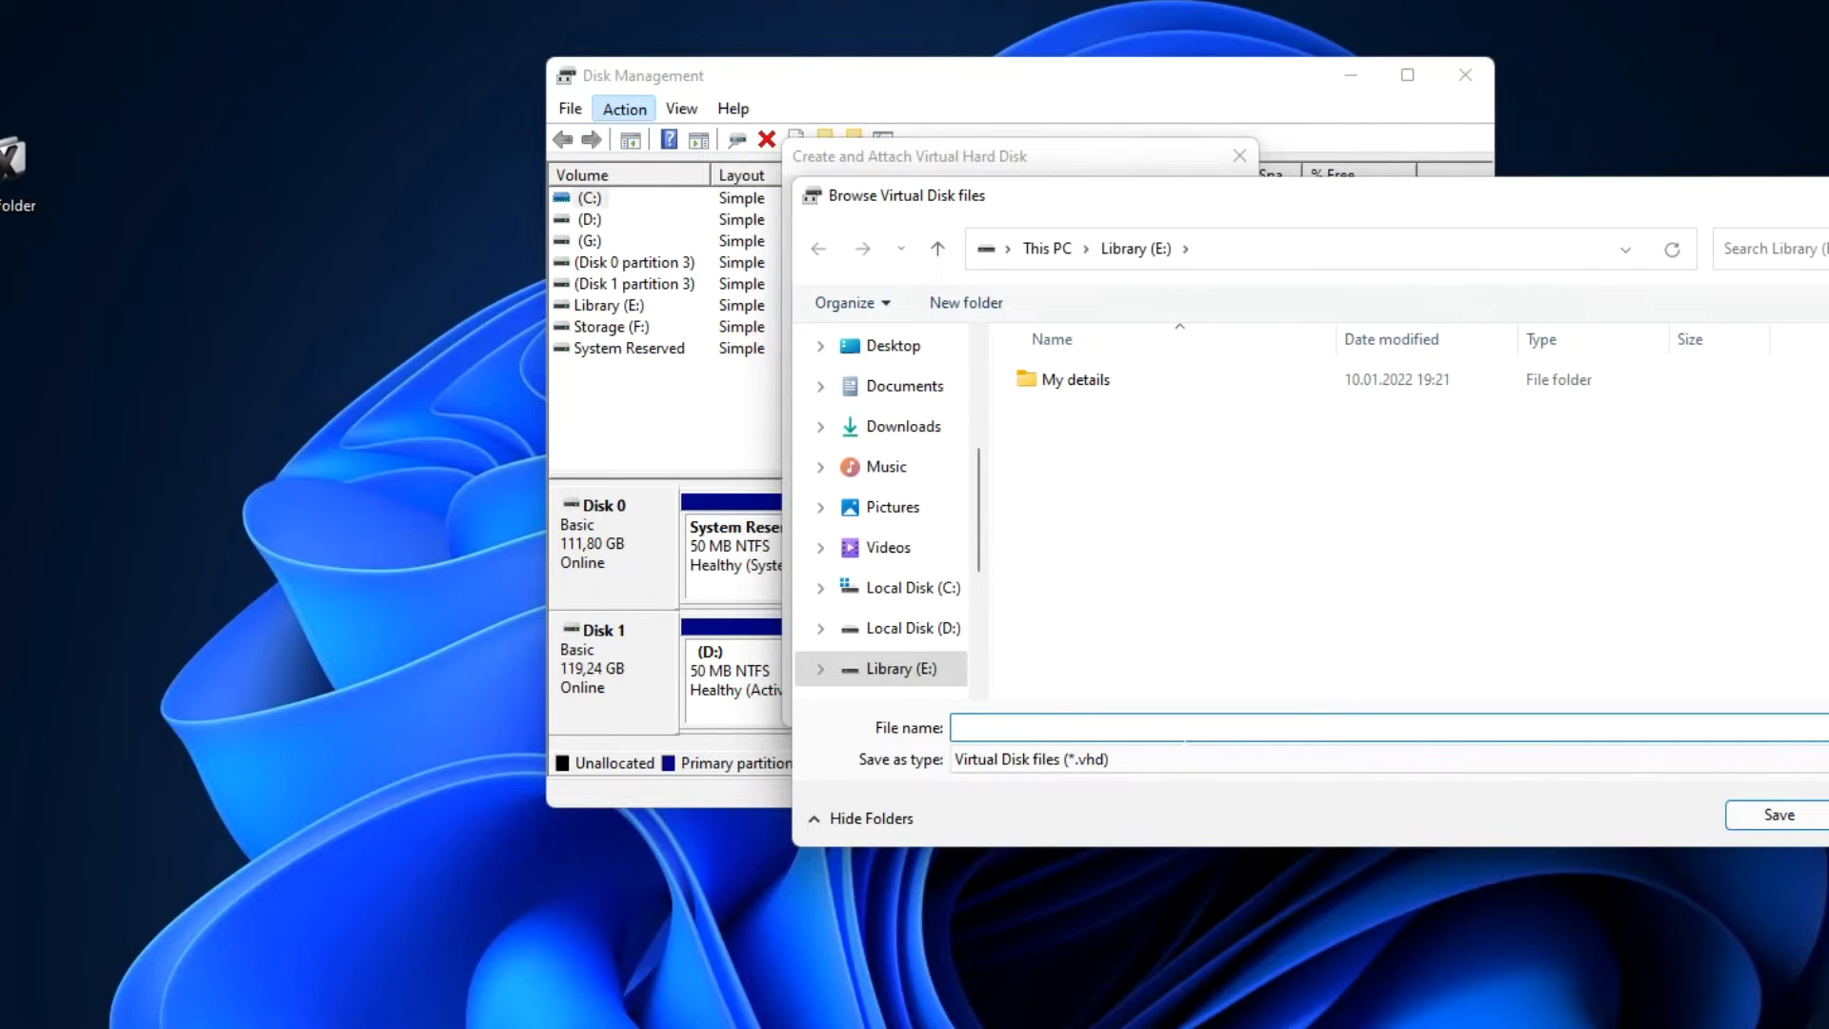
pyautogui.write('M')
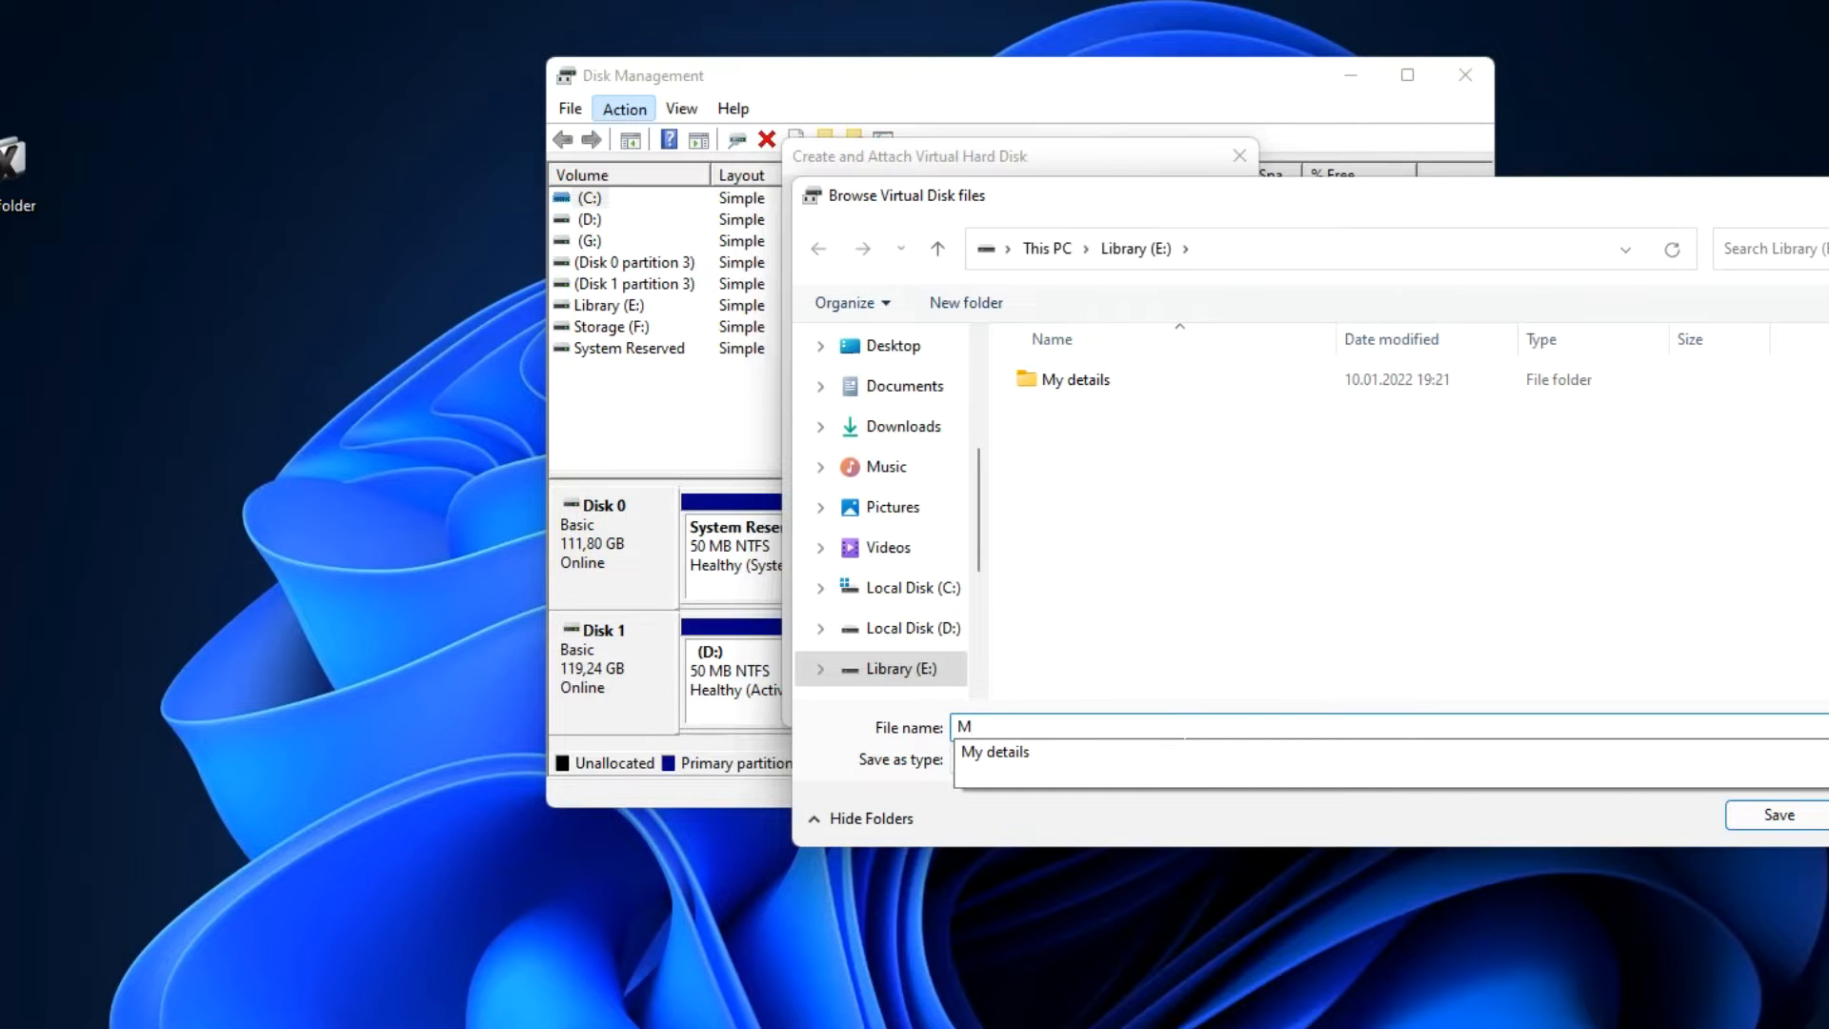
pyautogui.write('y disk')
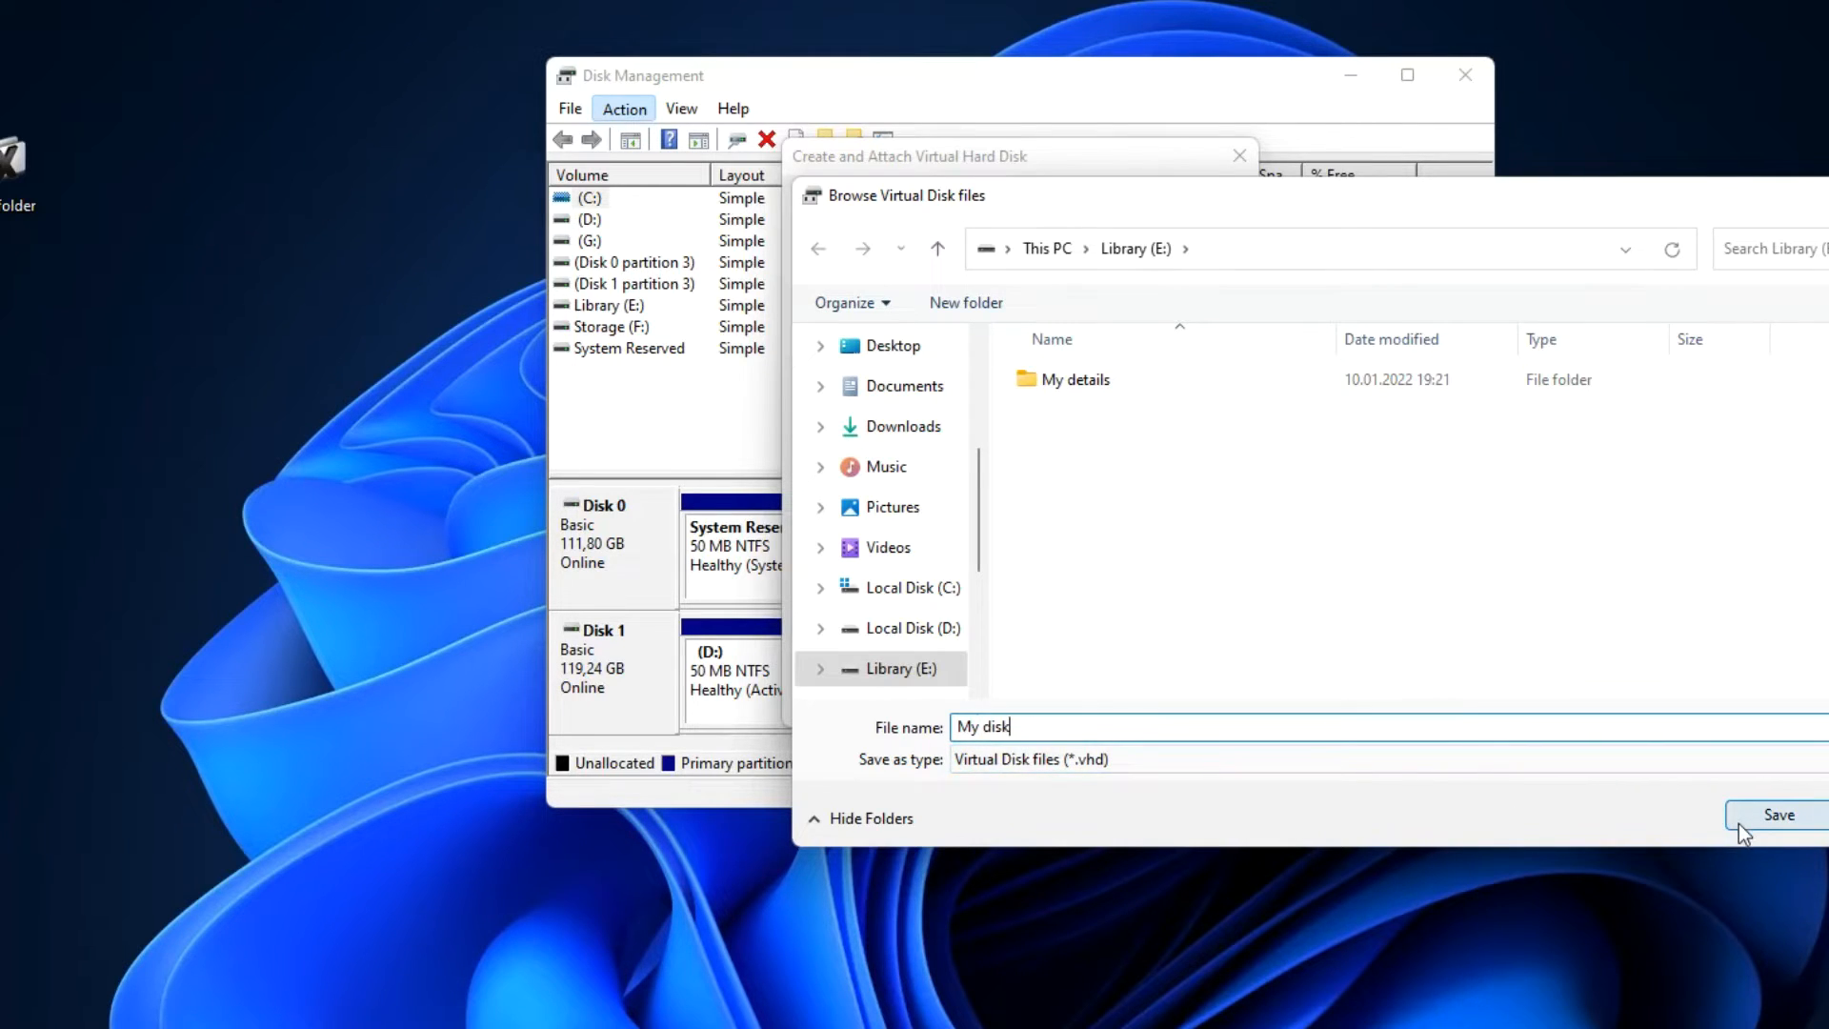
pyautogui.click(1777, 814)
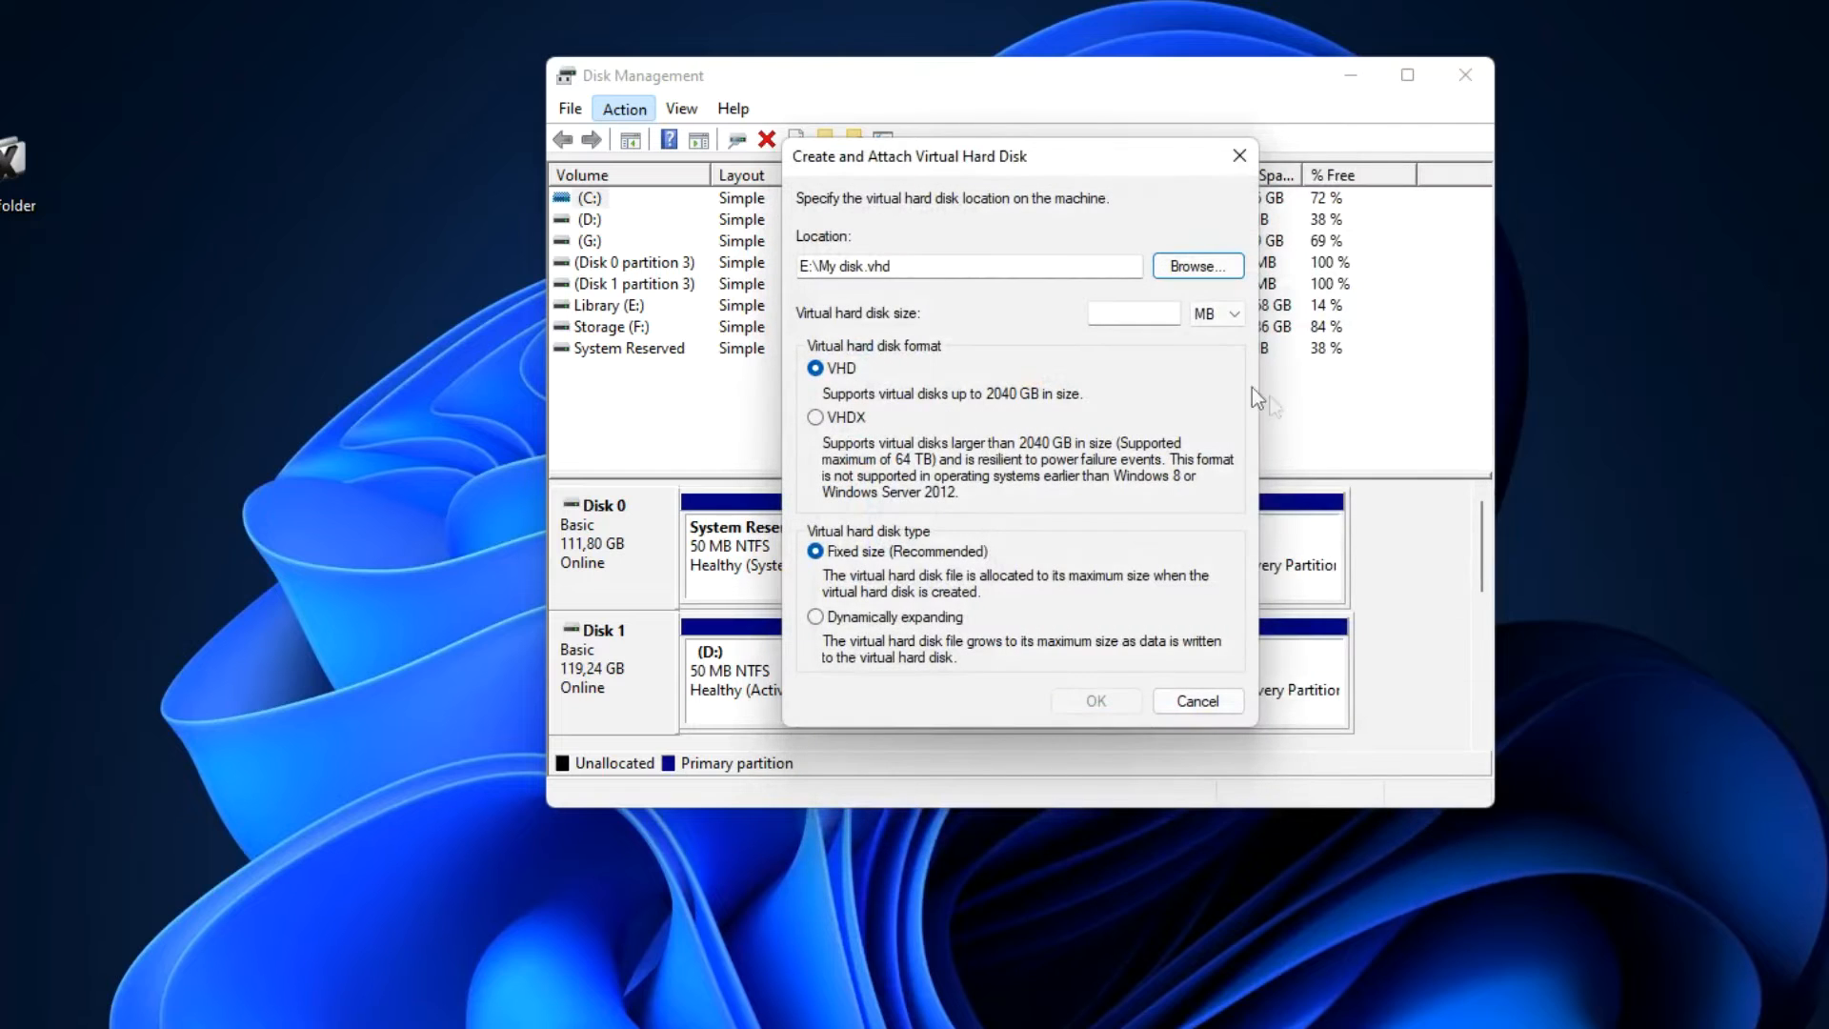
# Specify a 100 MB fixed-size VHD and confirm the dialog.
pyautogui.click(1232, 313)
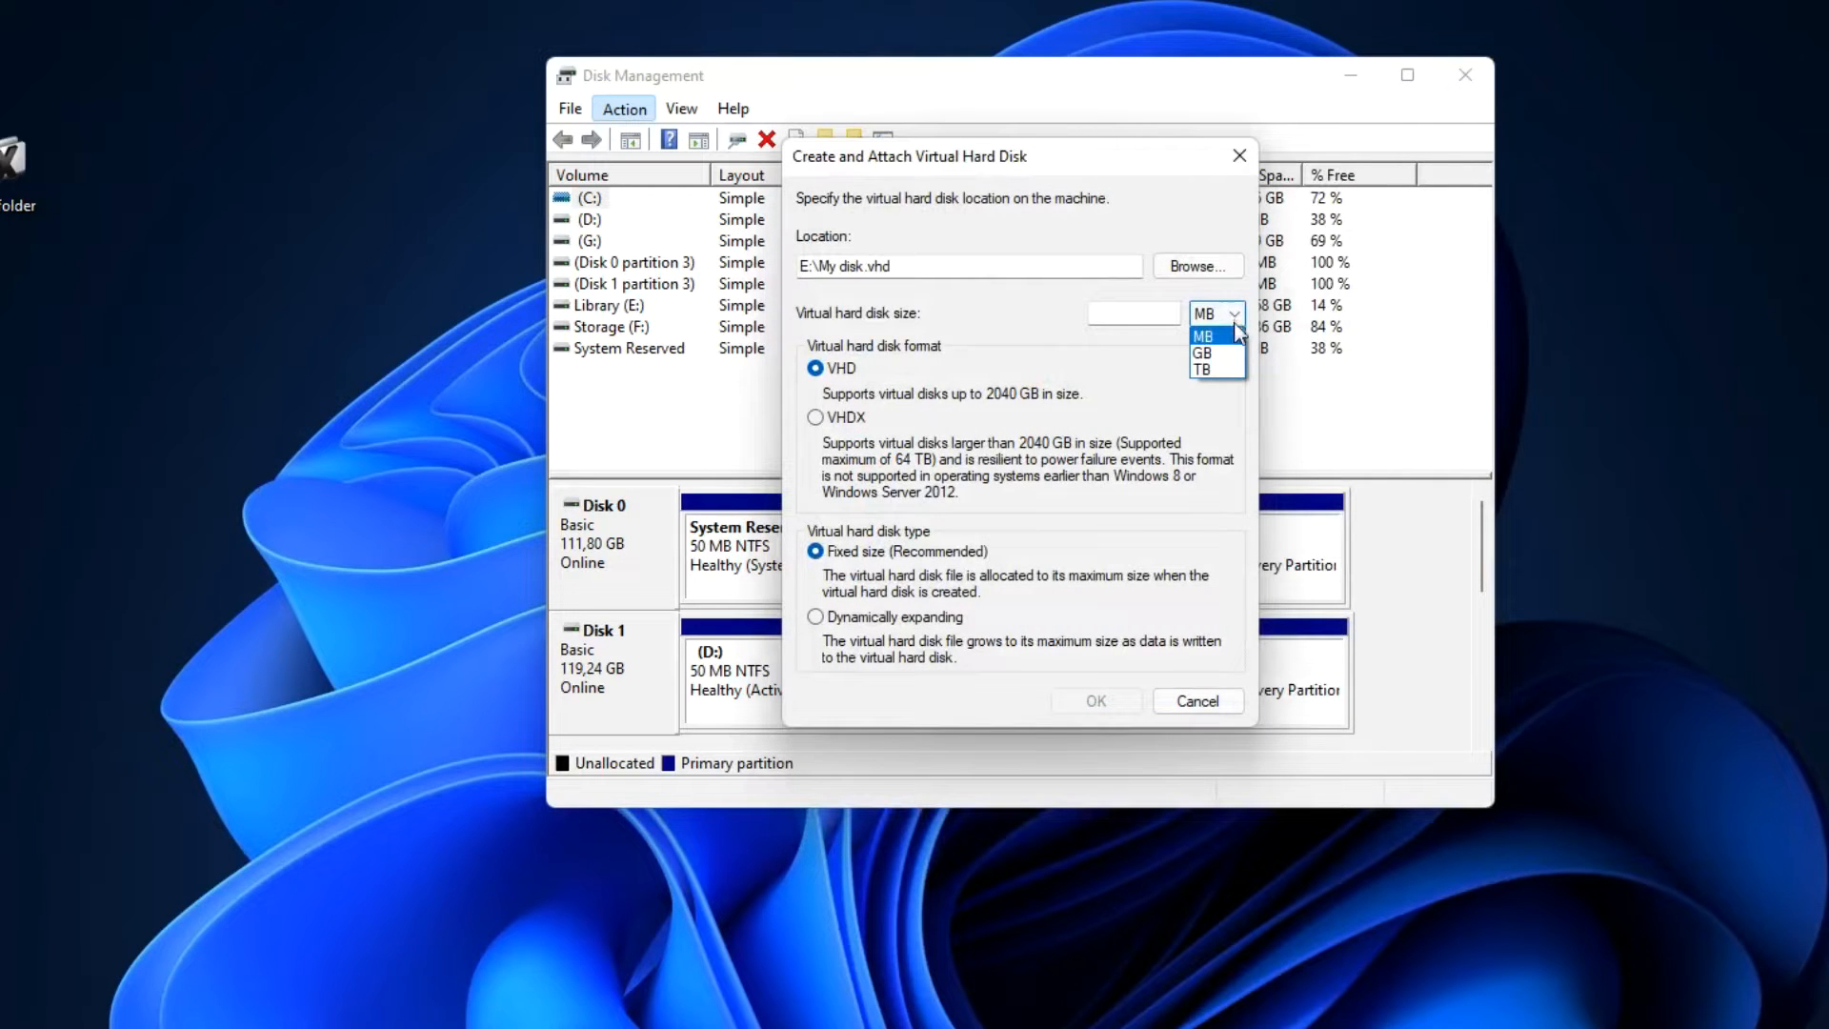
pyautogui.moveTo(1202, 370)
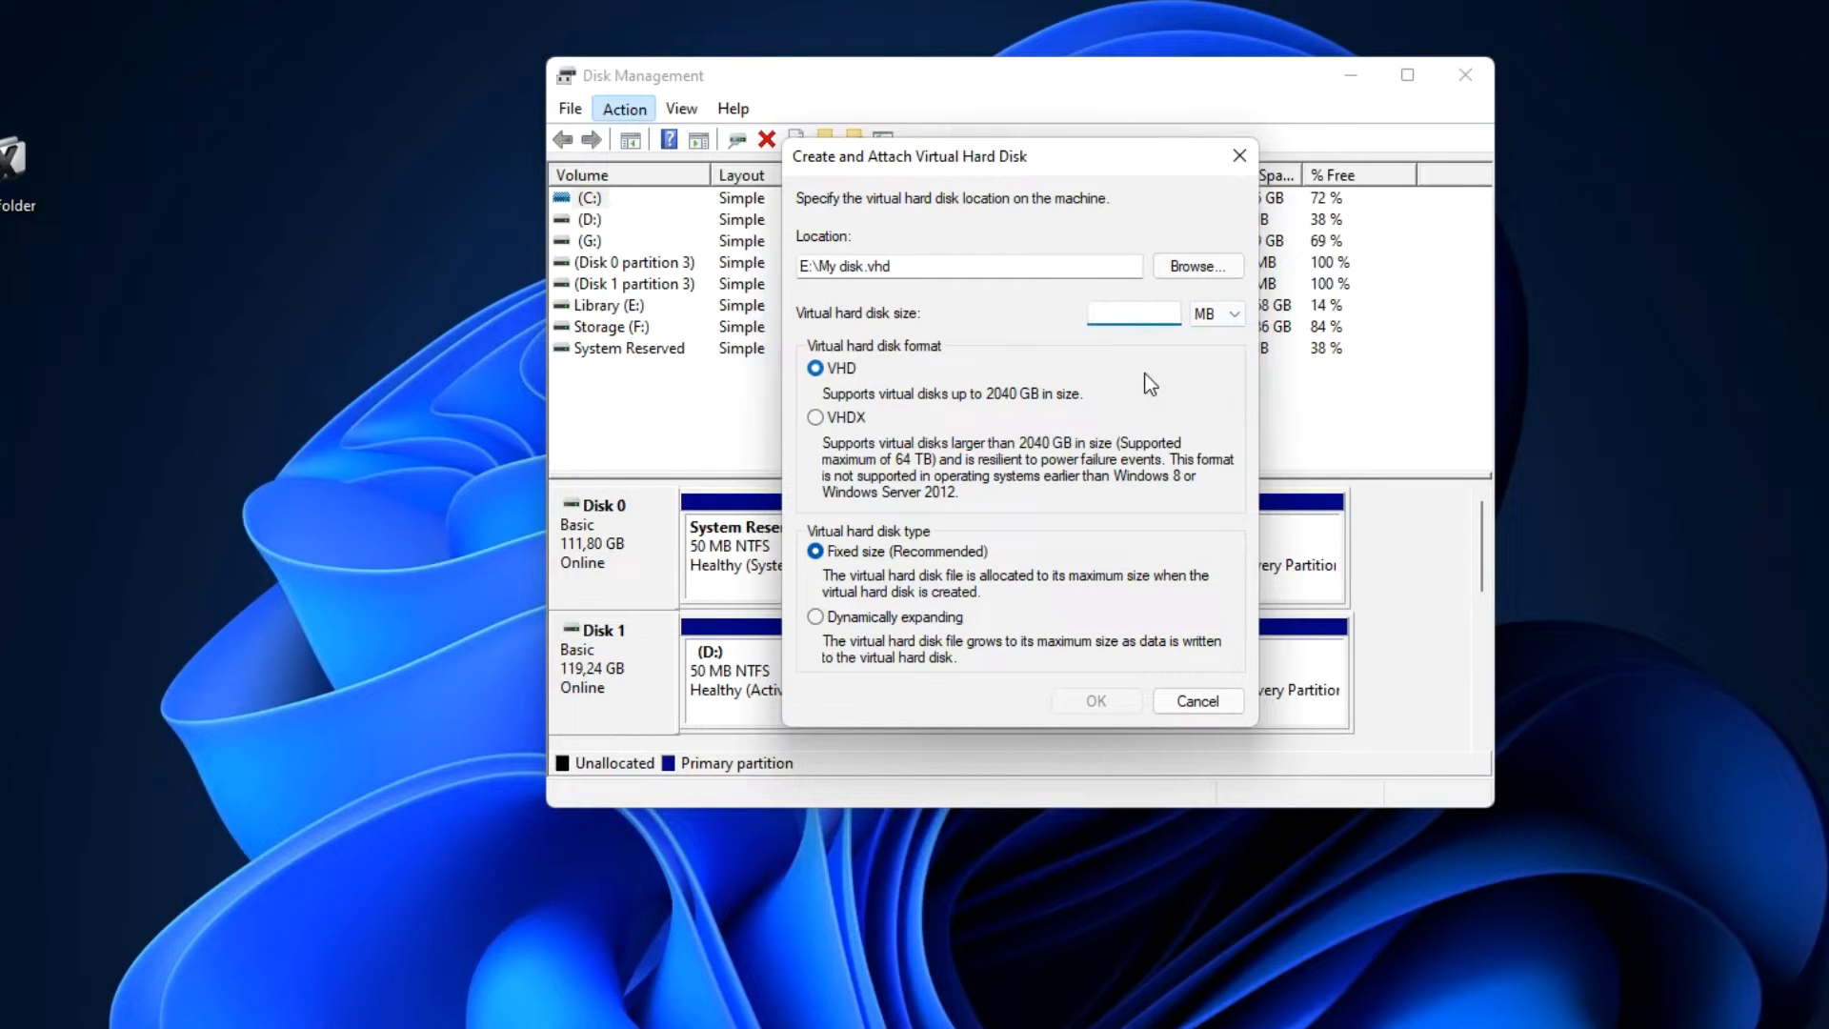
pyautogui.write('100')
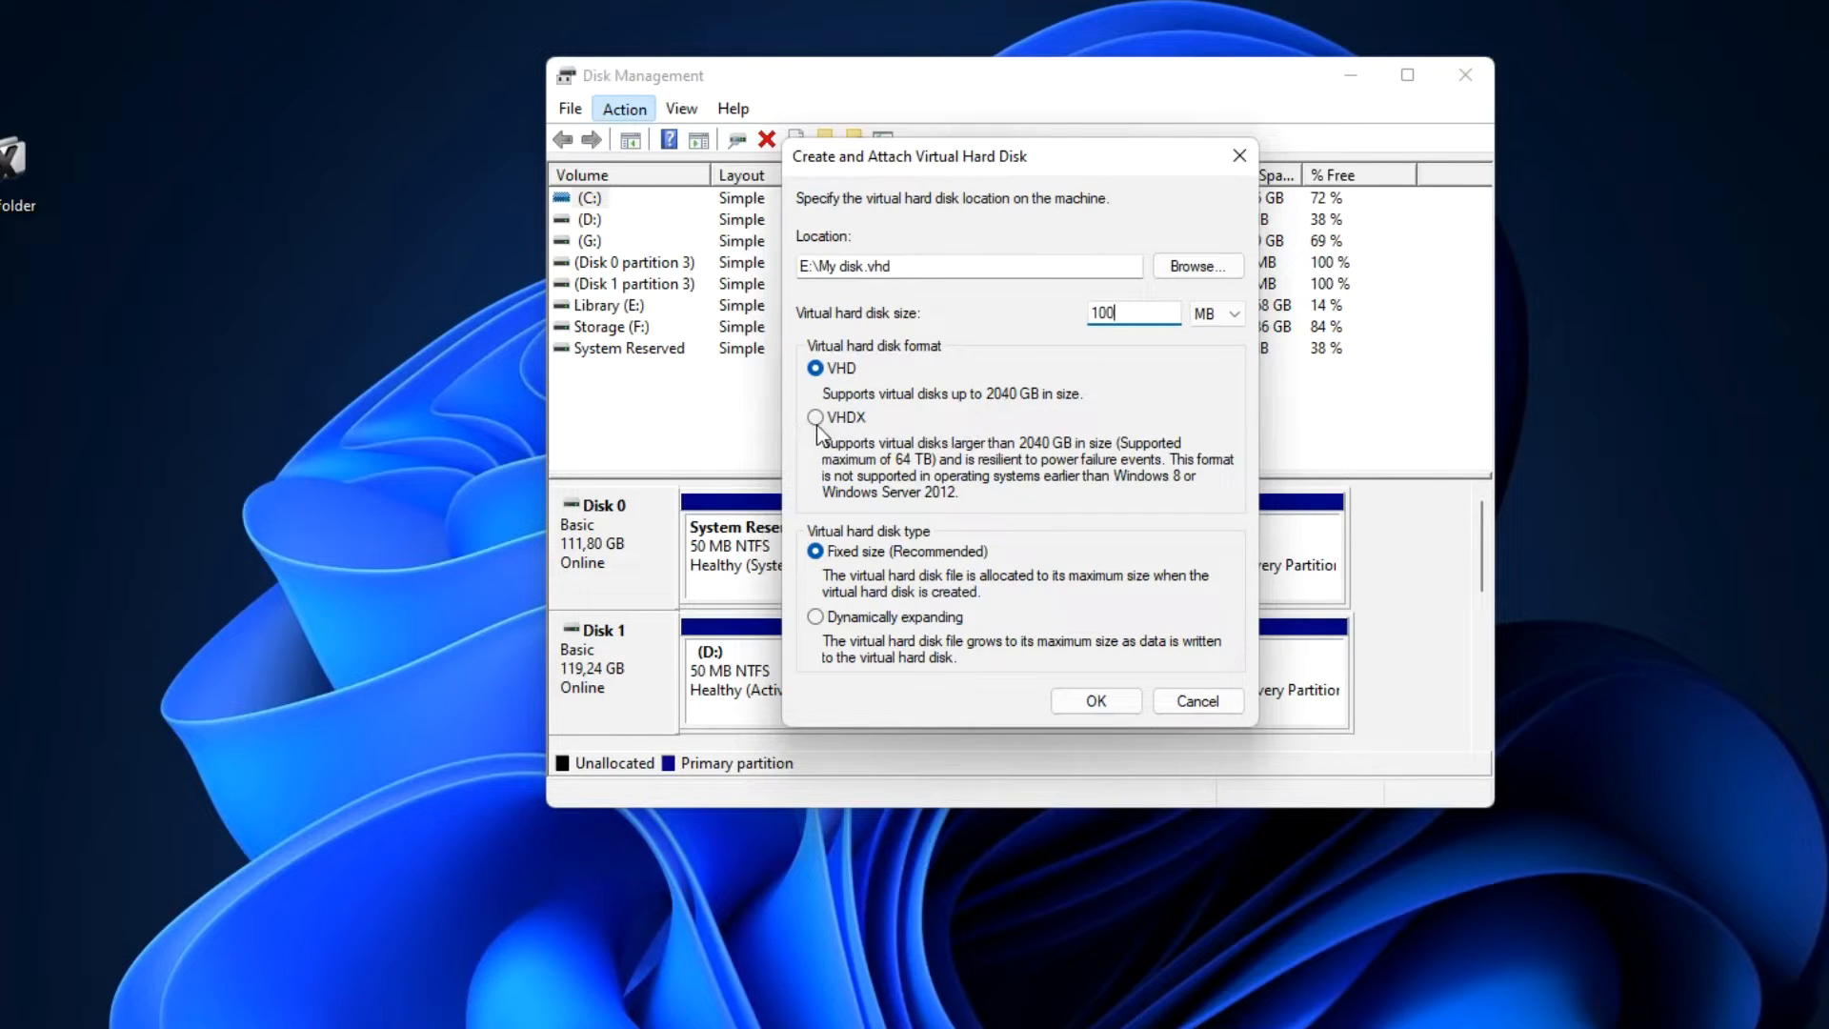
pyautogui.moveTo(942, 708)
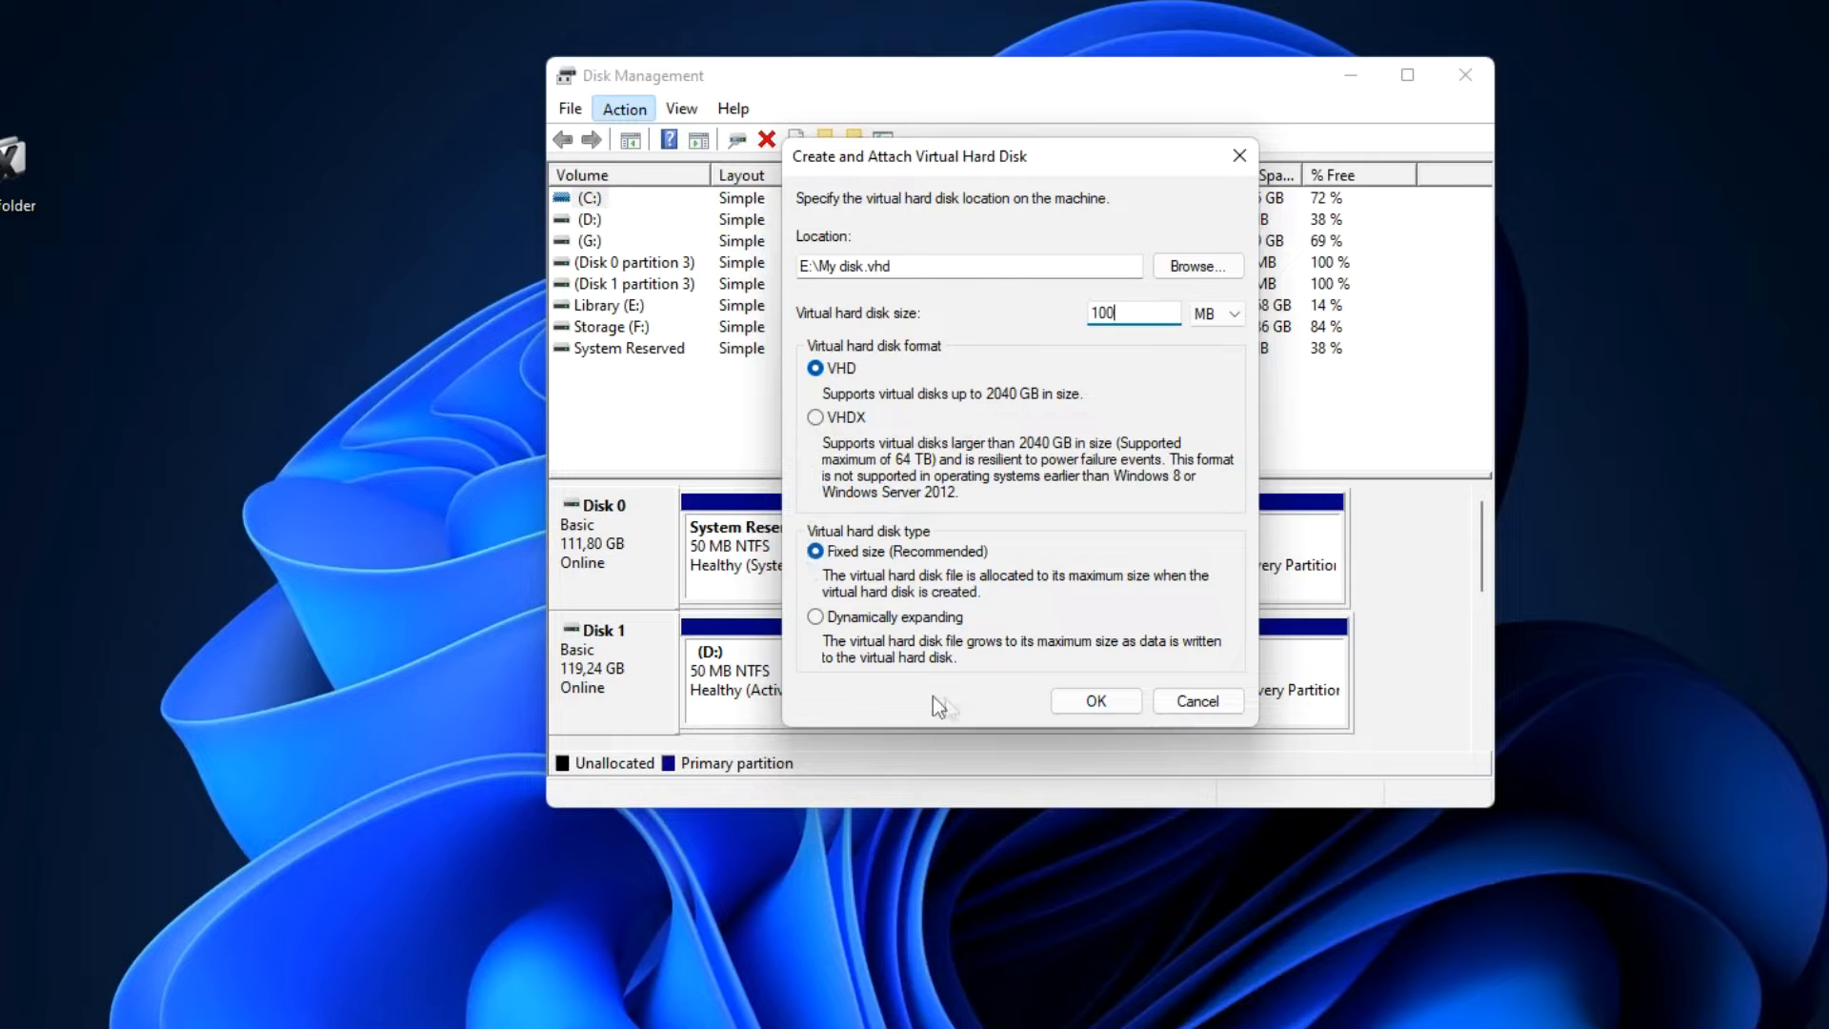
pyautogui.click(1093, 700)
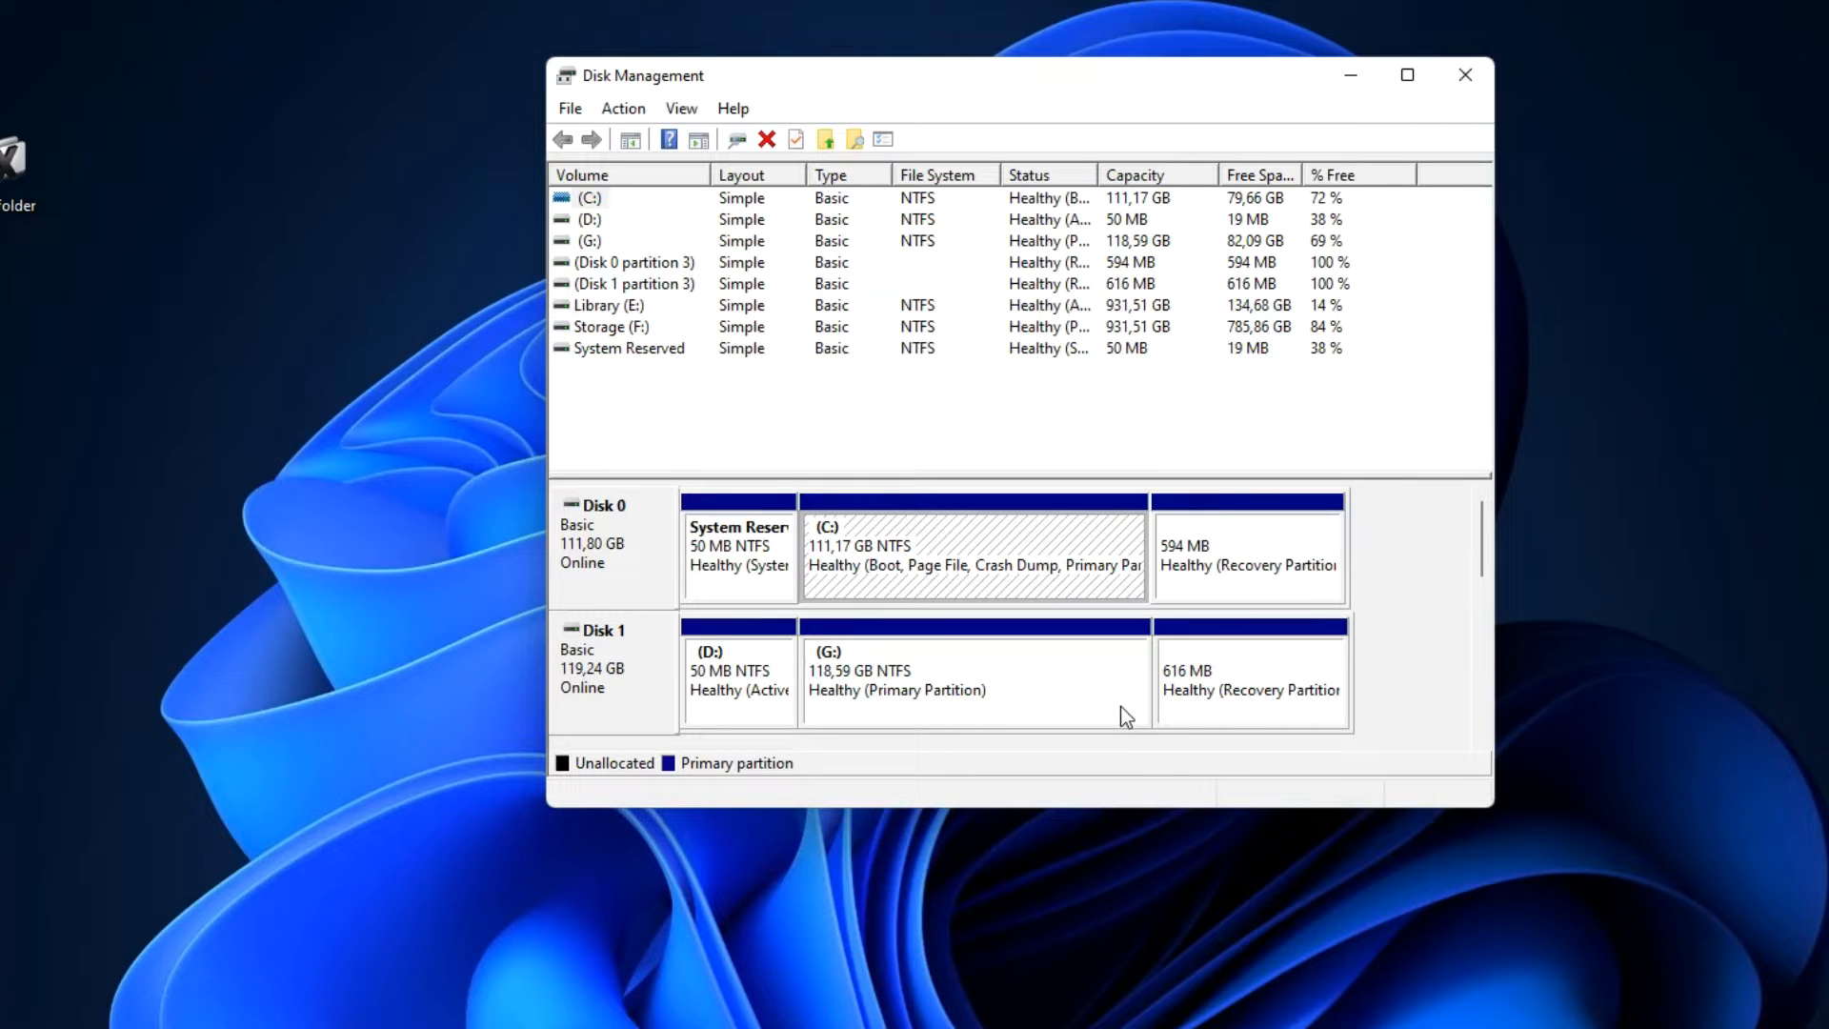
pyautogui.moveTo(1481, 561)
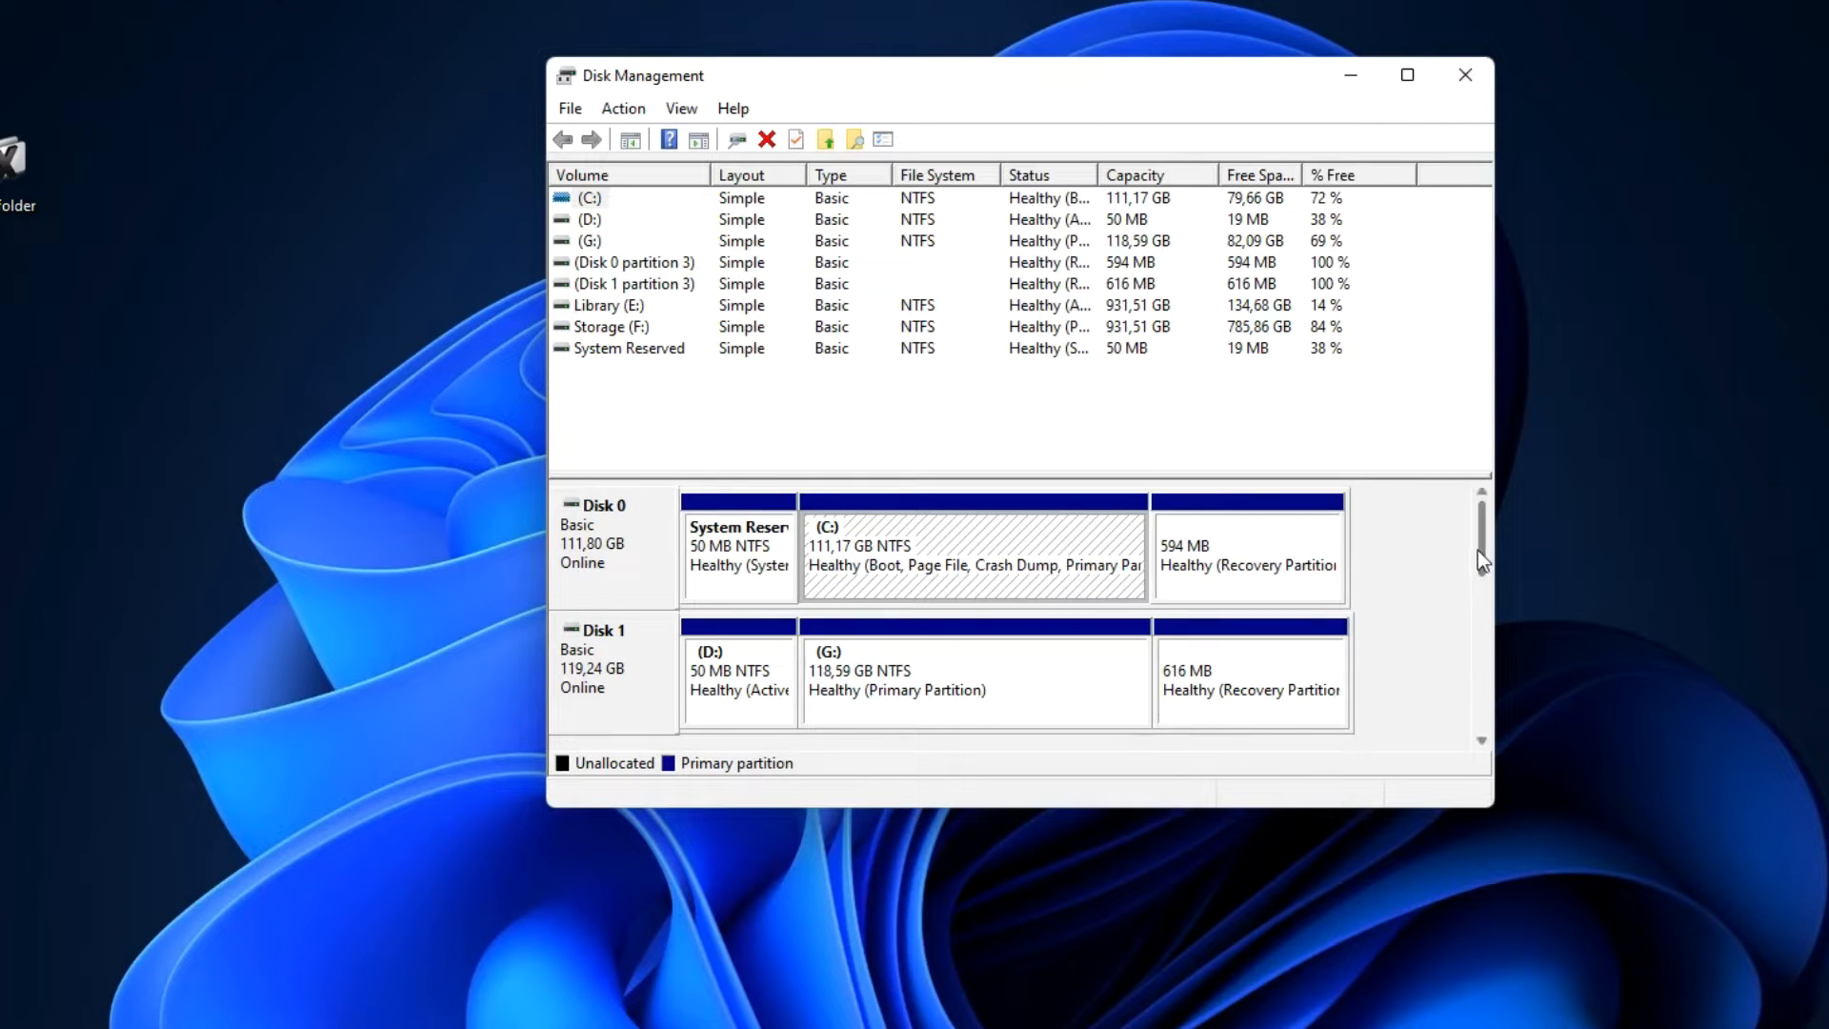
# Scroll the disk list down to reveal Disk 4 (100 MB, Not Initialized).
pyautogui.scroll(-3)
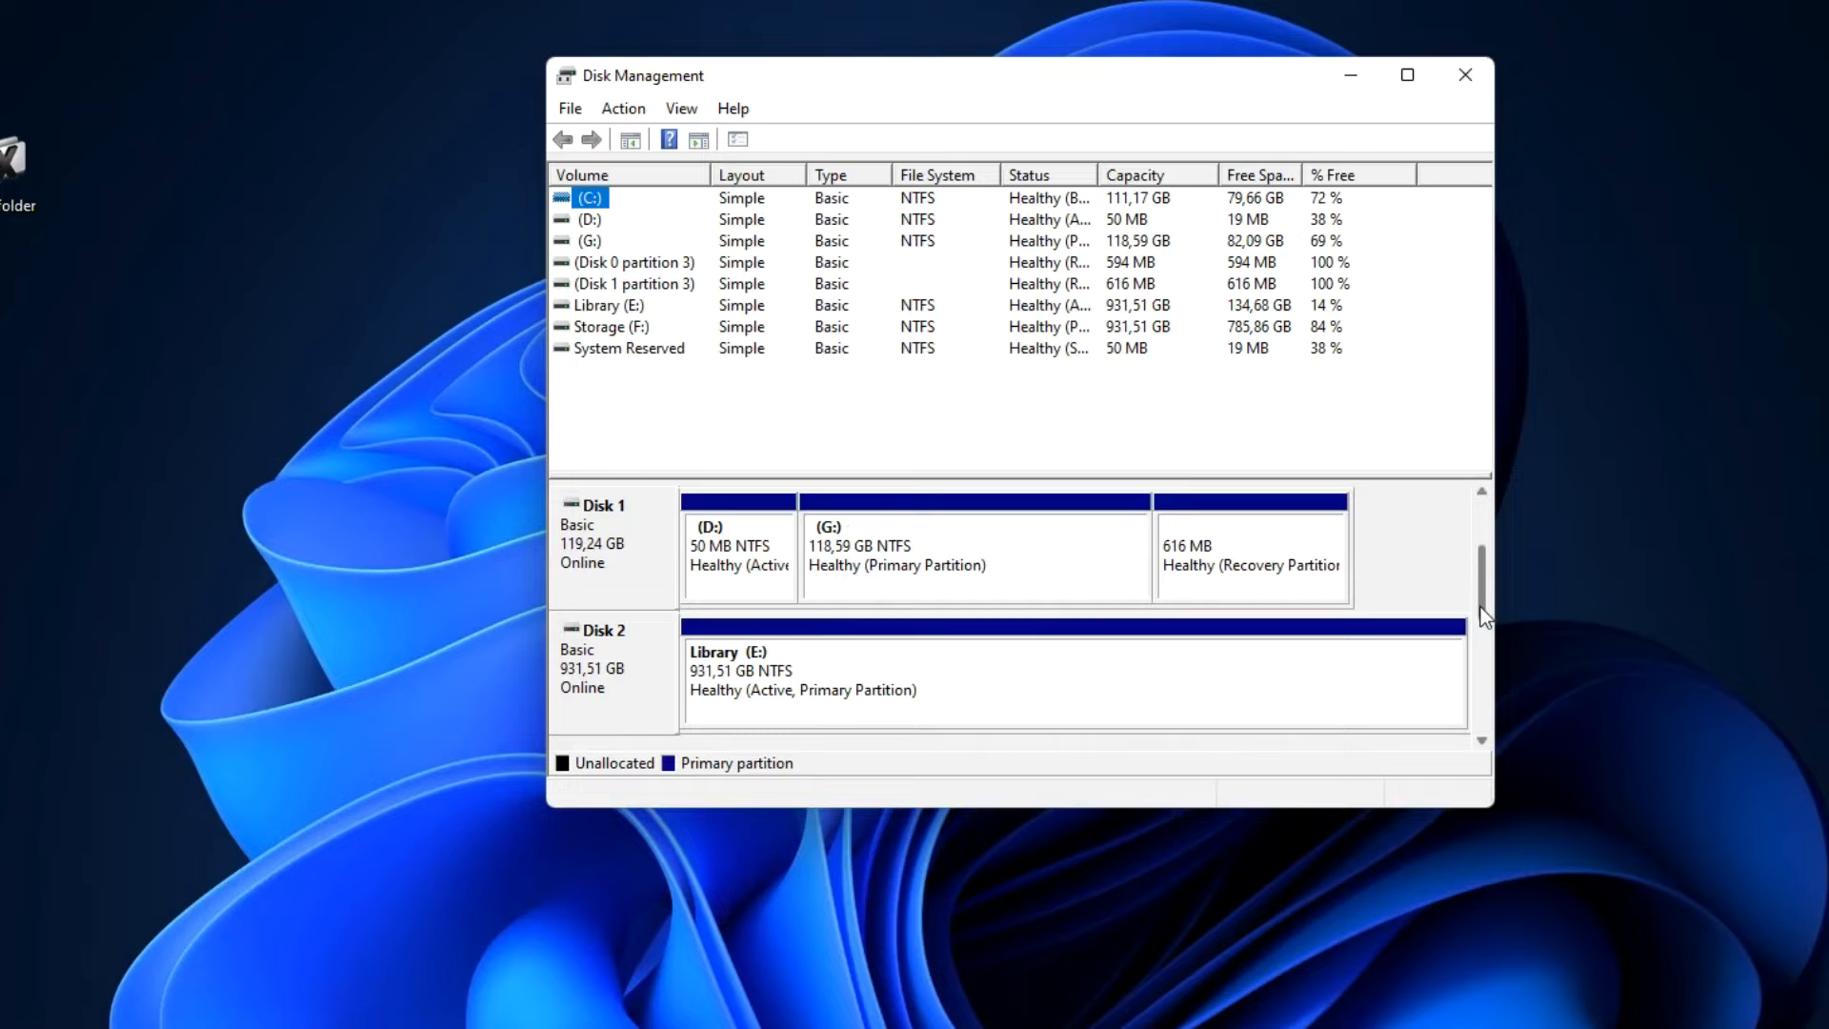
pyautogui.scroll(-3)
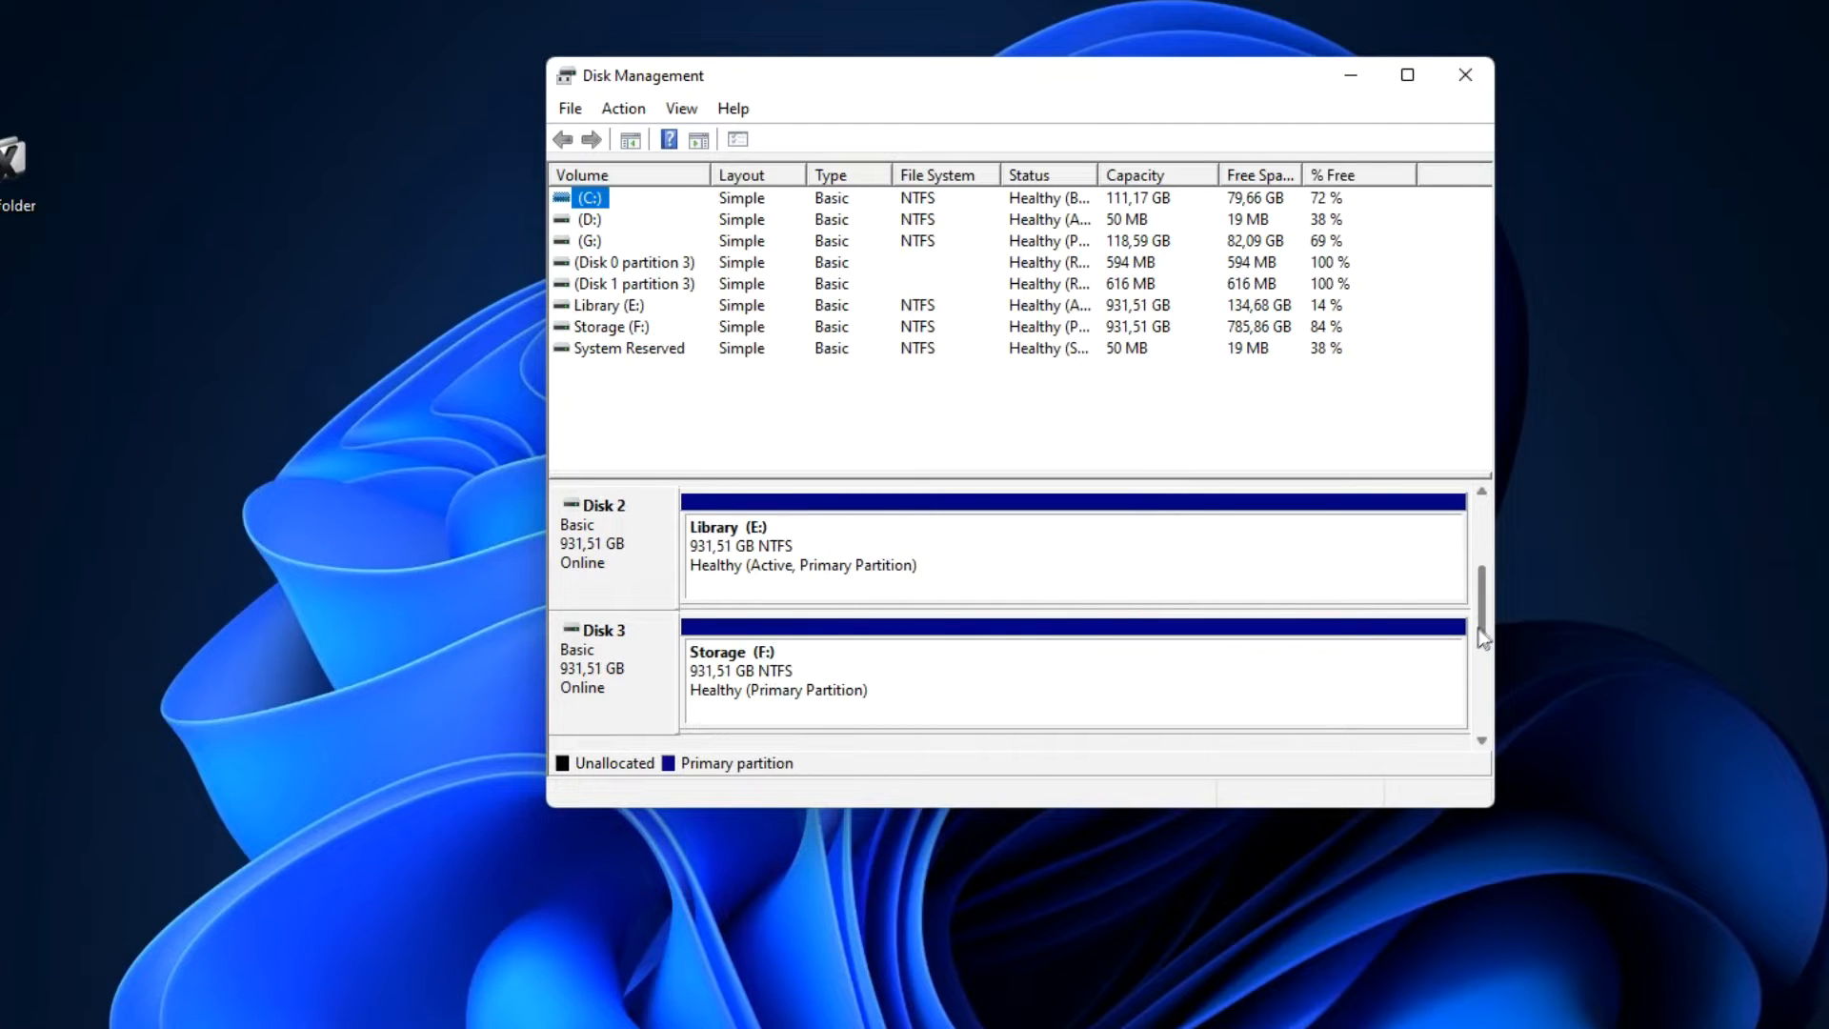
pyautogui.scroll(-3)
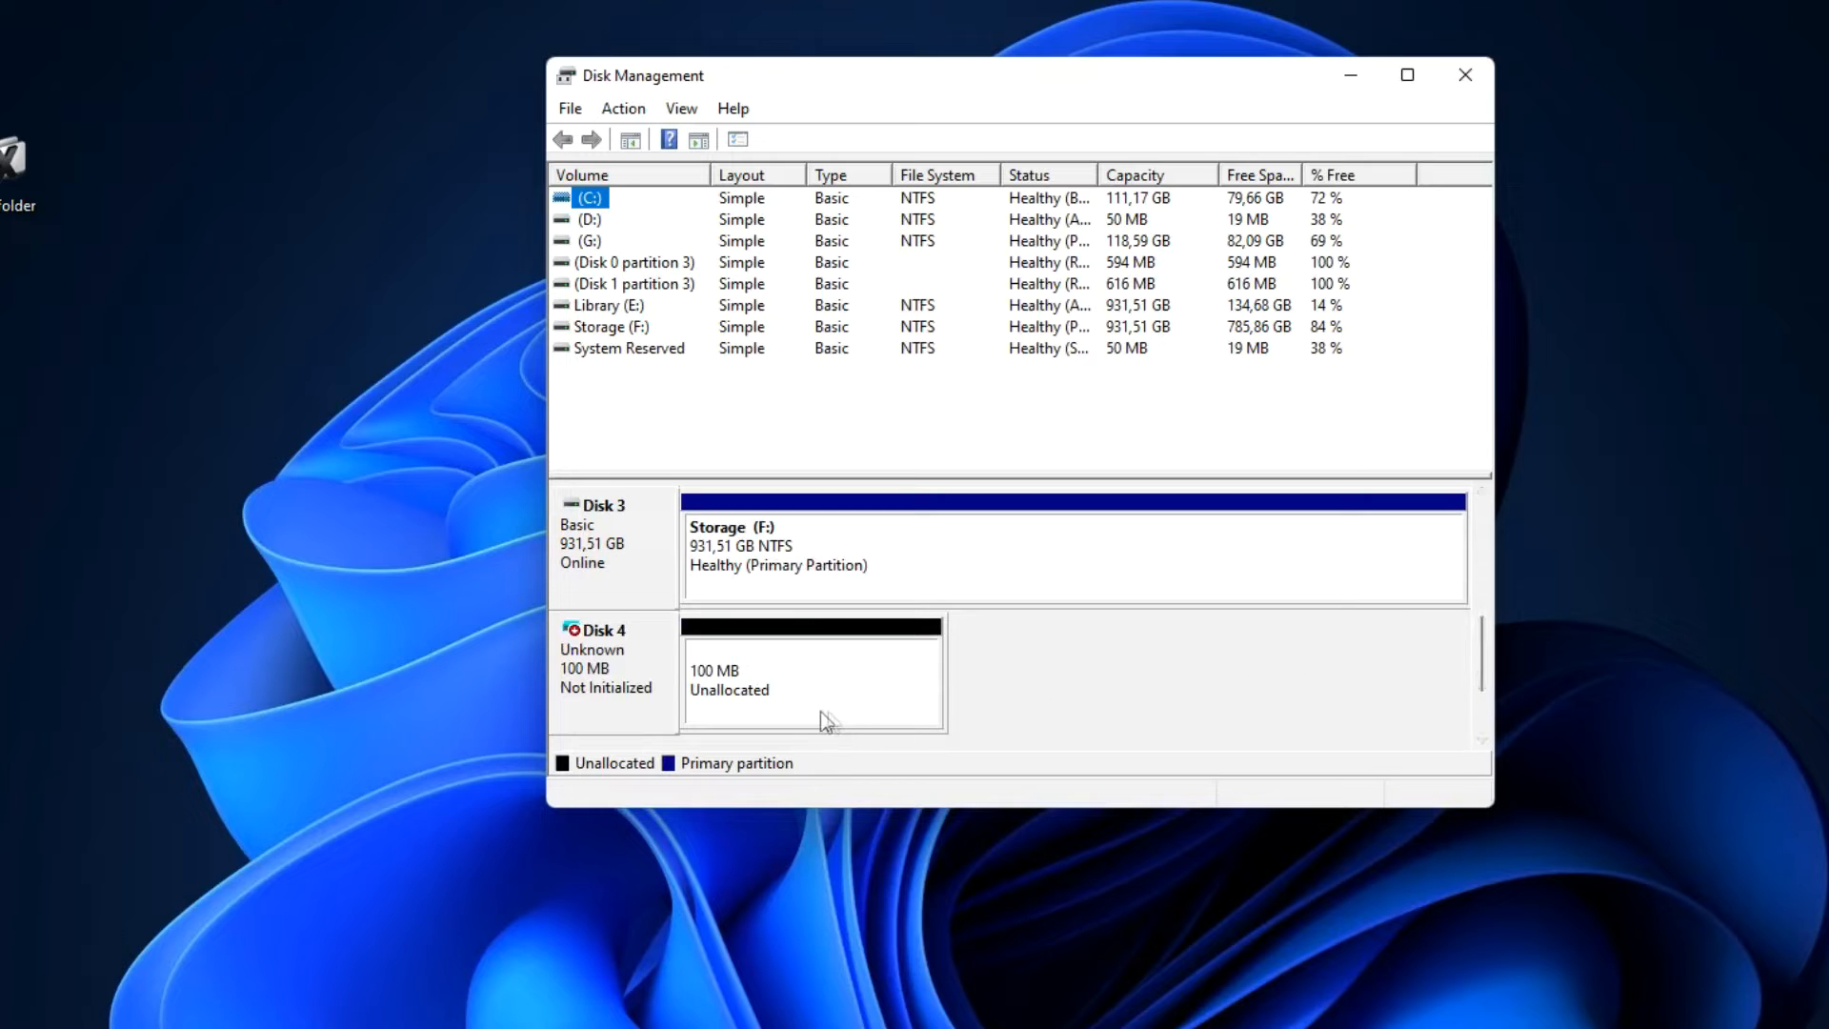
pyautogui.moveTo(638, 715)
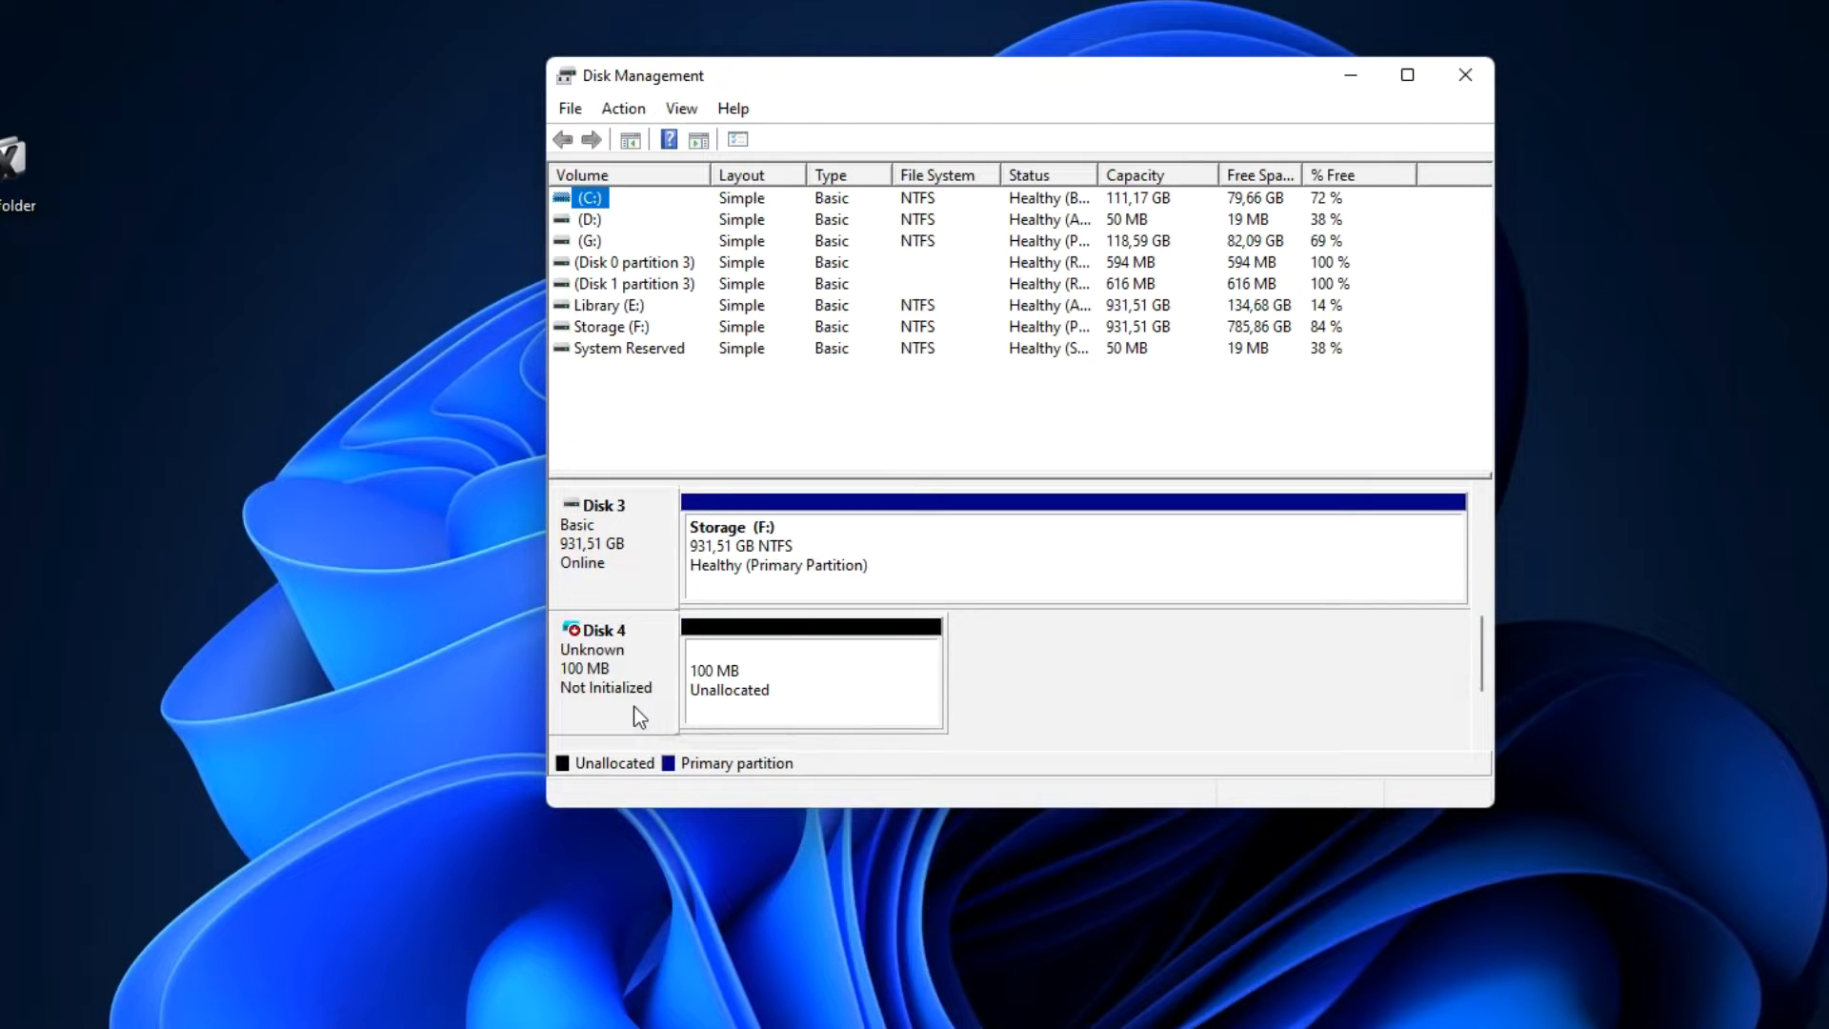
pyautogui.rightClick(607, 670)
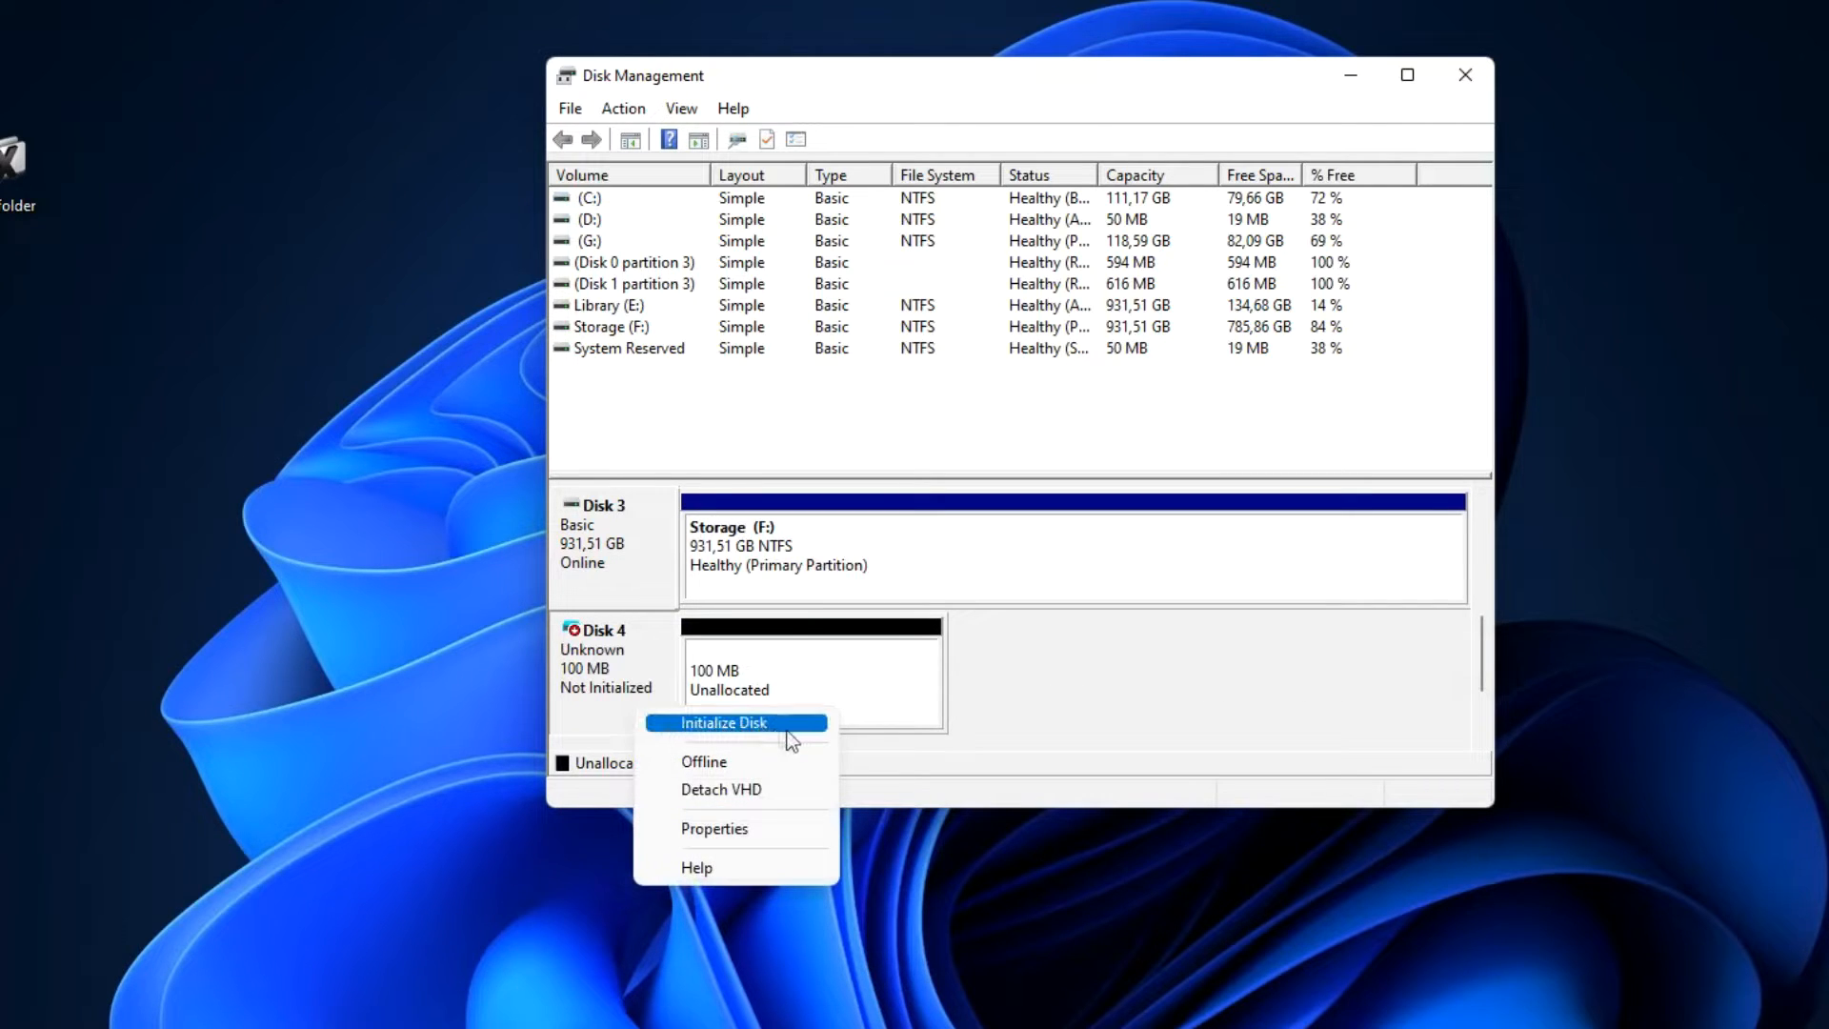
pyautogui.moveTo(816, 733)
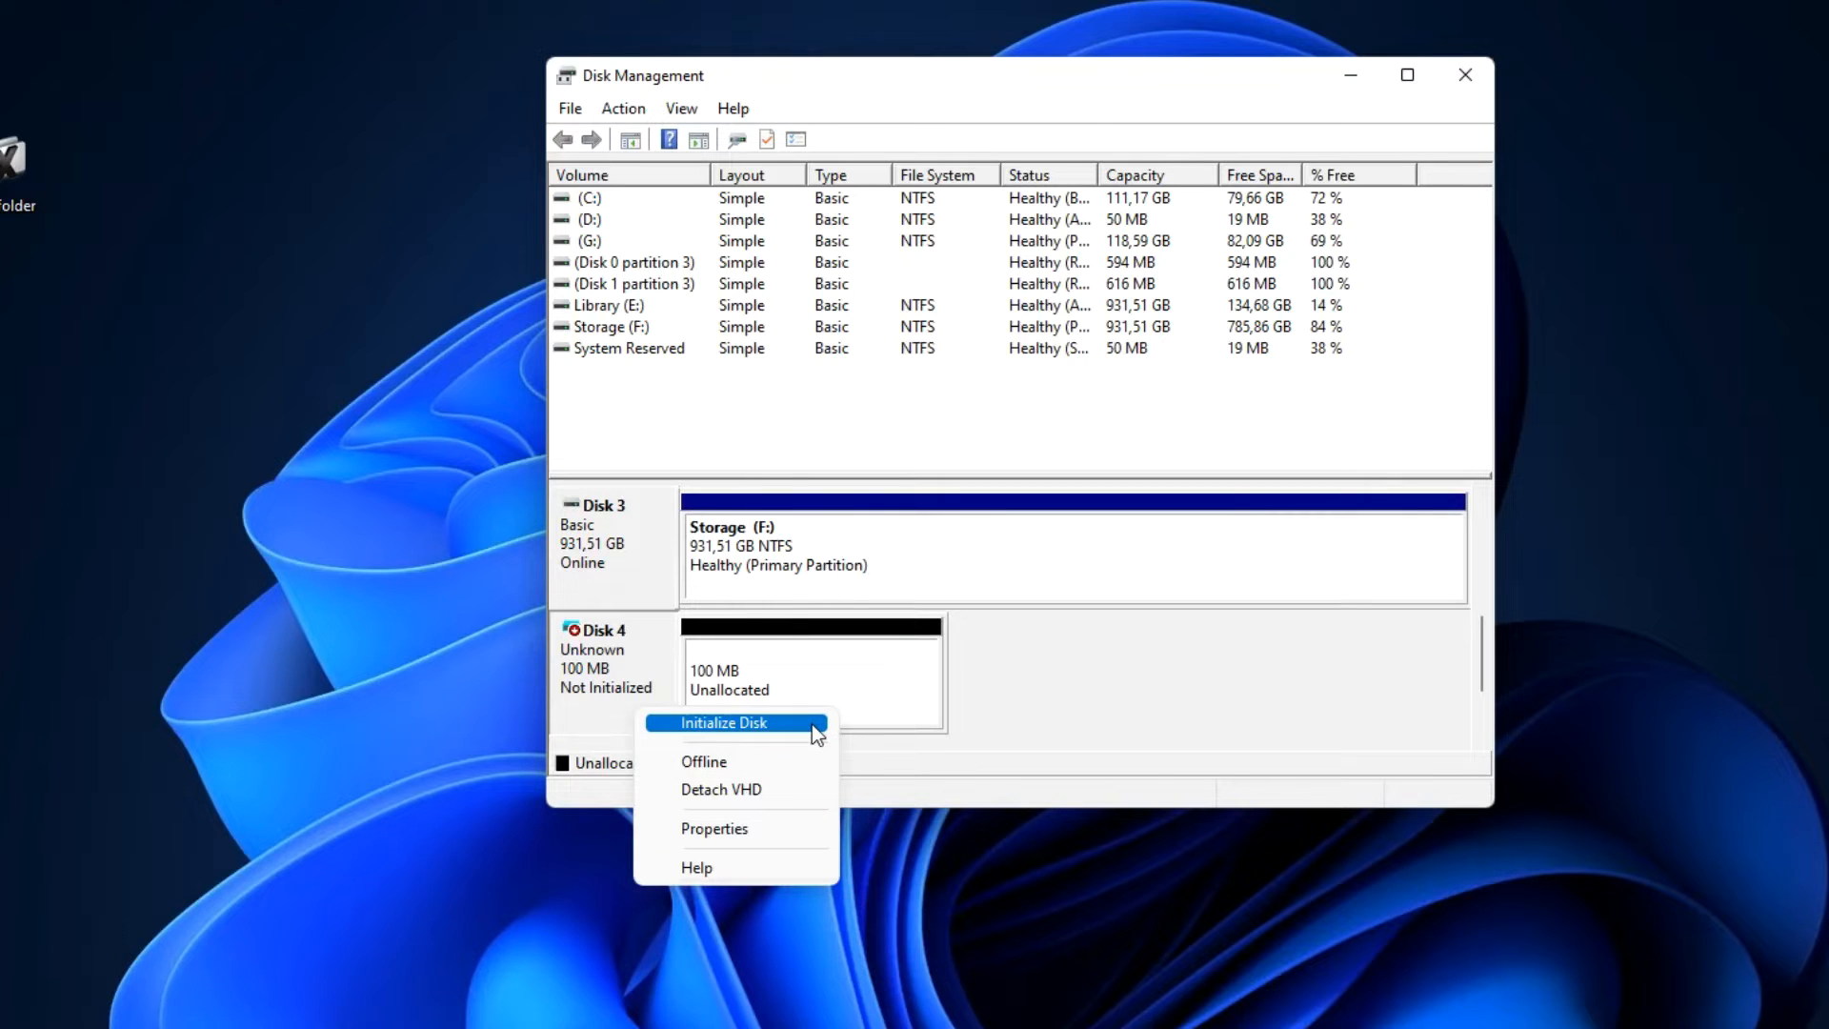
pyautogui.click(723, 723)
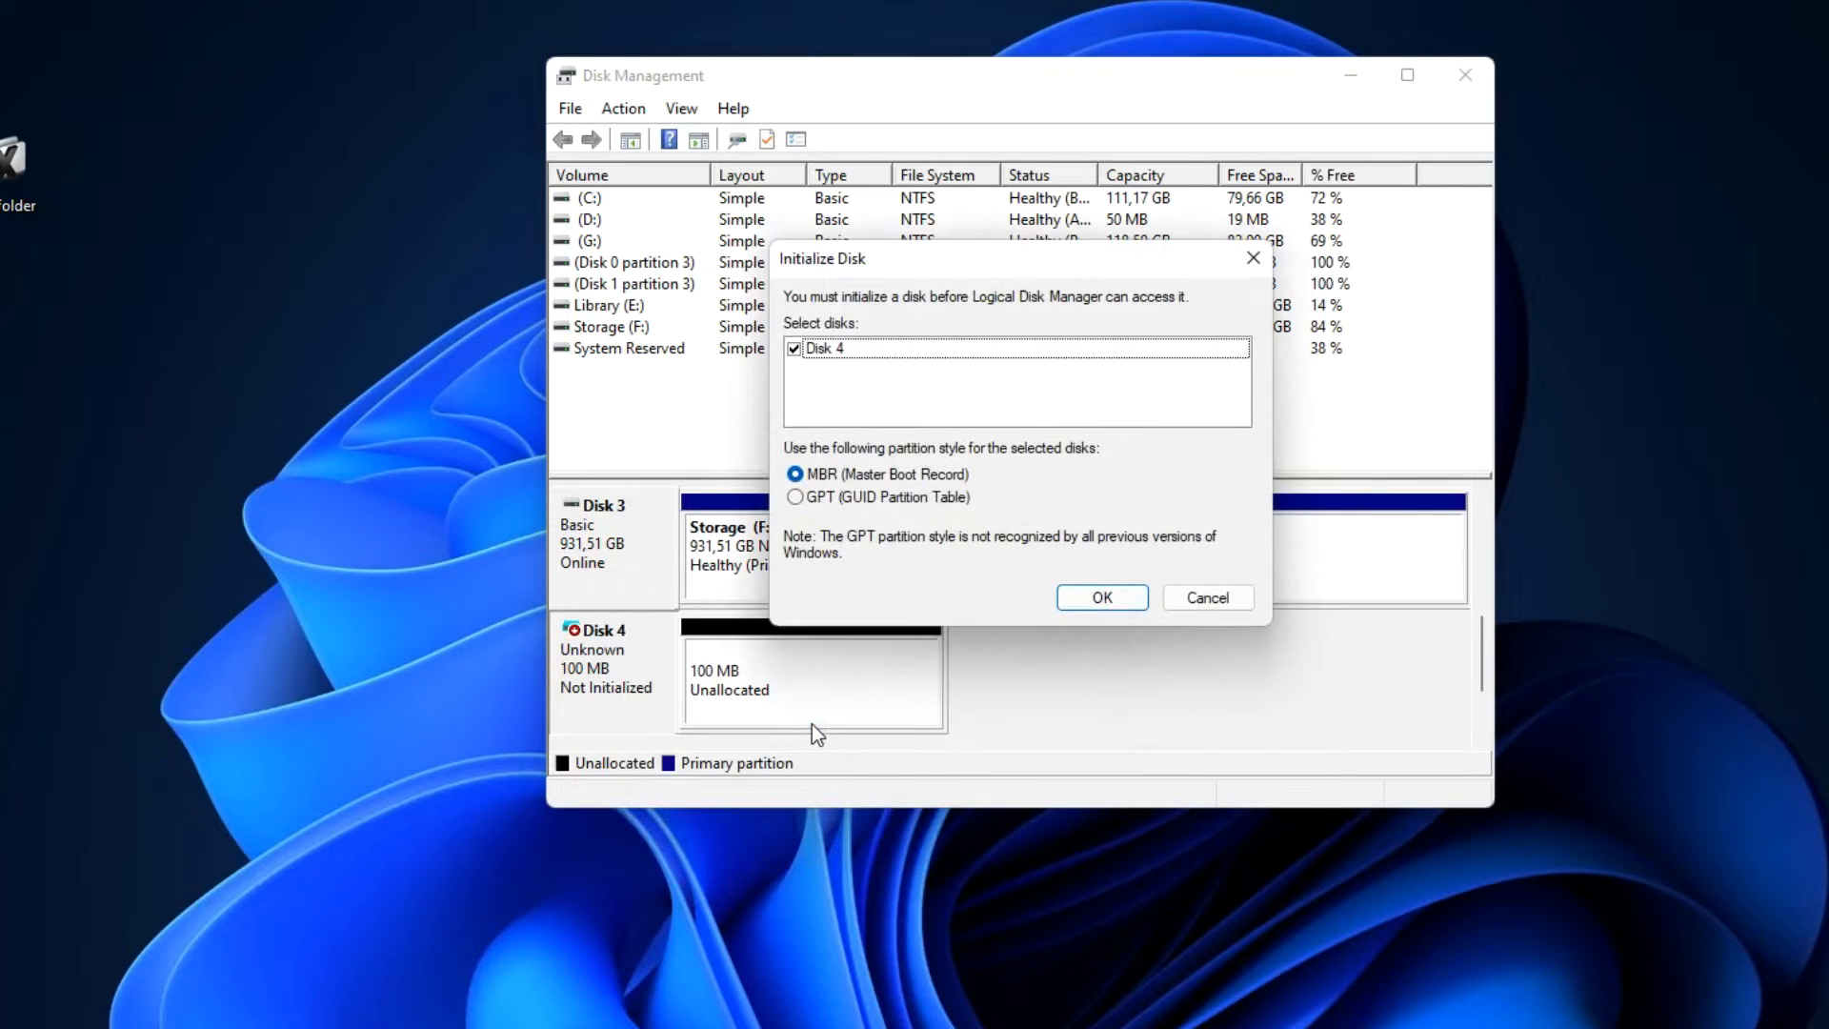
pyautogui.moveTo(793, 509)
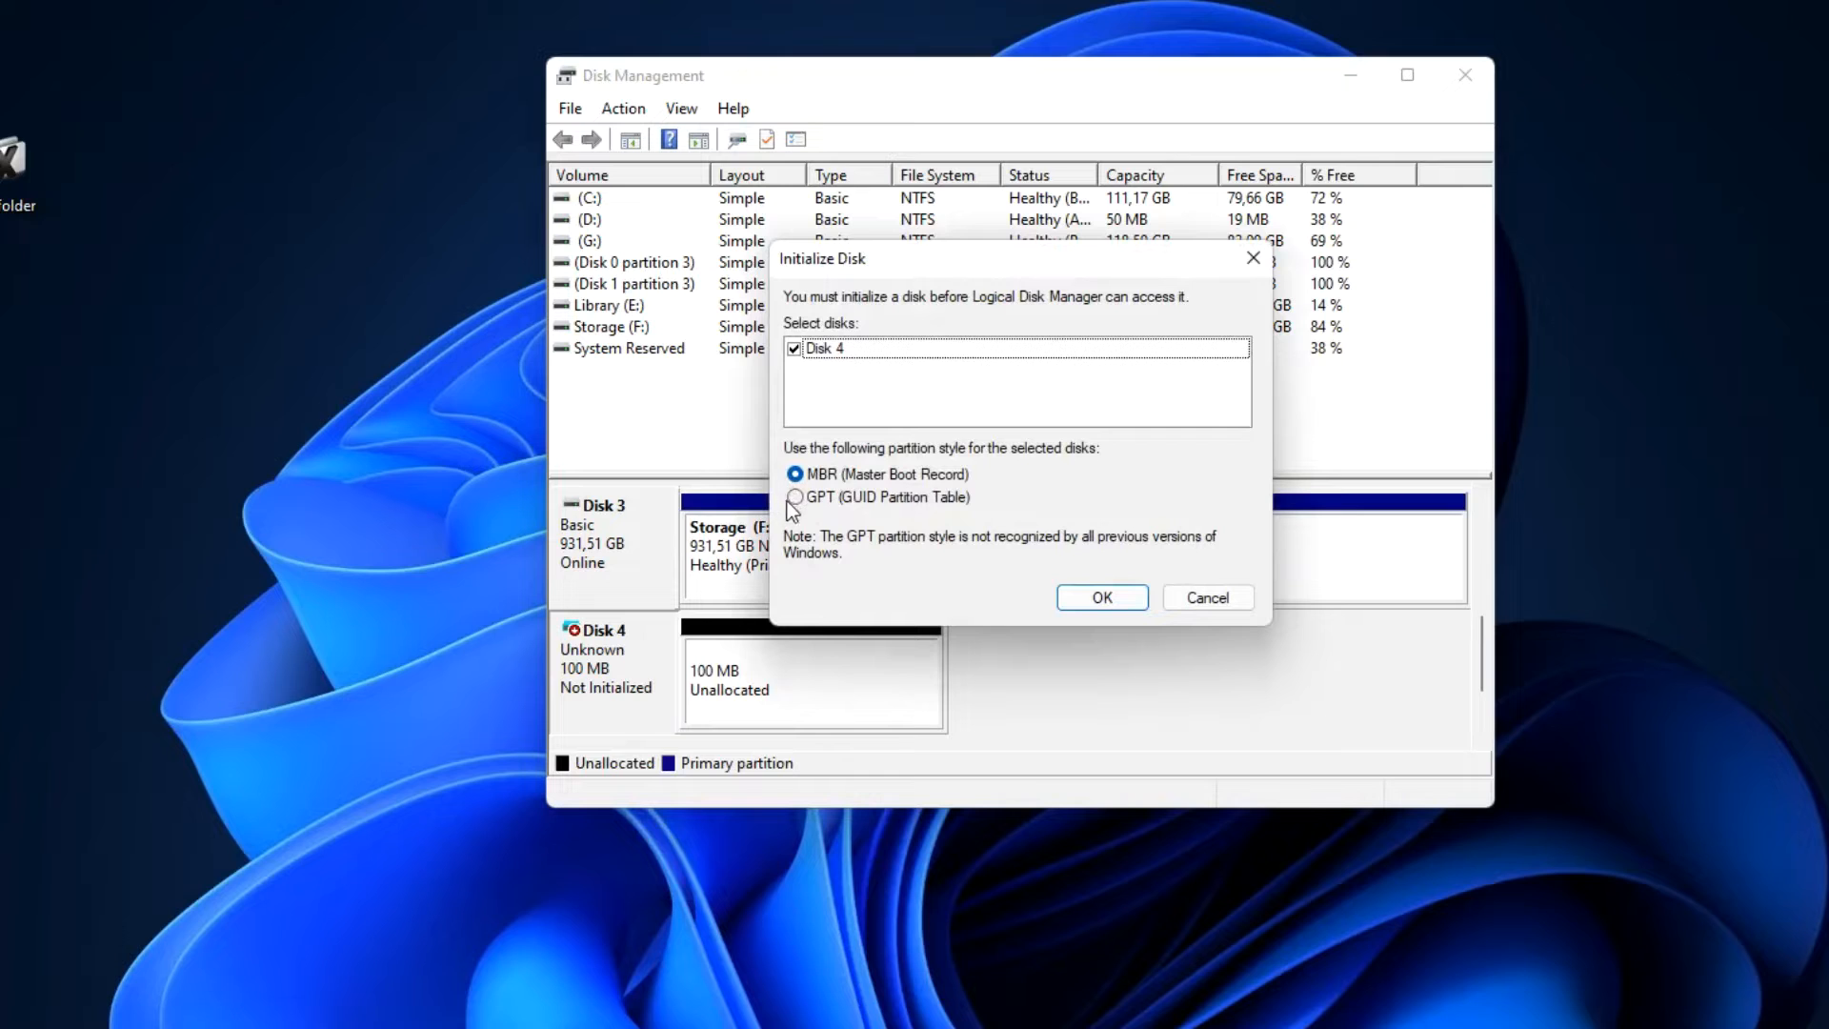
pyautogui.moveTo(1031, 625)
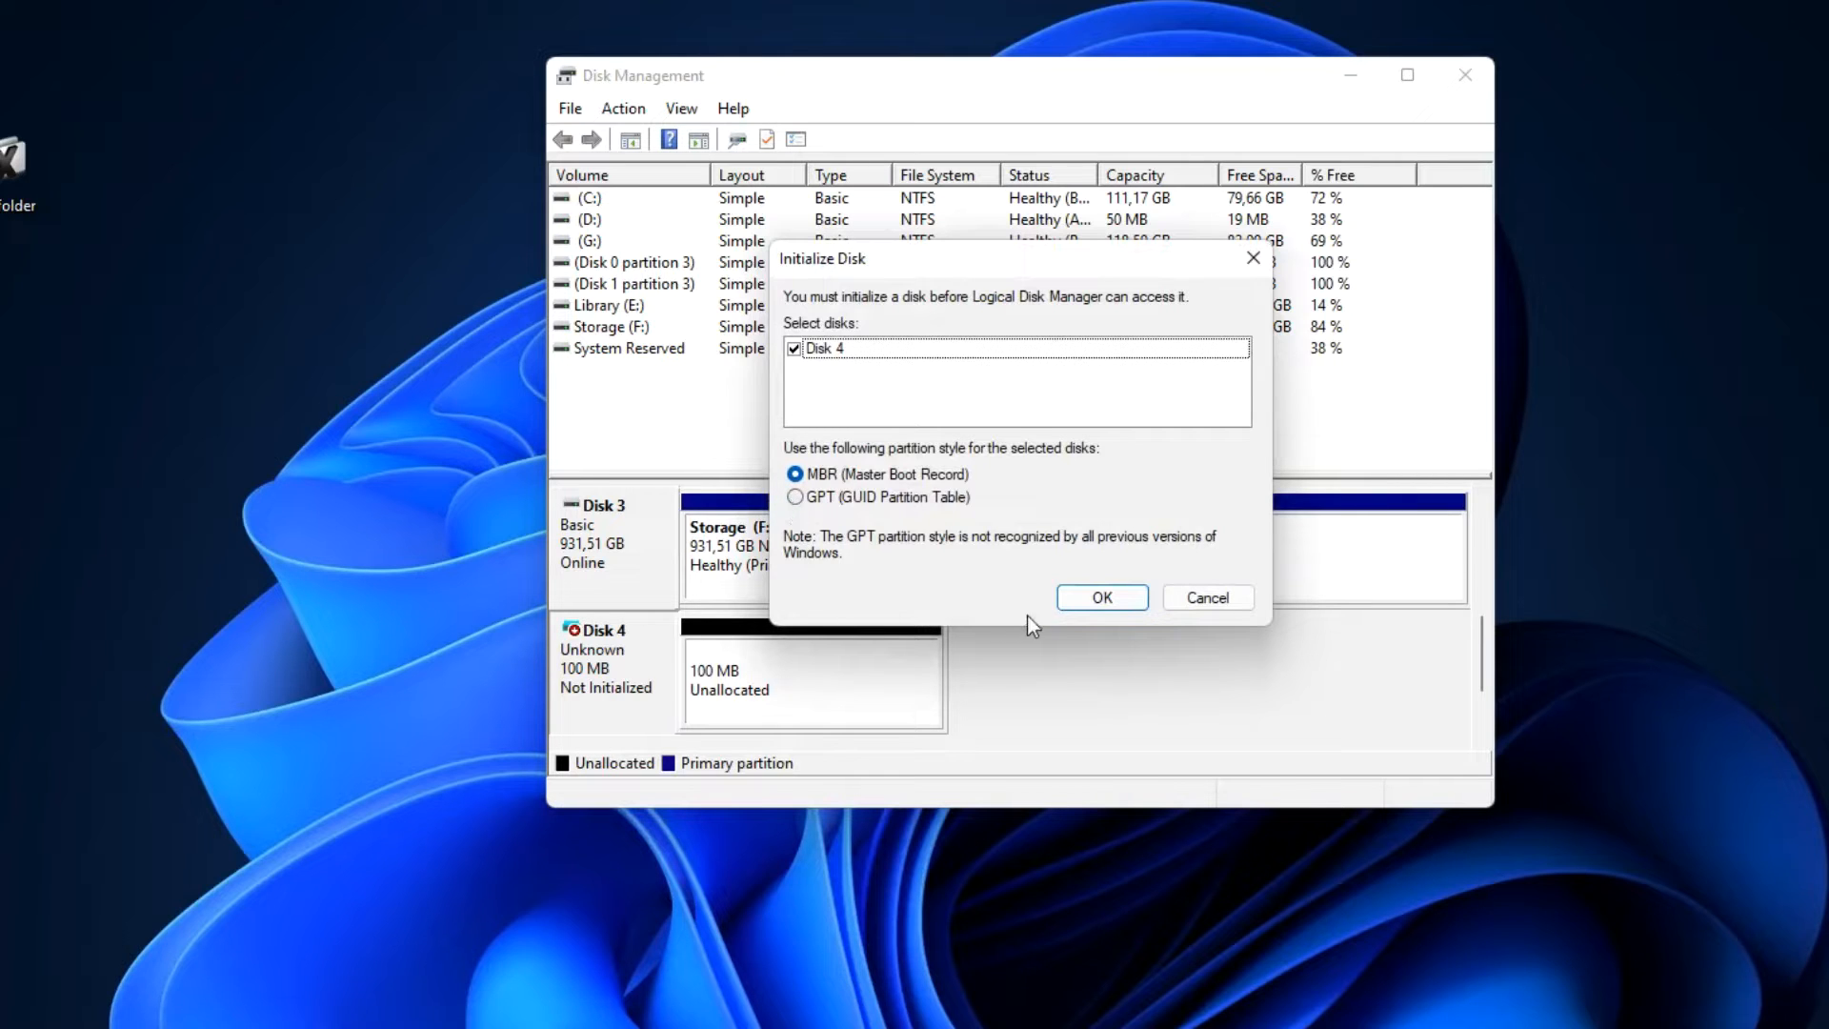
pyautogui.moveTo(1101, 598)
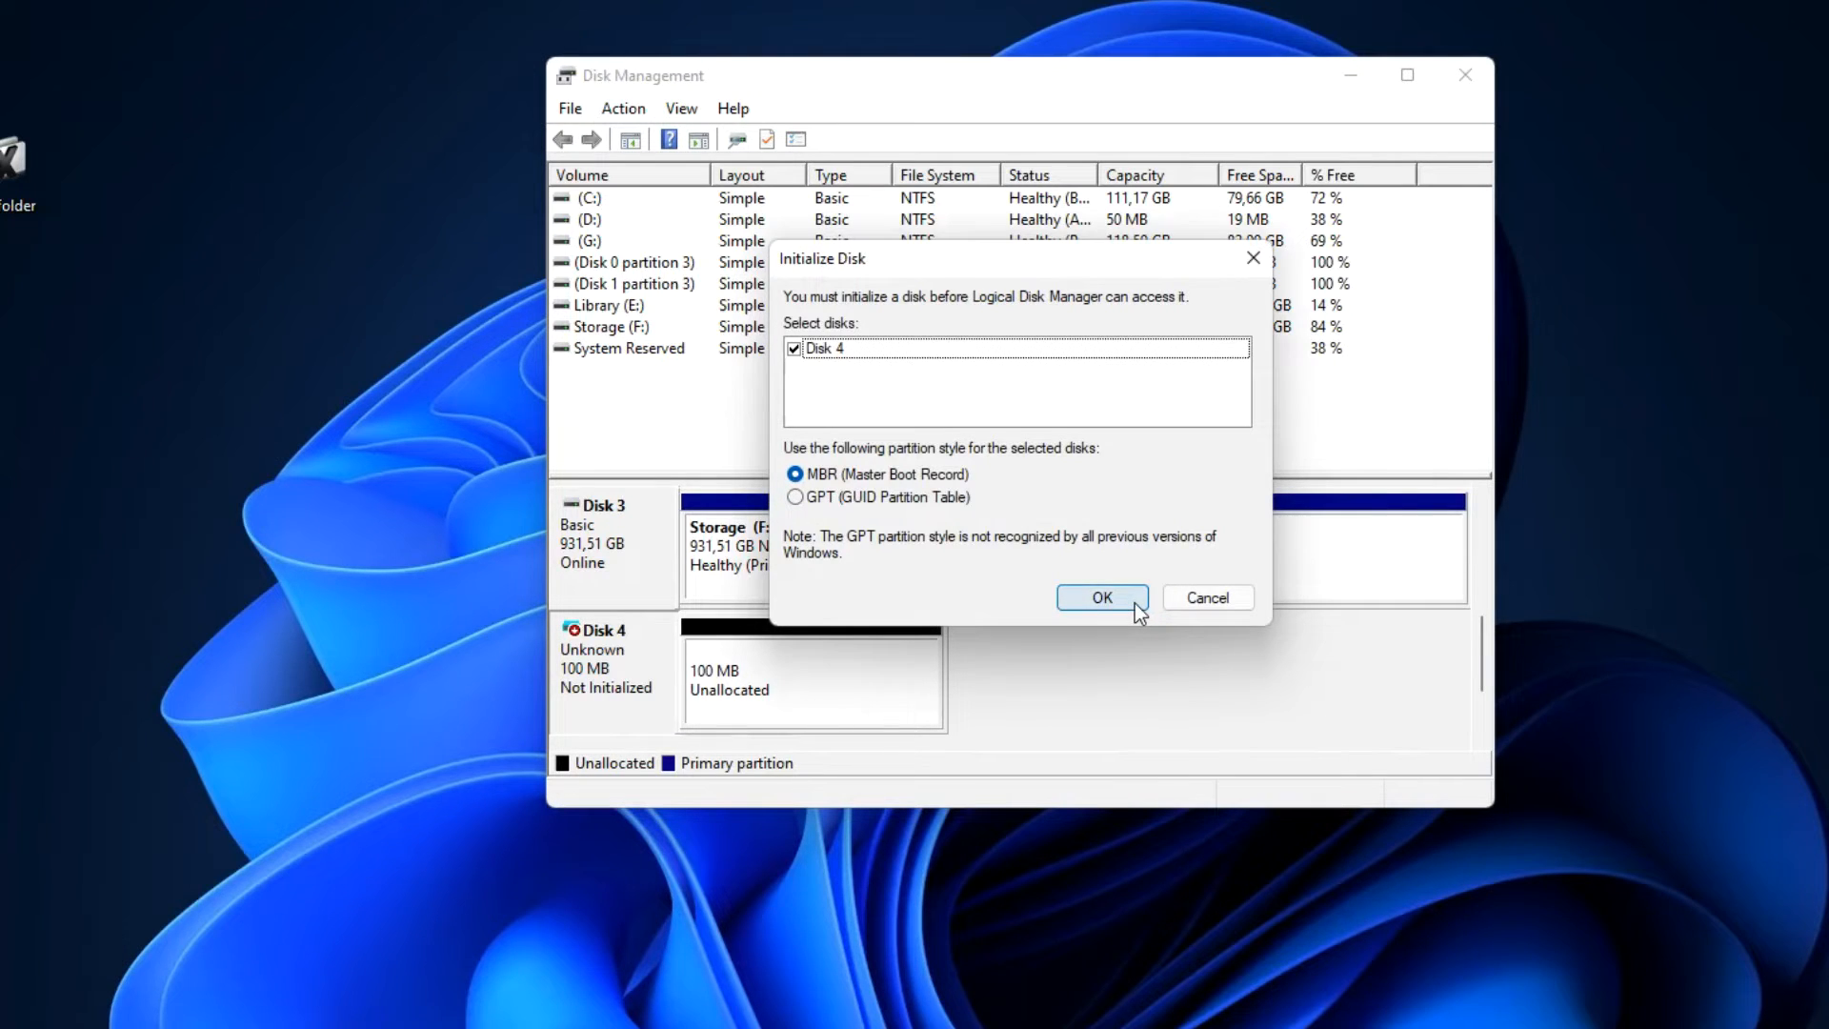
pyautogui.click(1100, 598)
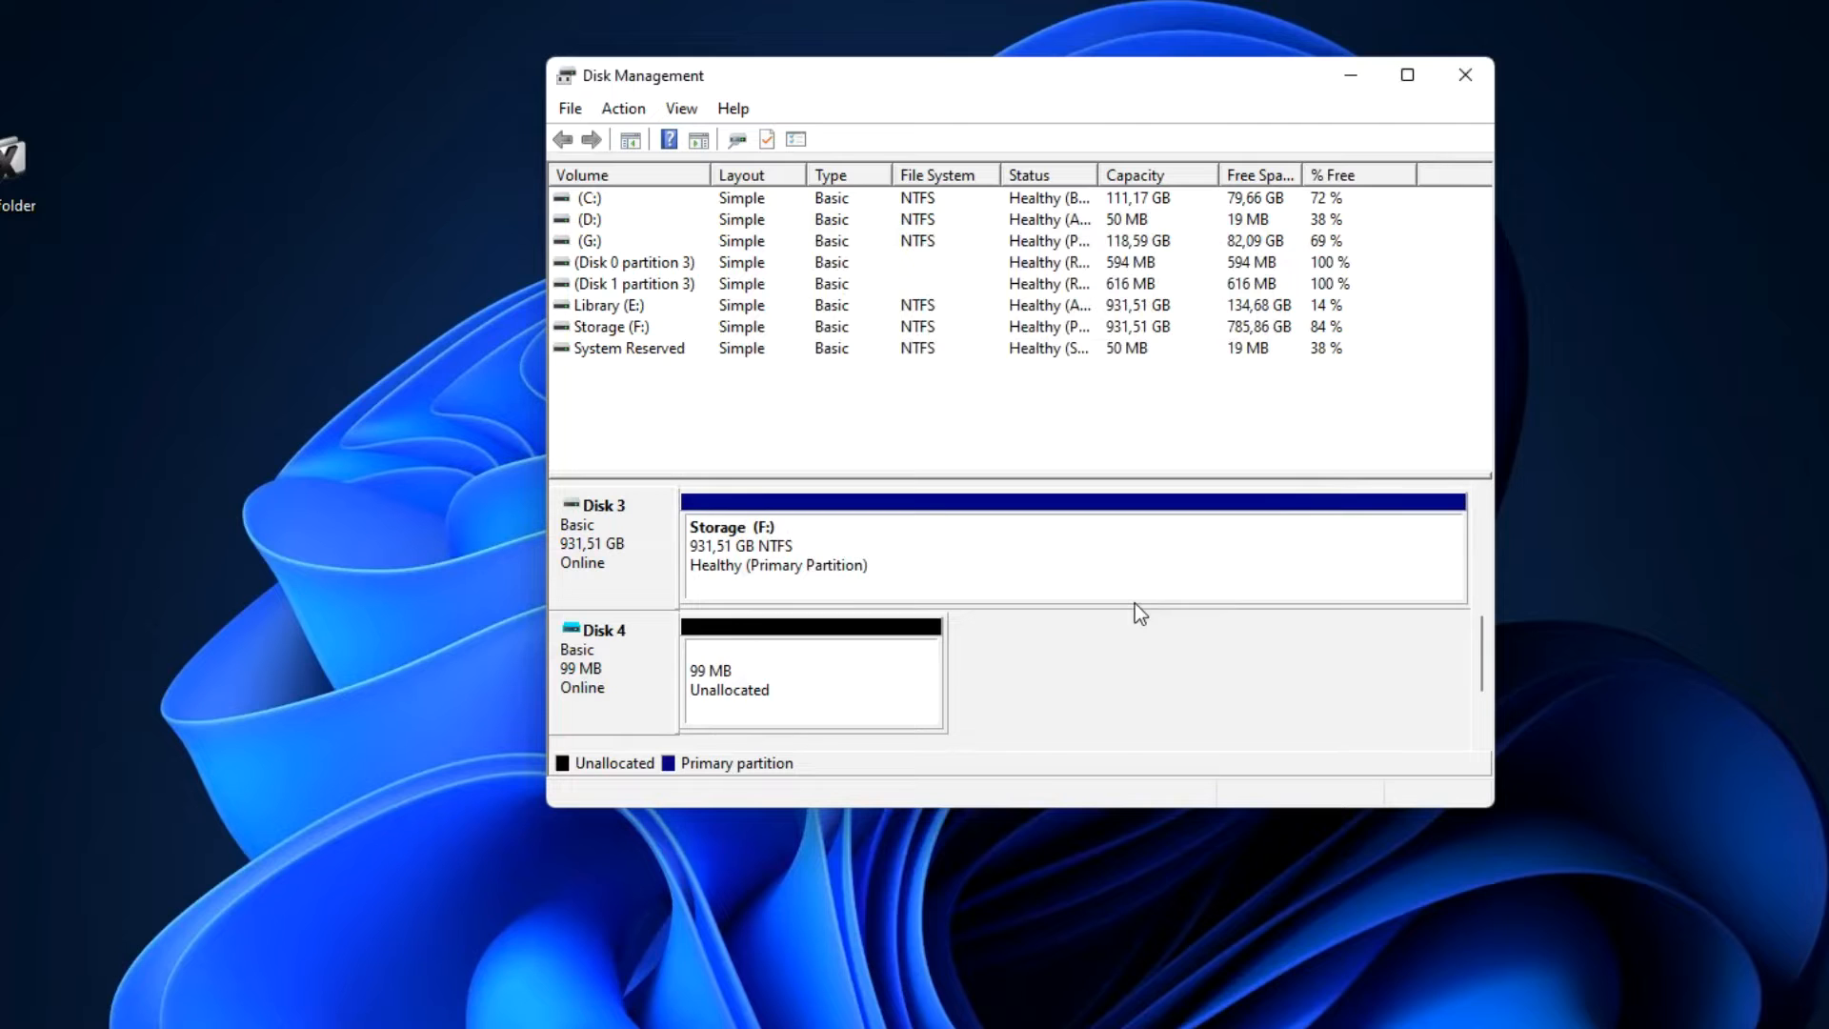
pyautogui.moveTo(878, 691)
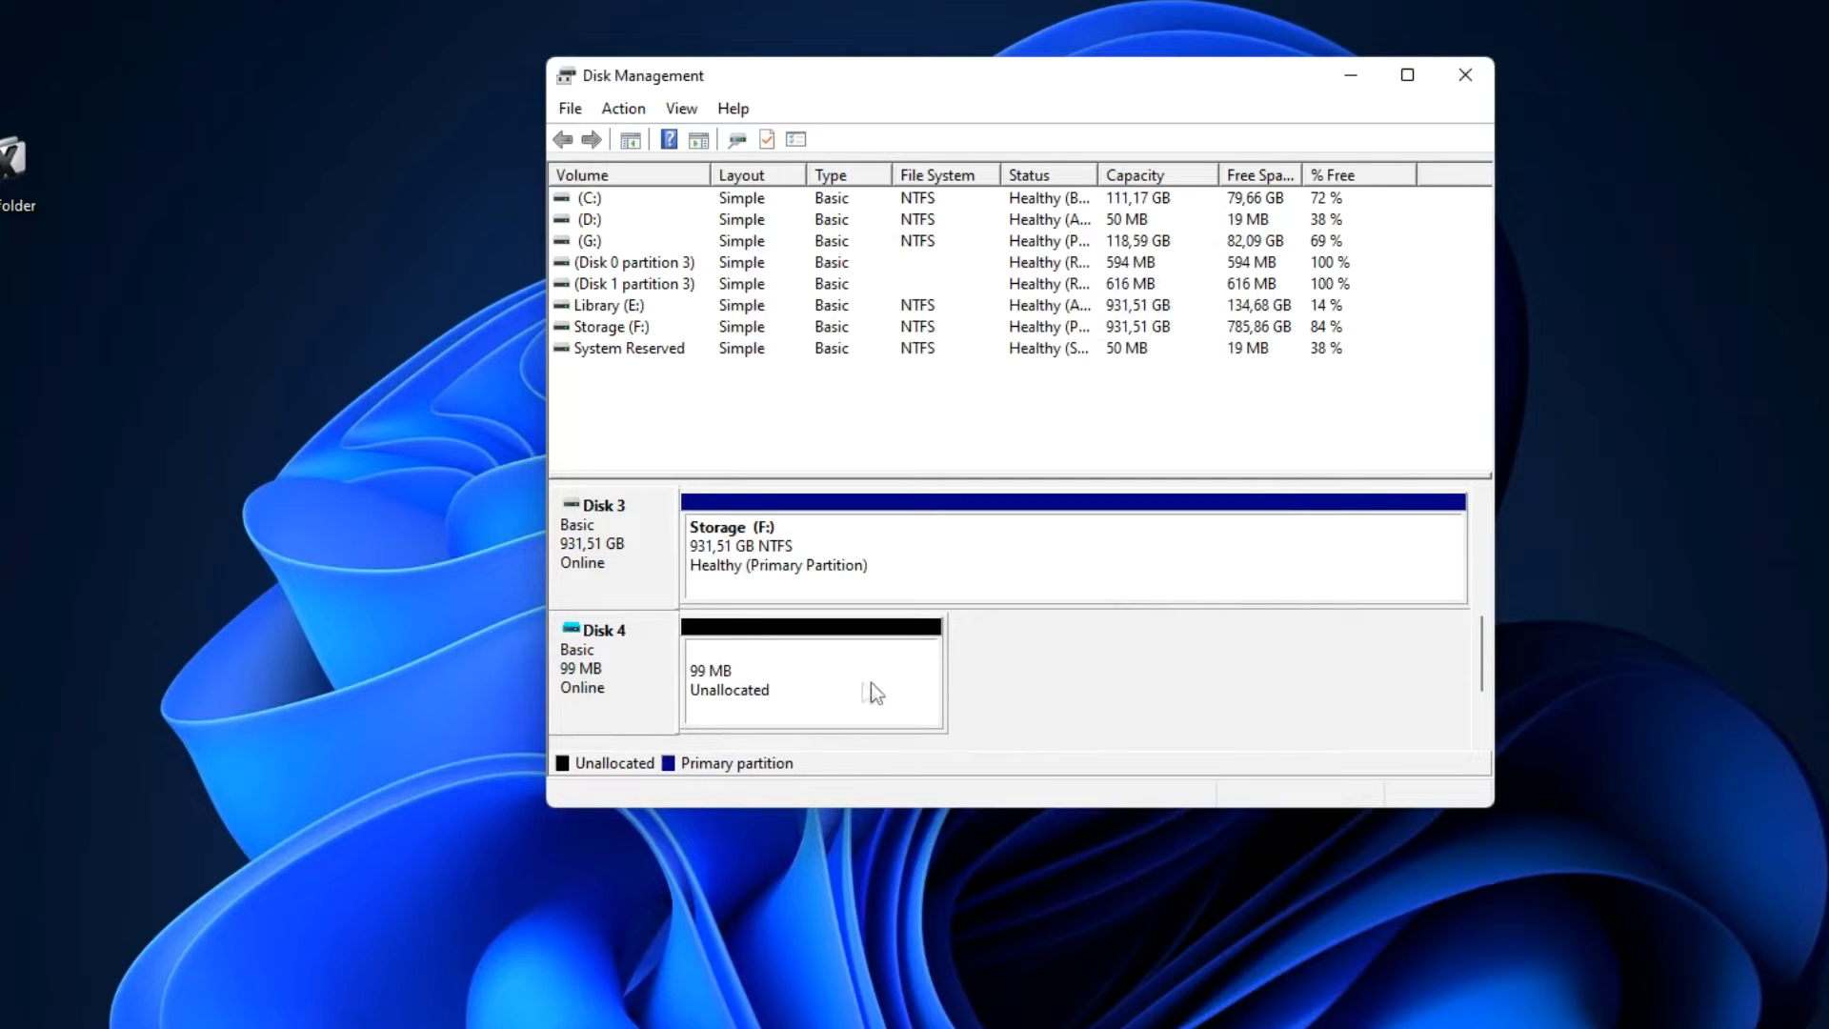
# Run New Simple Volume on Disk 4's unallocated space: 97 MB, letter H, NTFS quick format.
pyautogui.rightClick(811, 687)
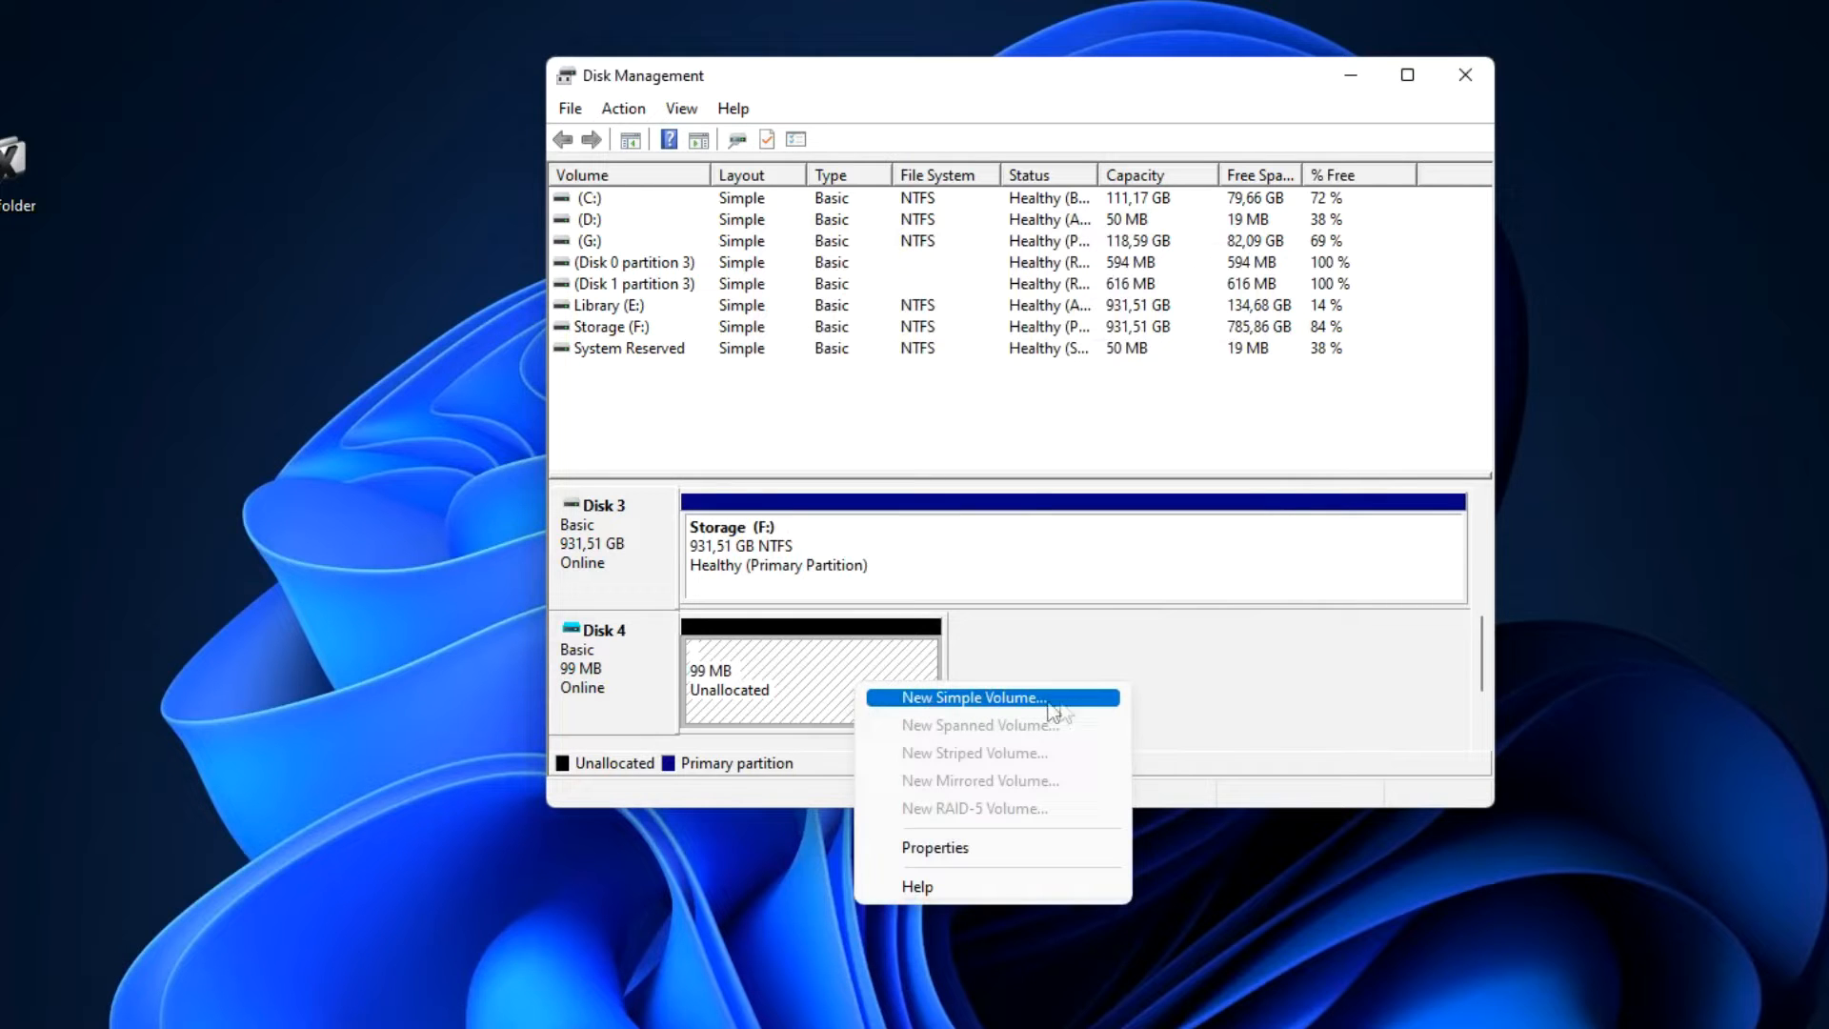
pyautogui.moveTo(1100, 712)
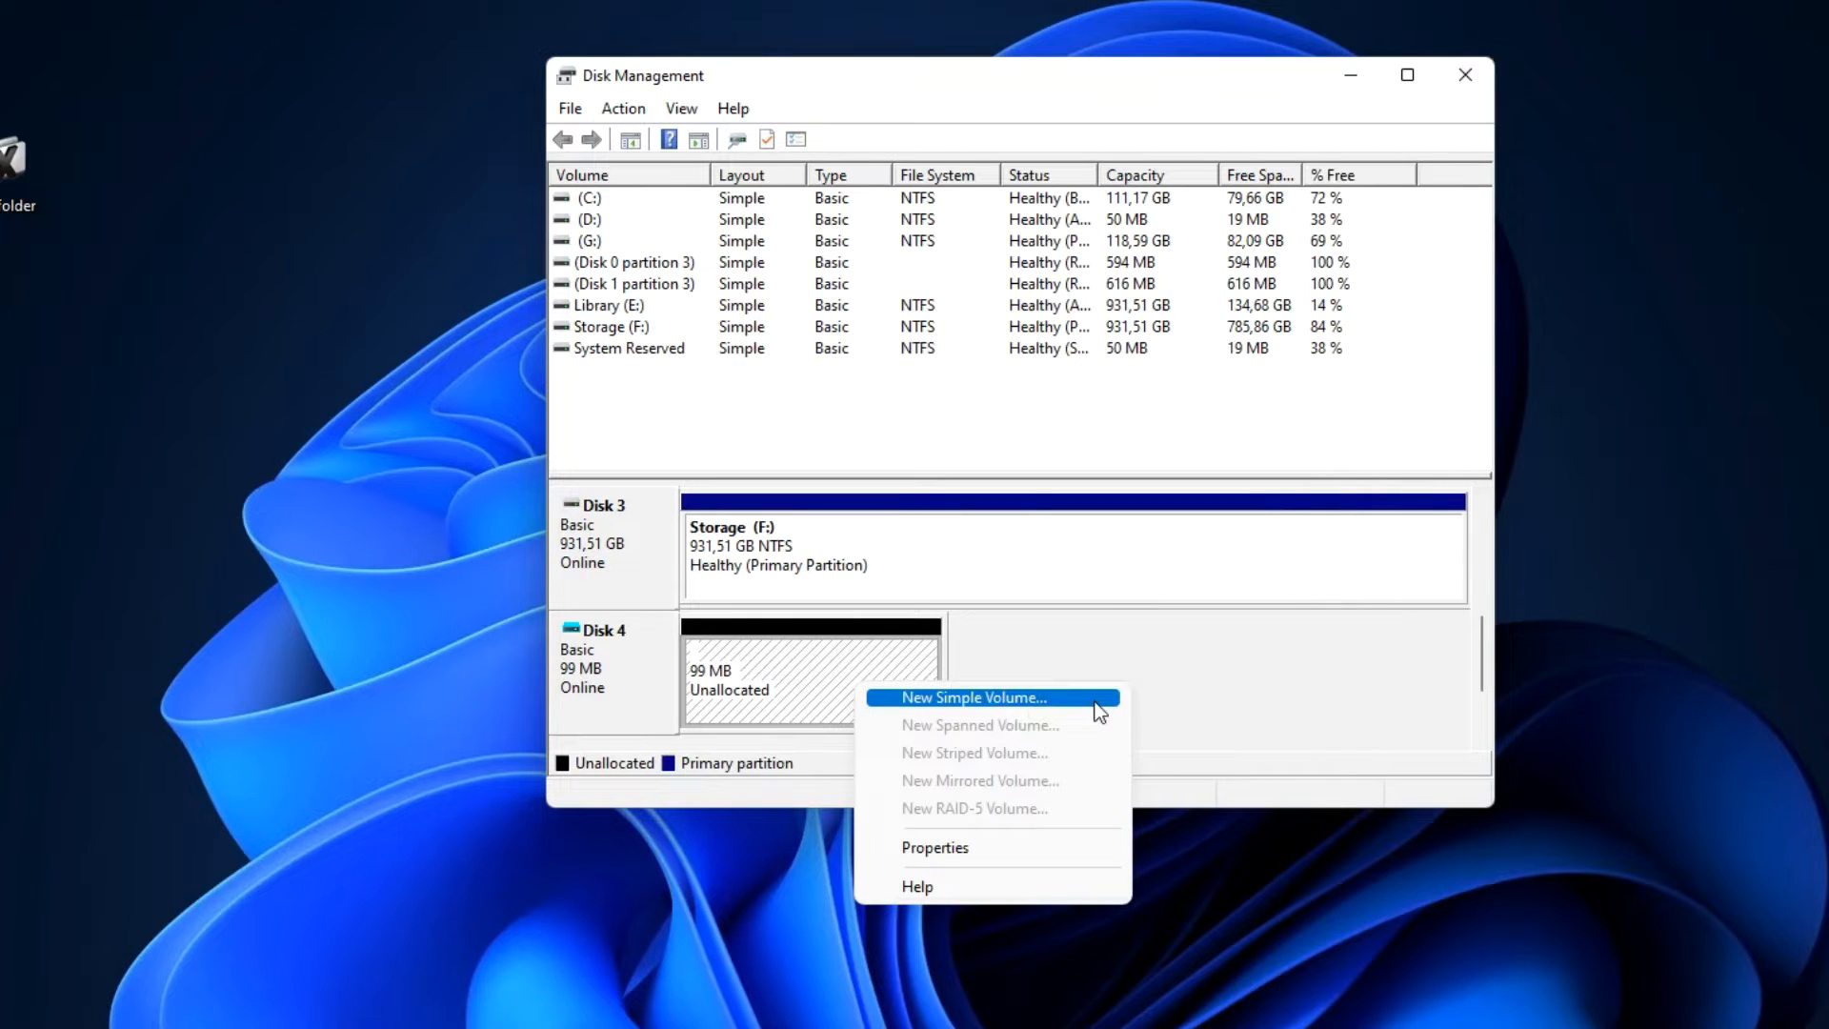
pyautogui.click(972, 696)
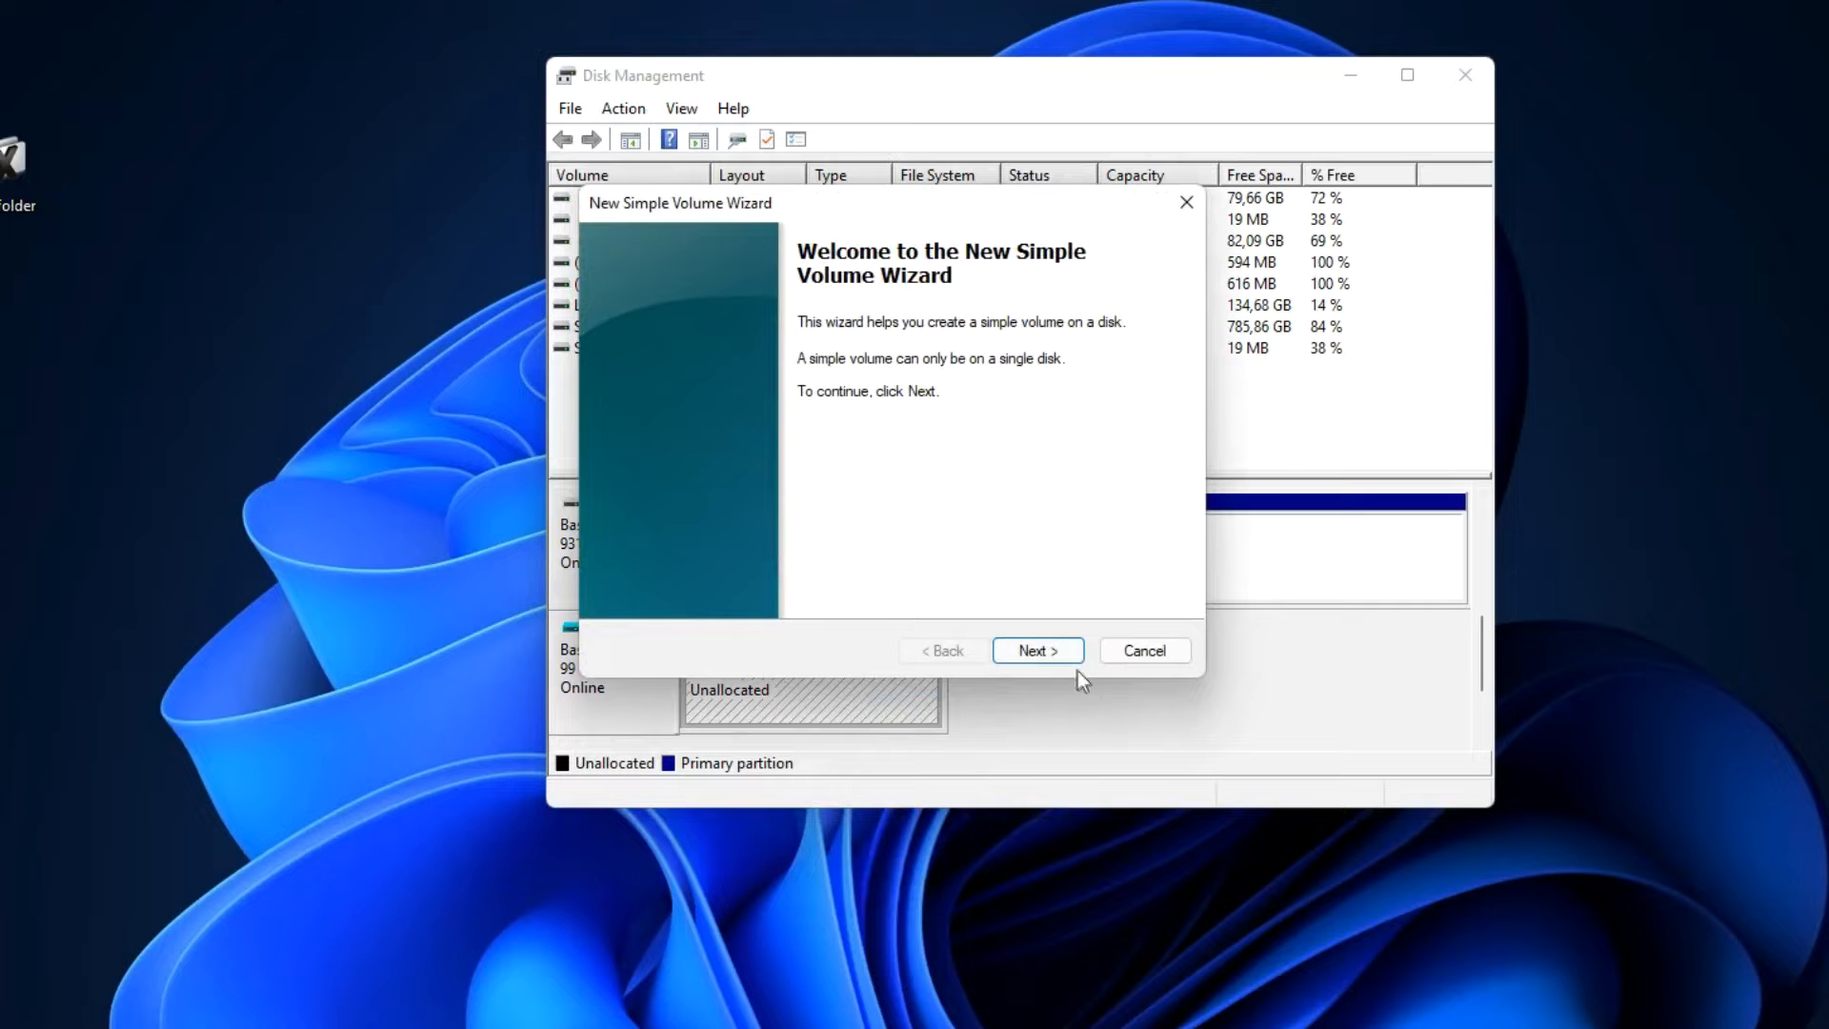
pyautogui.click(1036, 649)
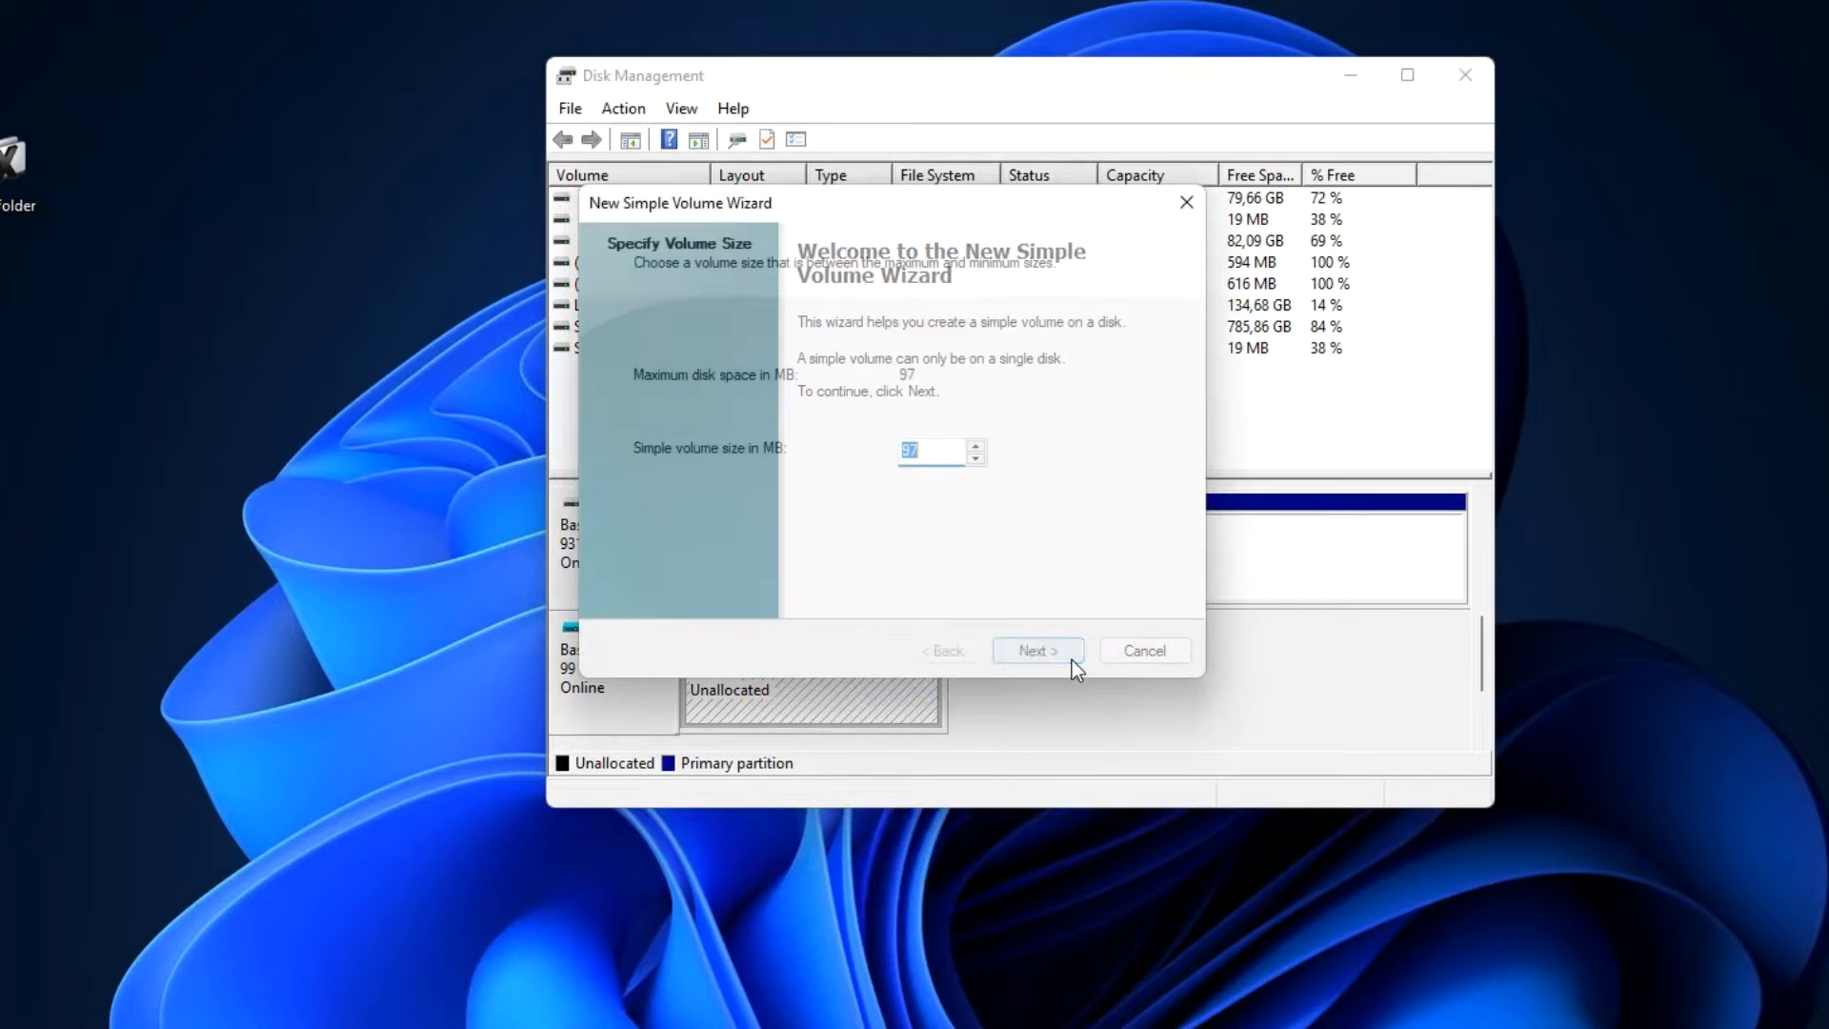
pyautogui.click(1036, 650)
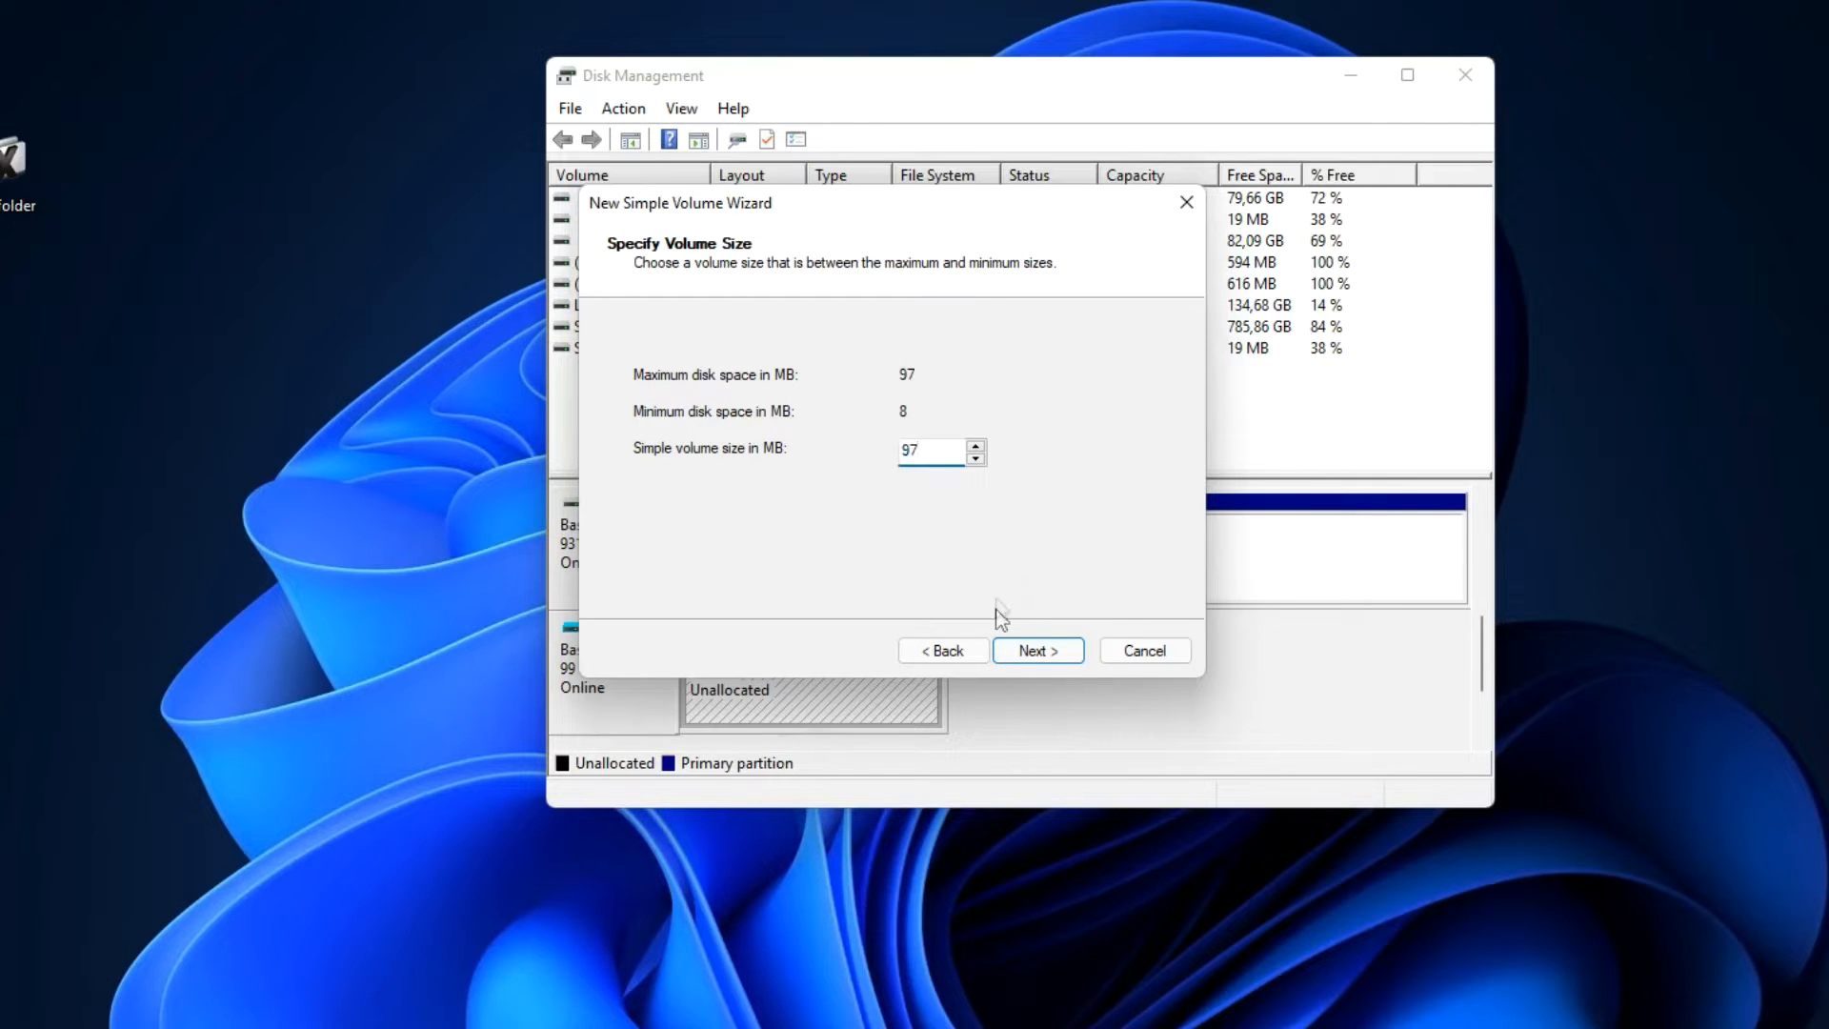
pyautogui.moveTo(1037, 650)
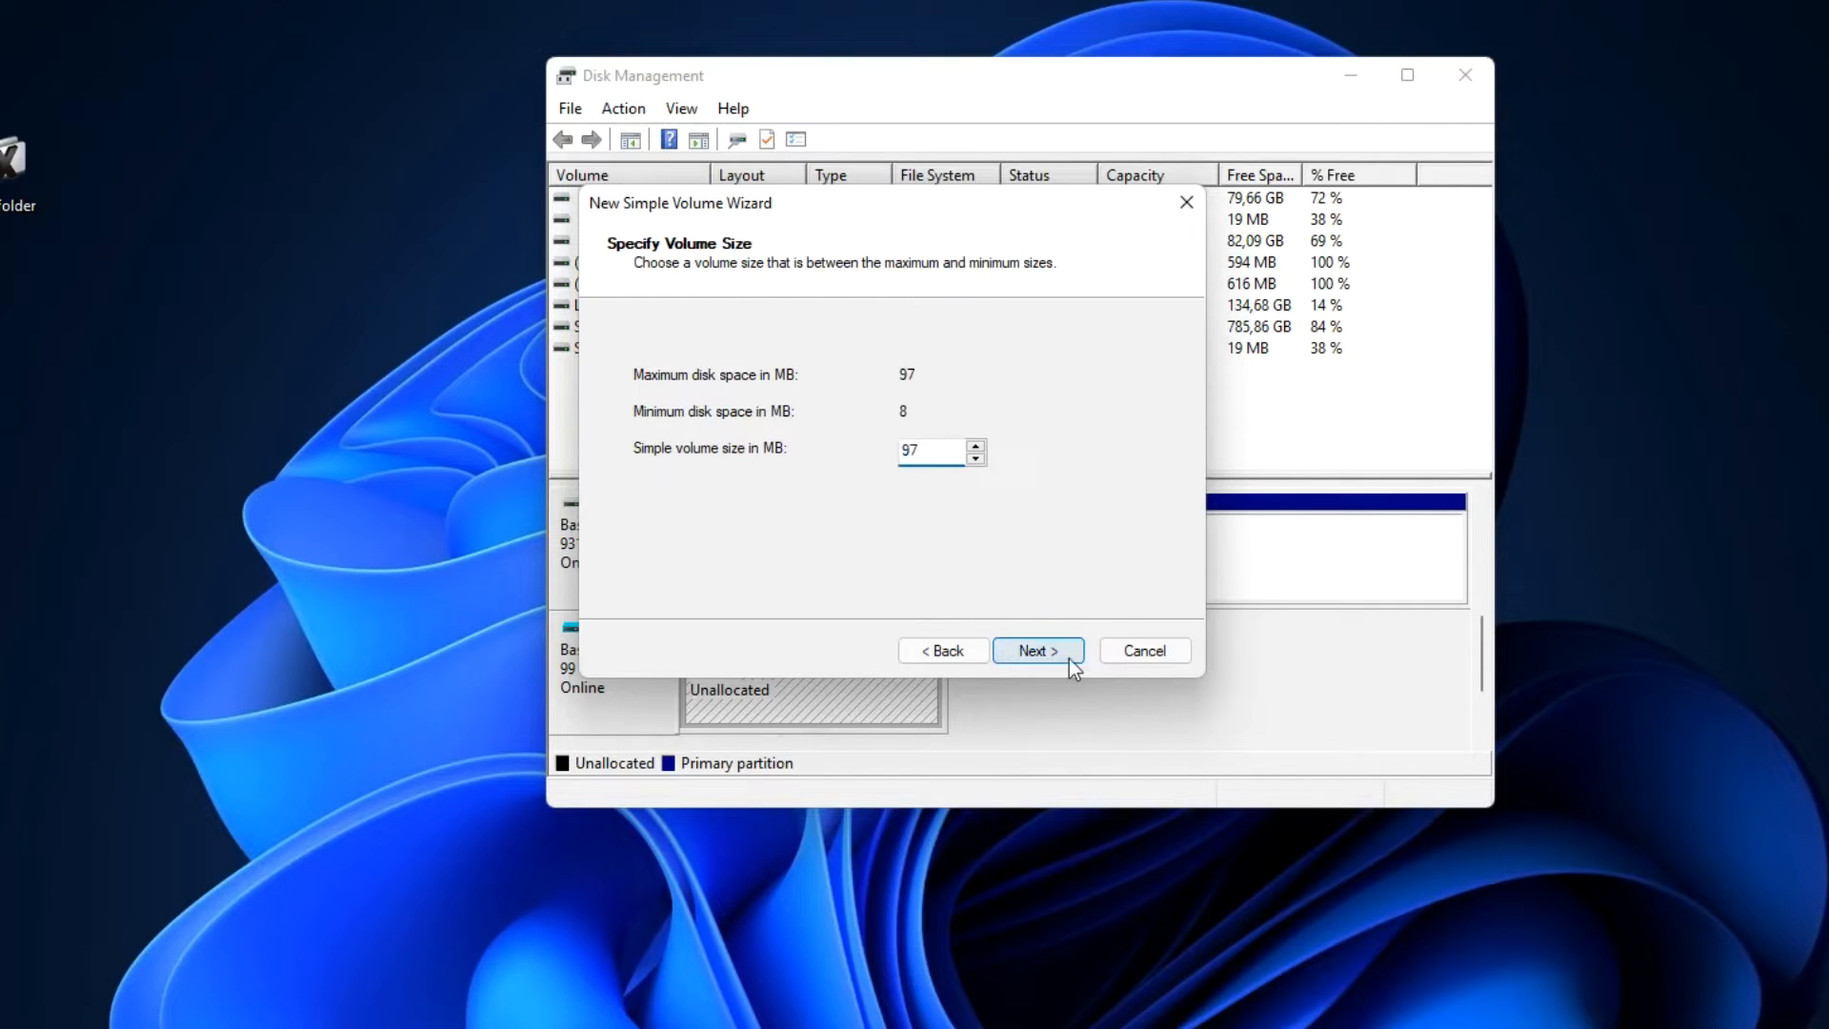
pyautogui.click(1038, 649)
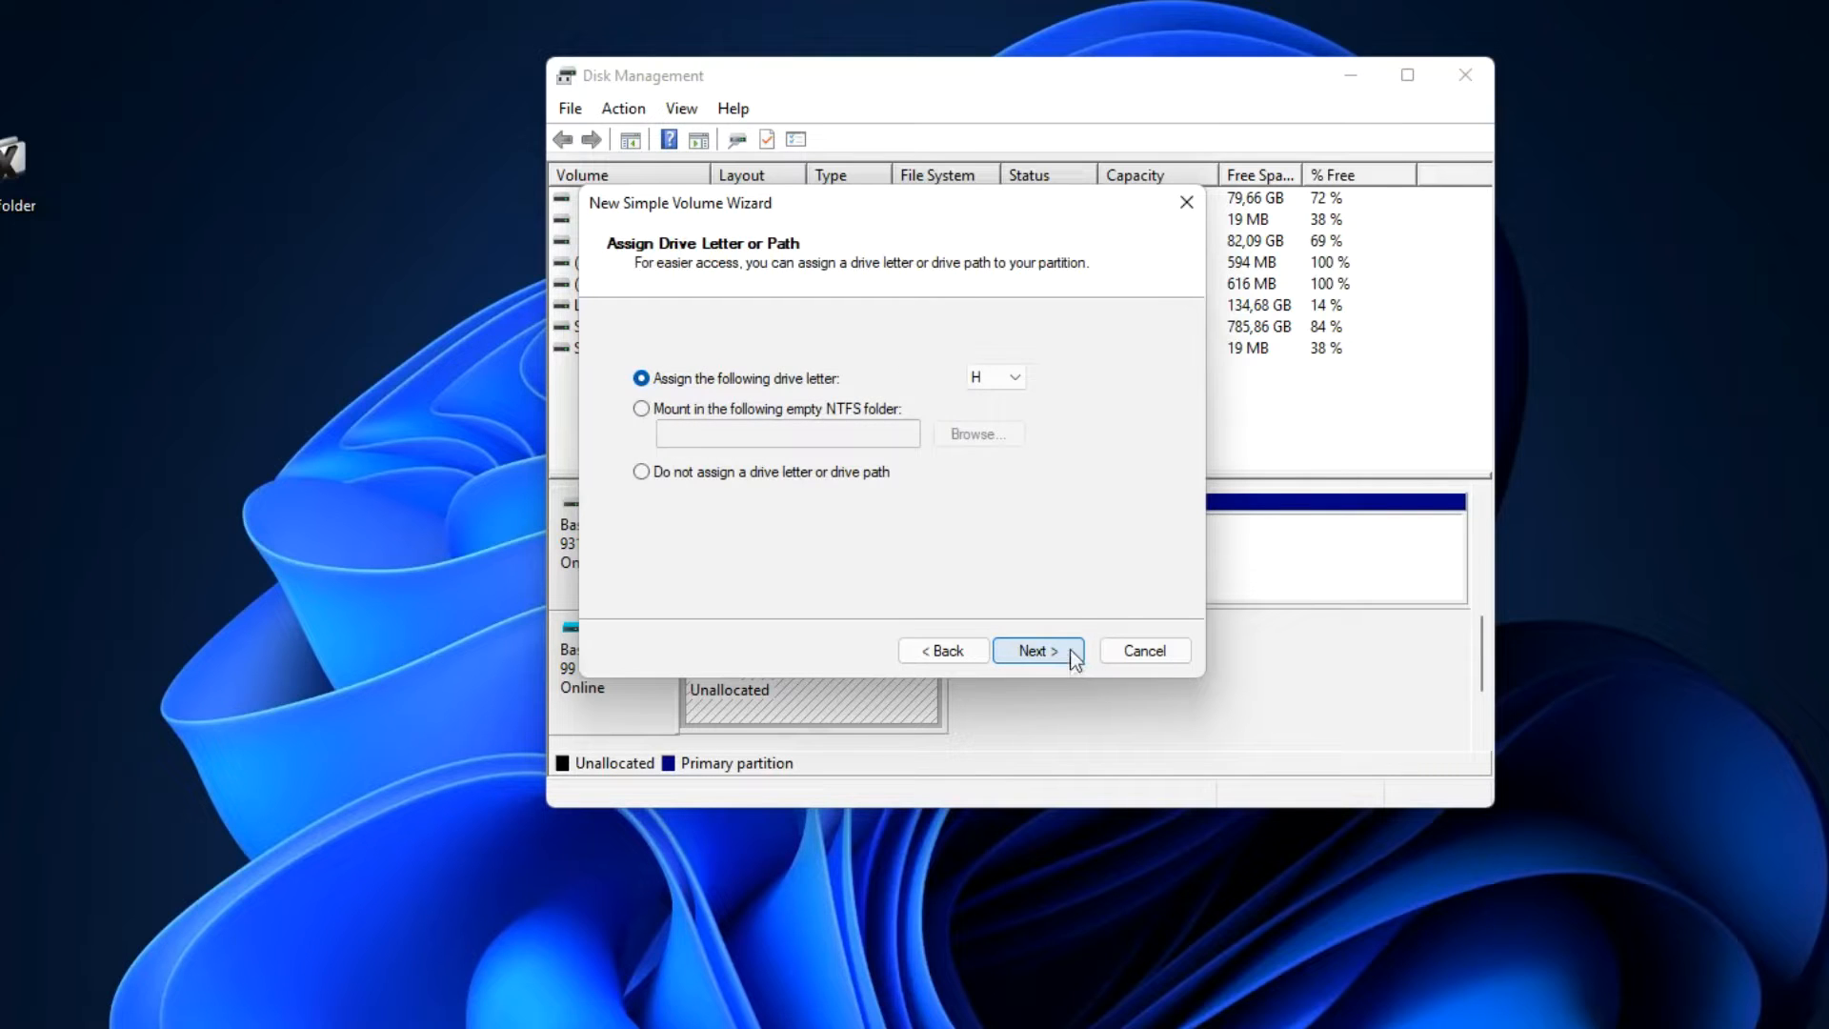
pyautogui.click(1013, 376)
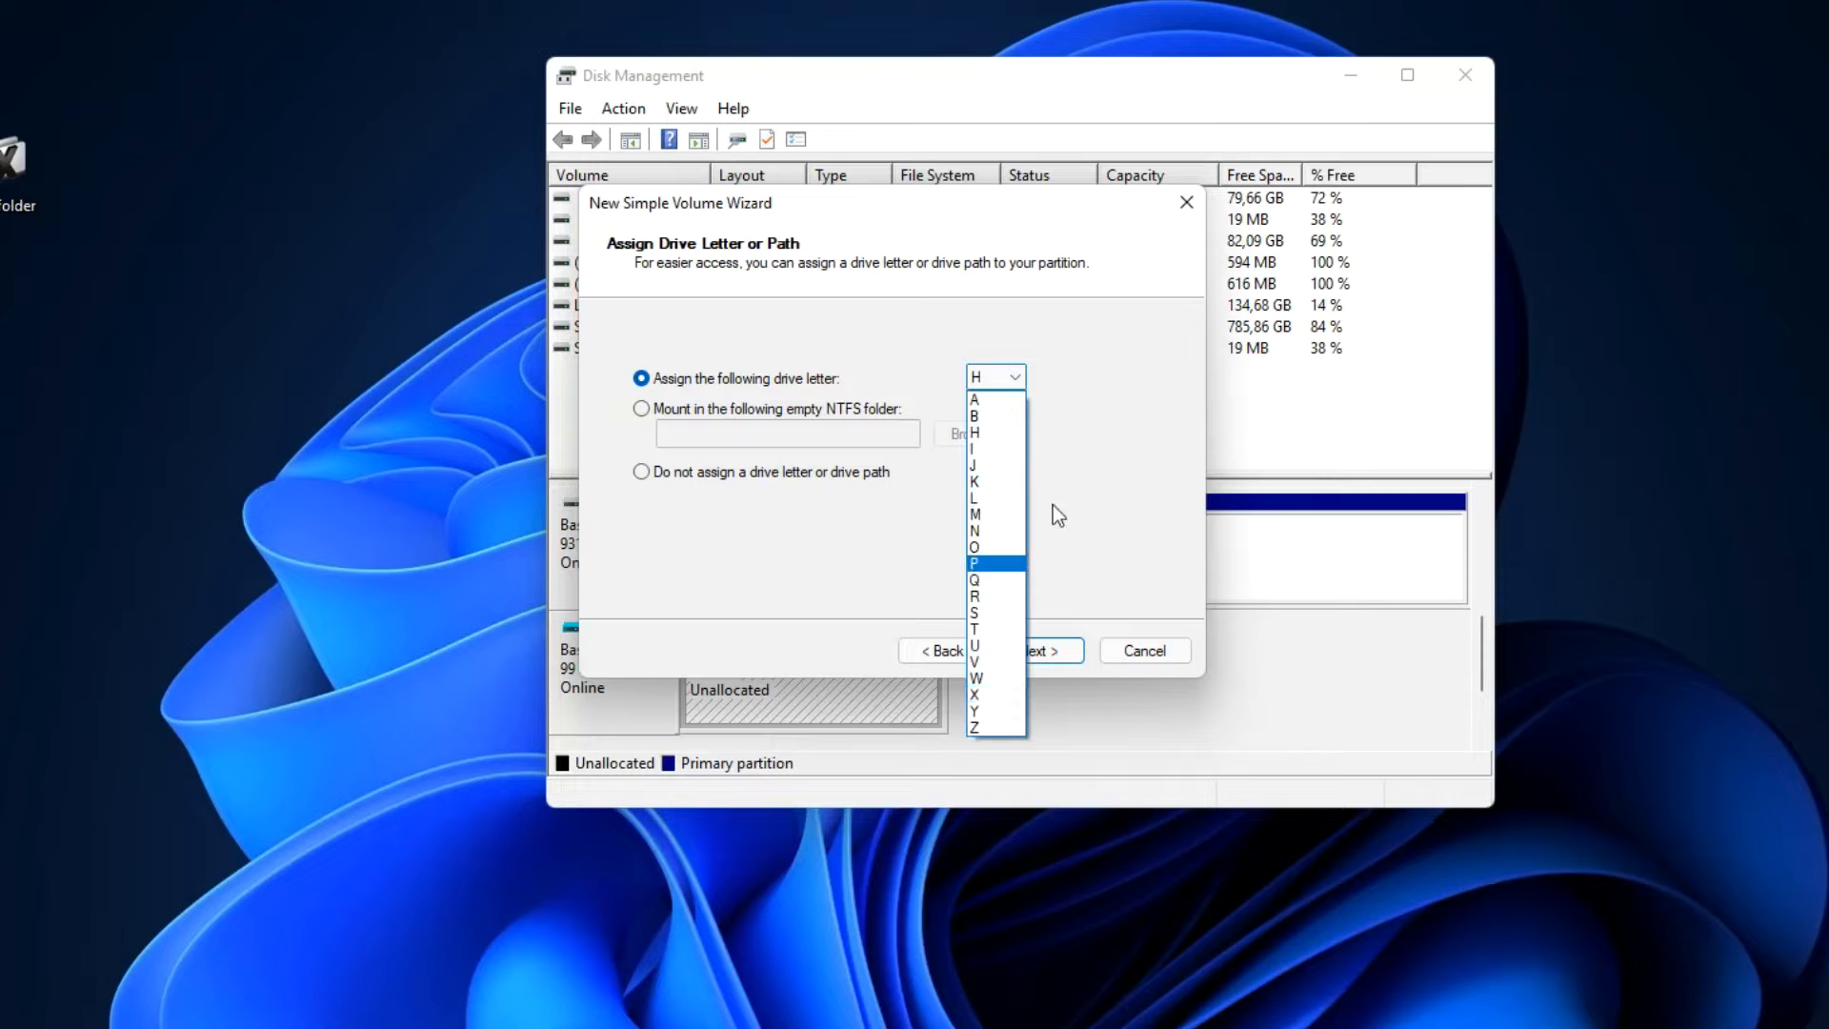
pyautogui.click(973, 432)
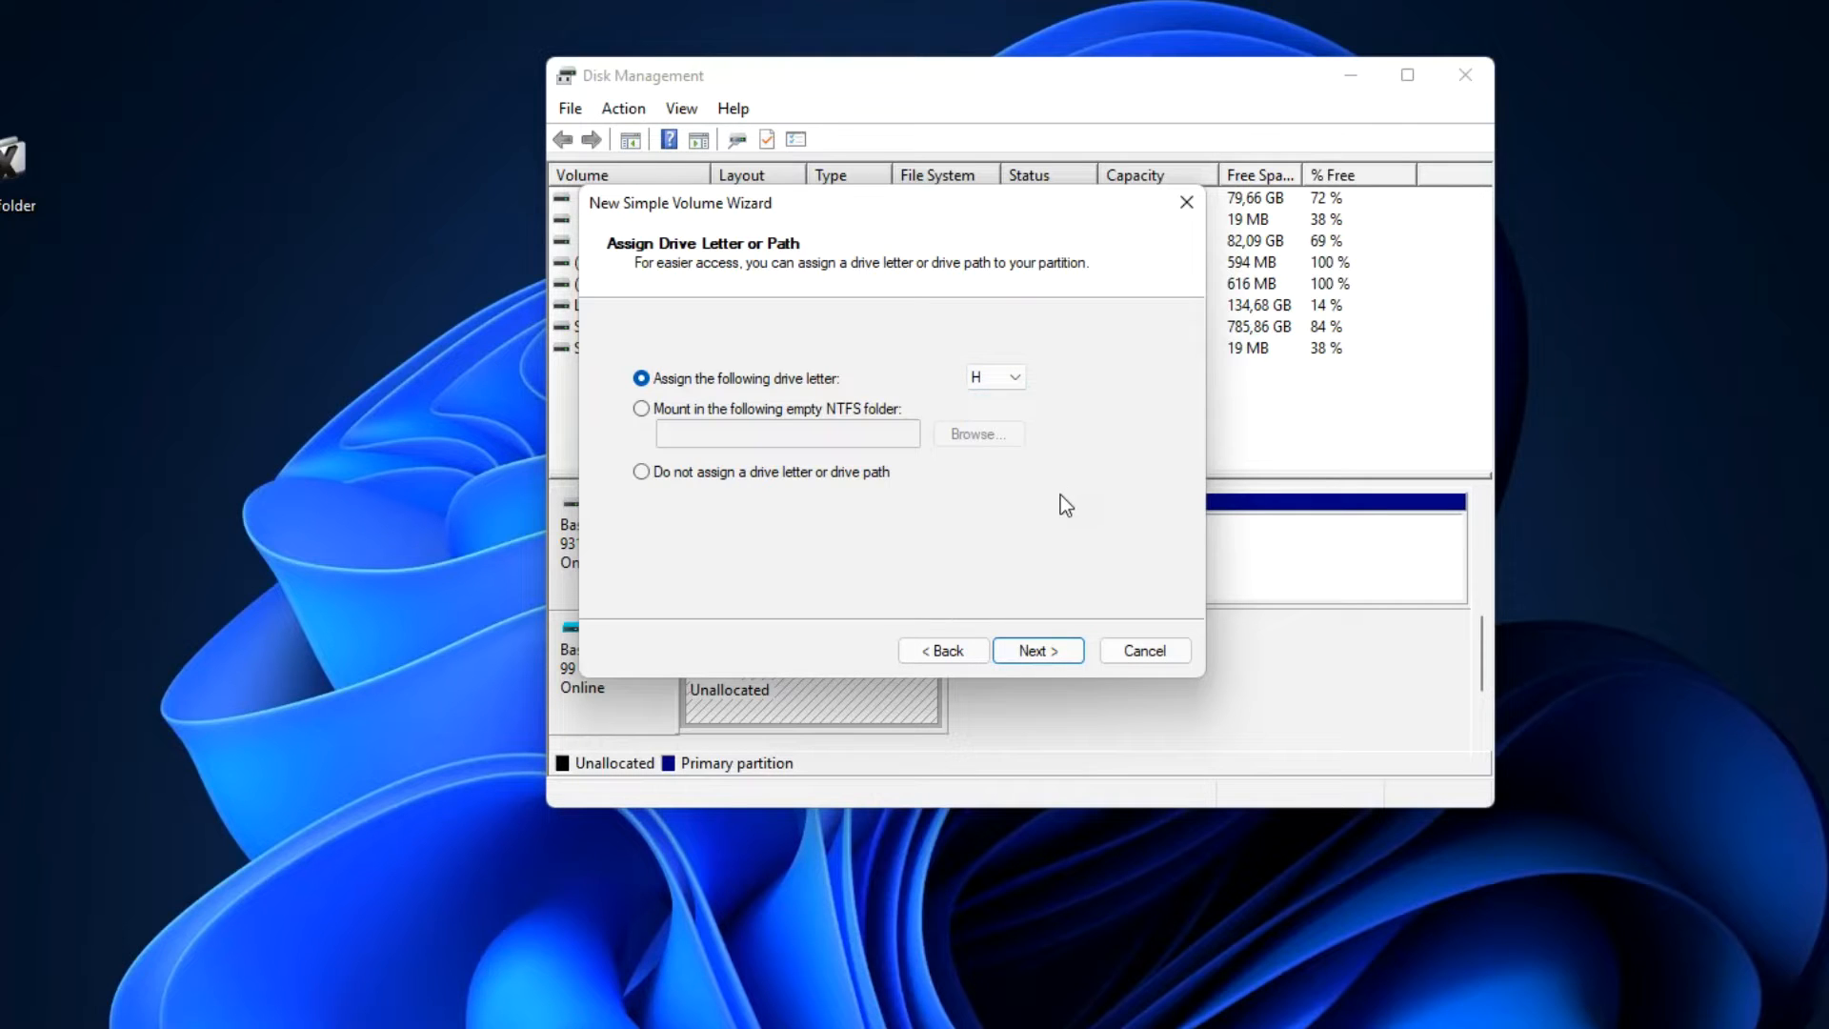
pyautogui.moveTo(1037, 650)
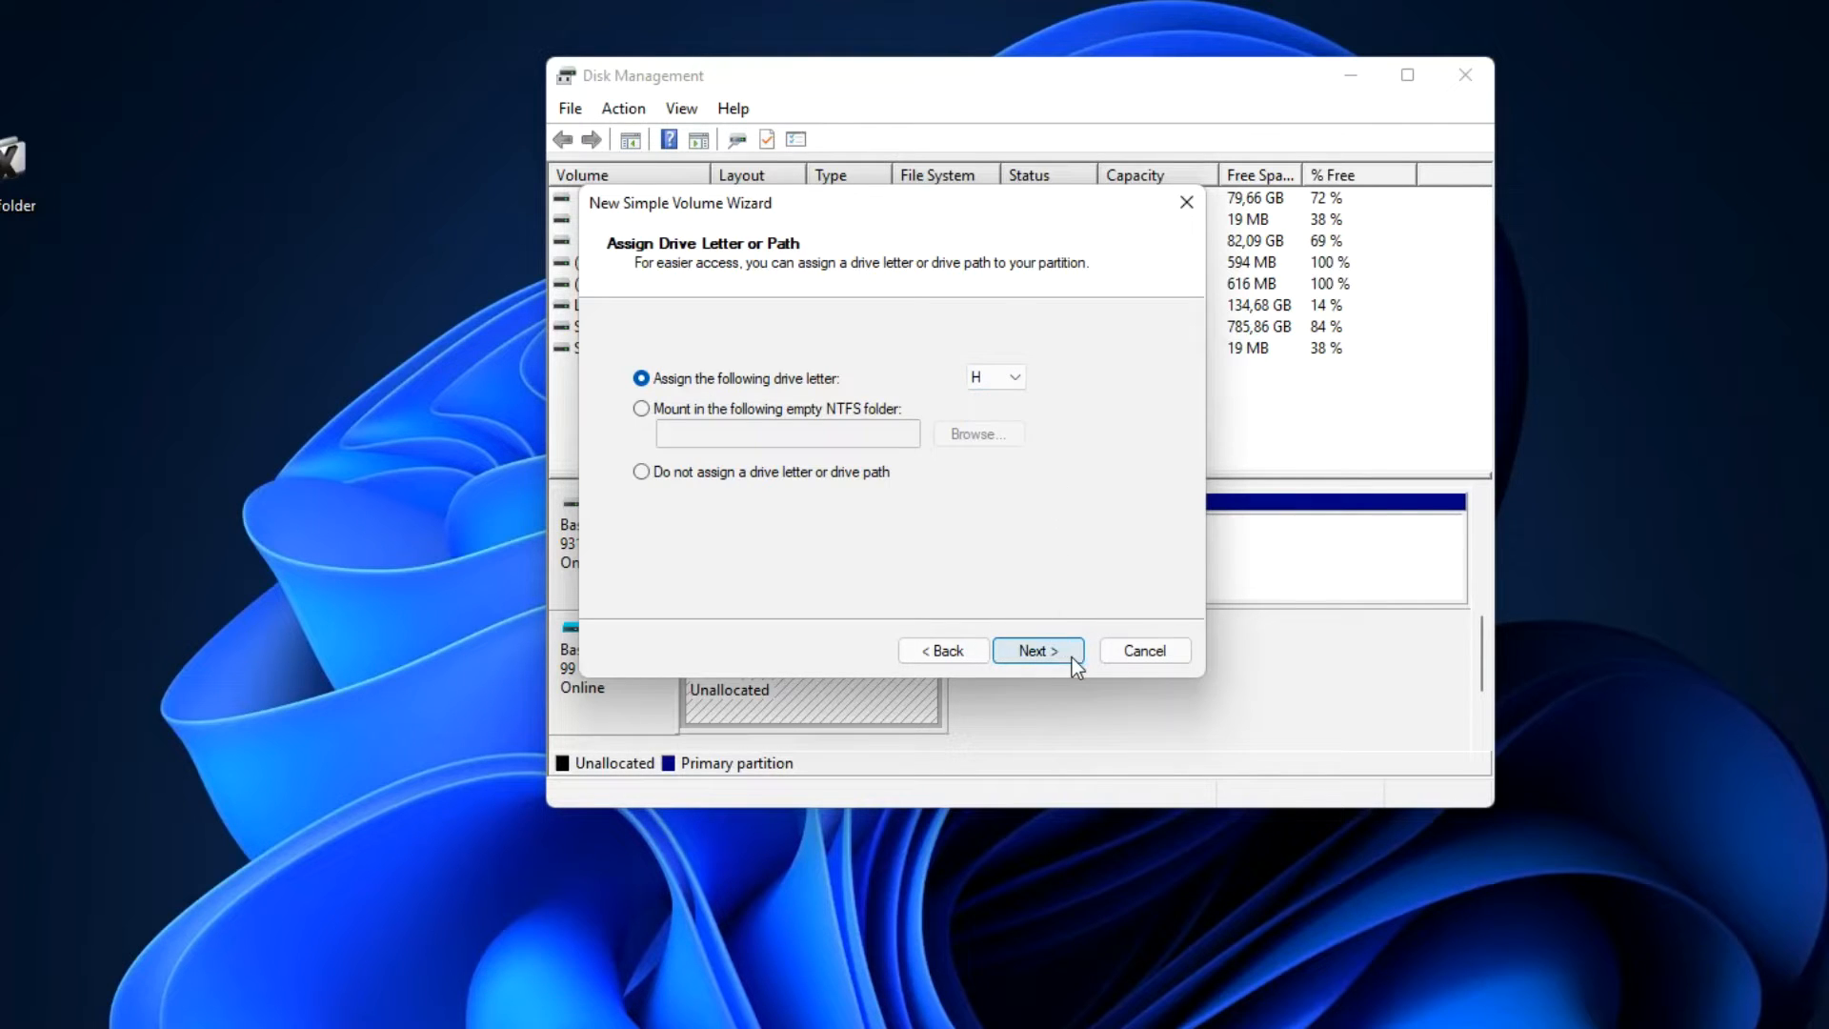
pyautogui.click(1036, 650)
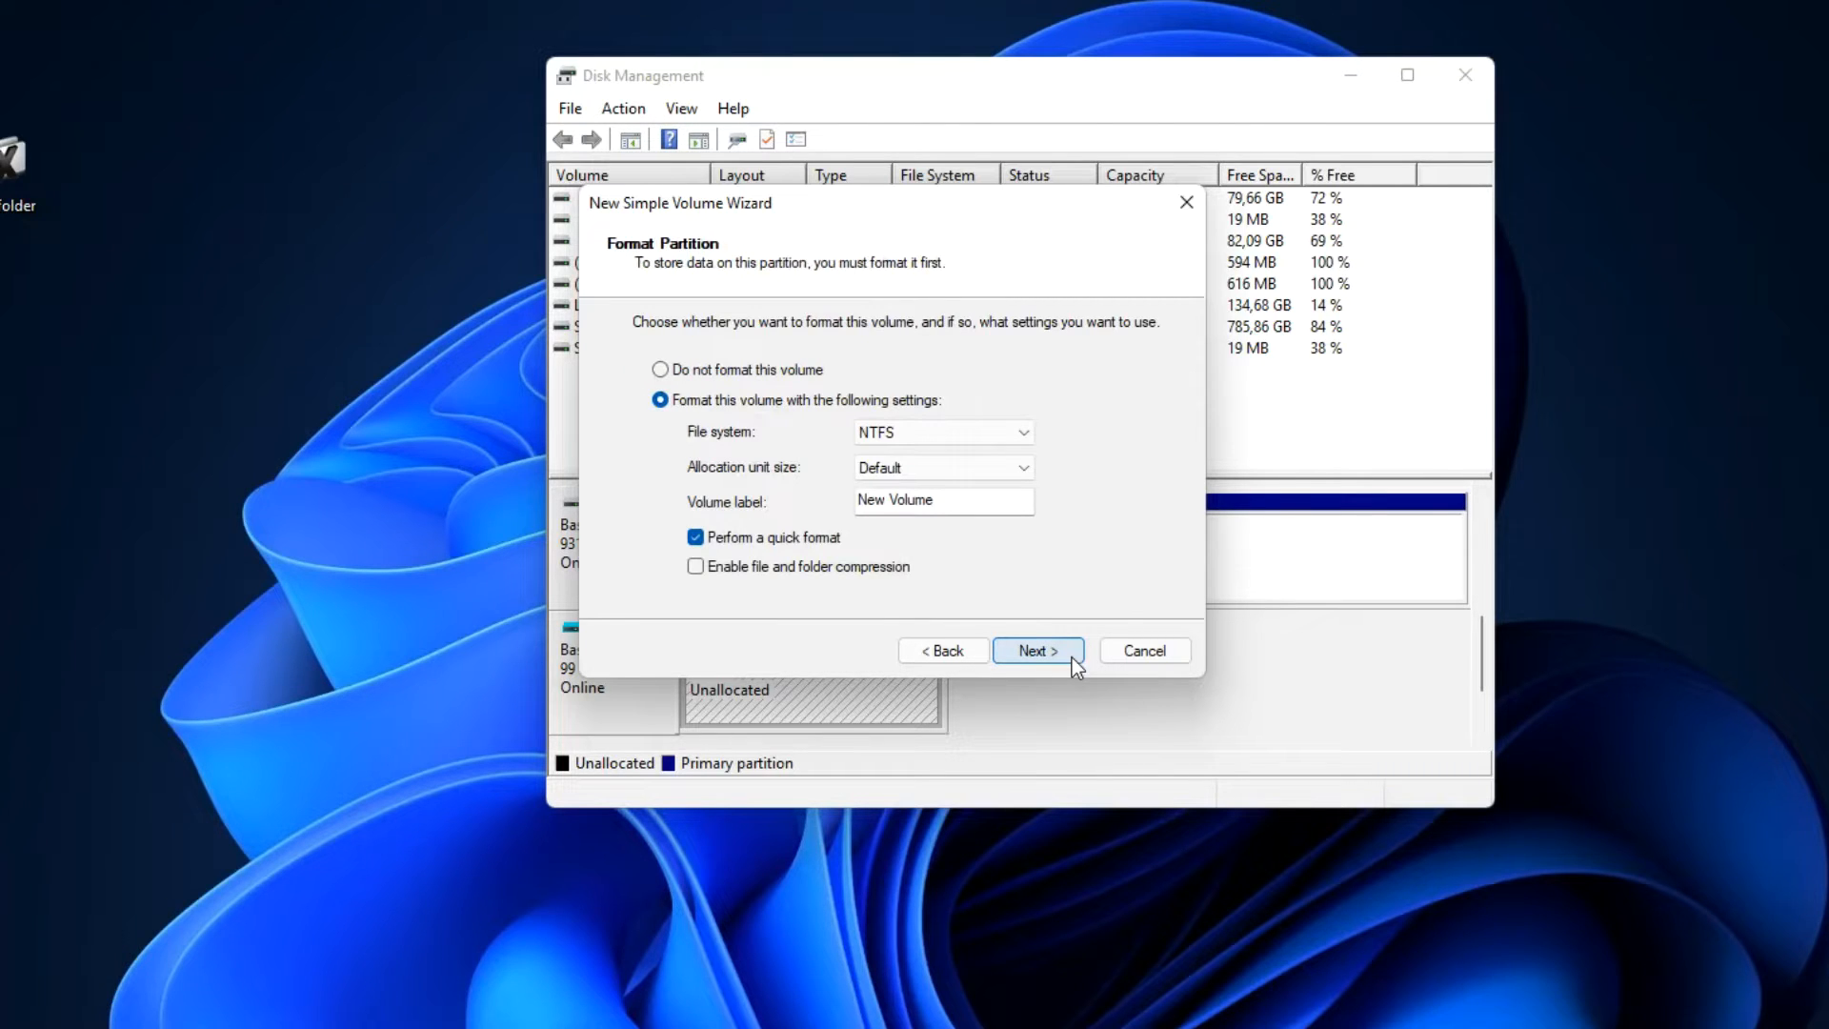
pyautogui.click(1035, 649)
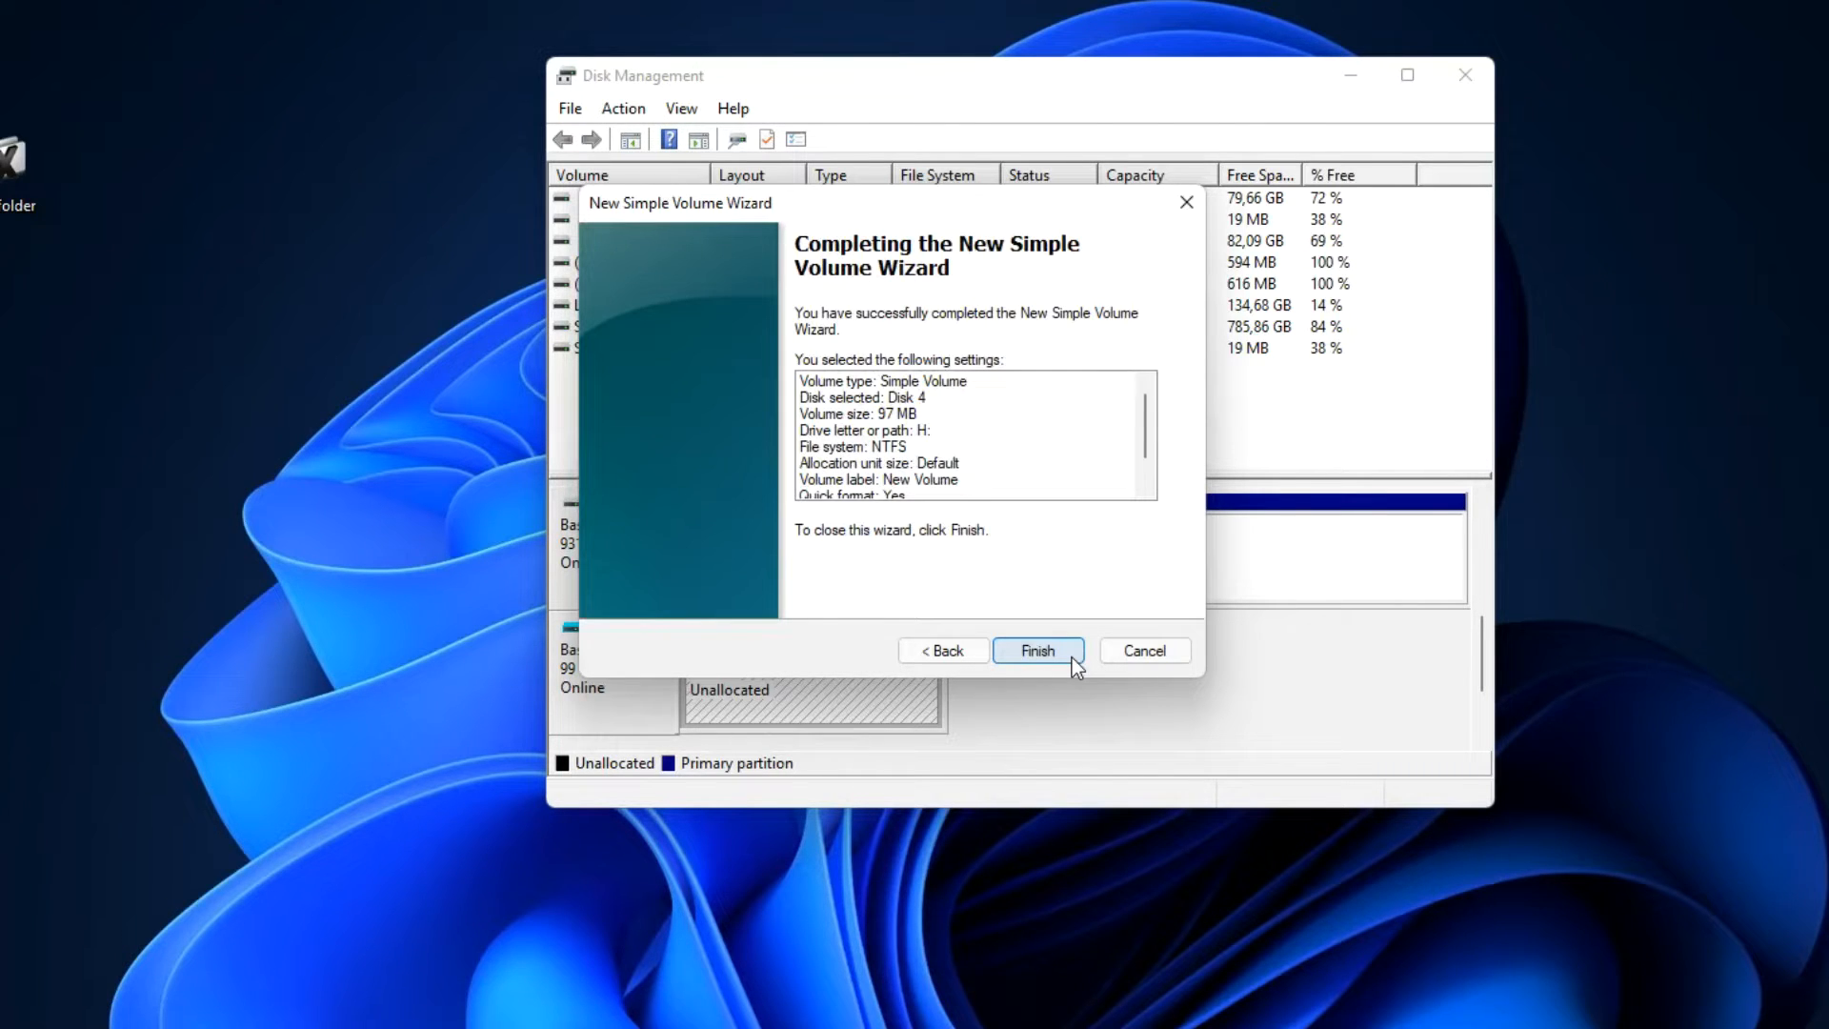
pyautogui.click(1036, 649)
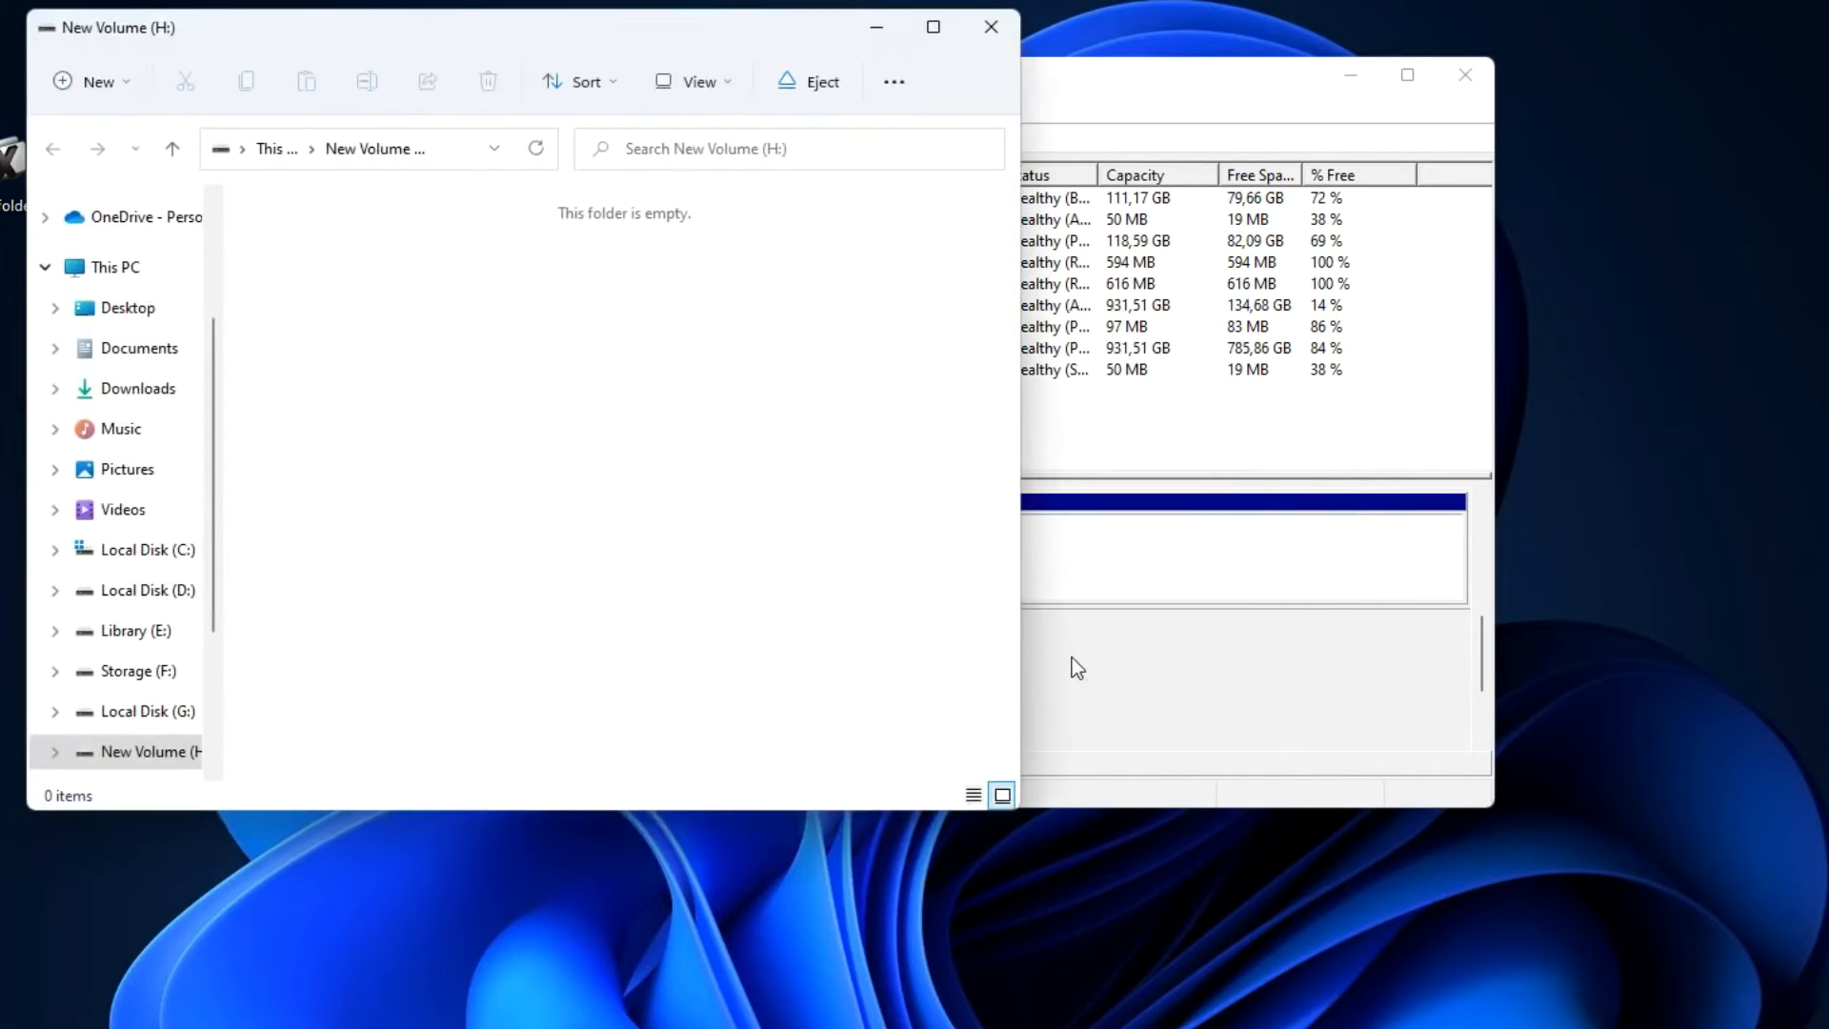
pyautogui.moveTo(983, 243)
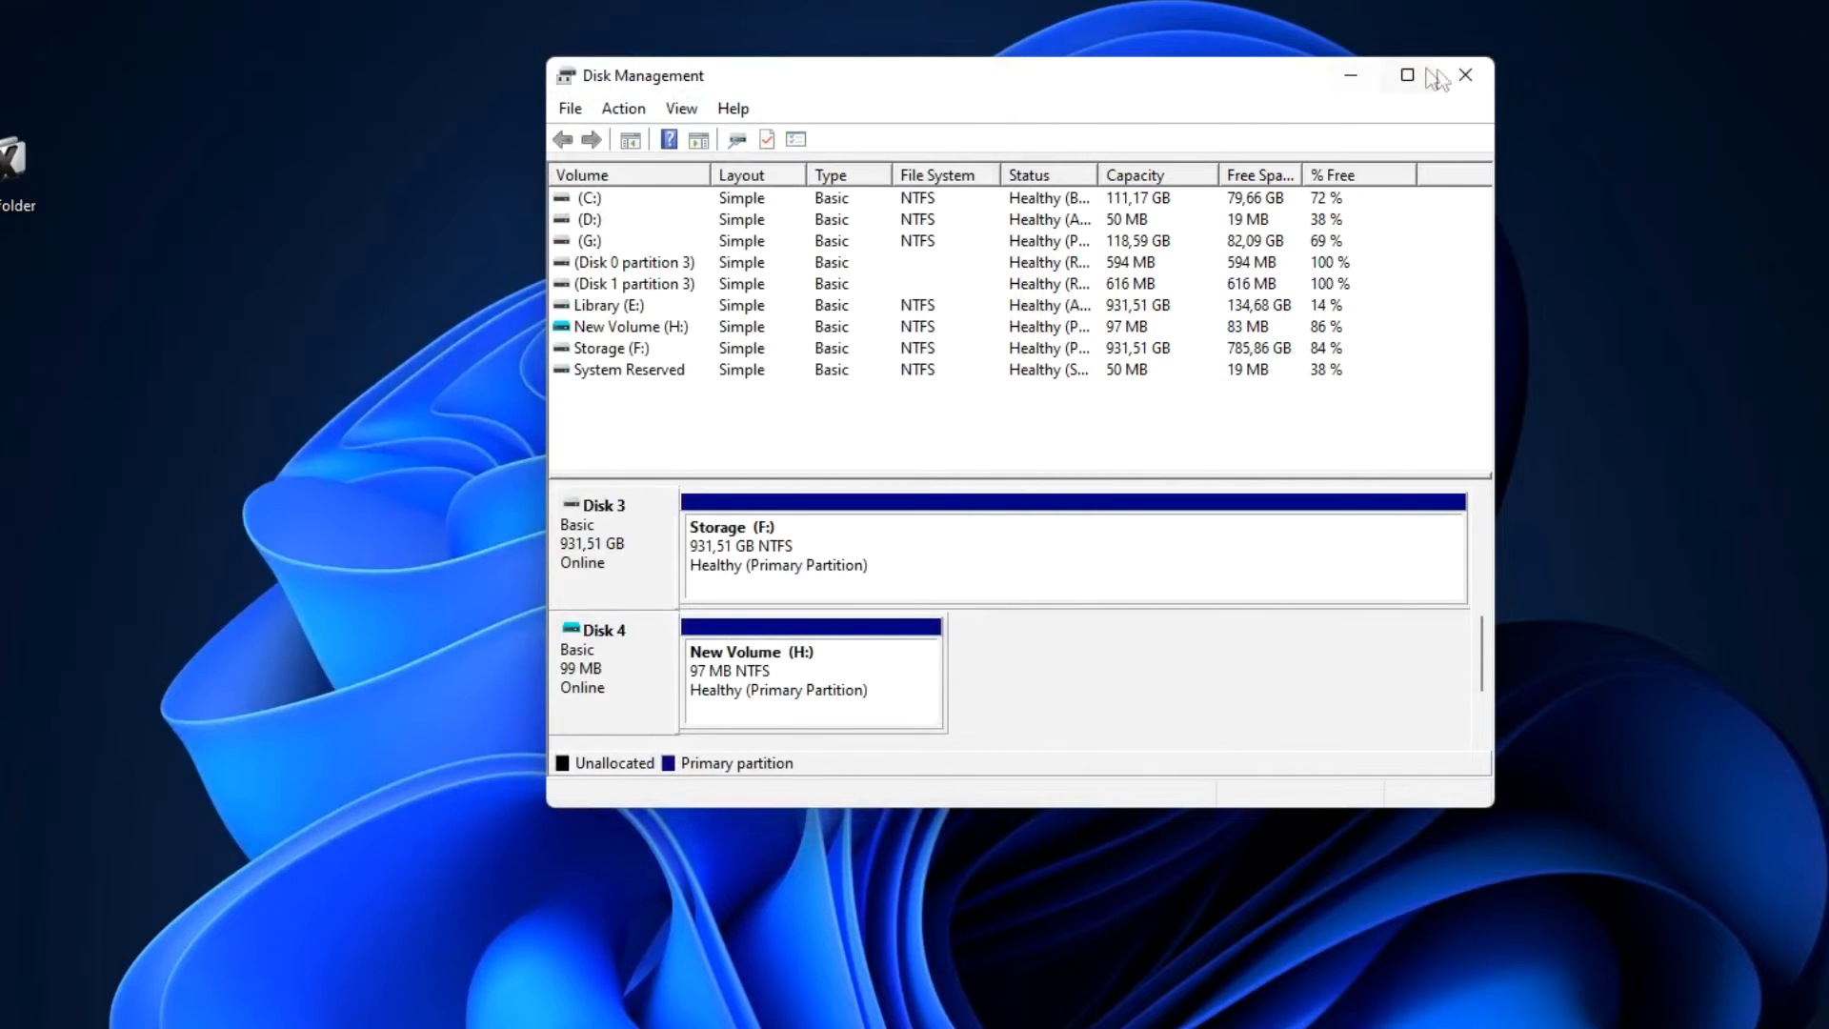
# Close the Disk Management window.
pyautogui.click(1465, 74)
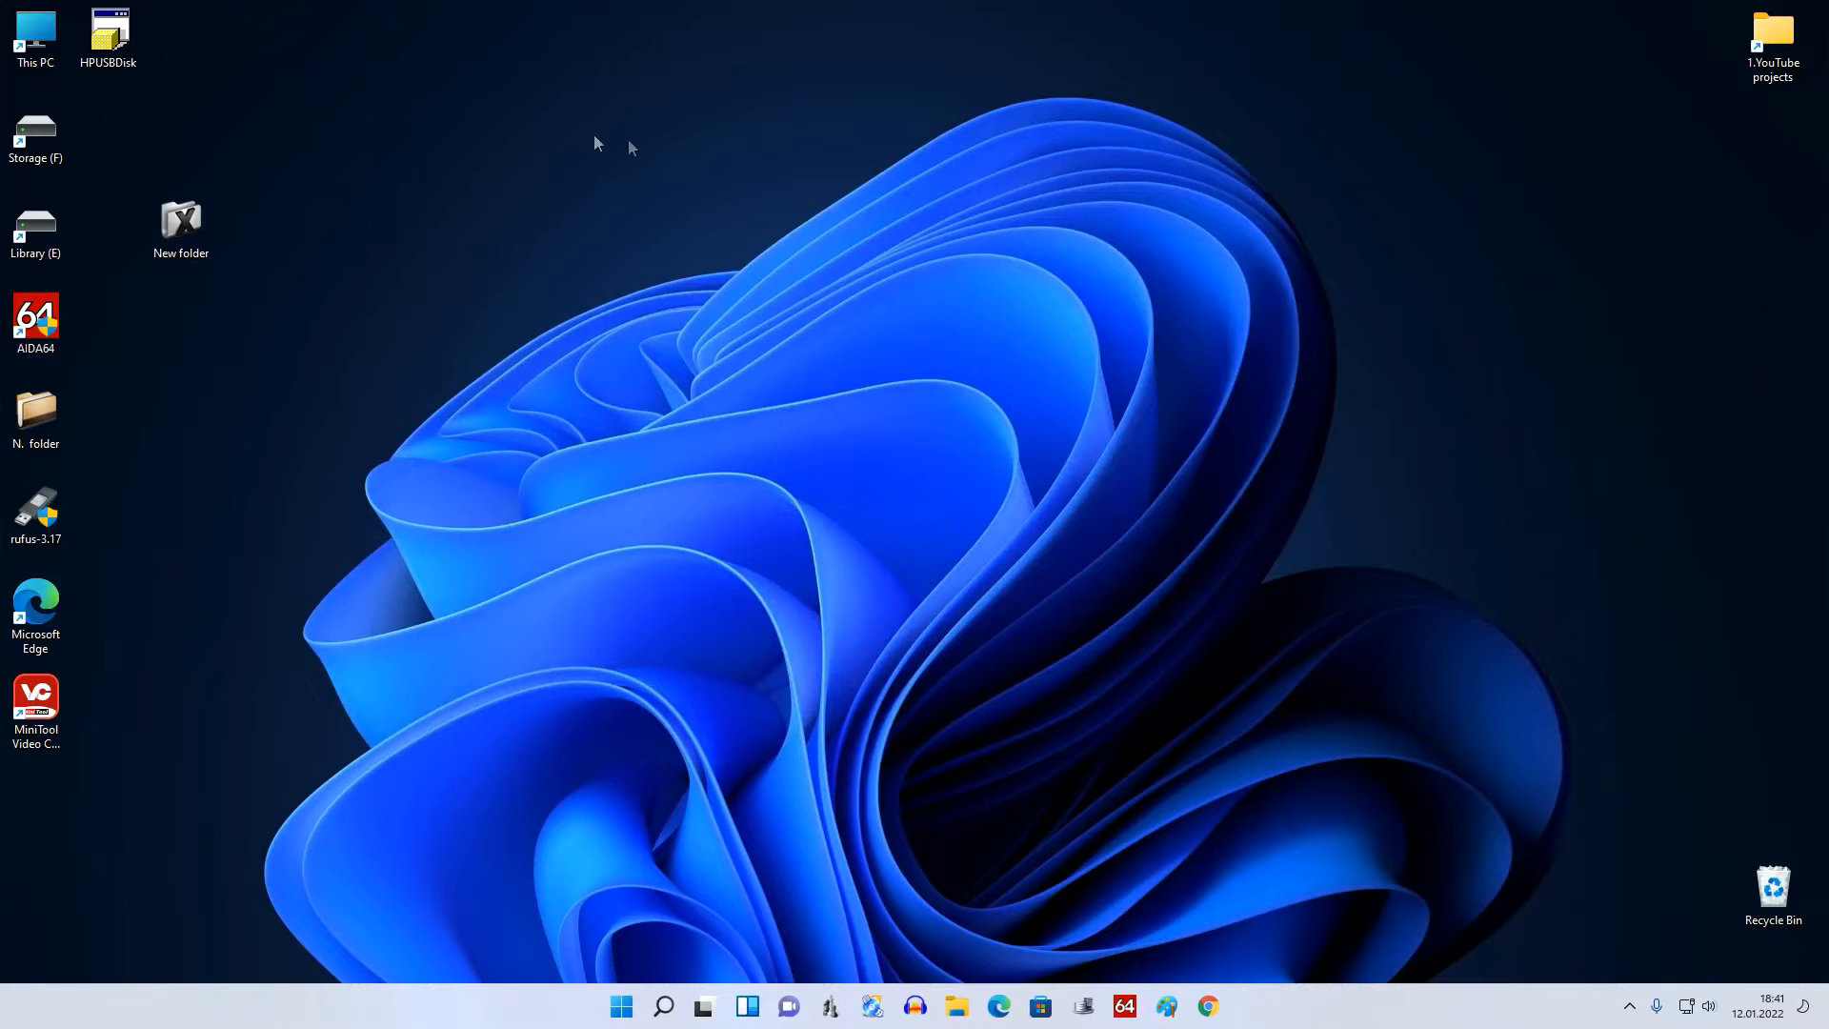
# Open the New Volume (H:) drive from This PC.
pyautogui.click(36, 36)
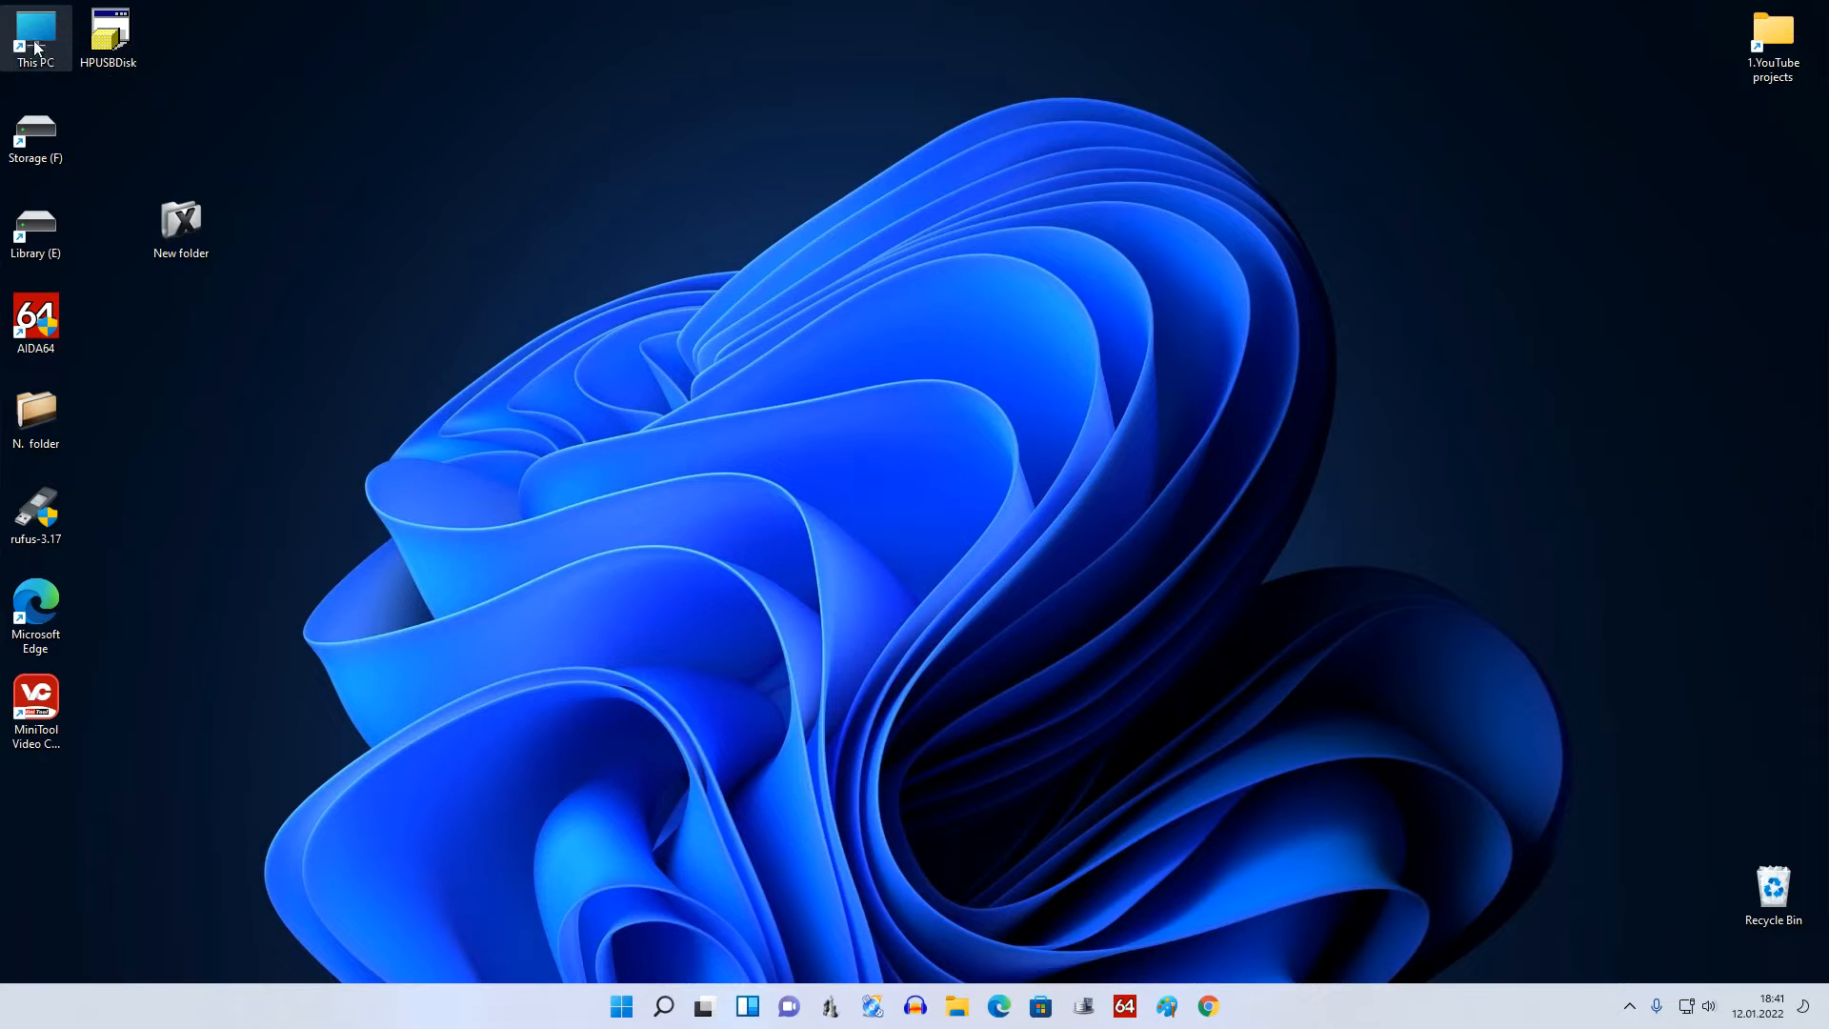
pyautogui.doubleClick(35, 36)
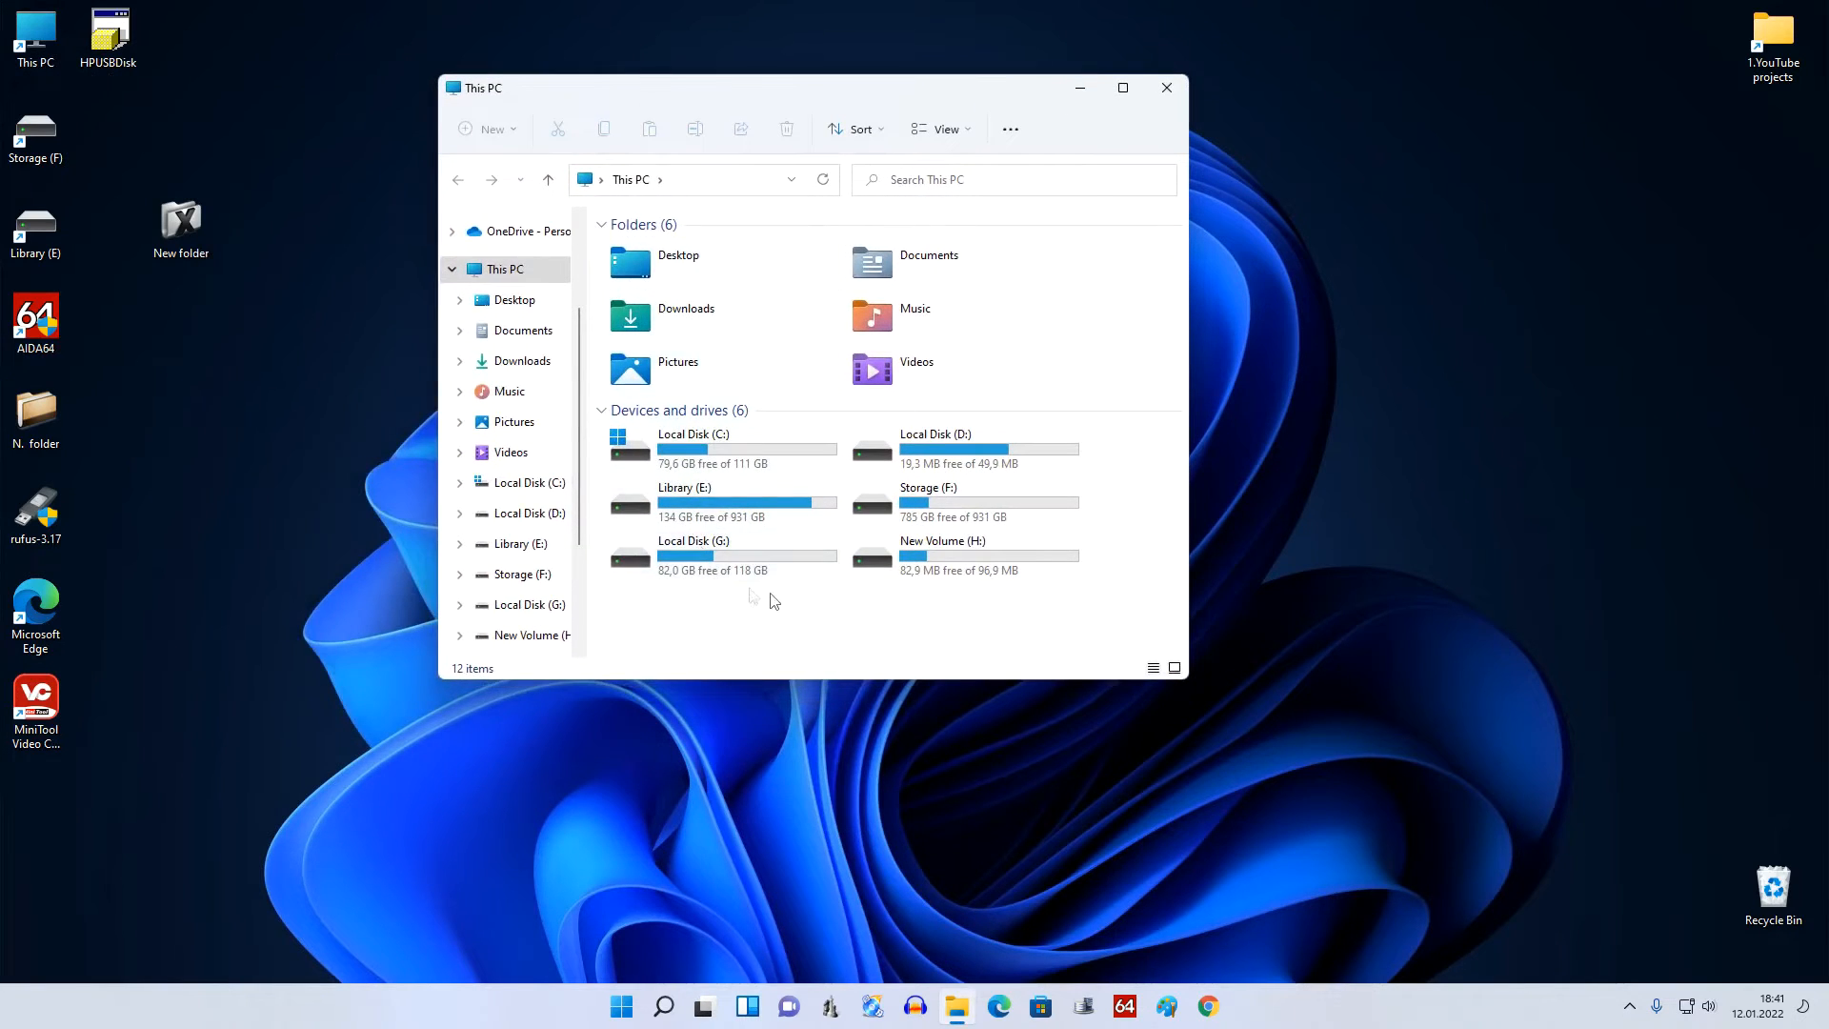
pyautogui.moveTo(930, 601)
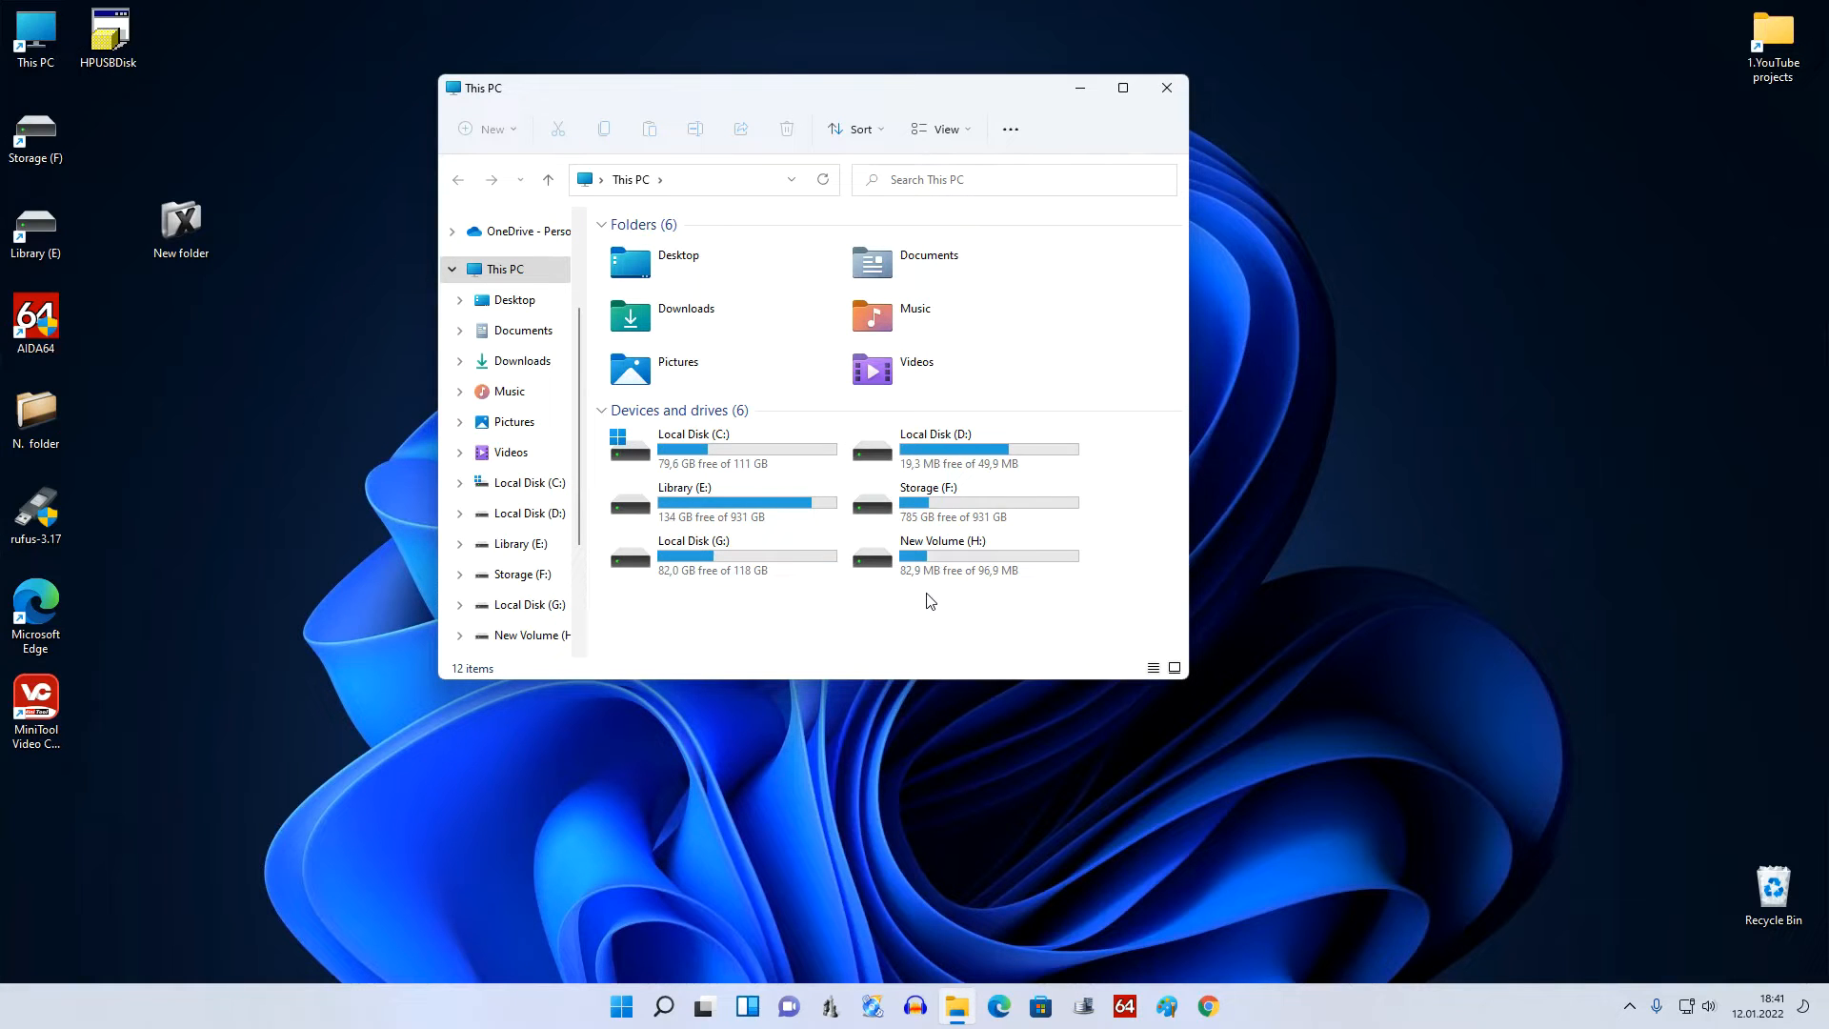
pyautogui.click(963, 556)
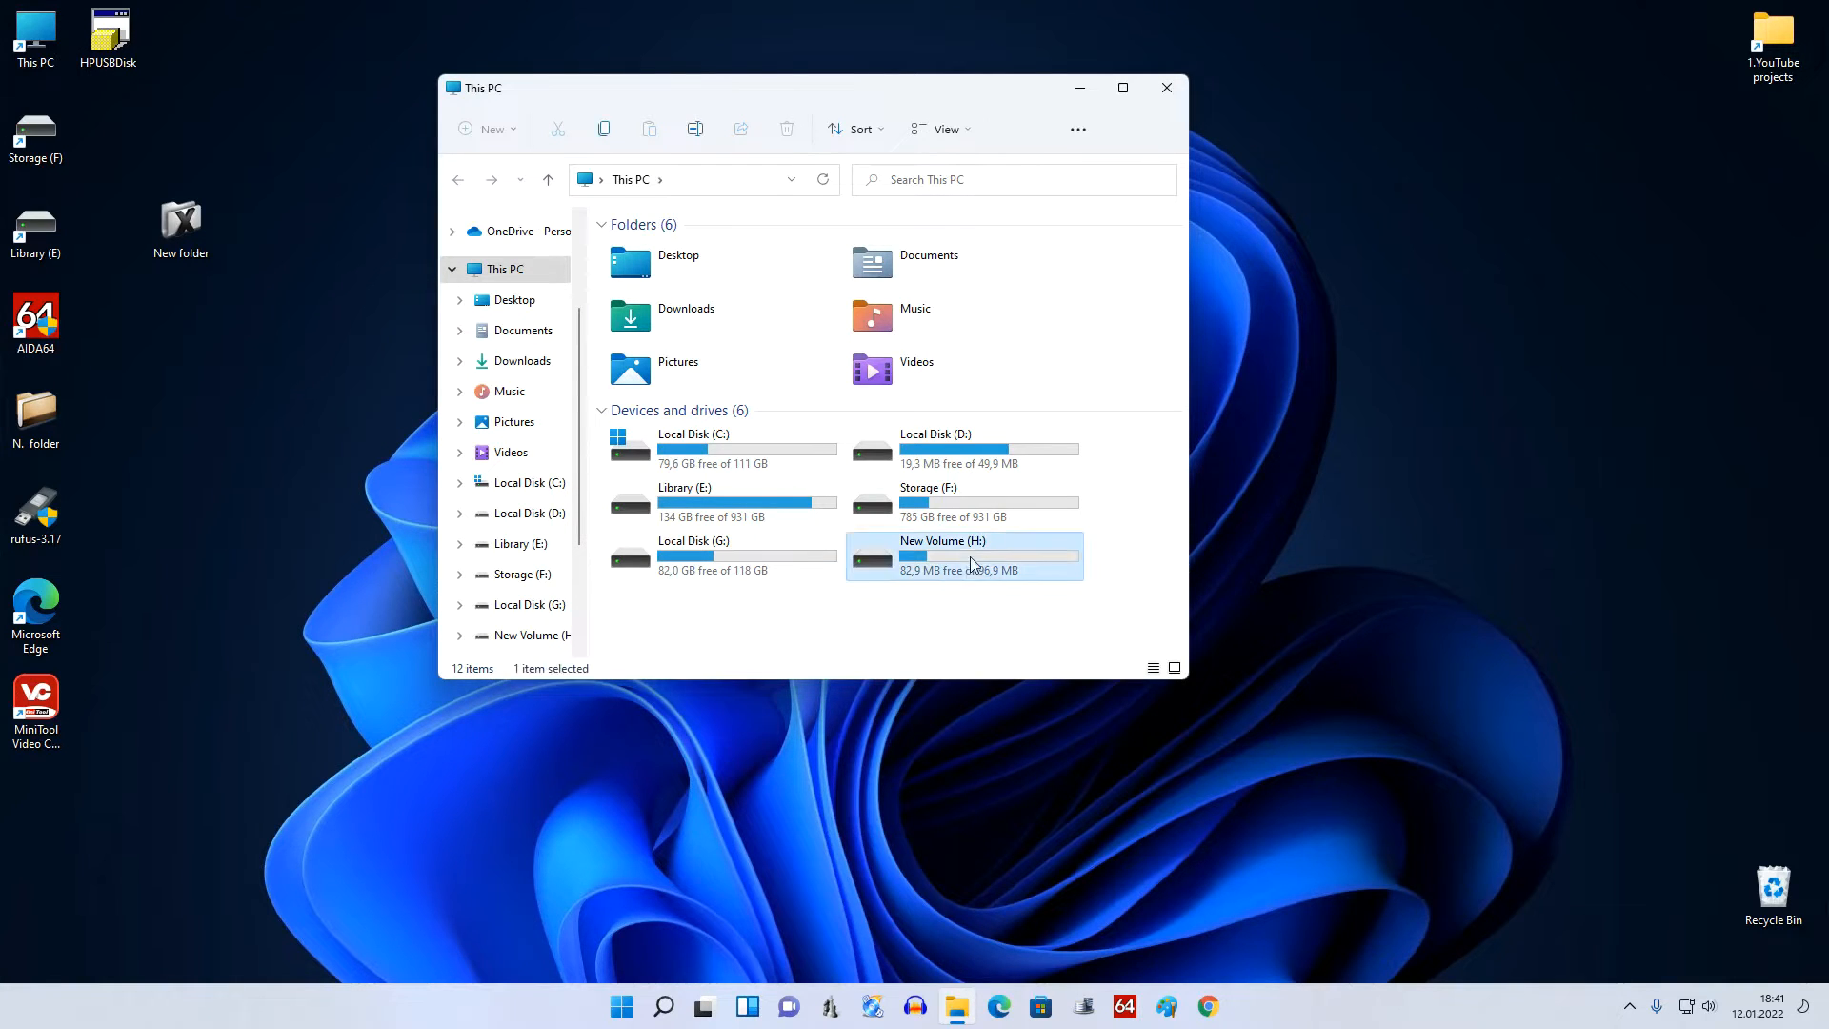
pyautogui.doubleClick(941, 556)
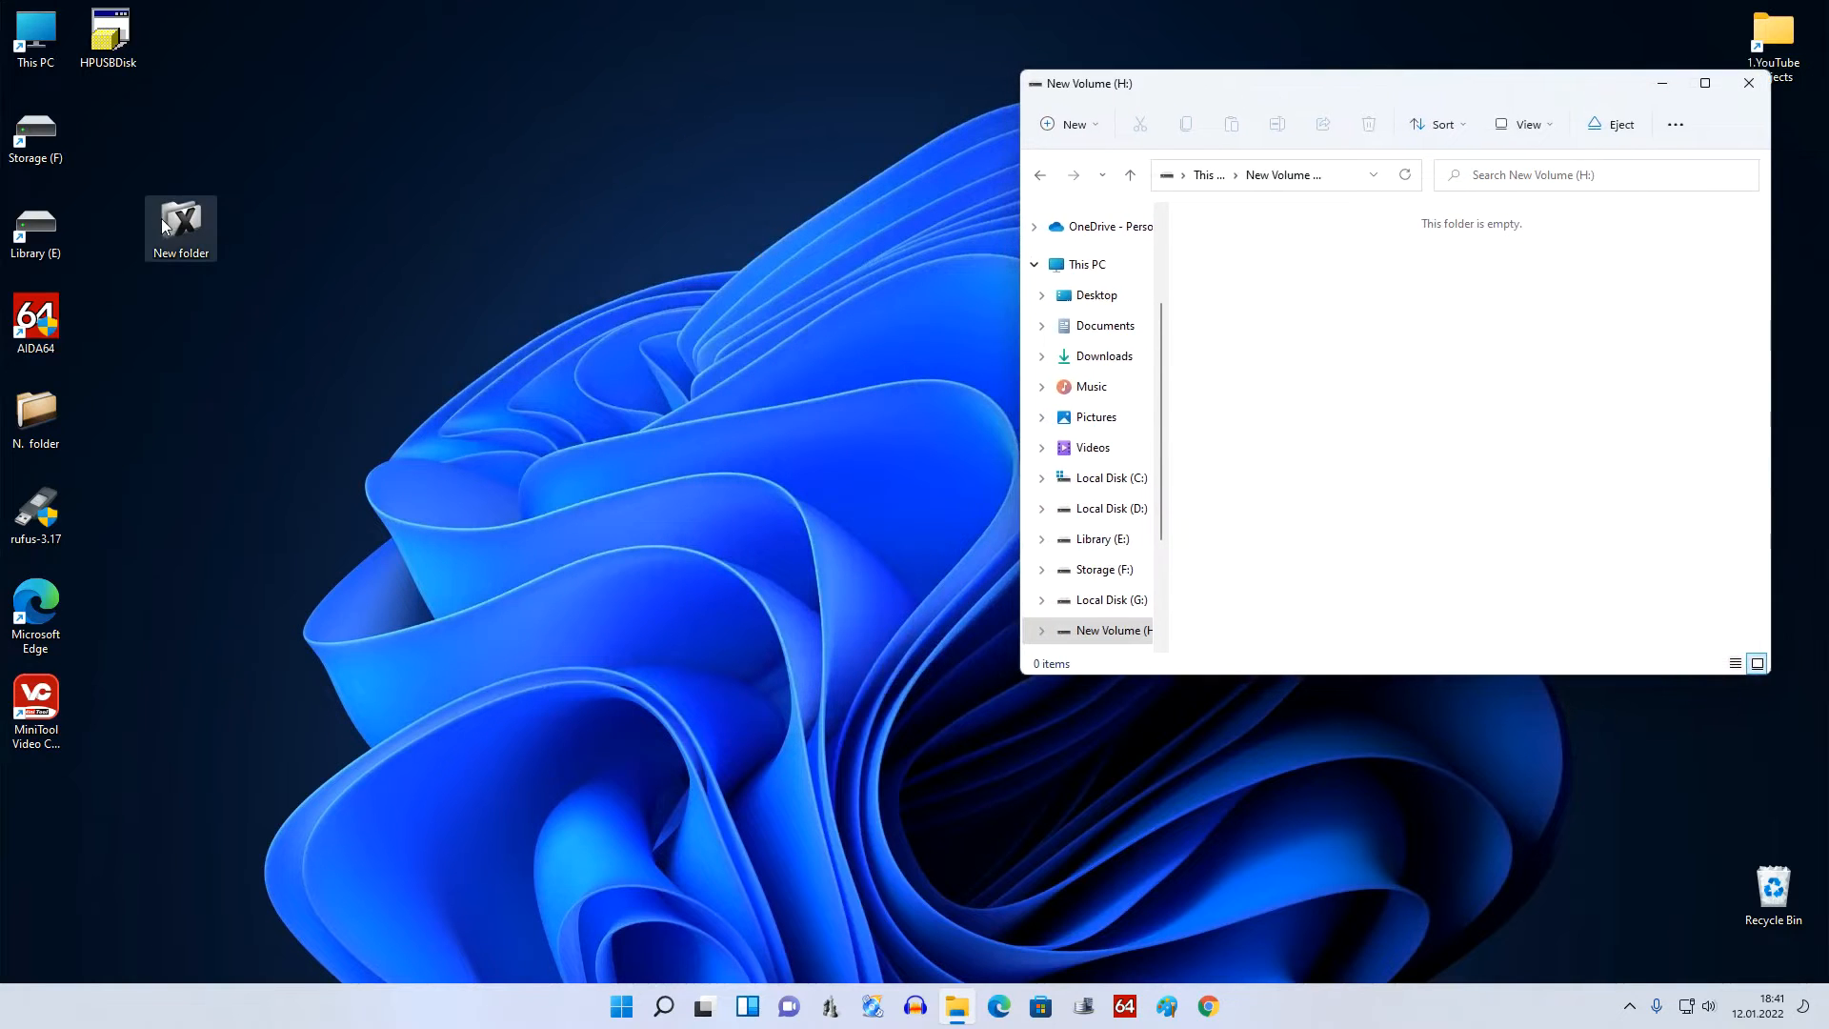
# Copy all seven folders from New folder into H: and close both windows.
pyautogui.doubleClick(181, 222)
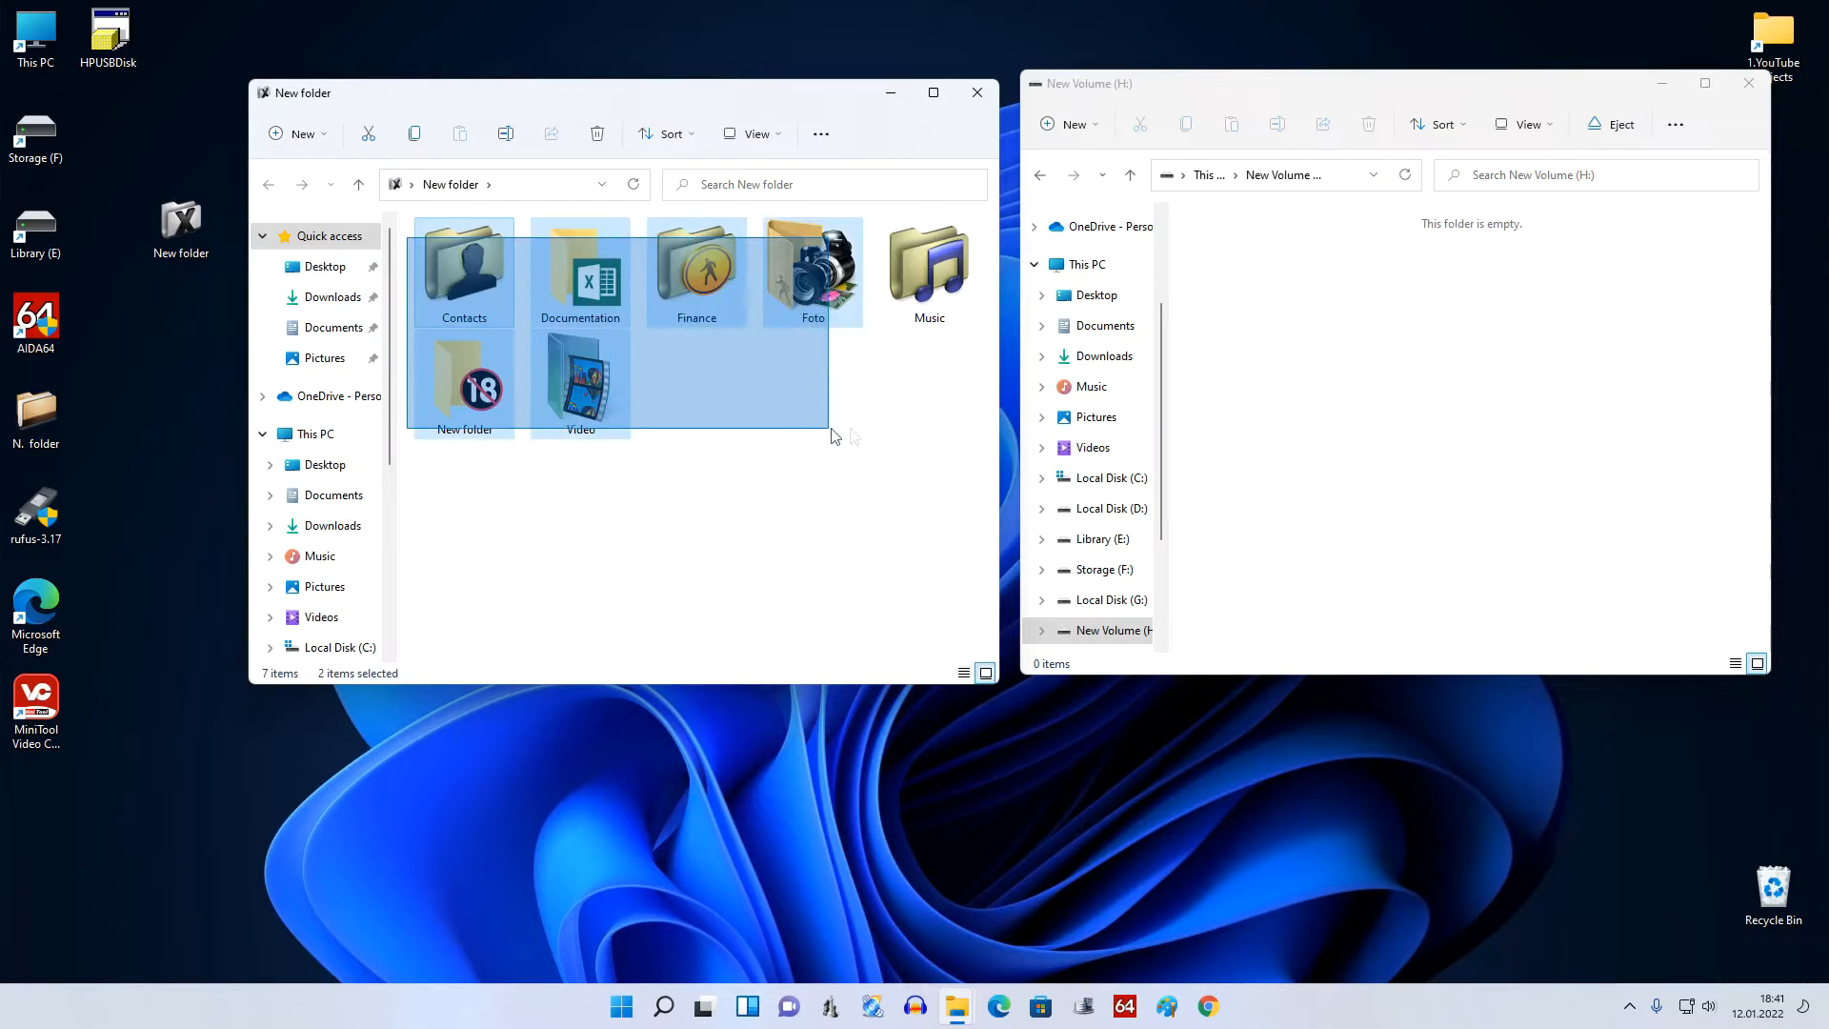
pyautogui.press('ctrl+a')
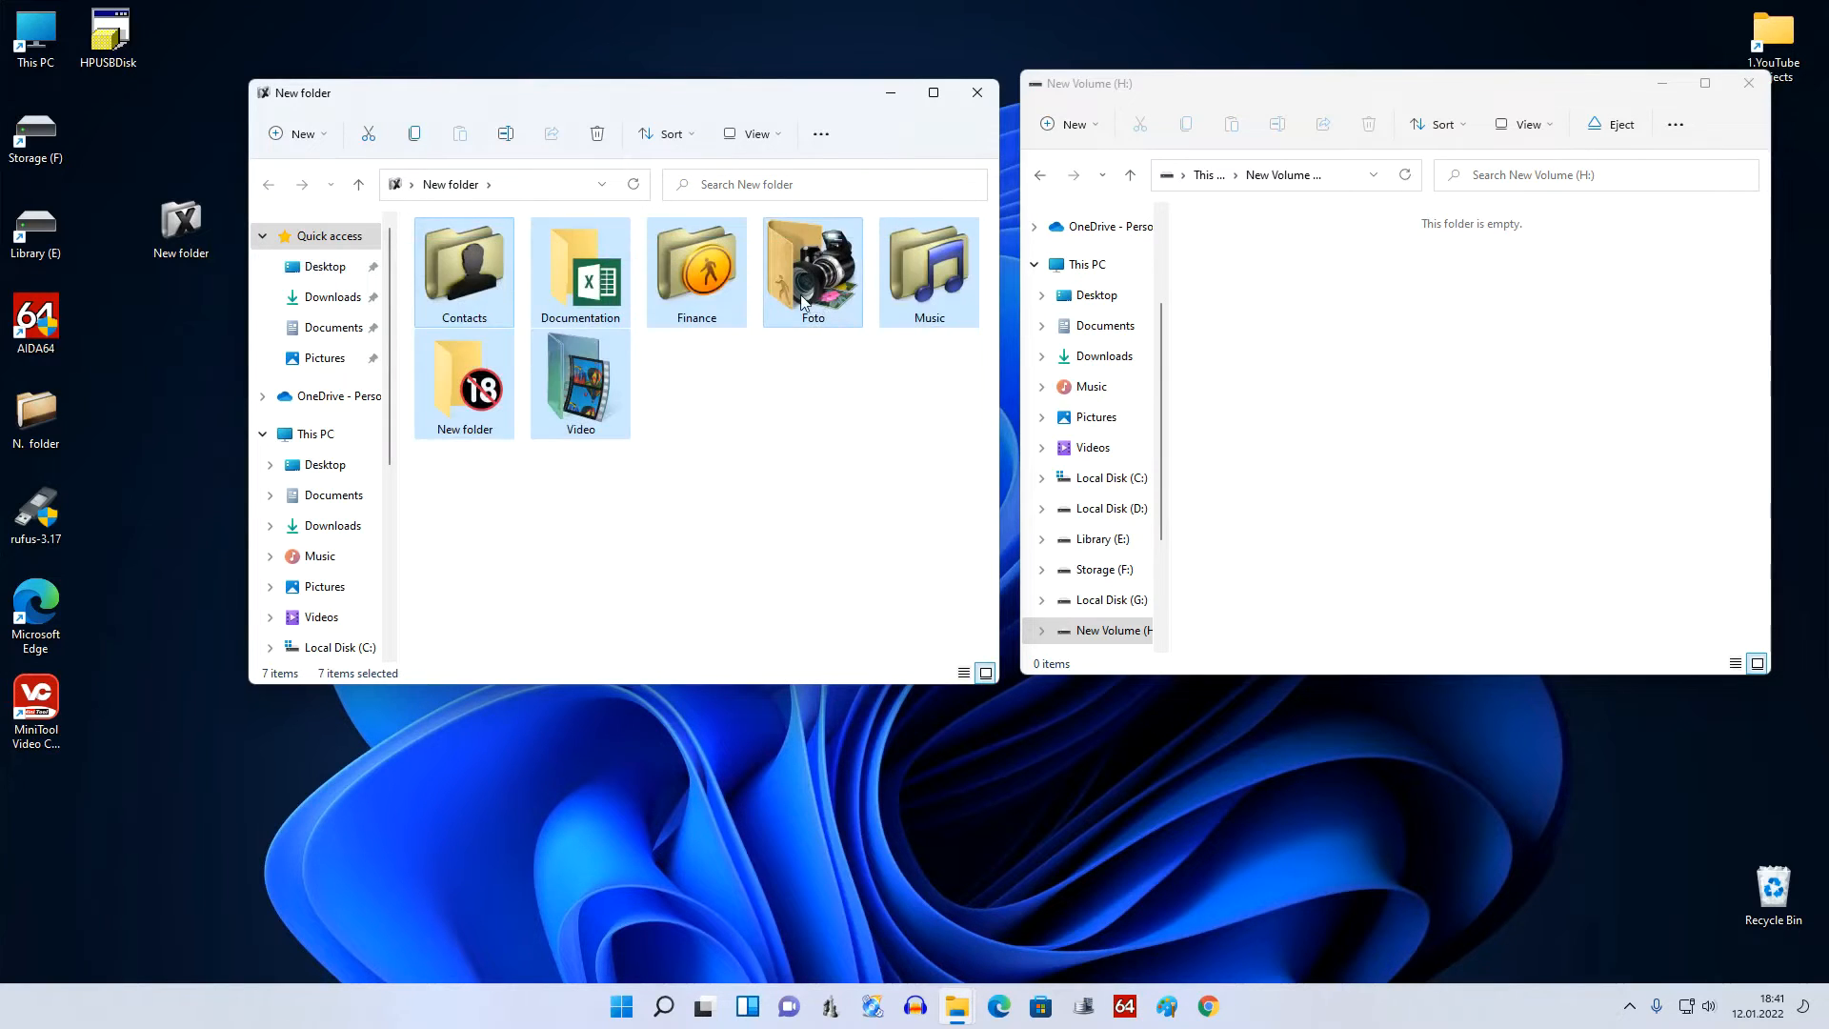
pyautogui.click(1275, 125)
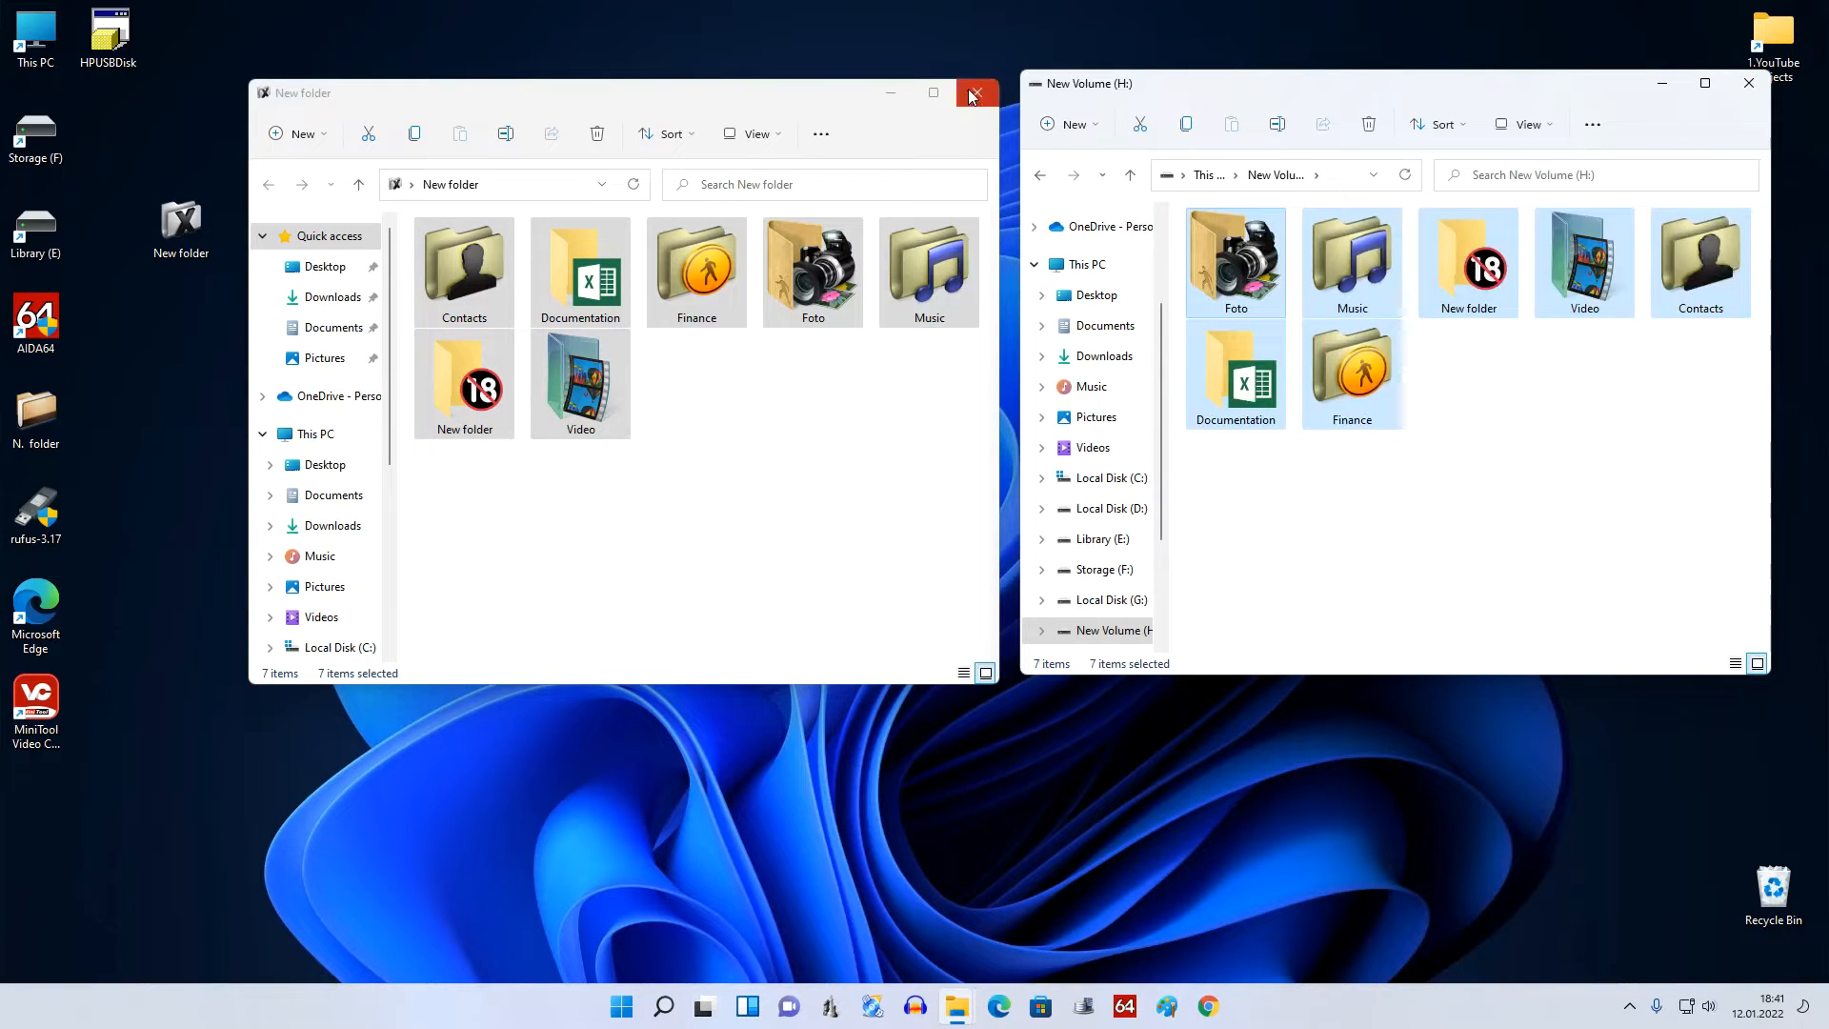
pyautogui.click(975, 93)
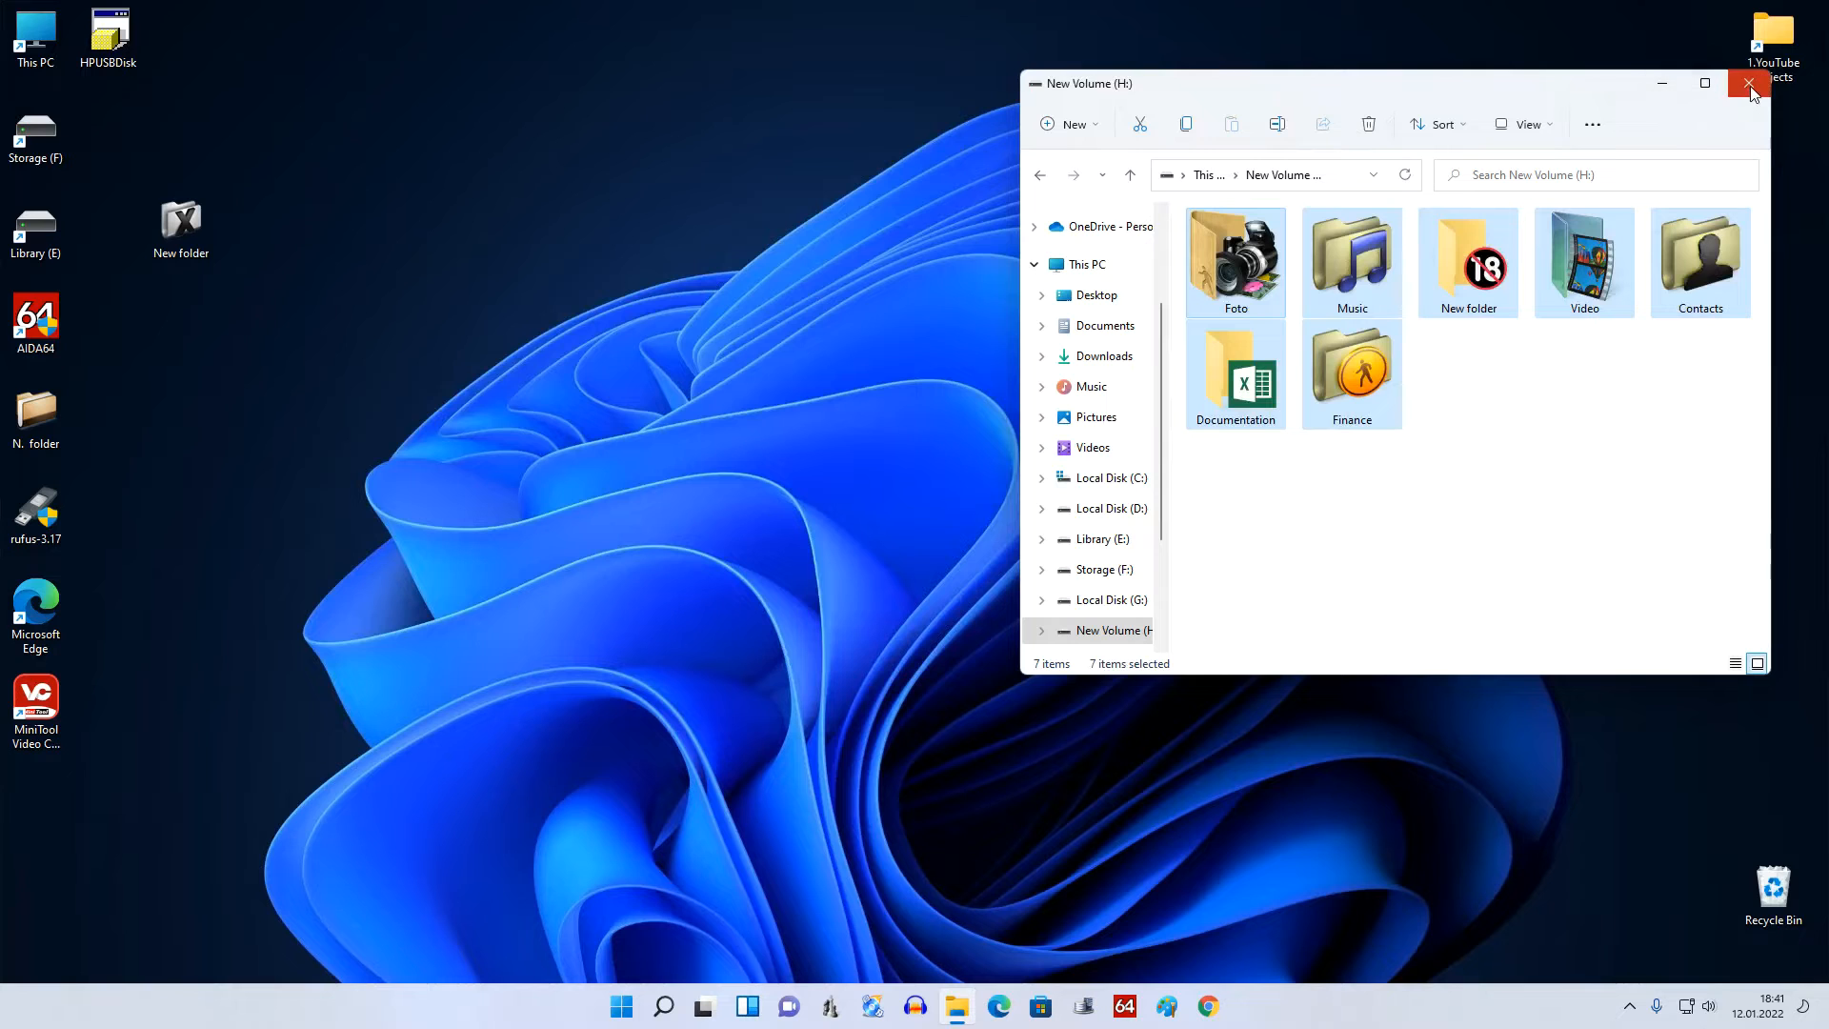
pyautogui.click(1747, 83)
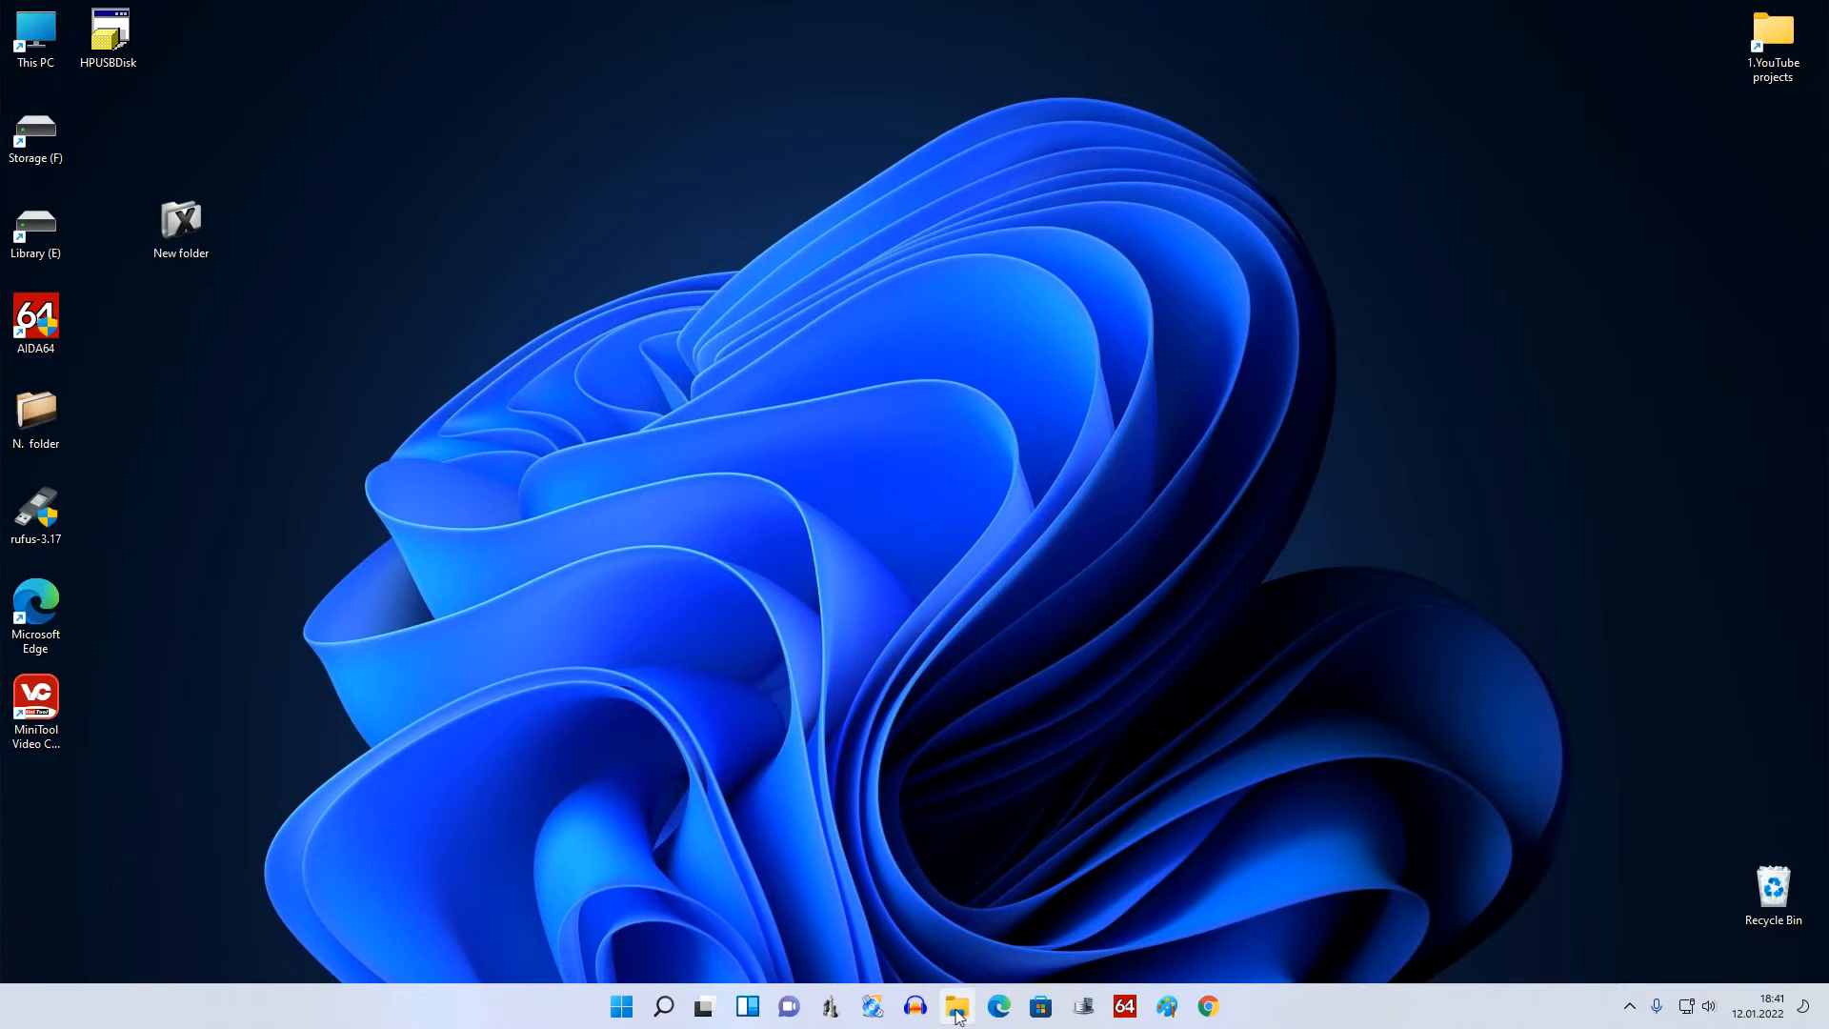
# Eject the New Volume (H:) drive from File Explorer.
pyautogui.click(955, 1006)
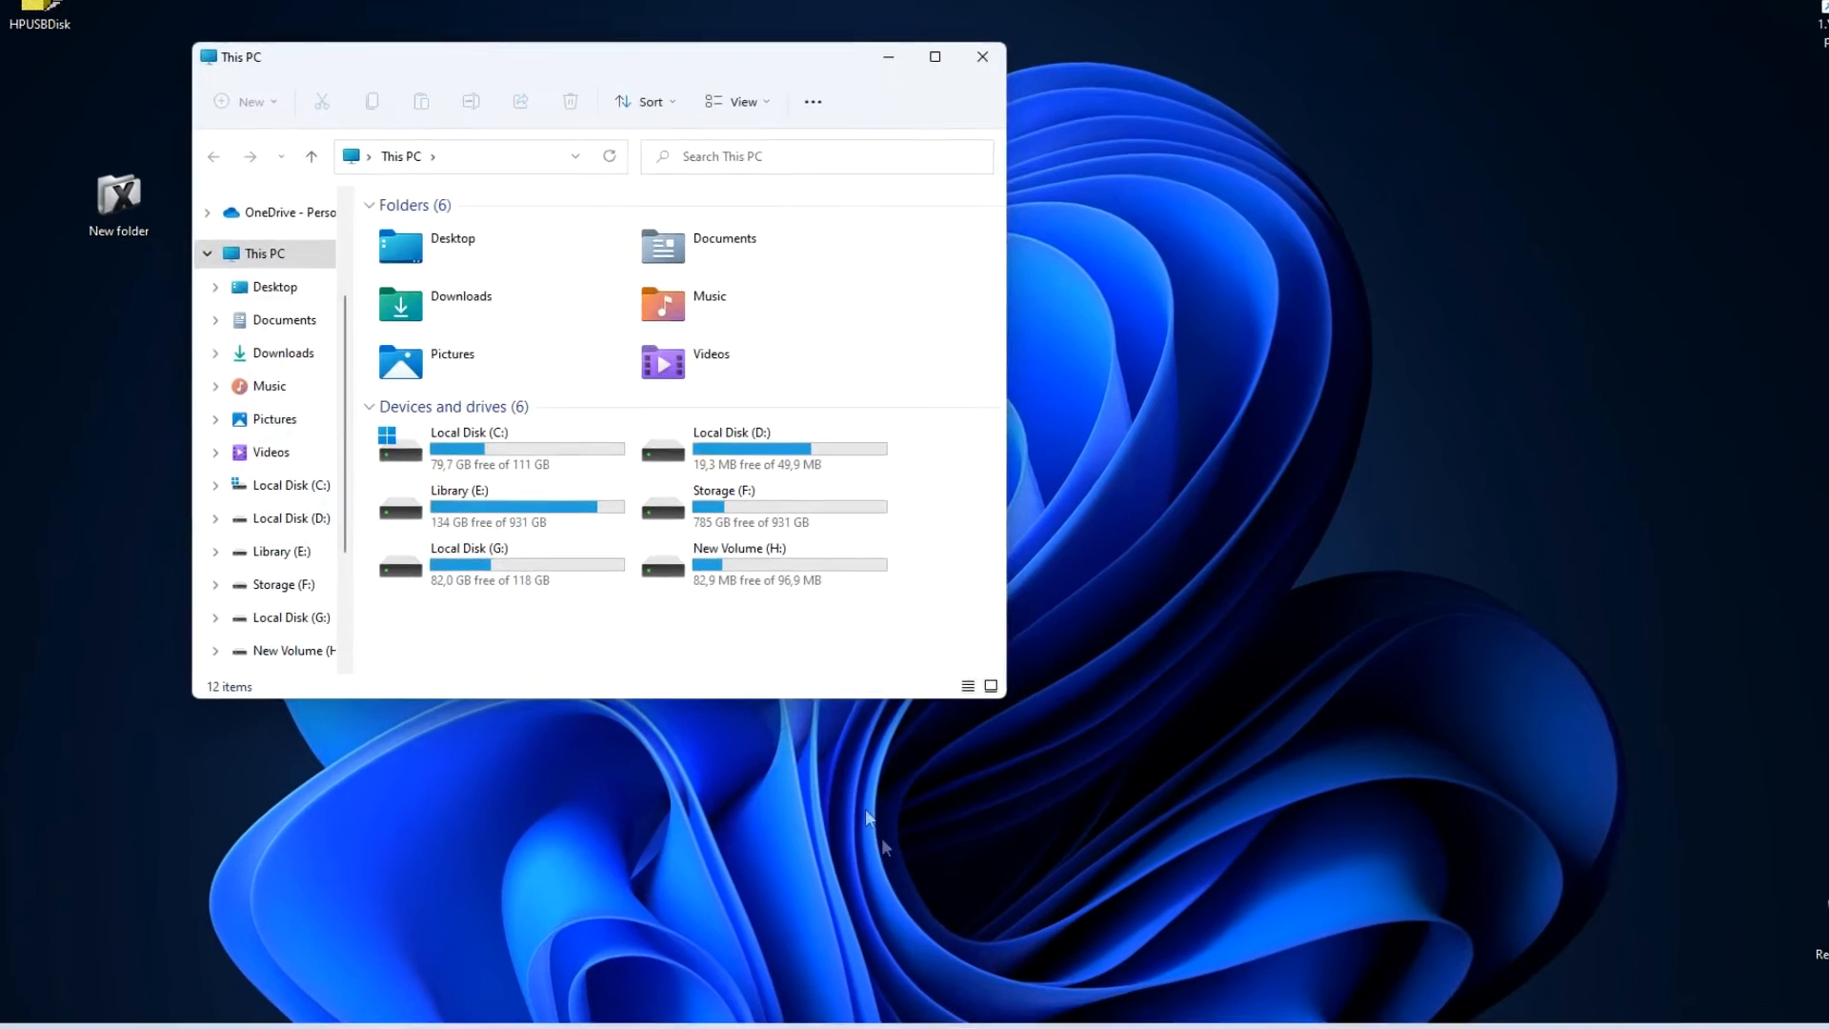
pyautogui.click(935, 56)
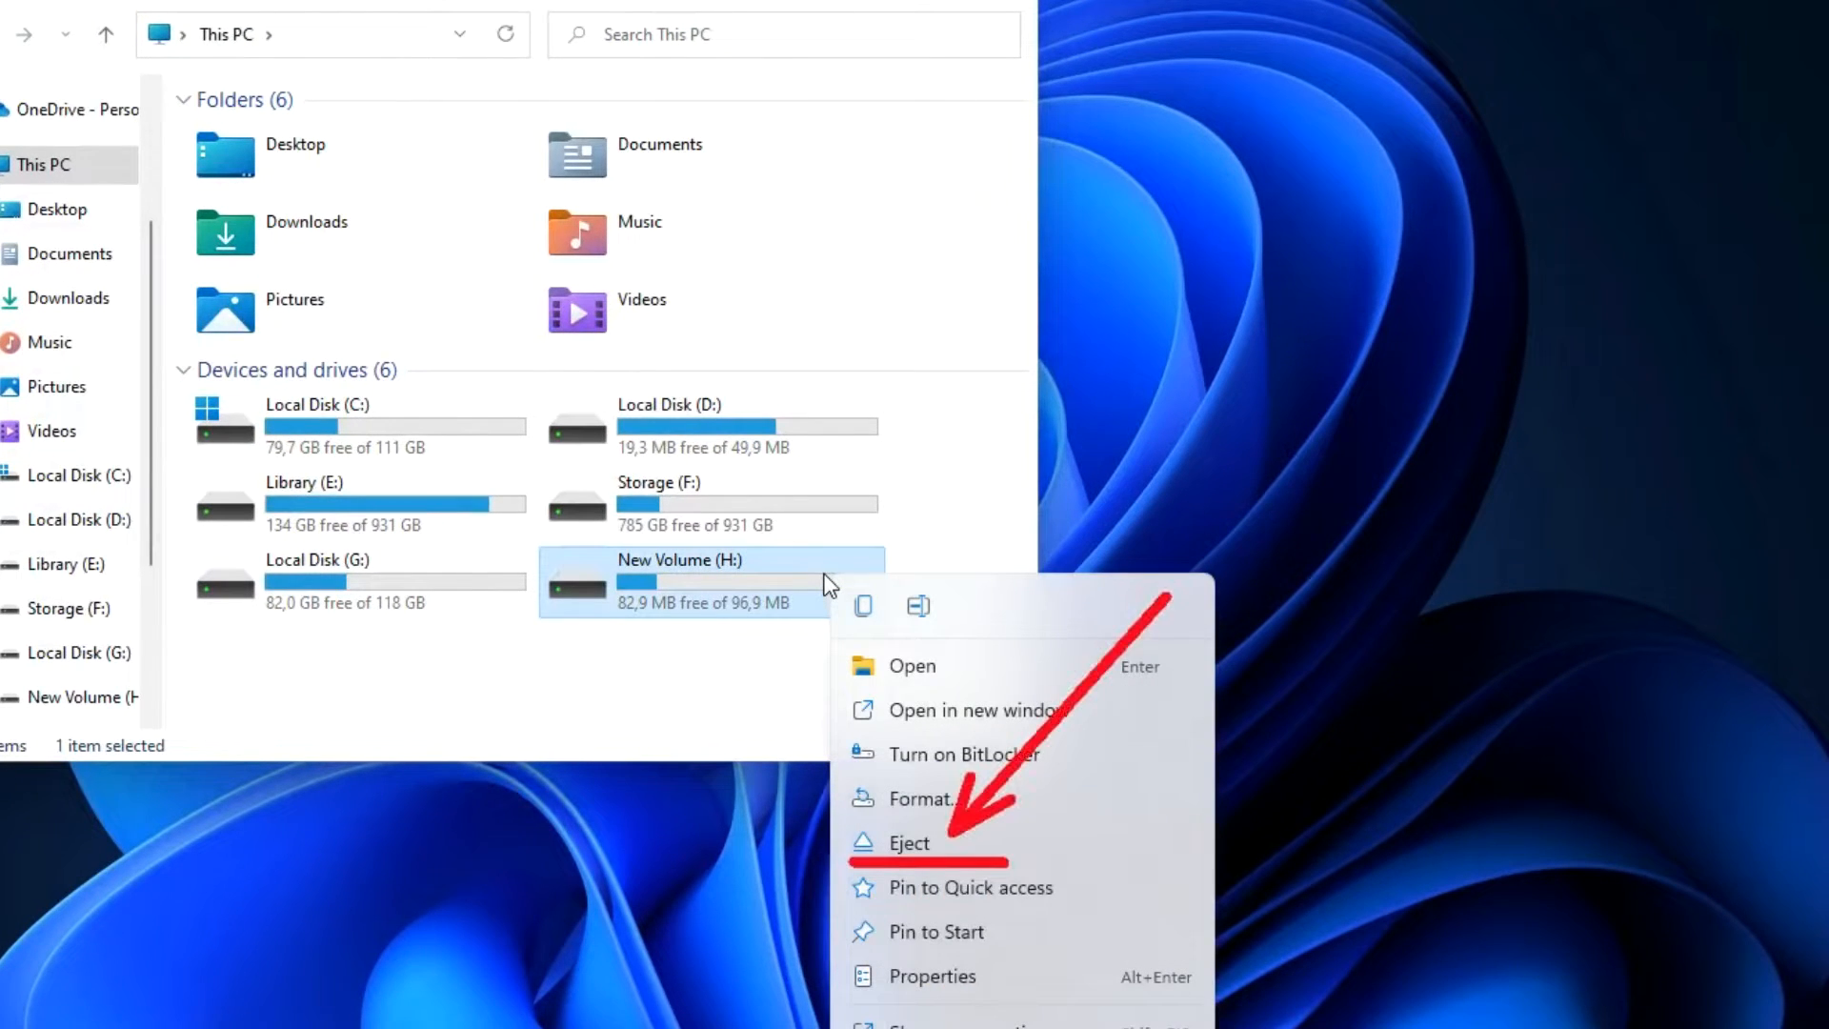
pyautogui.click(904, 842)
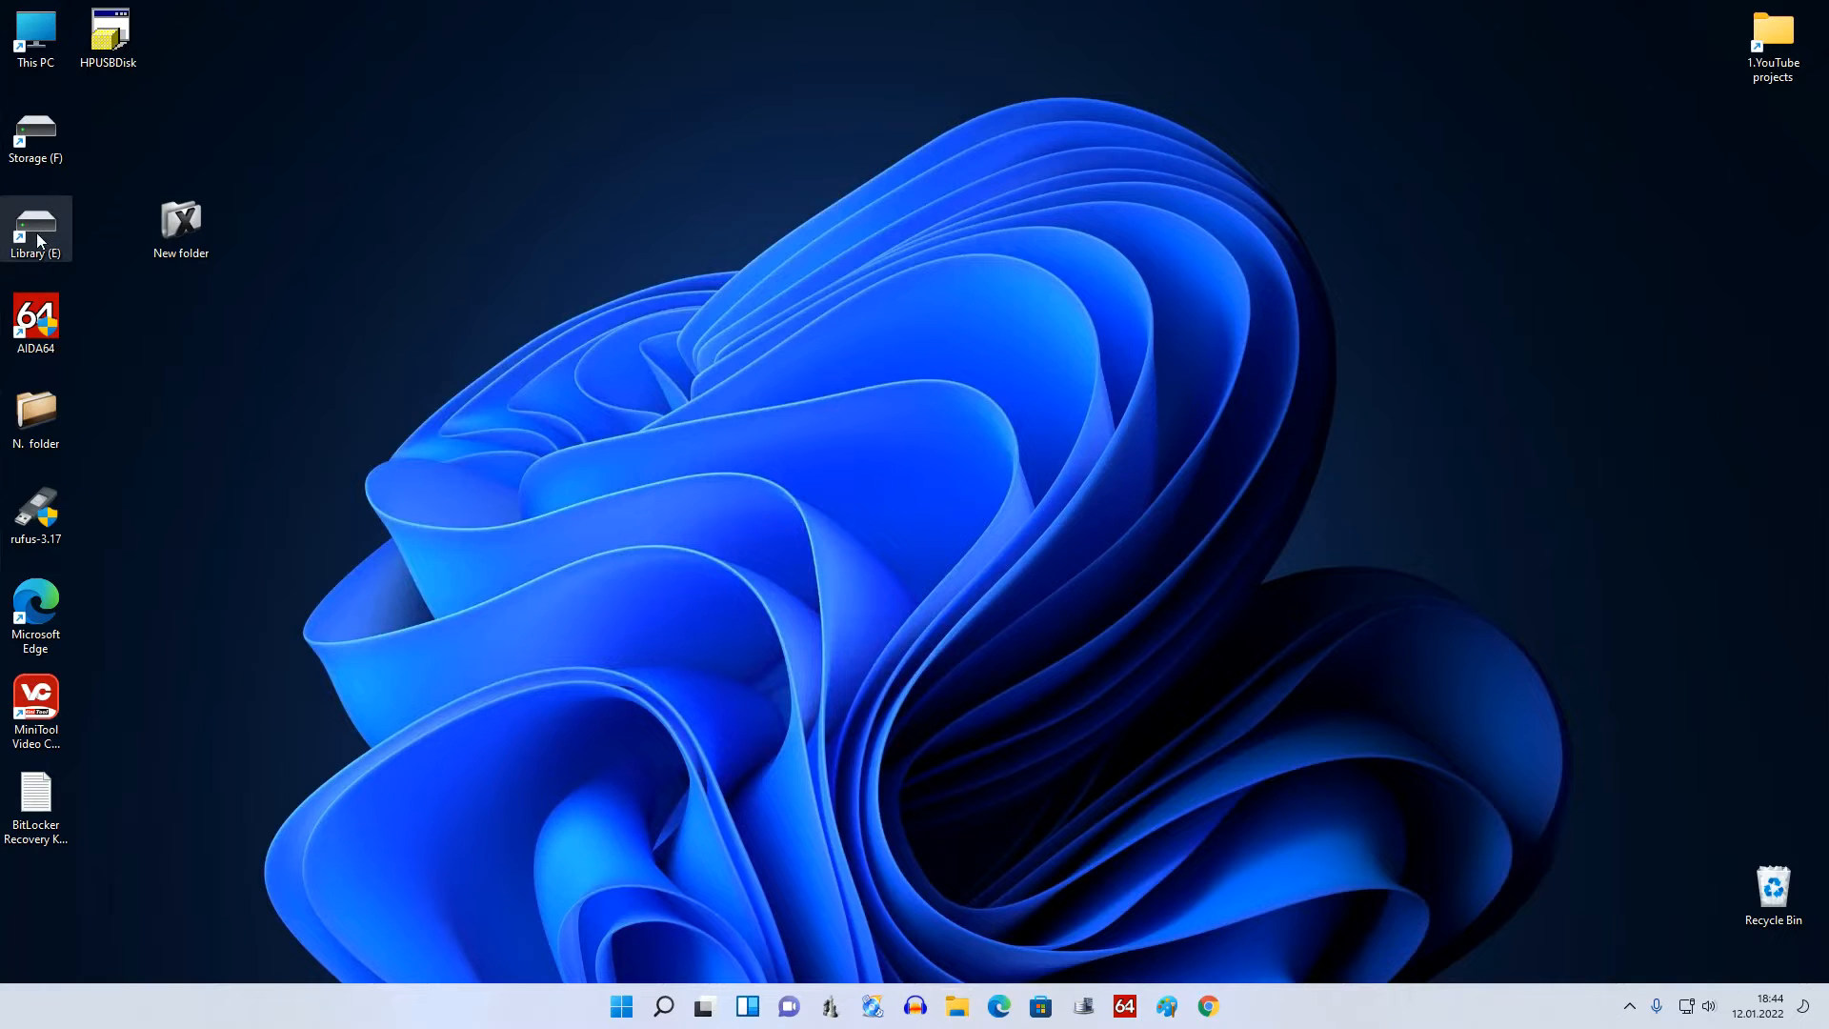
pyautogui.doubleClick(36, 228)
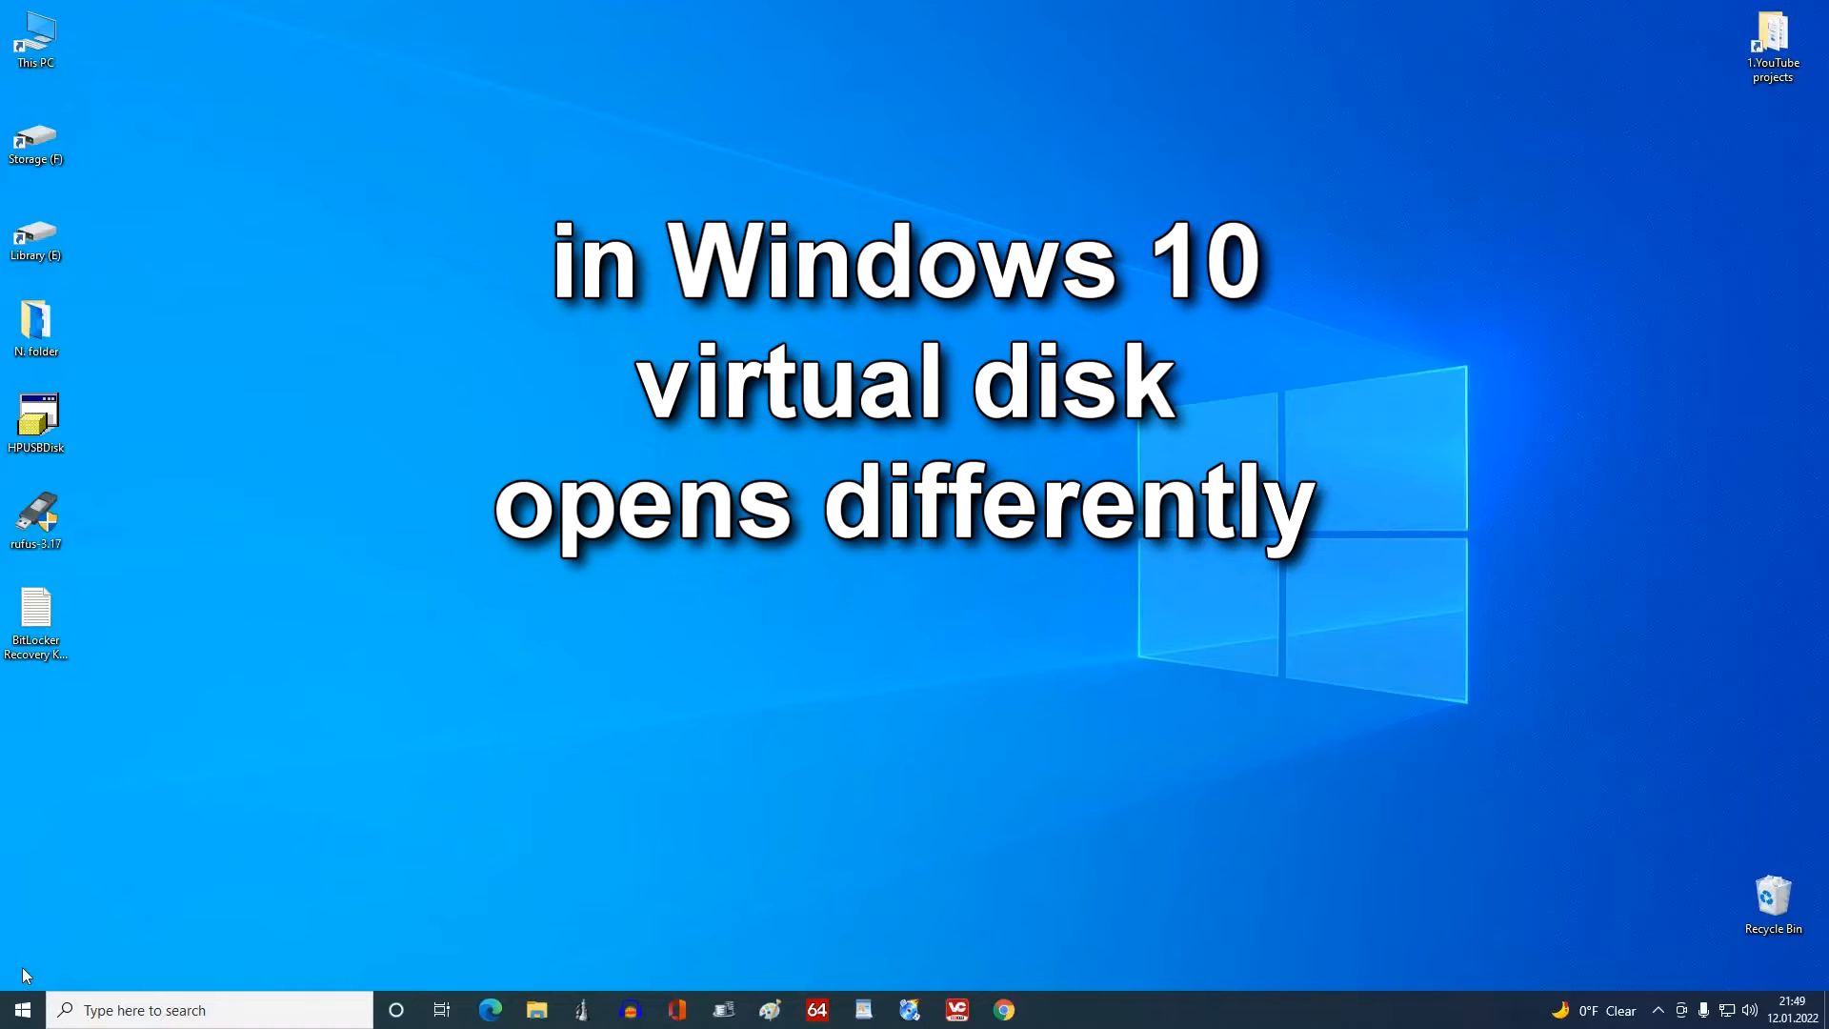
# Open Disk Management and choose Attach VHD from the Action menu.
pyautogui.rightClick(21, 1009)
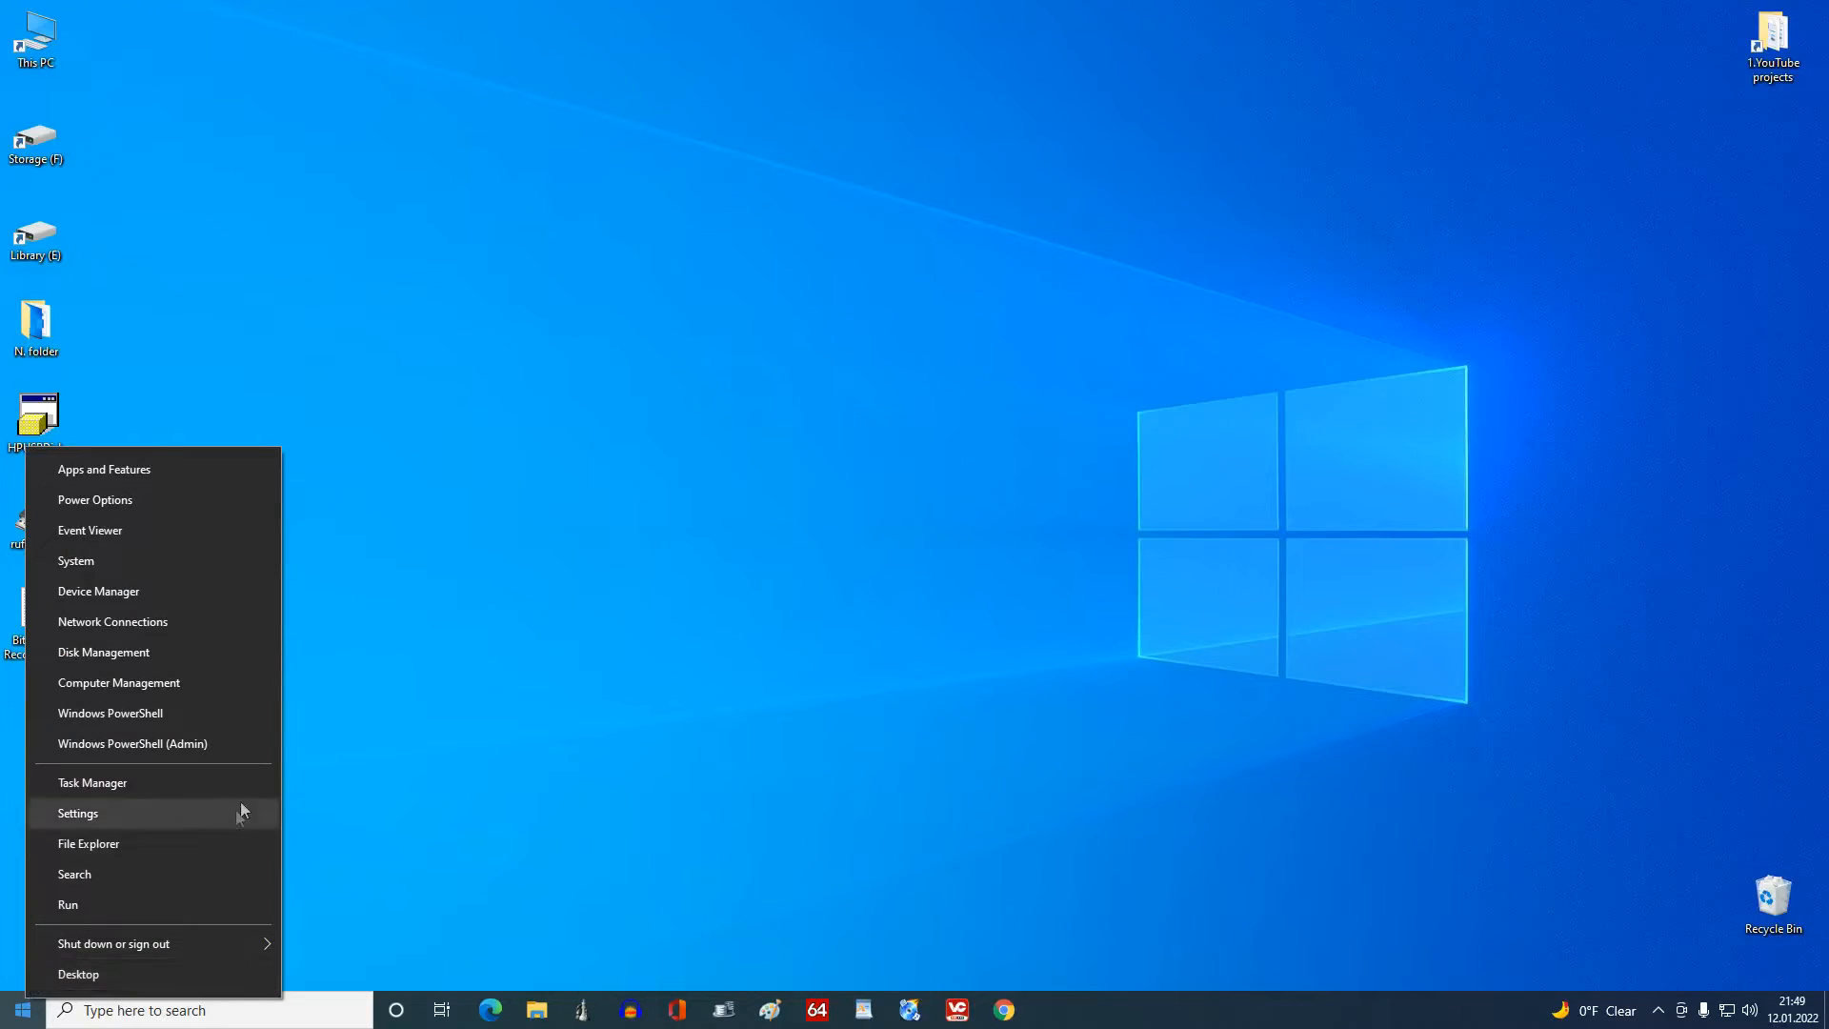
pyautogui.click(104, 652)
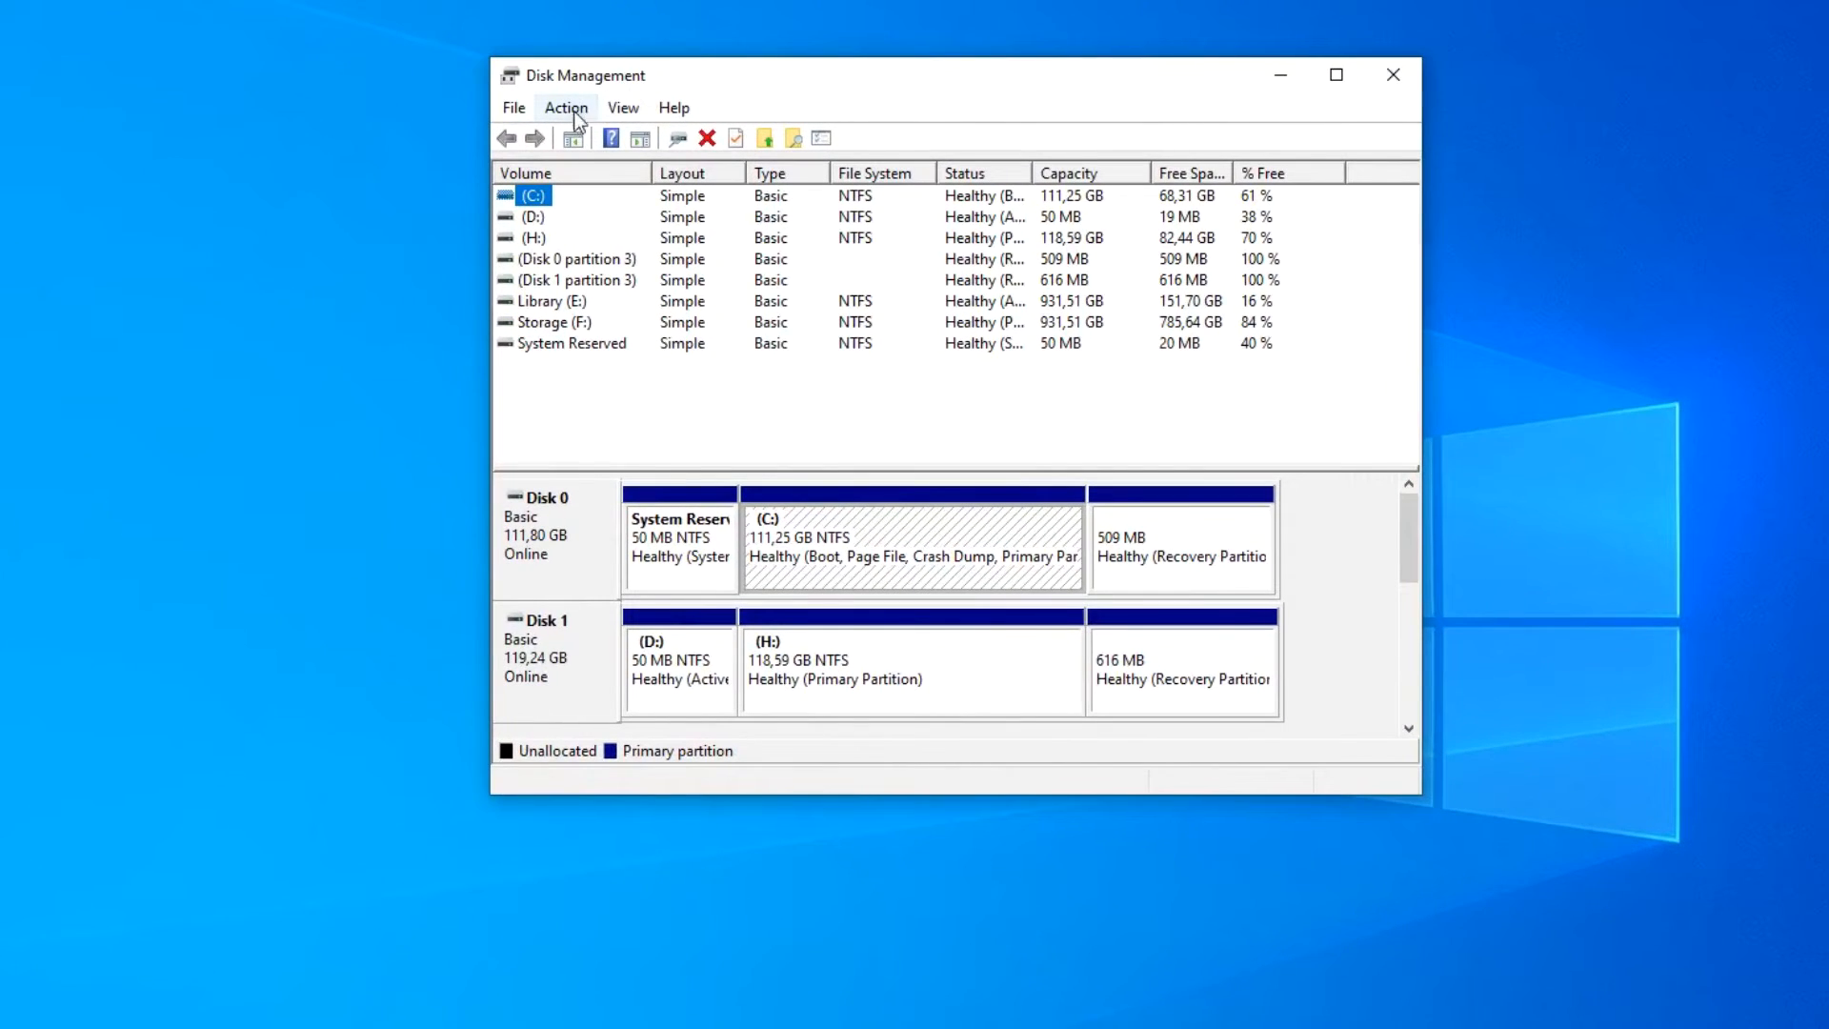
pyautogui.click(567, 108)
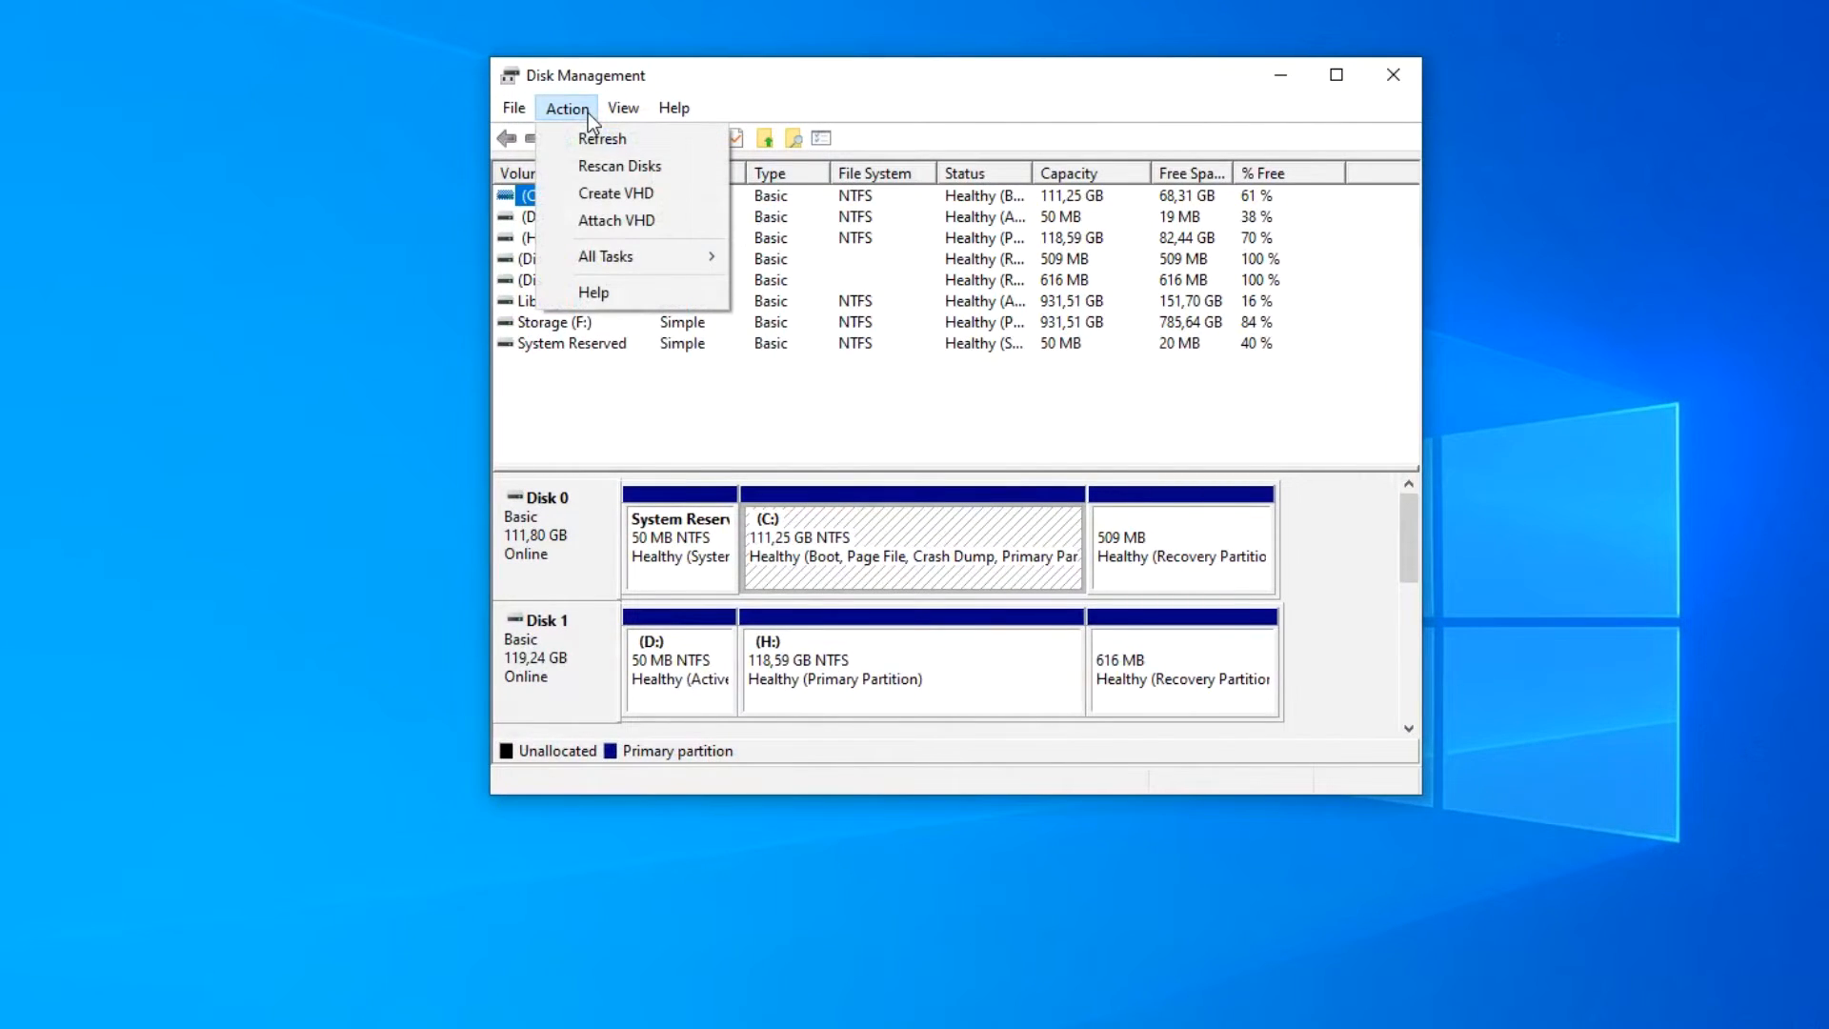
pyautogui.moveTo(617, 220)
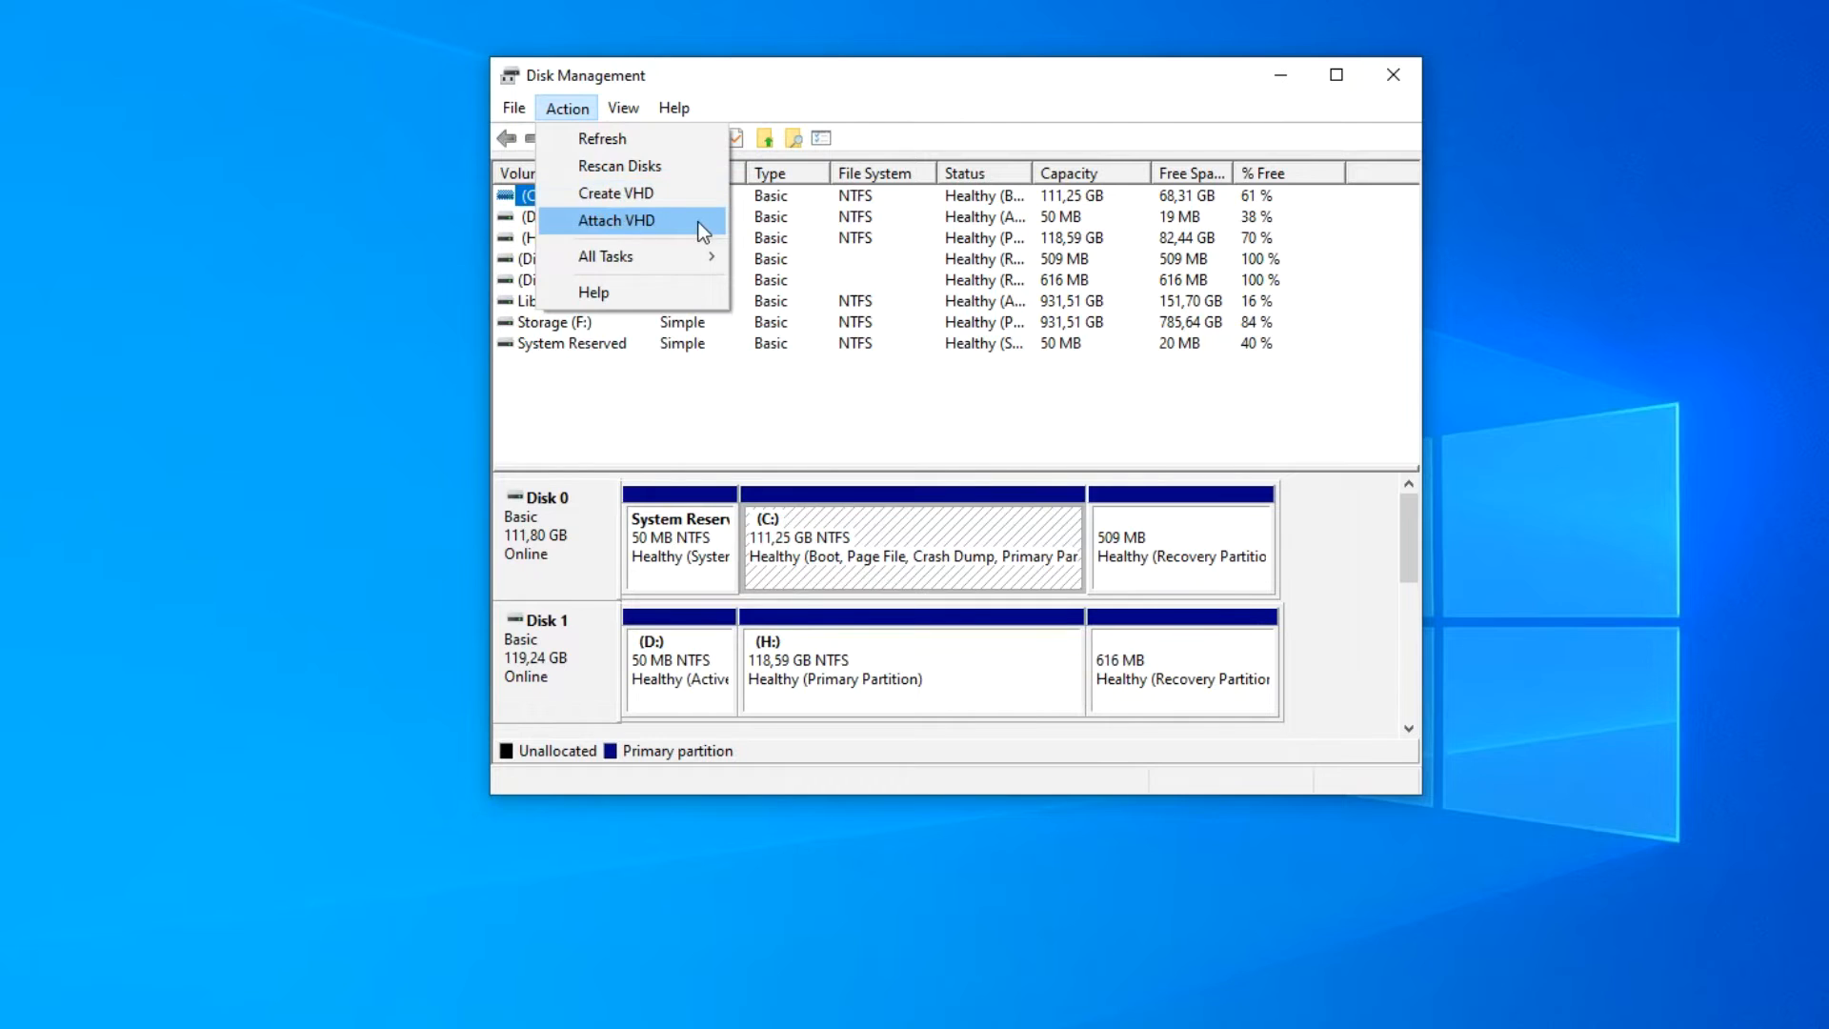
pyautogui.click(618, 221)
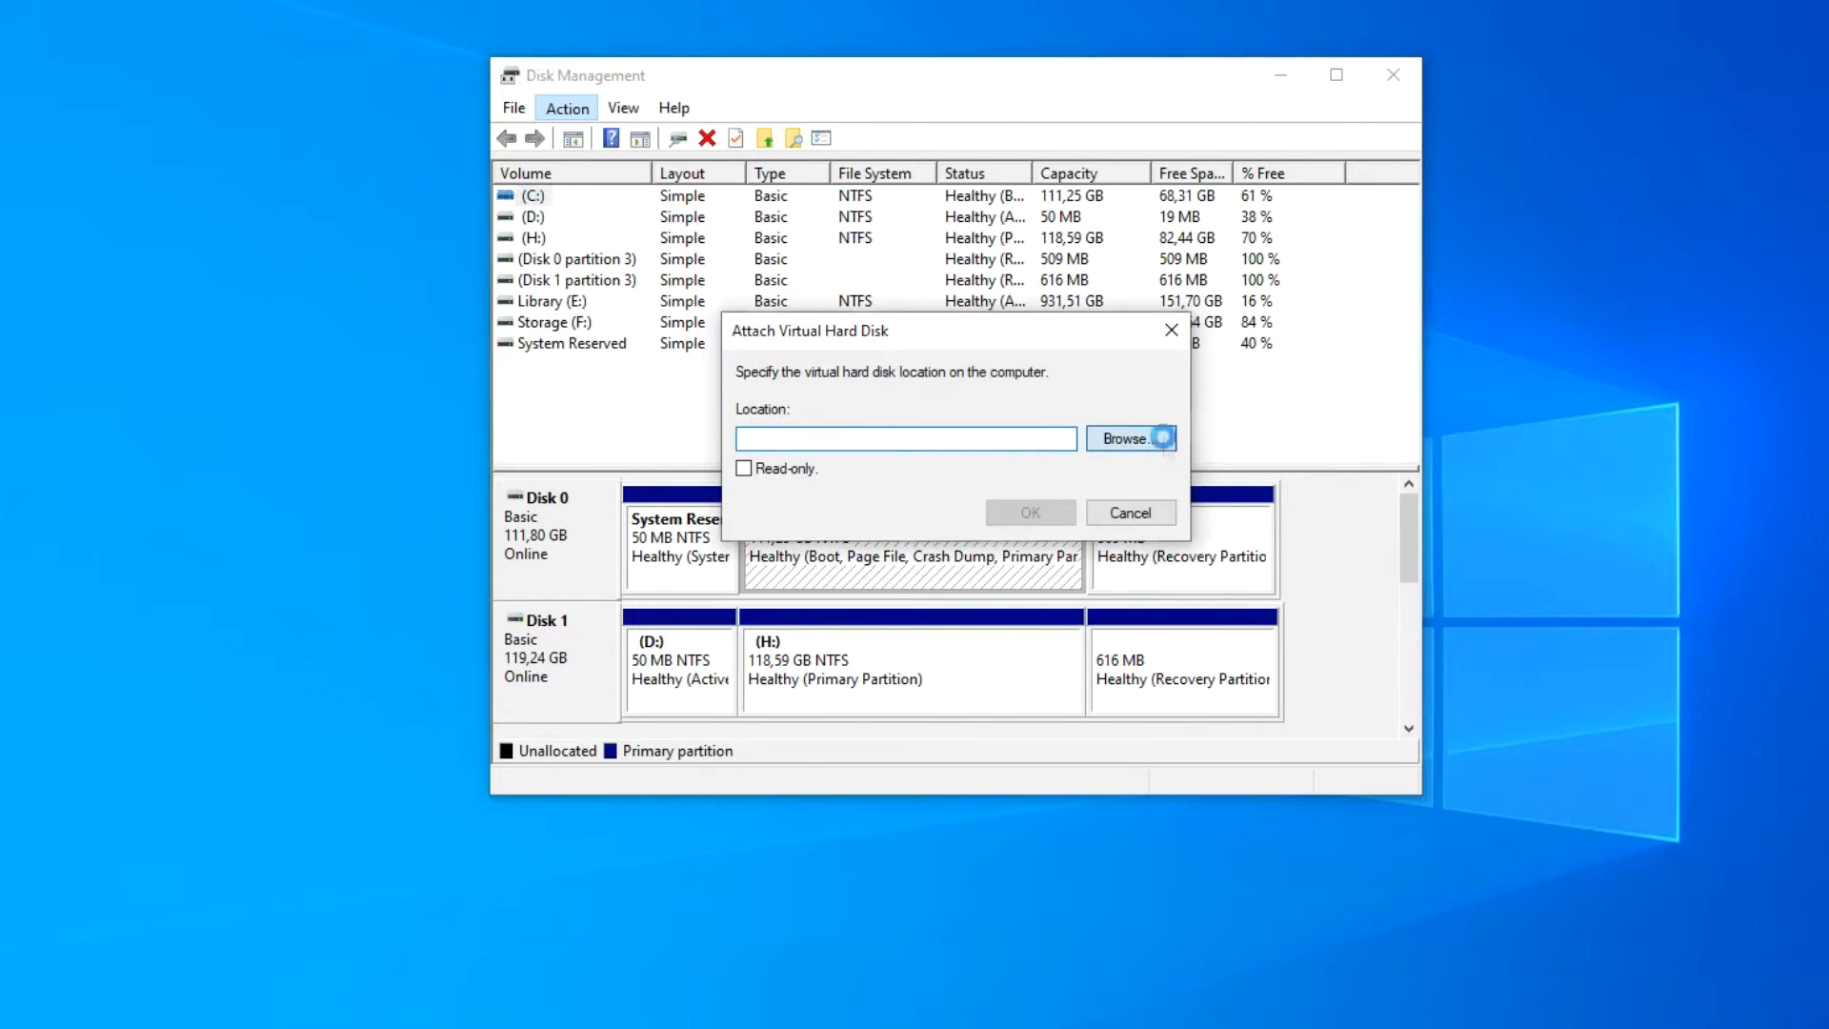
# Browse to F:\My disk 2.vhd and attach it.
pyautogui.click(1127, 437)
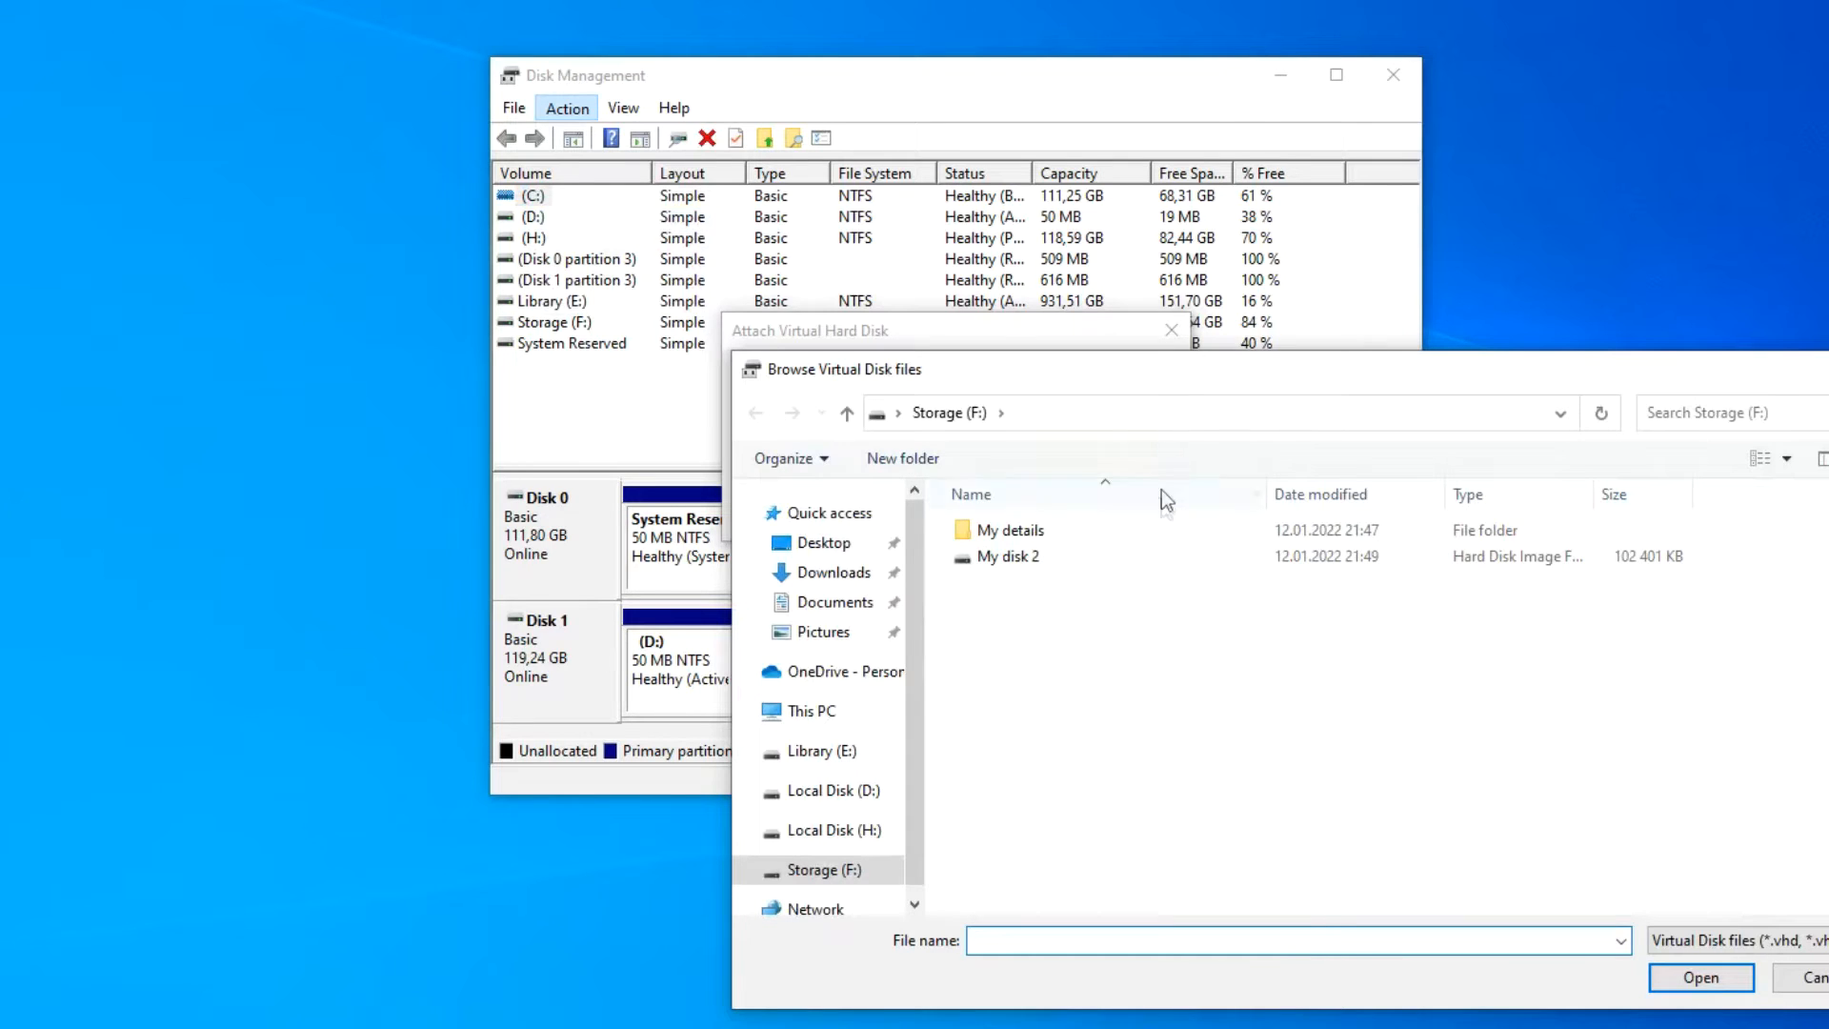
pyautogui.click(1008, 556)
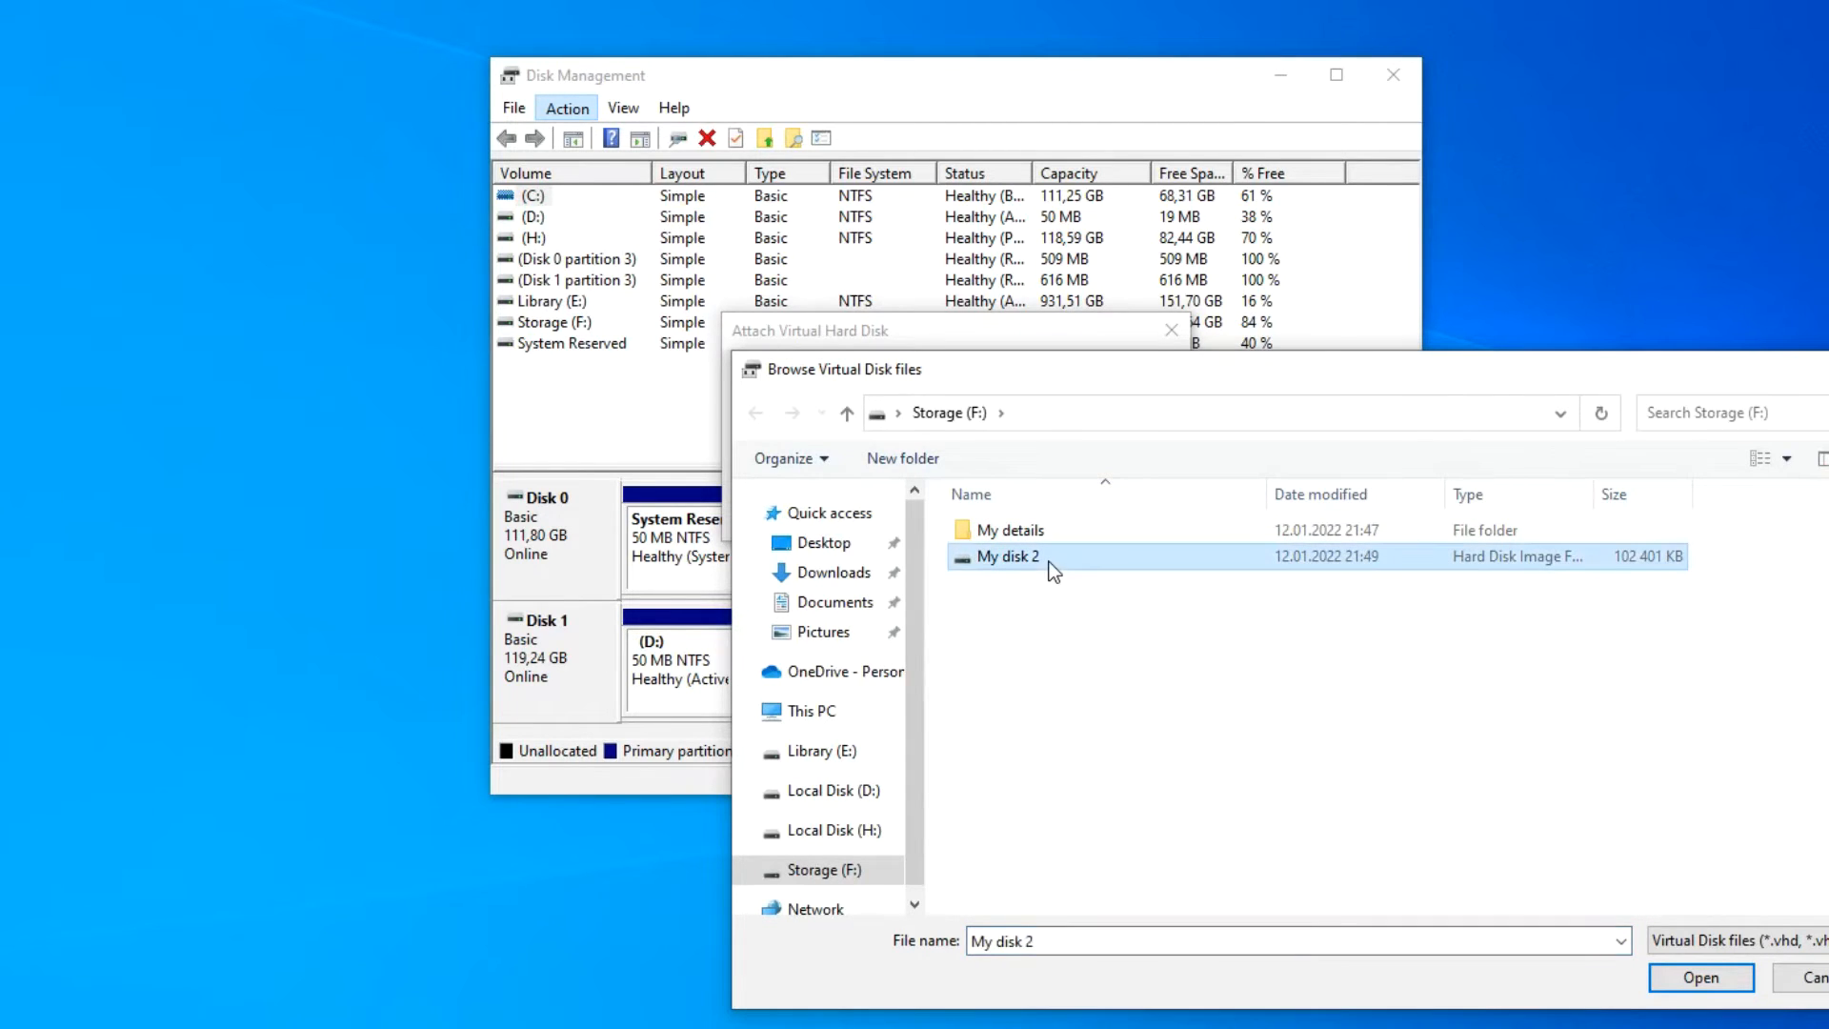
pyautogui.moveTo(1700, 977)
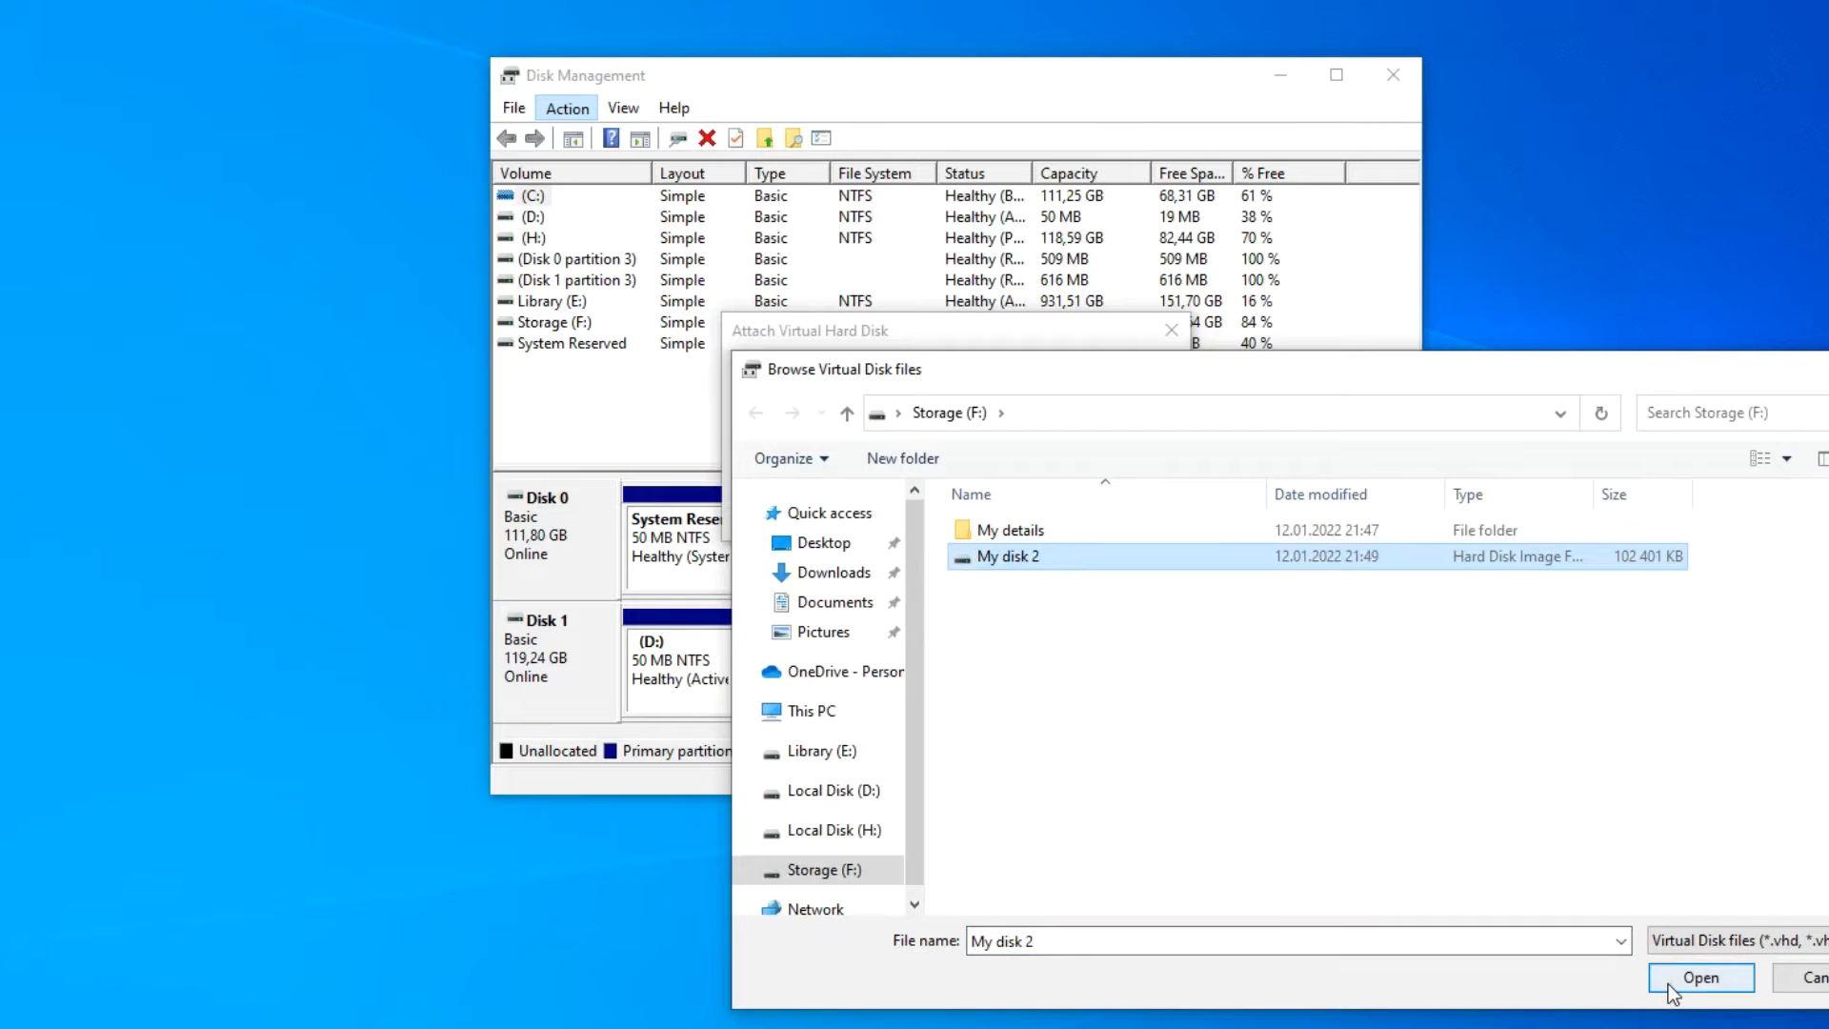
pyautogui.click(1699, 977)
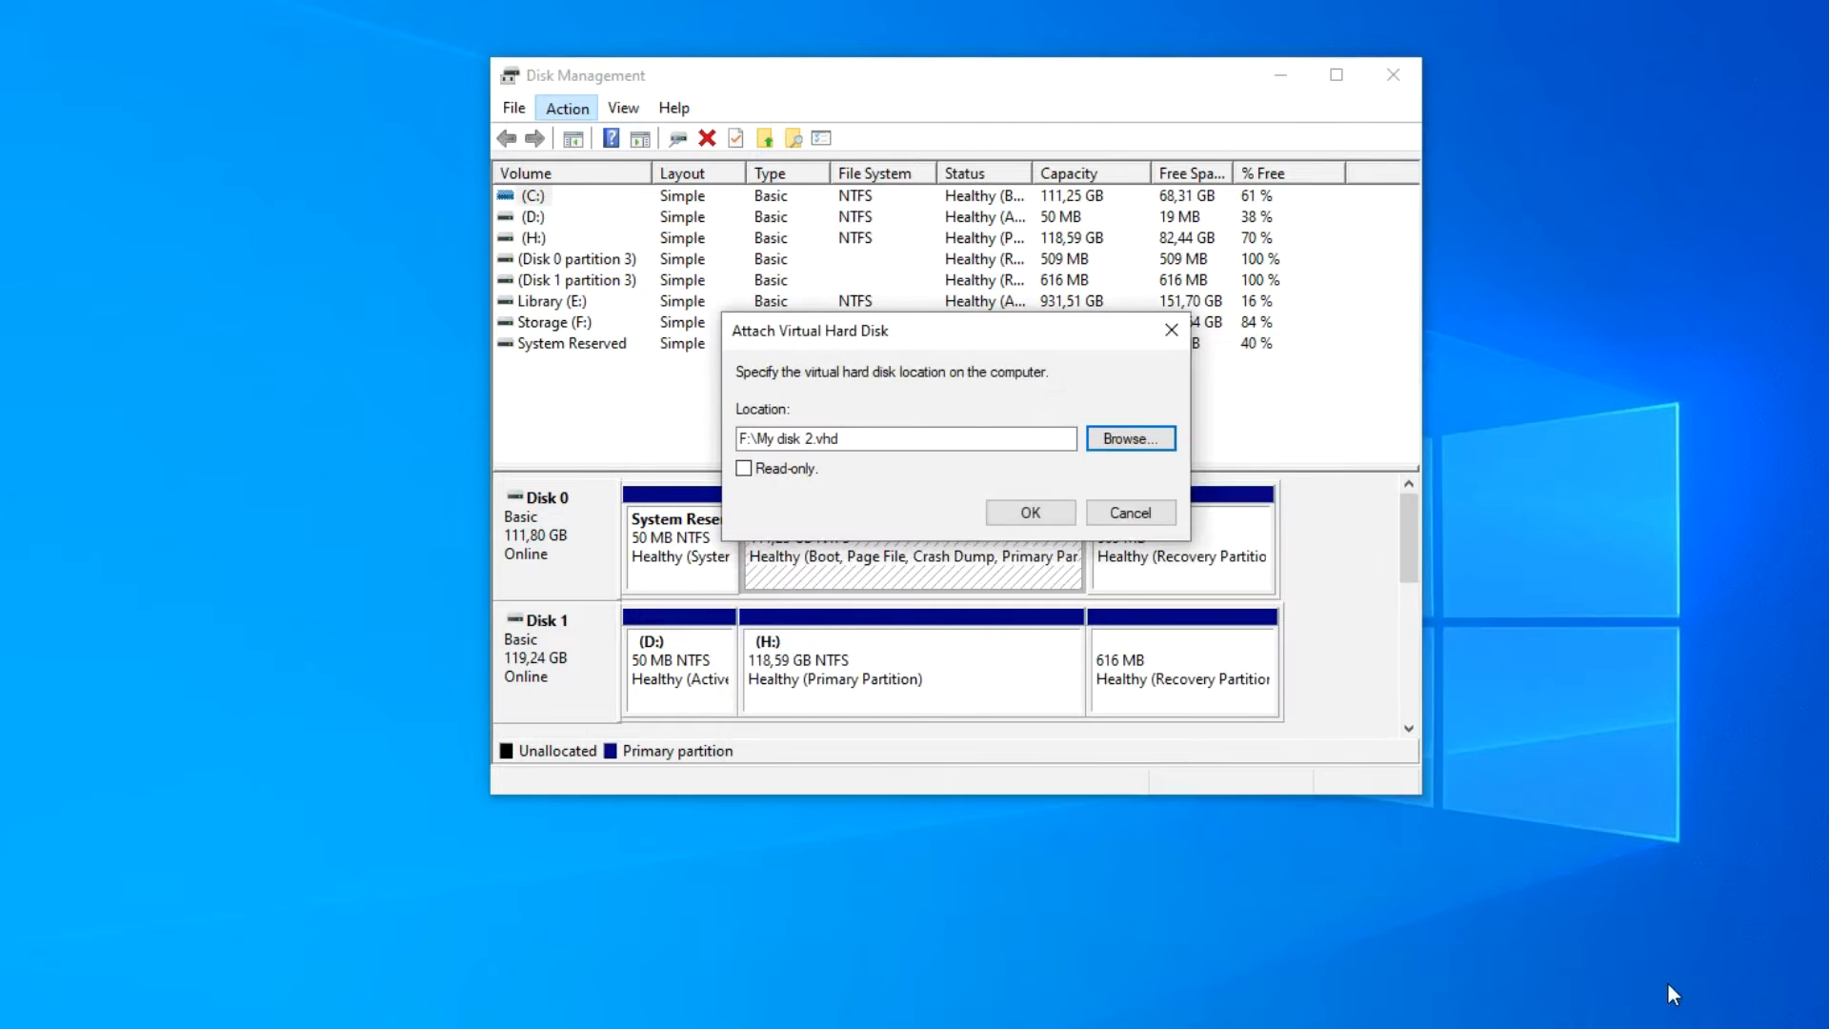
pyautogui.moveTo(1199, 531)
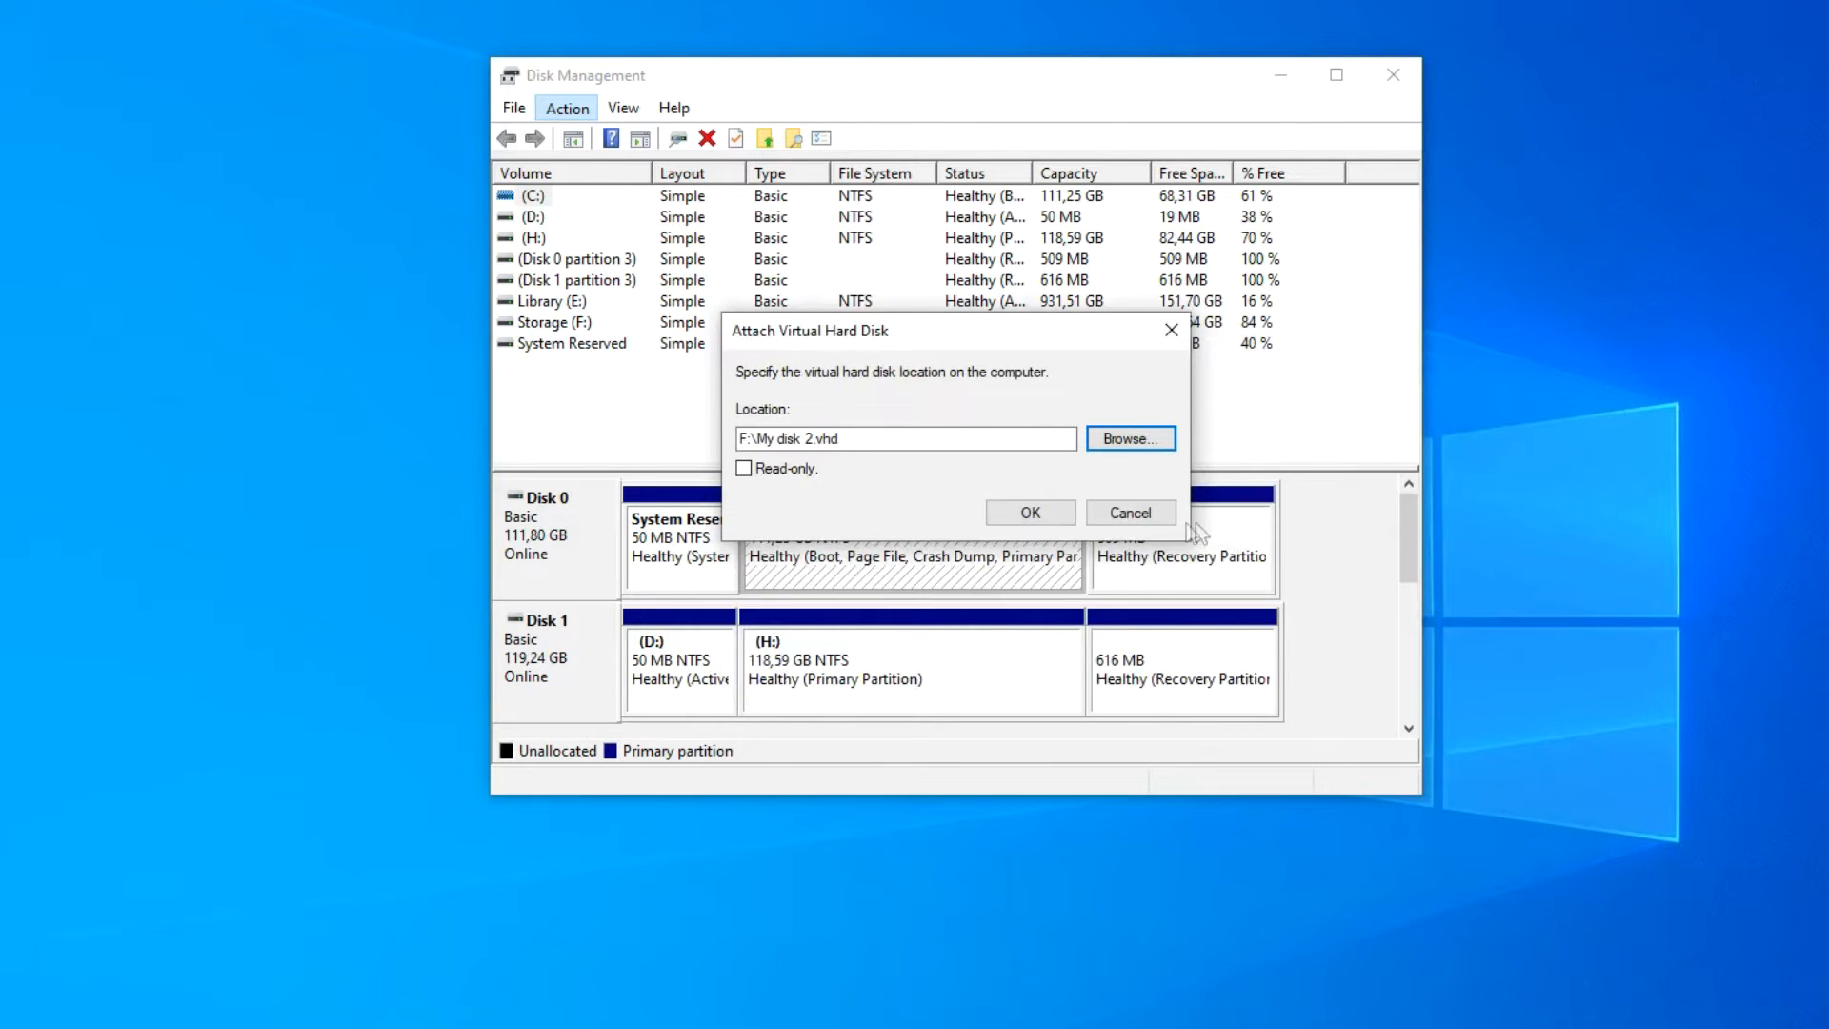
pyautogui.click(1028, 512)
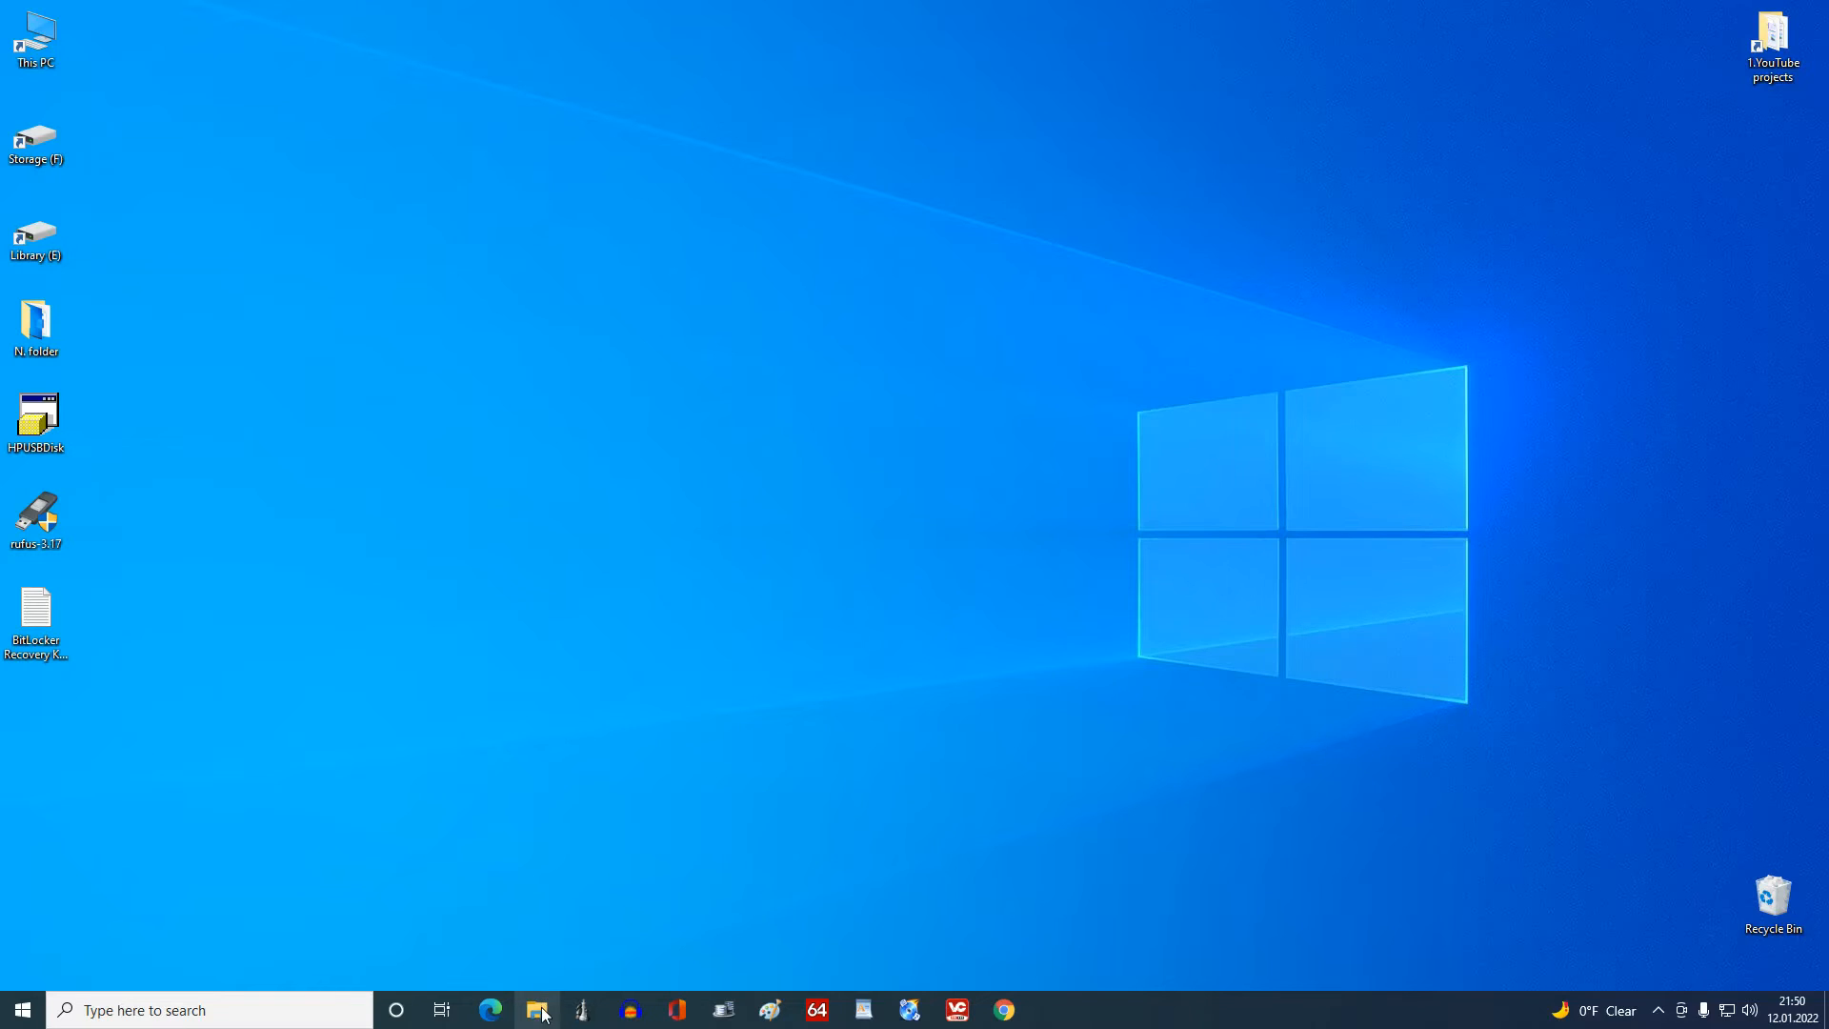
# Open File Explorer on This PC to view the new 96.9 MB New Volume (G:).
pyautogui.click(536, 1009)
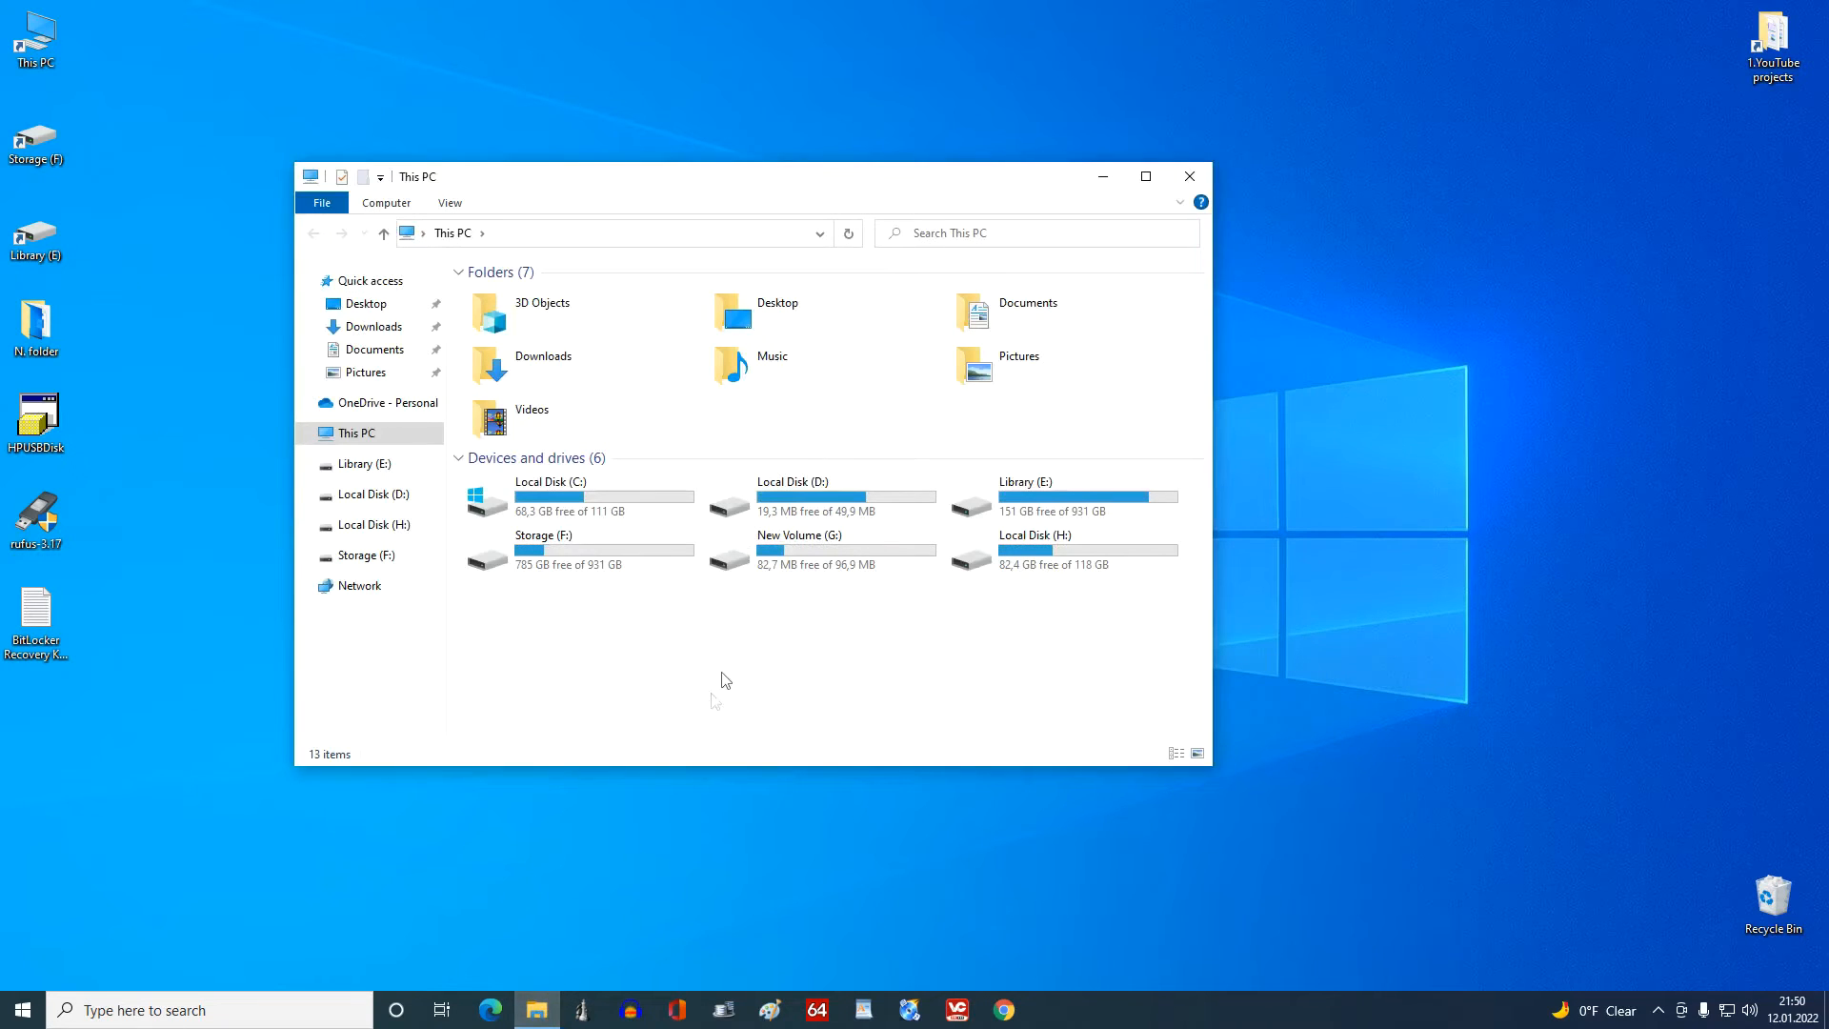
pyautogui.moveTo(868, 587)
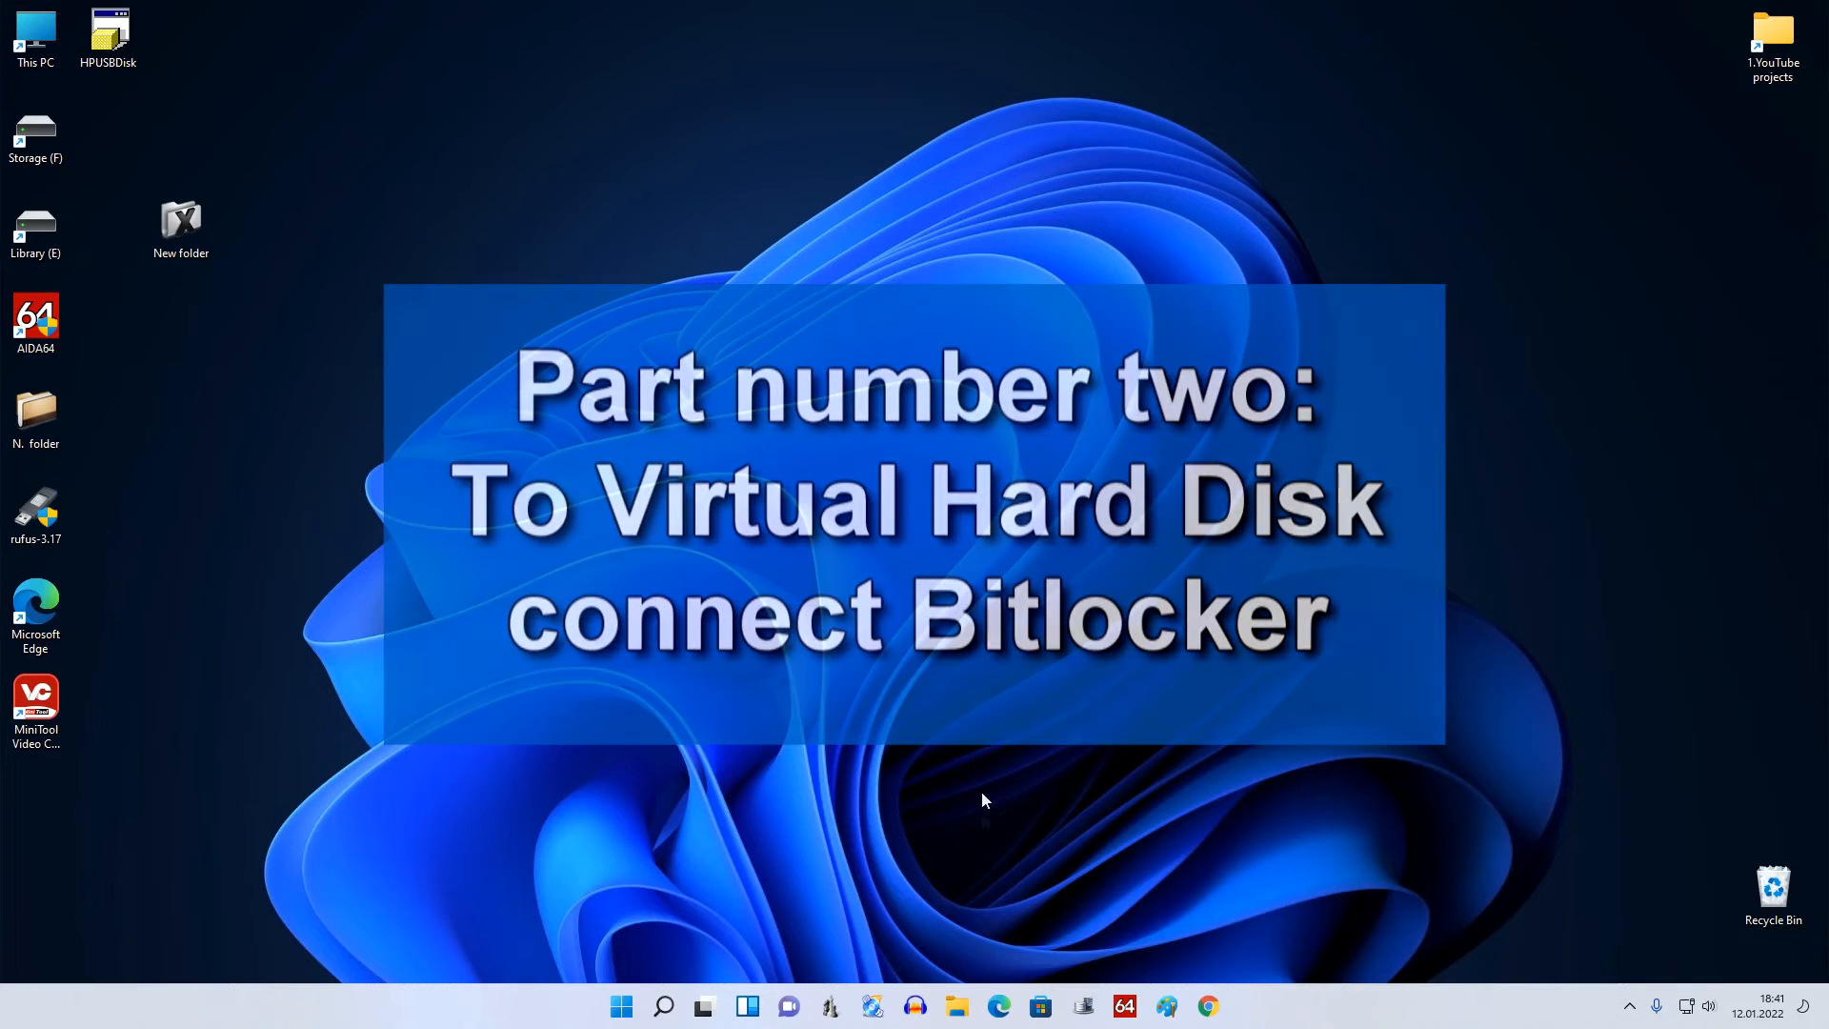
# Turn on BitLocker for New Volume (H:) from File Explorer.
pyautogui.click(956, 1006)
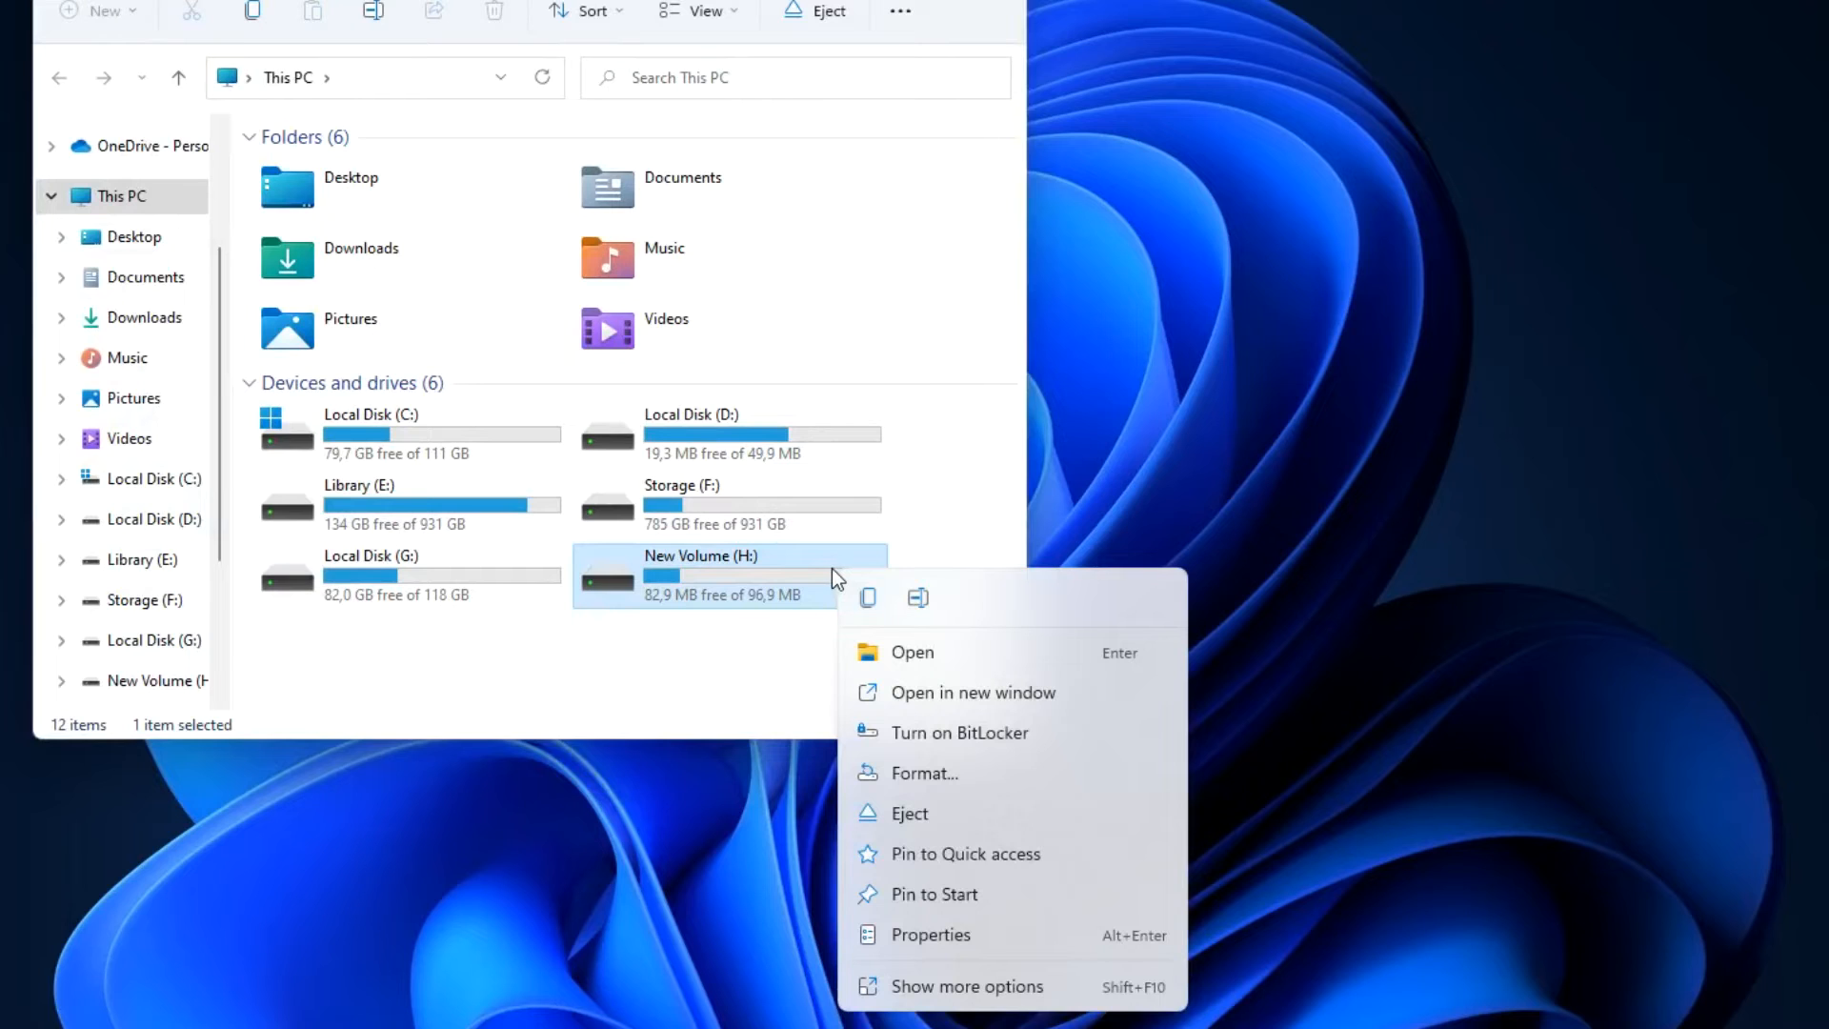
pyautogui.moveTo(960, 744)
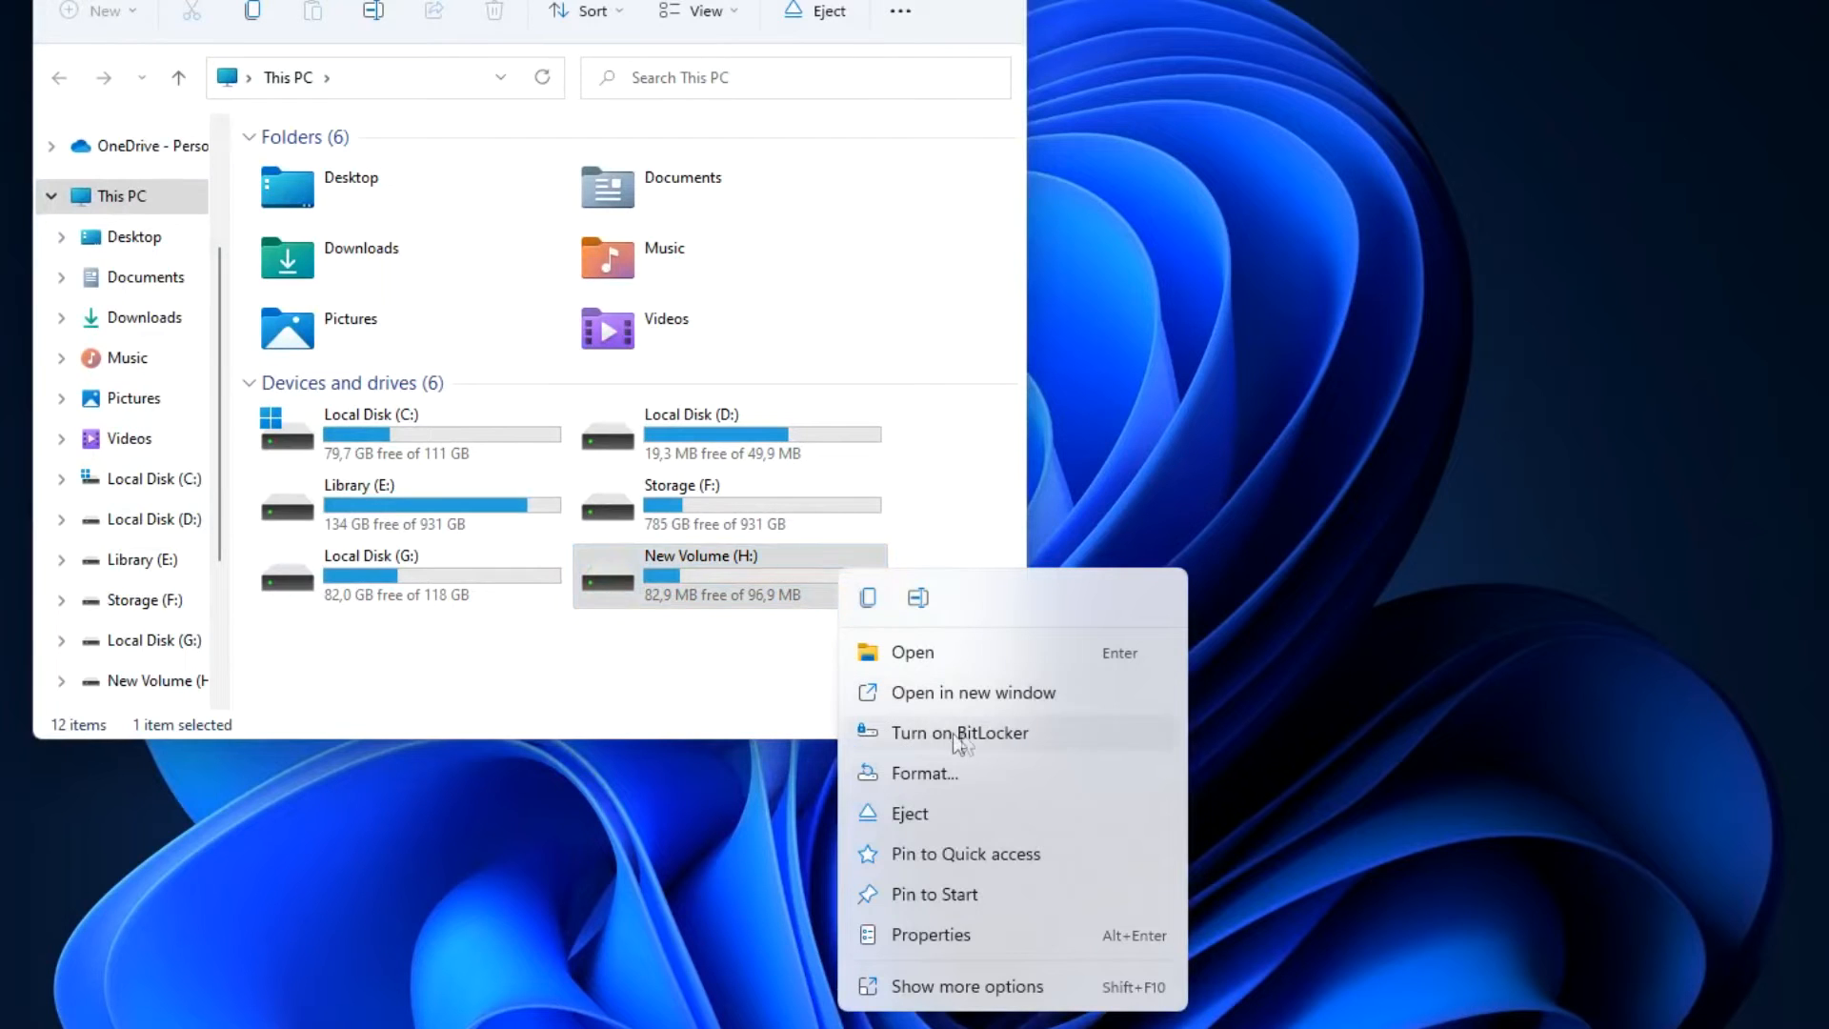
pyautogui.moveTo(1166, 750)
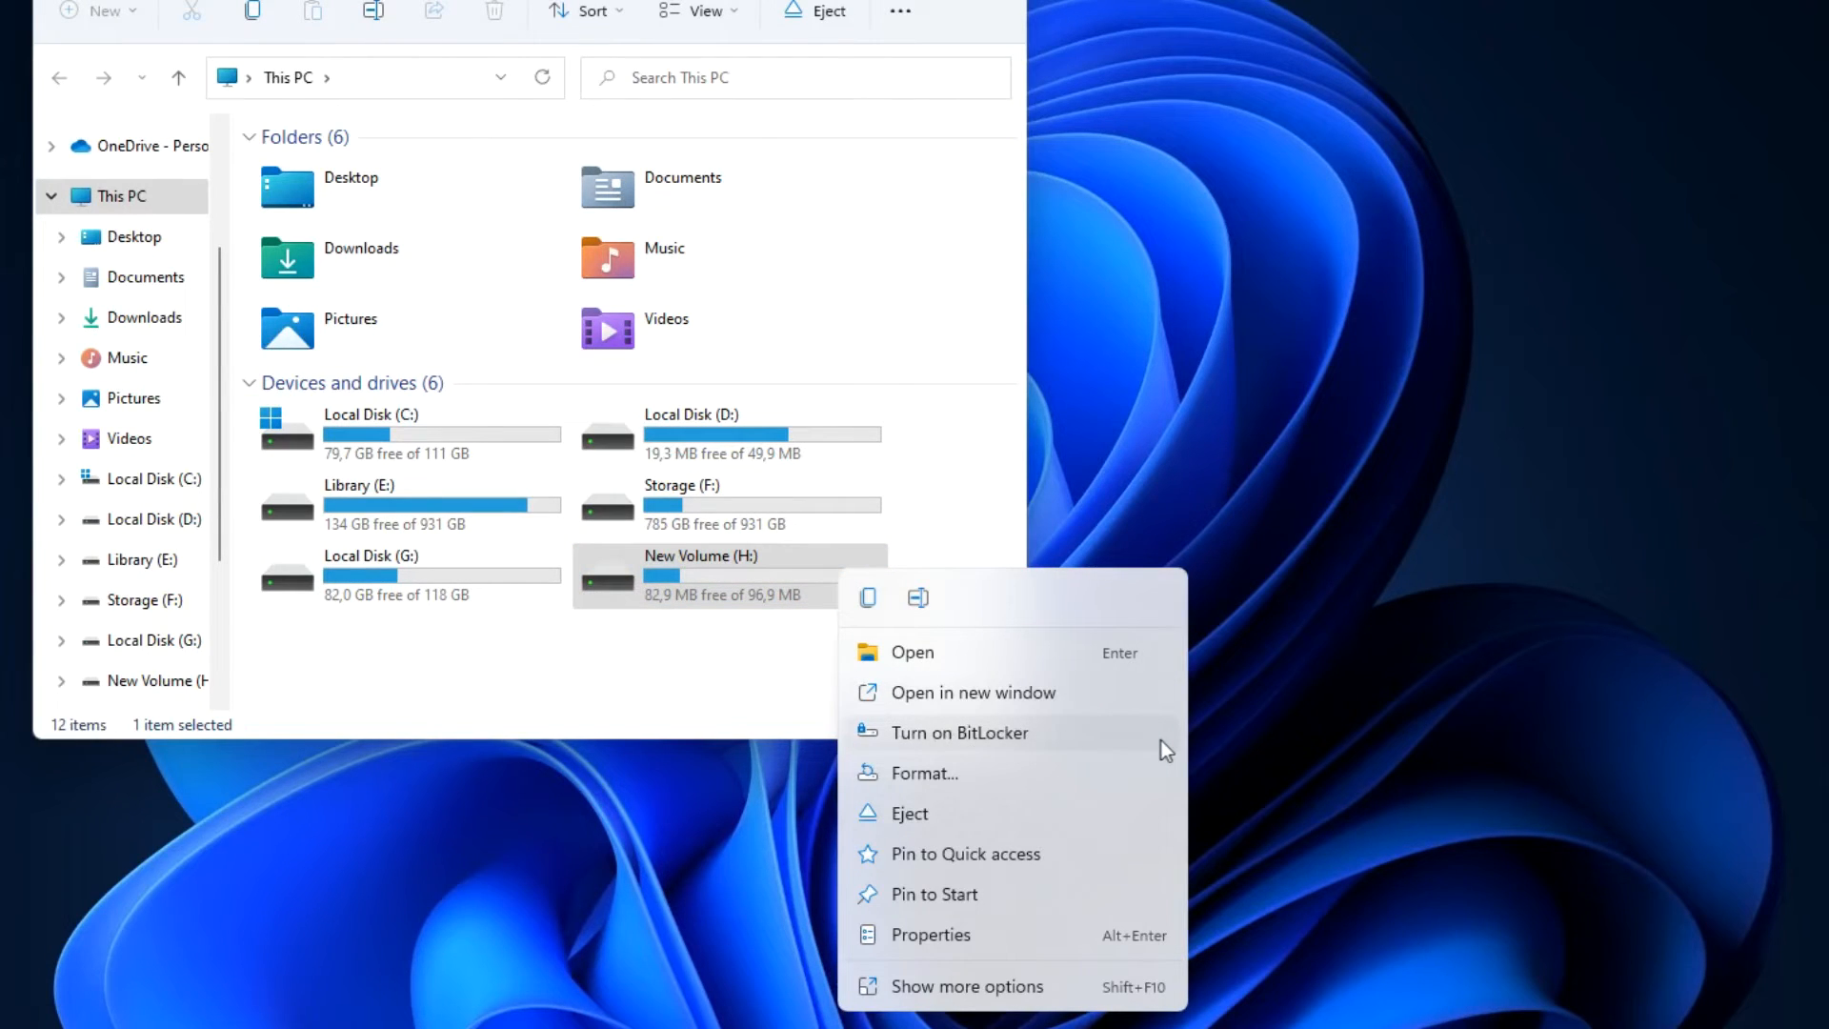
pyautogui.click(958, 732)
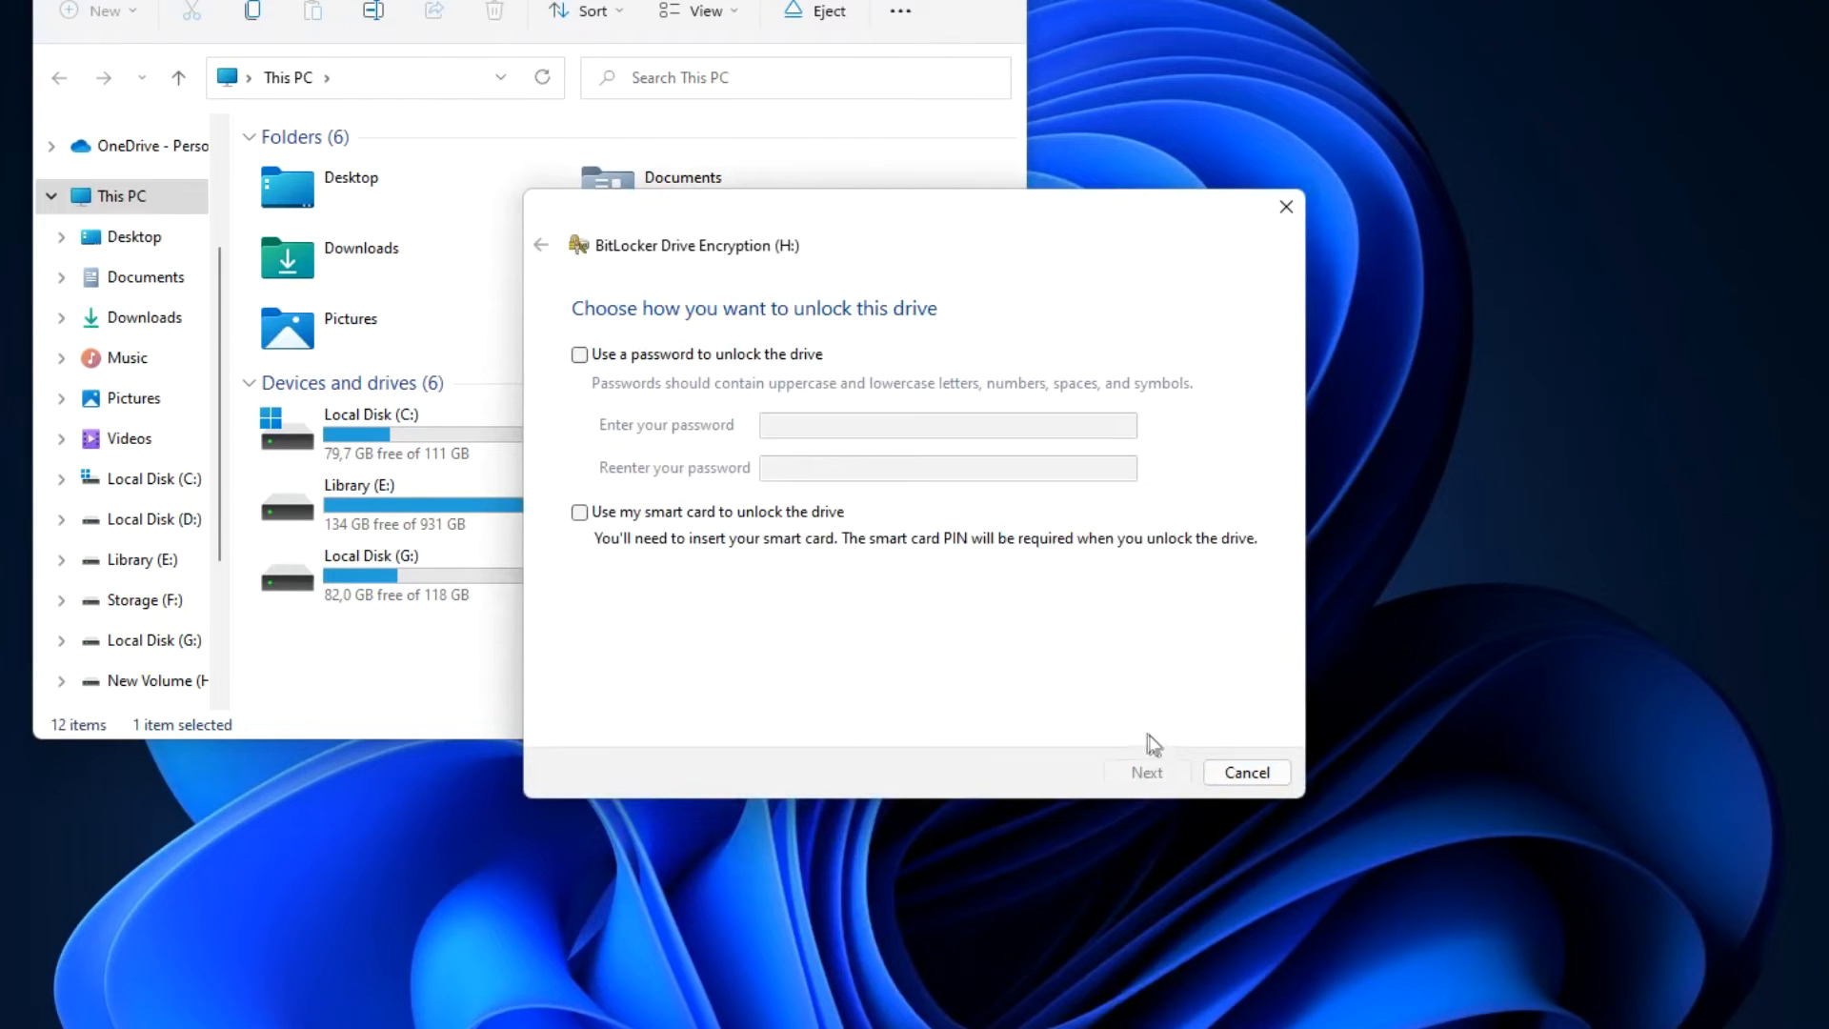
pyautogui.moveTo(572, 375)
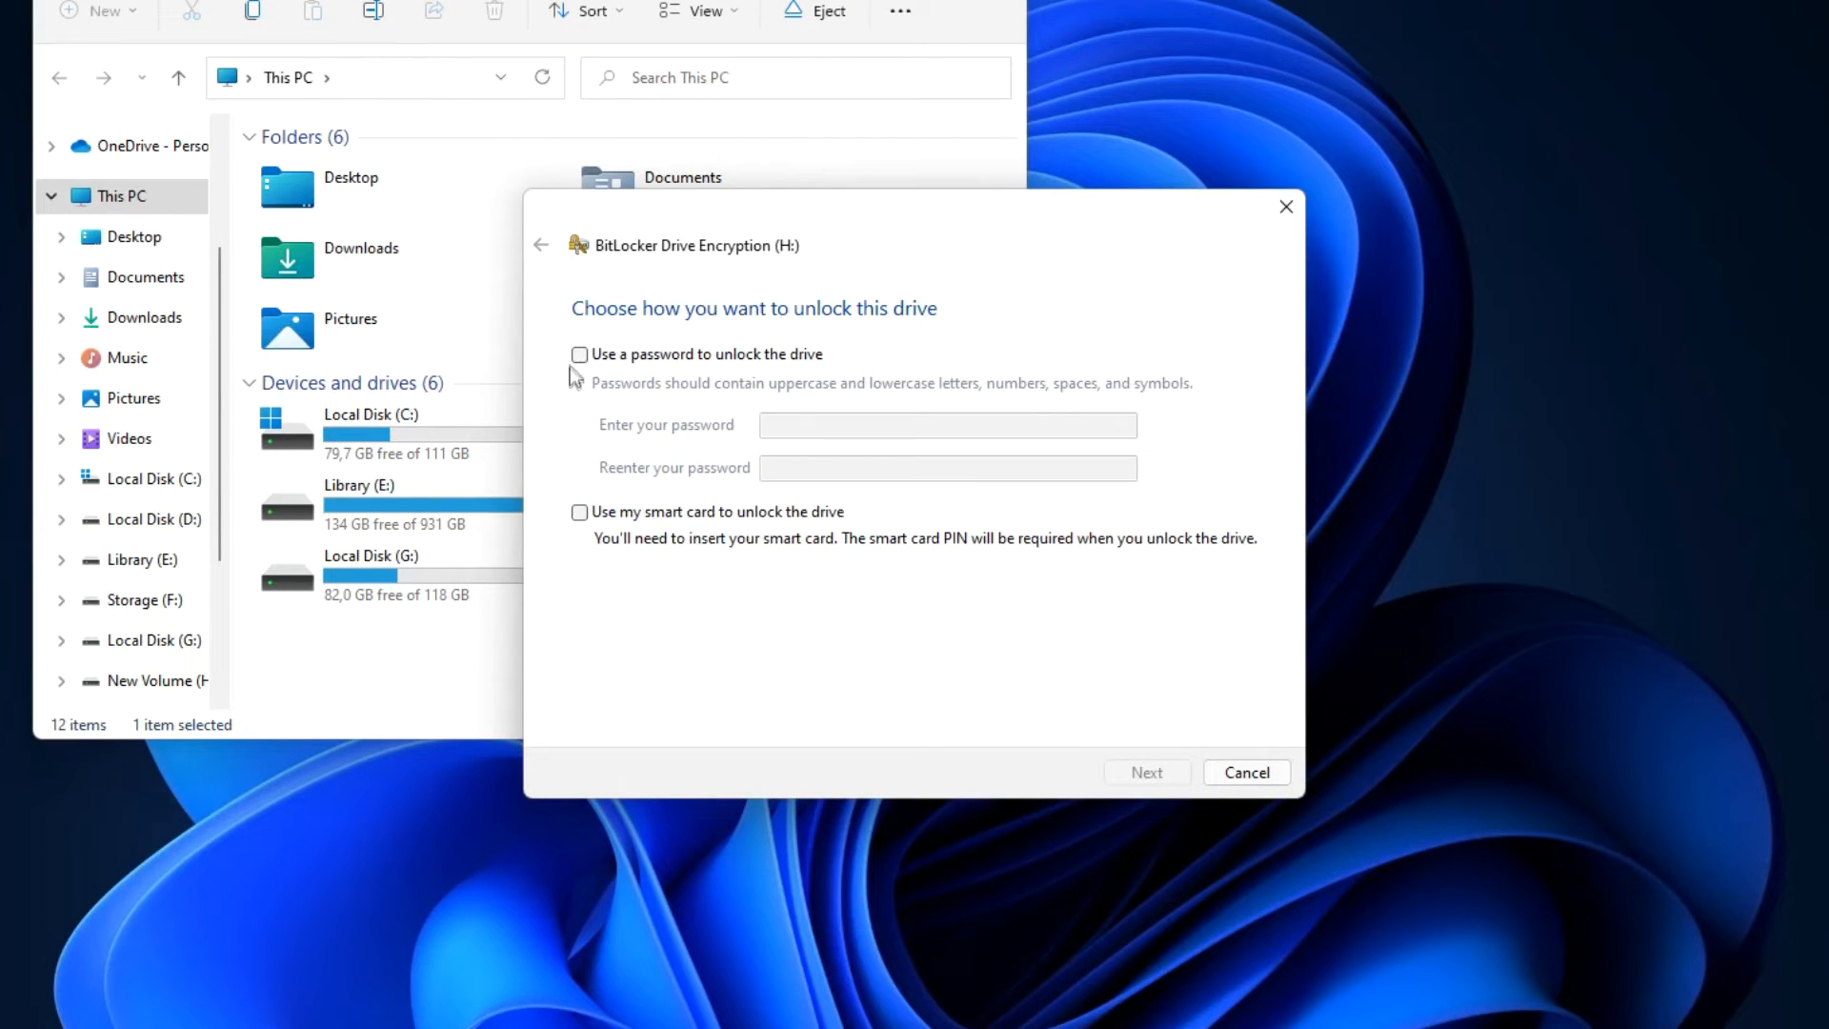
pyautogui.click(580, 355)
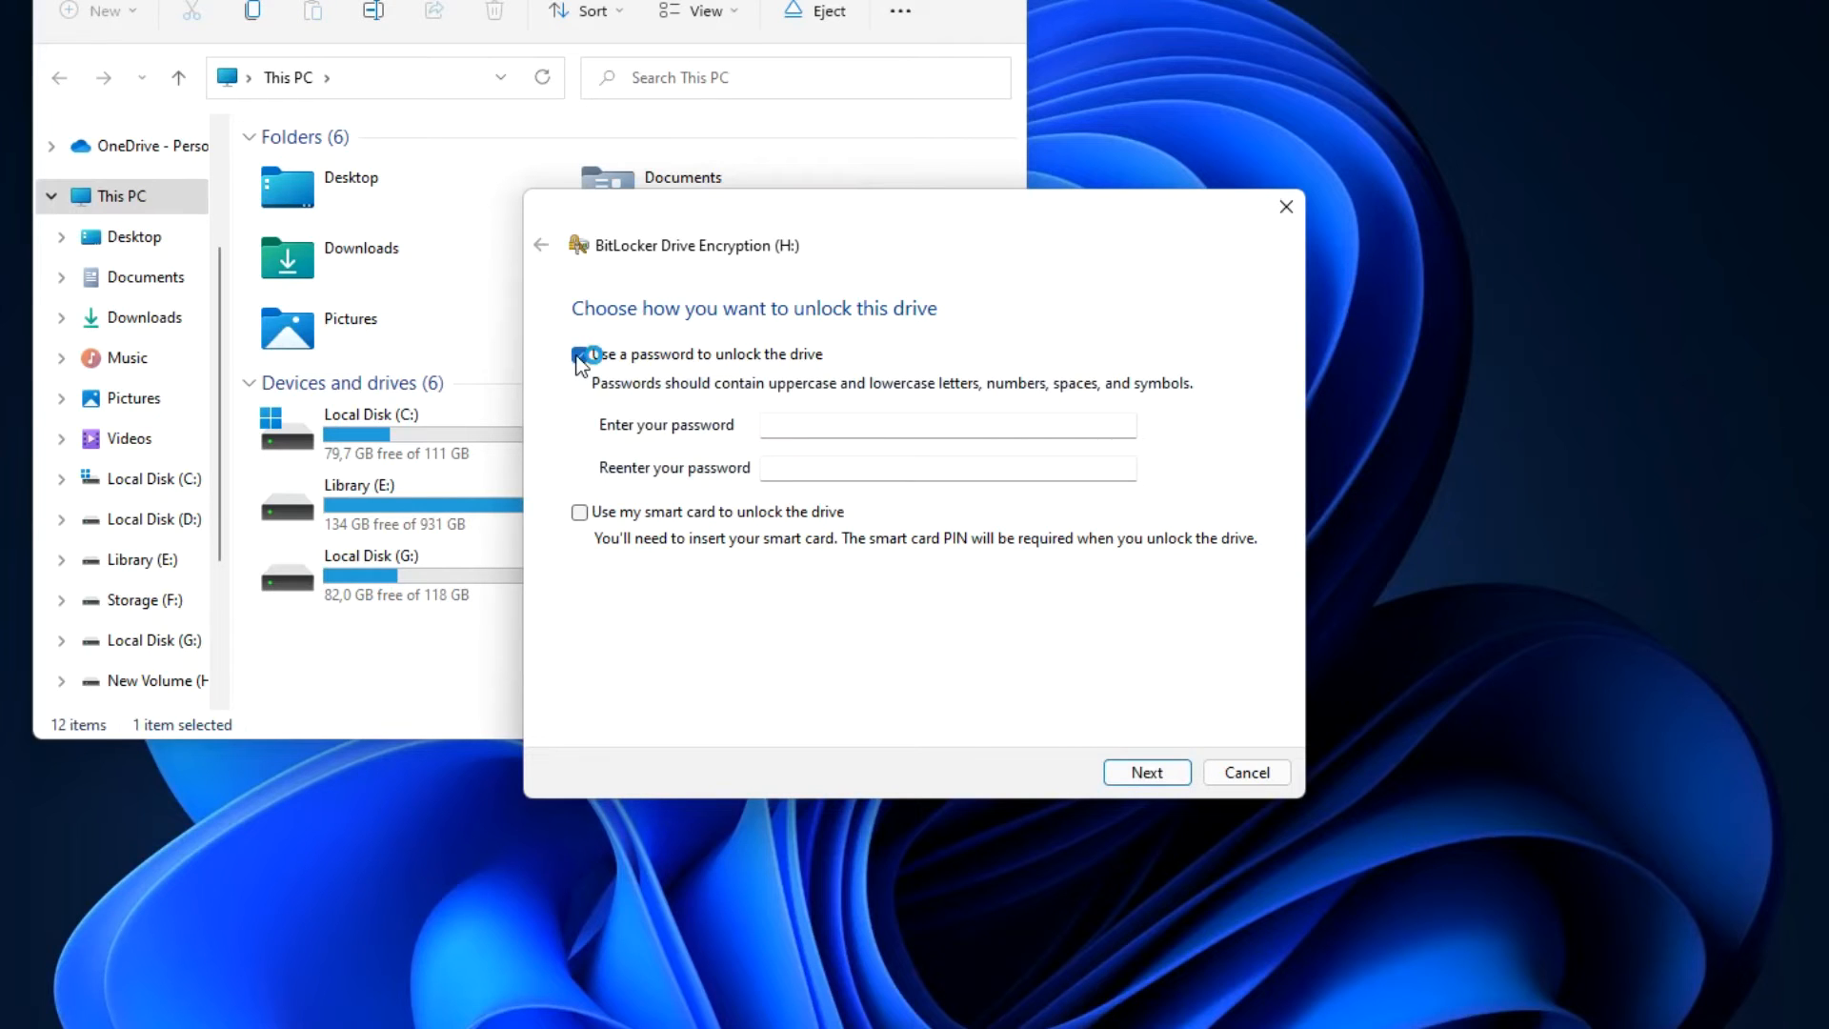
pyautogui.click(580, 354)
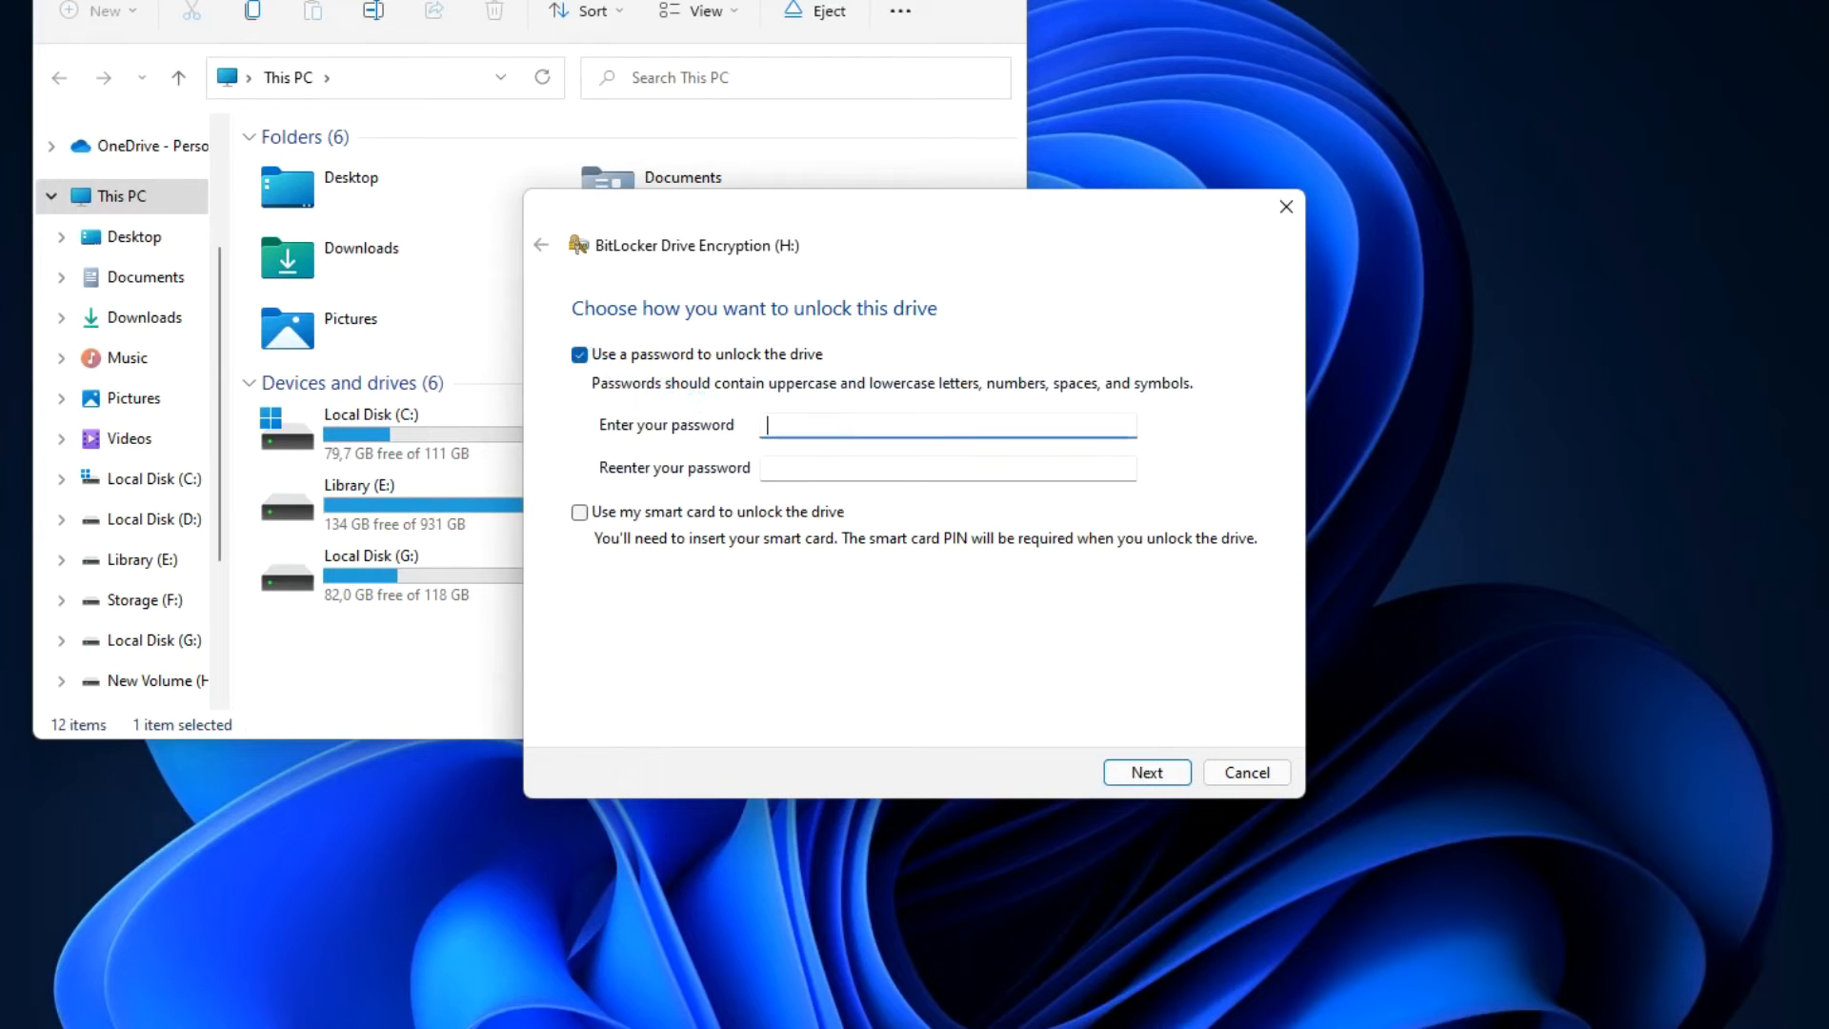
pyautogui.write('password')
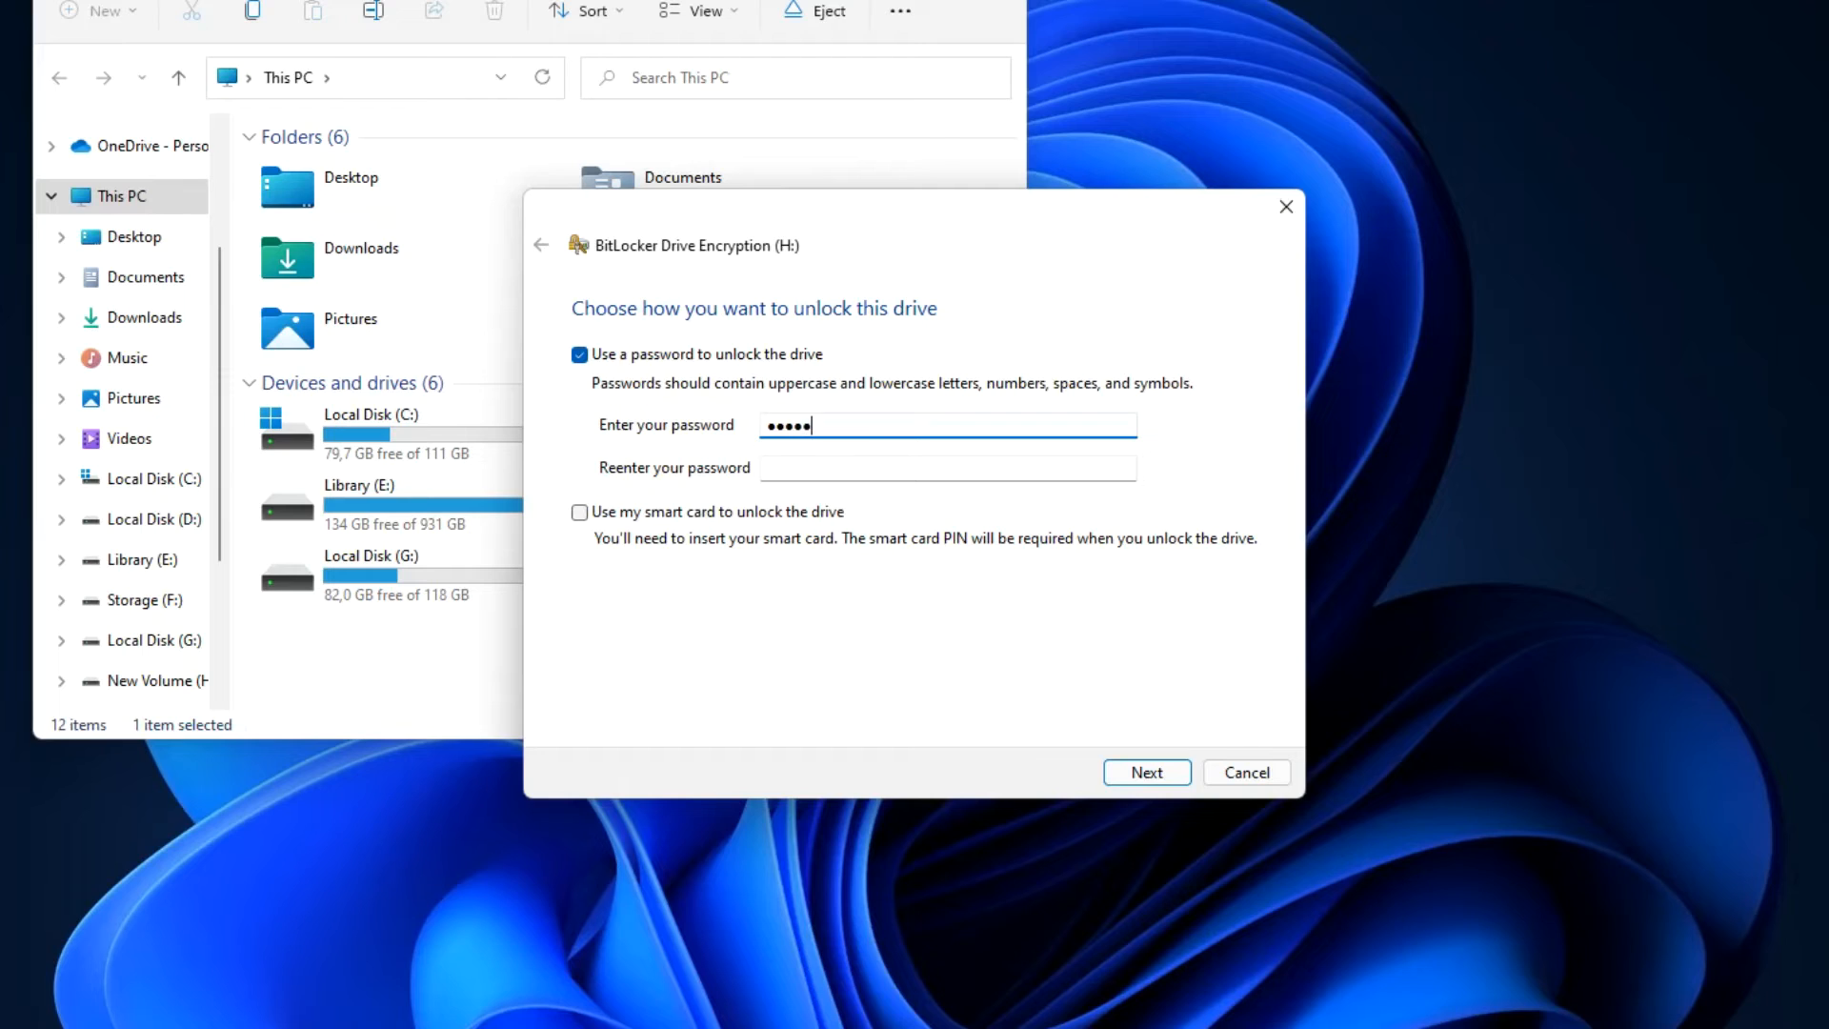
pyautogui.write('password')
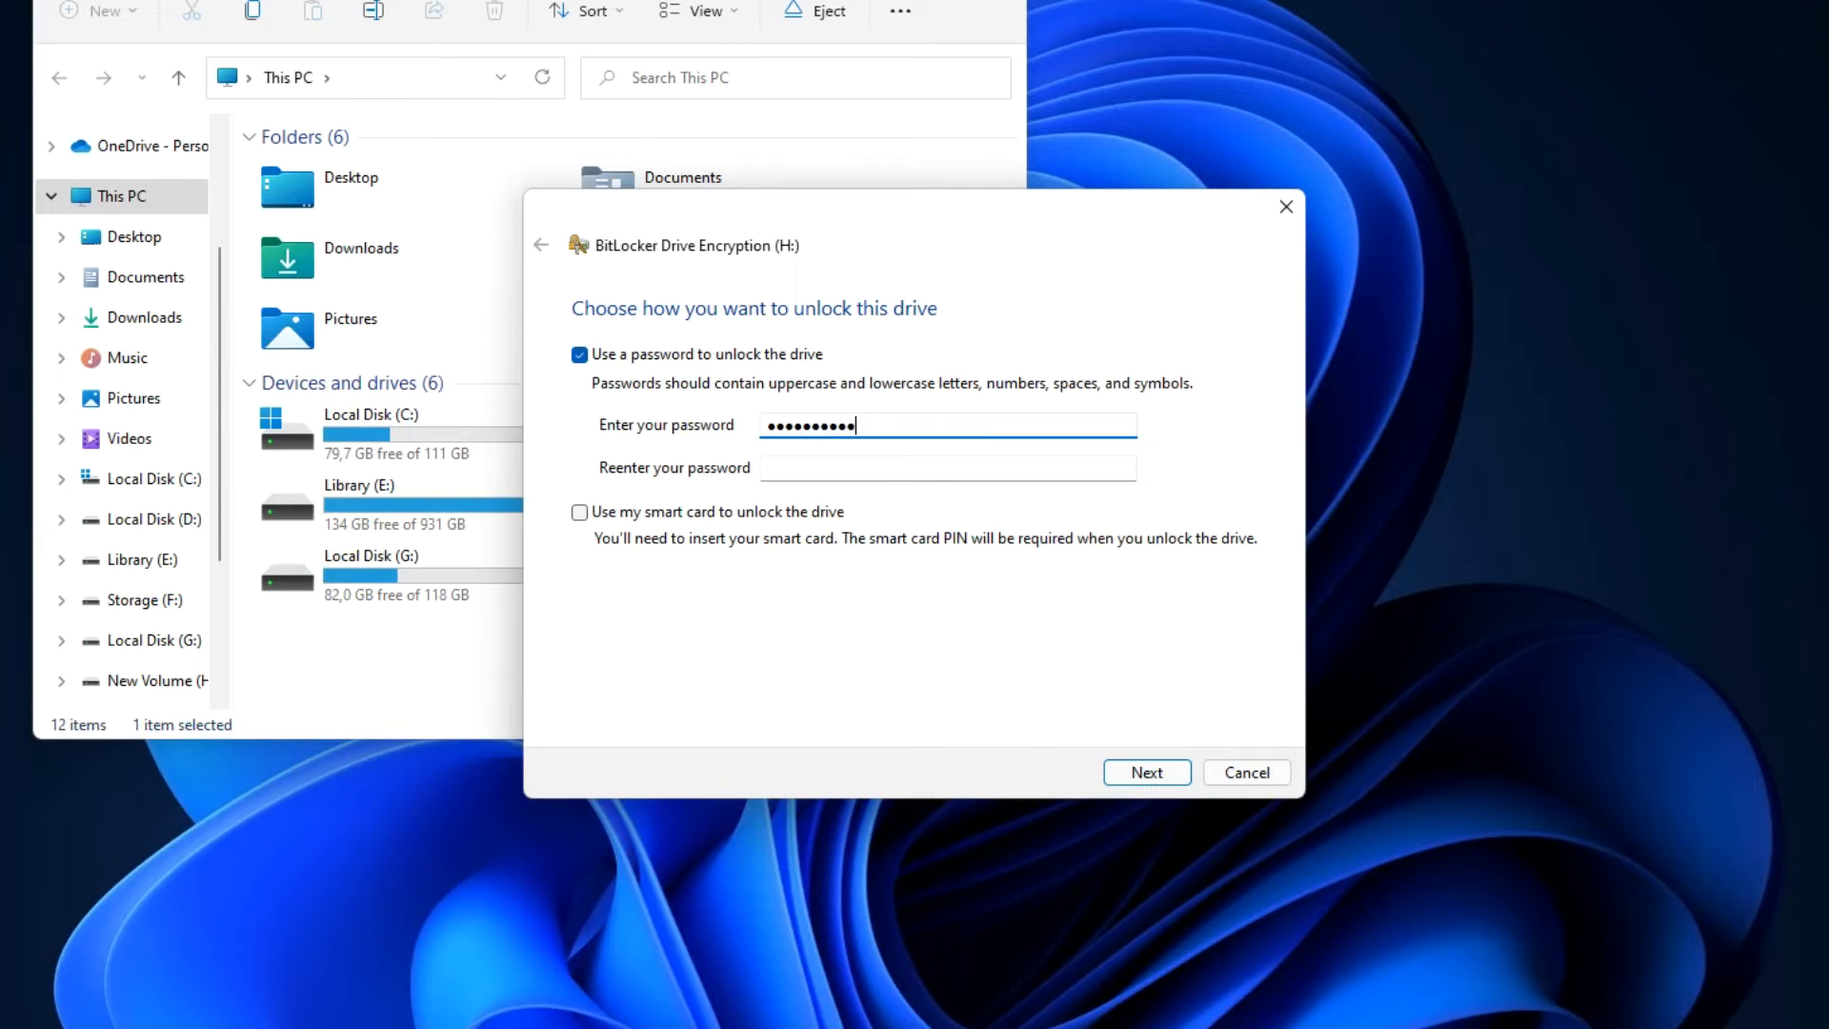
pyautogui.moveTo(915, 643)
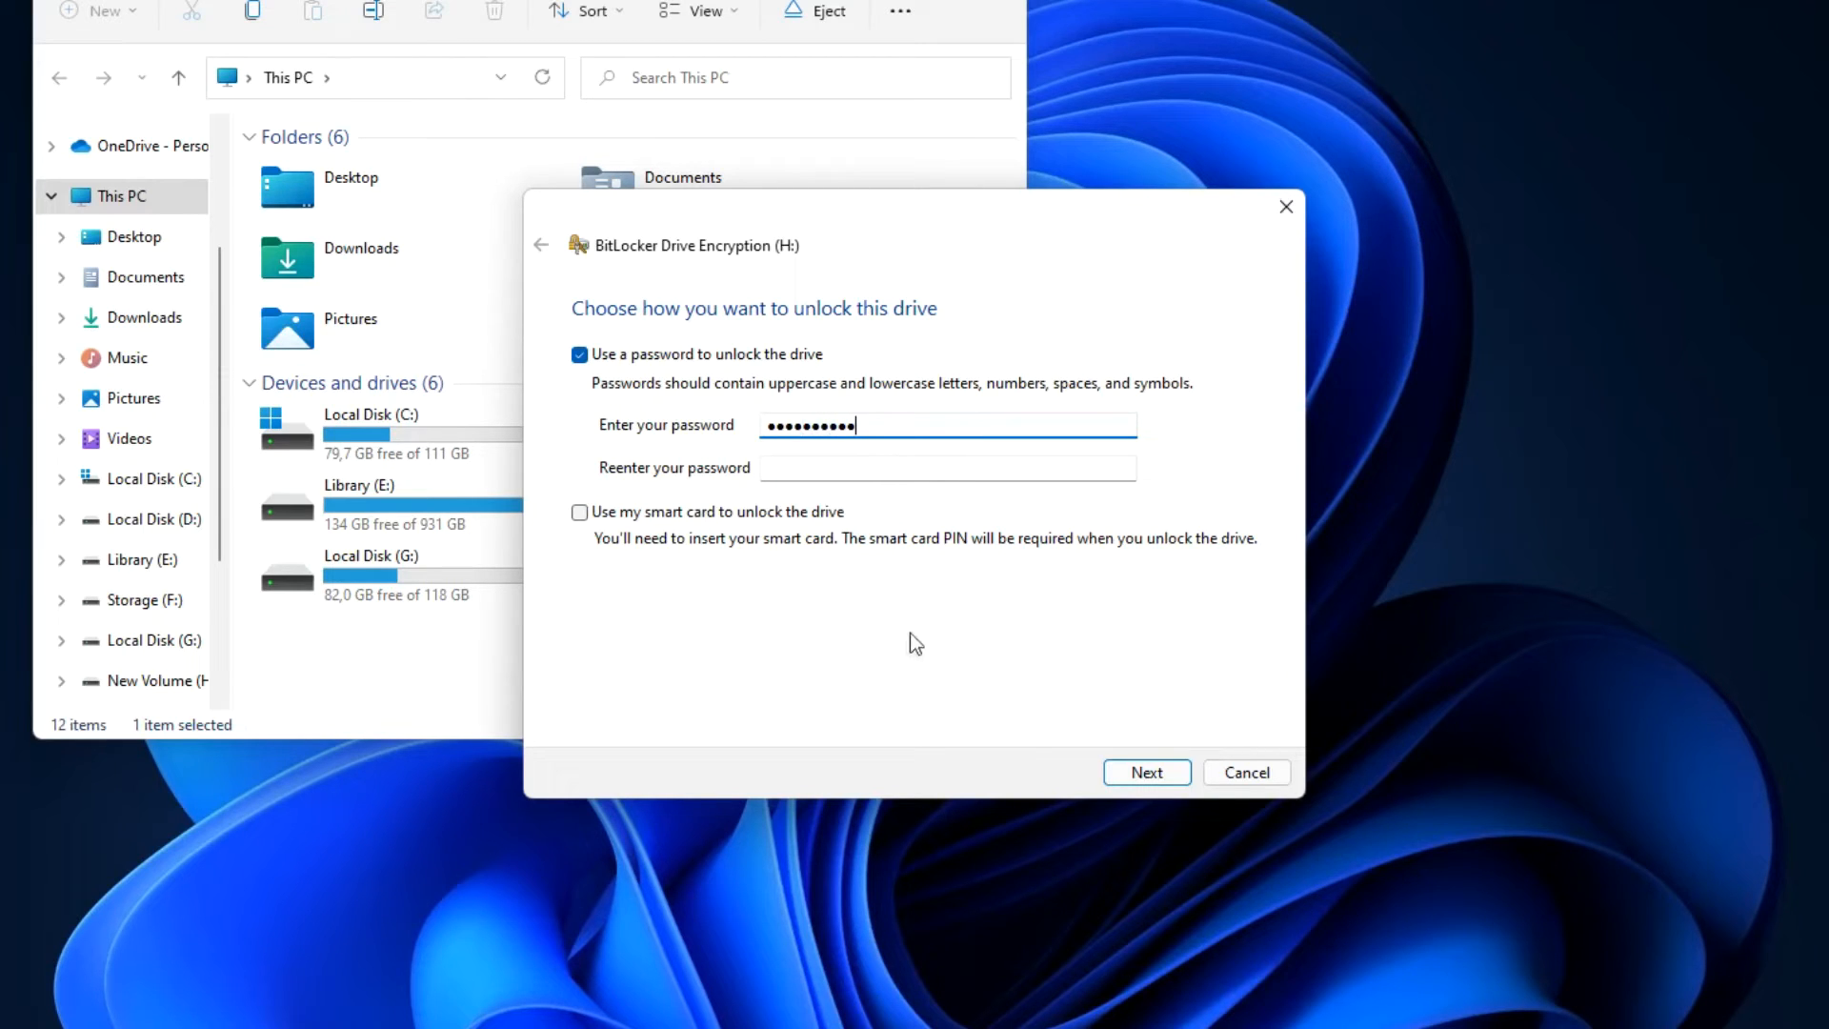
pyautogui.click(945, 467)
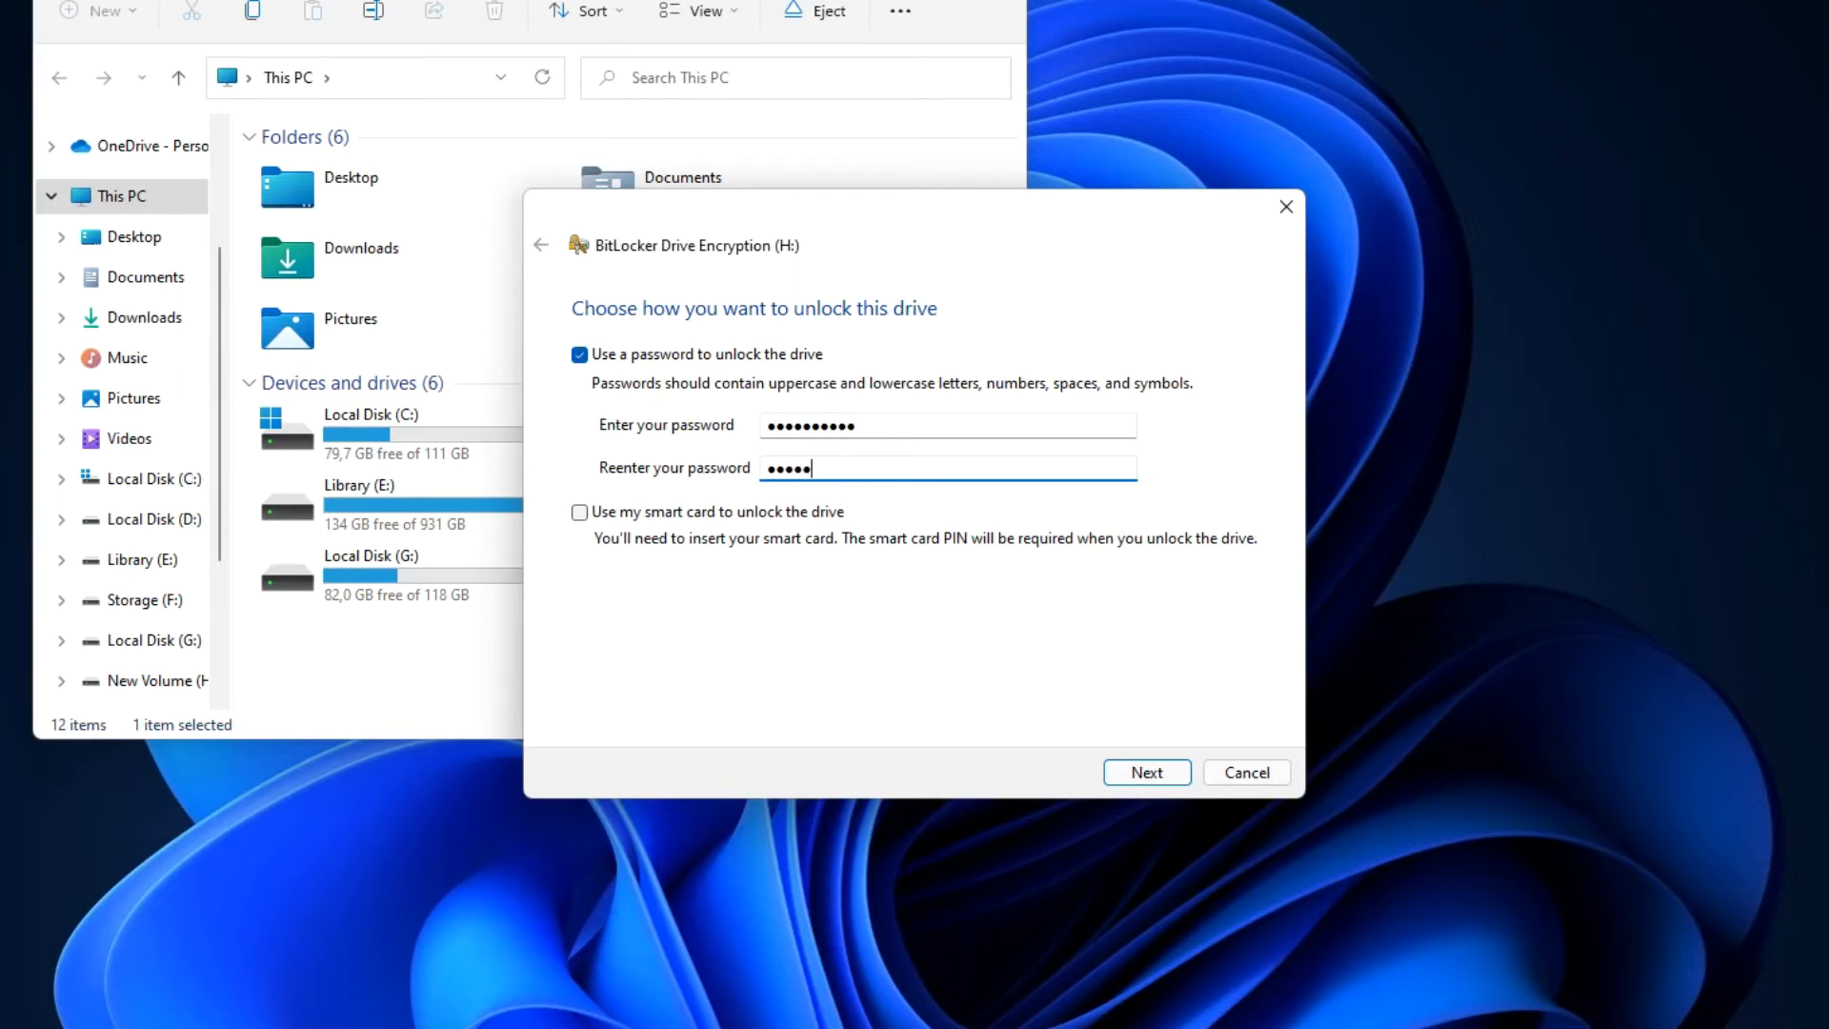
pyautogui.write('password')
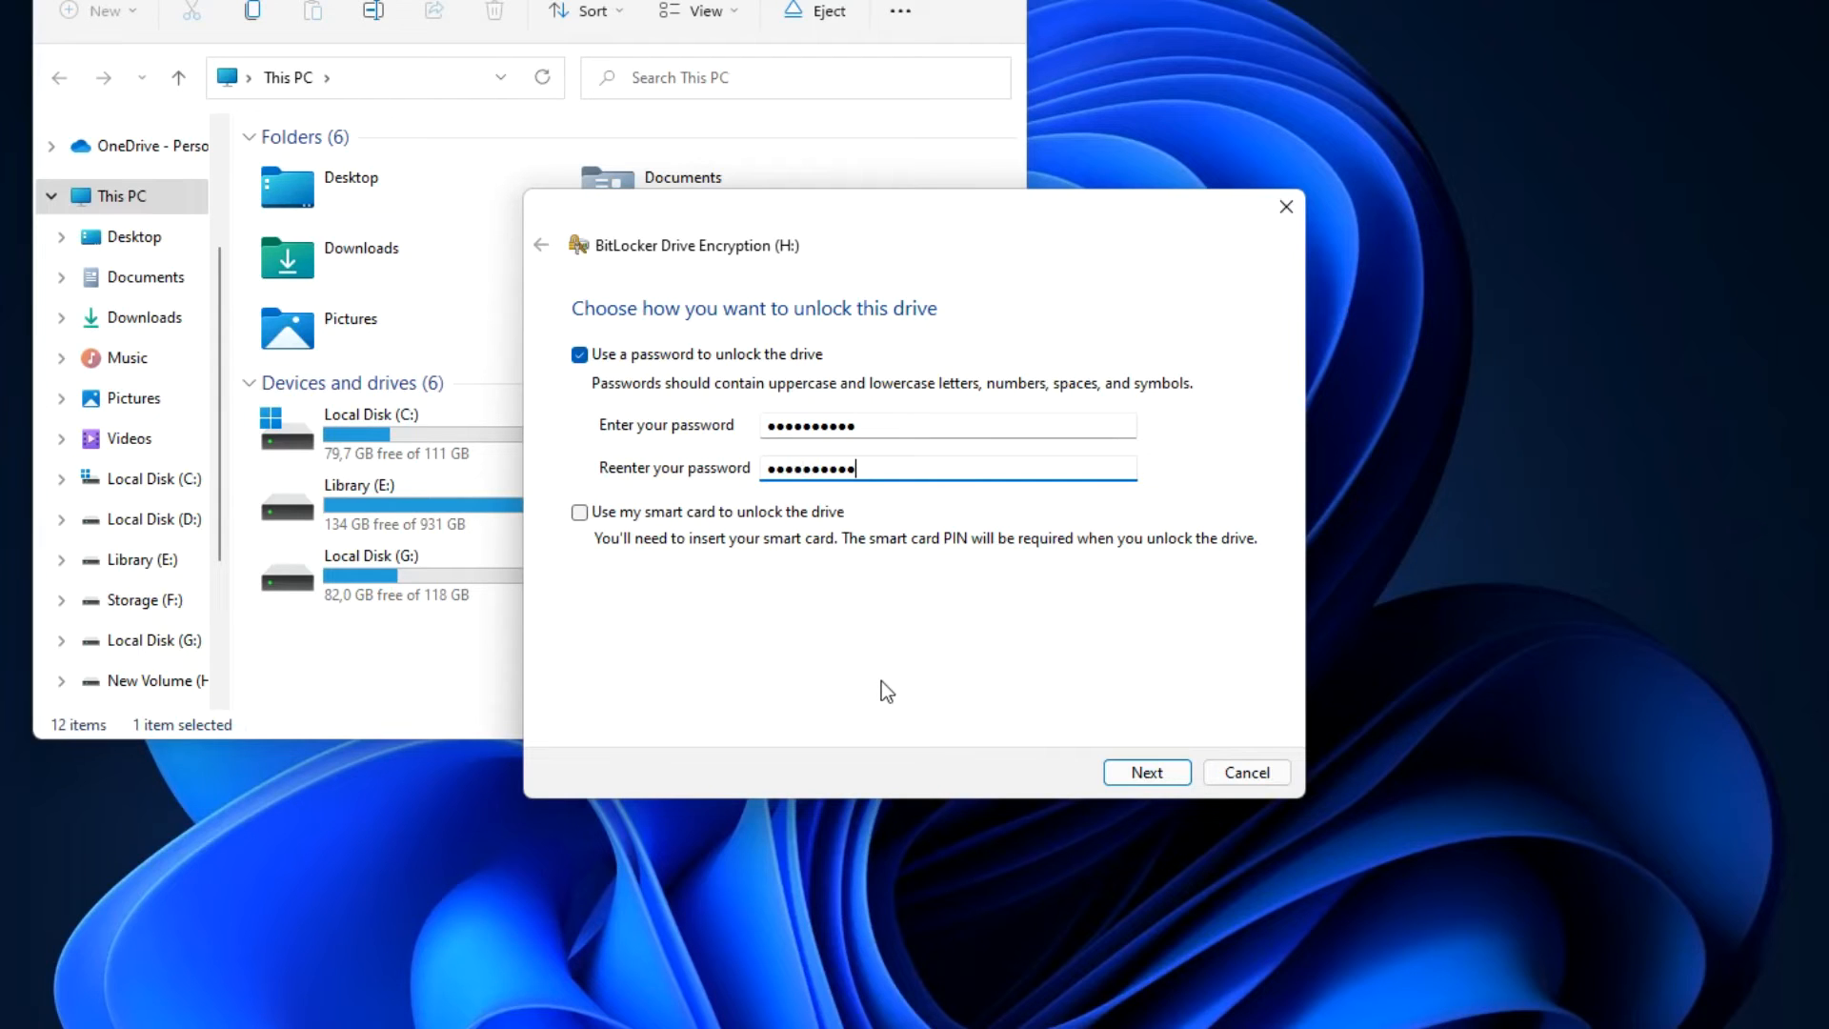
pyautogui.moveTo(933, 577)
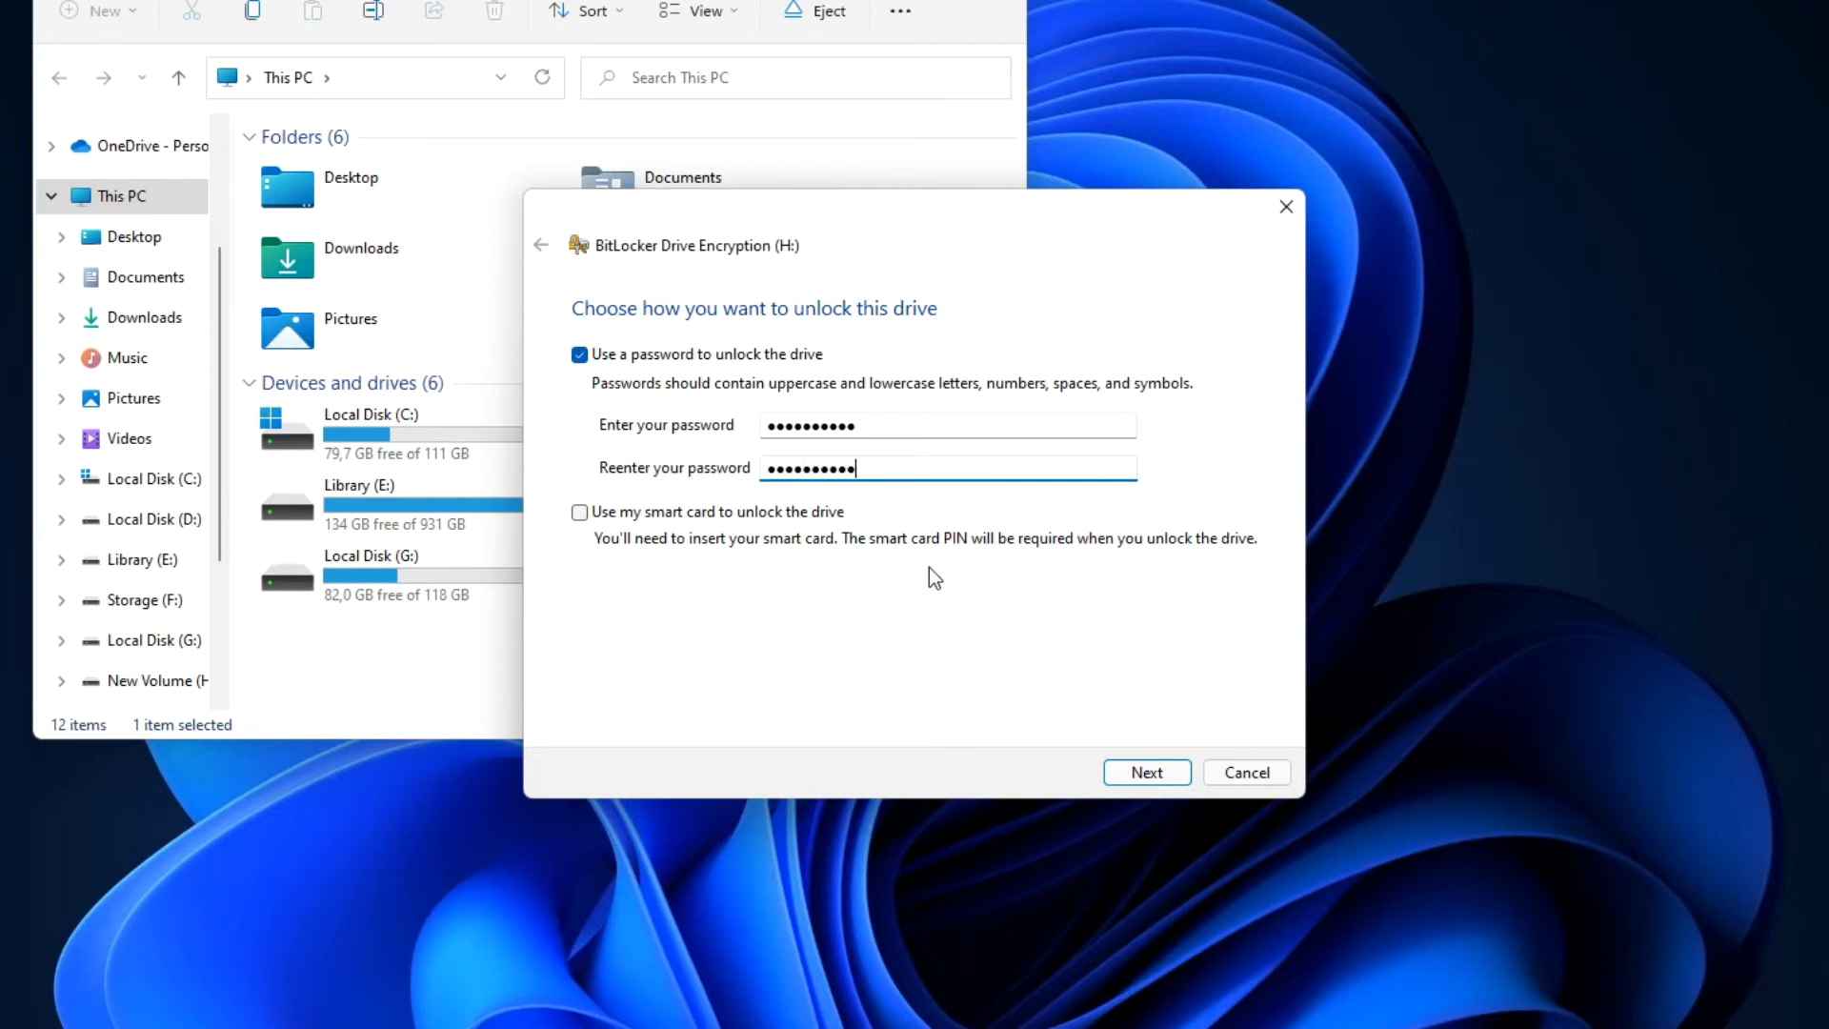
pyautogui.moveTo(1179, 786)
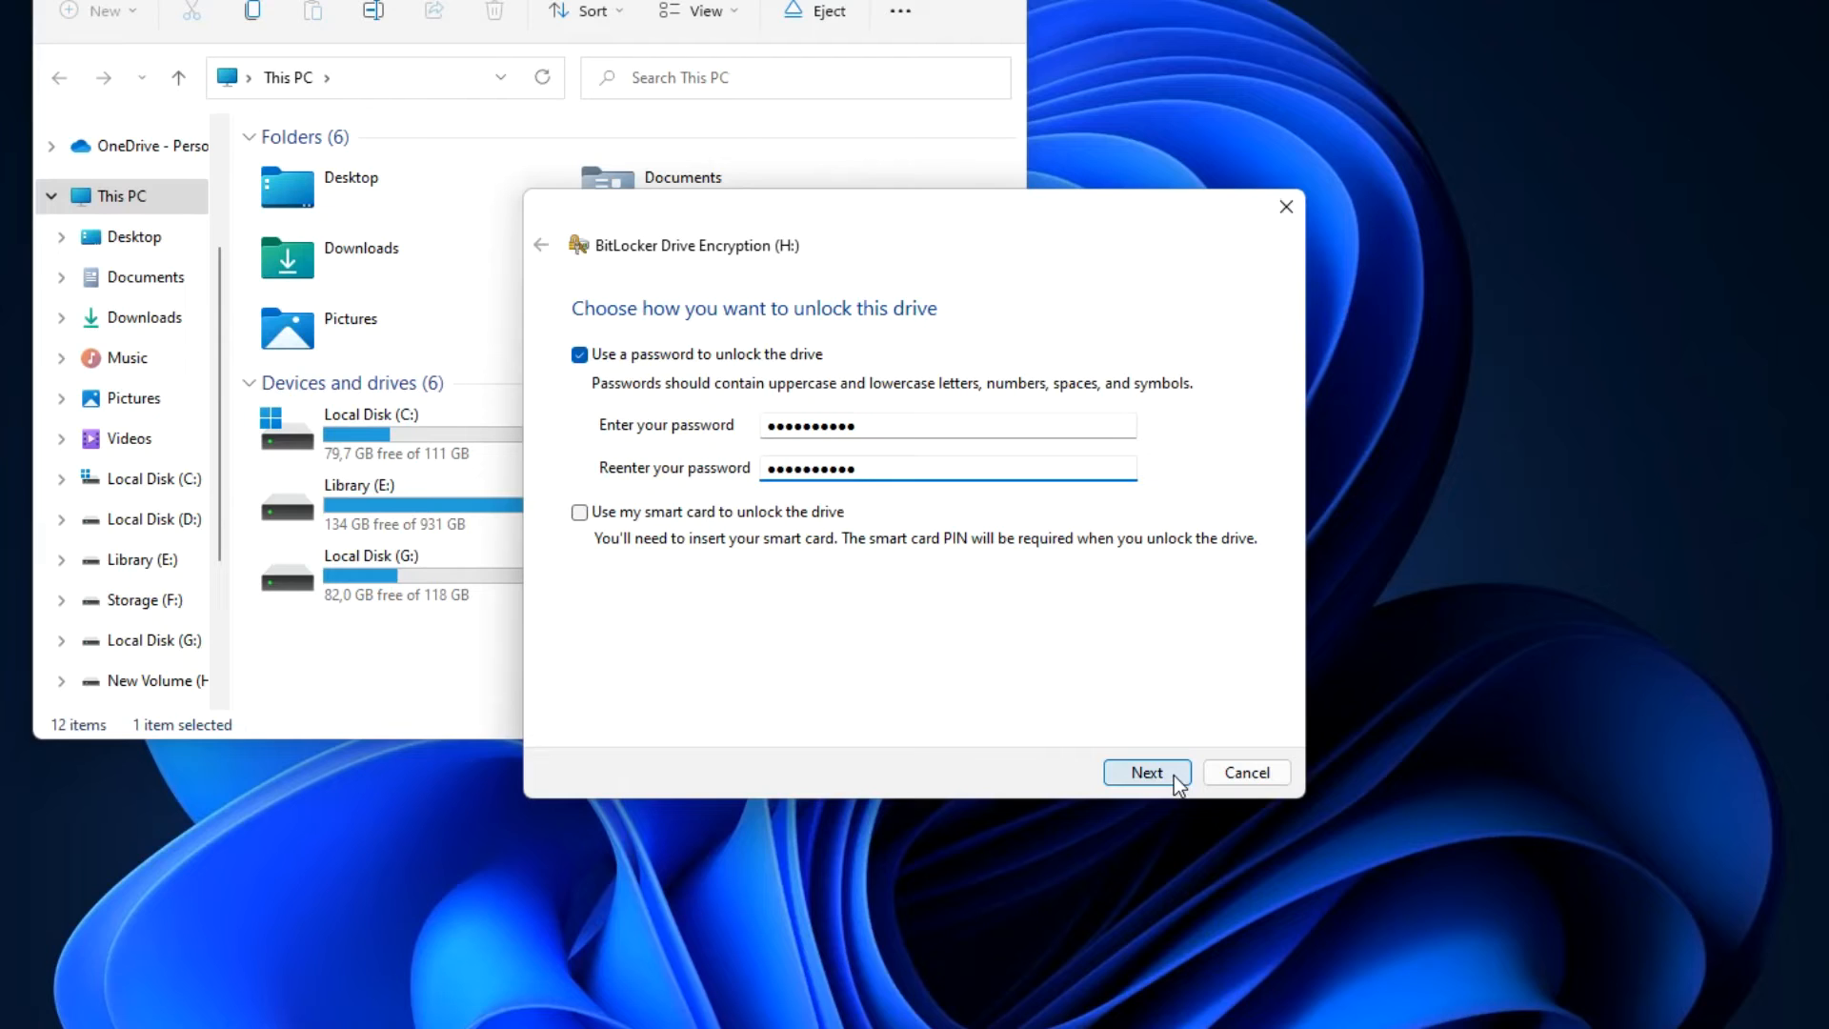
pyautogui.click(1145, 772)
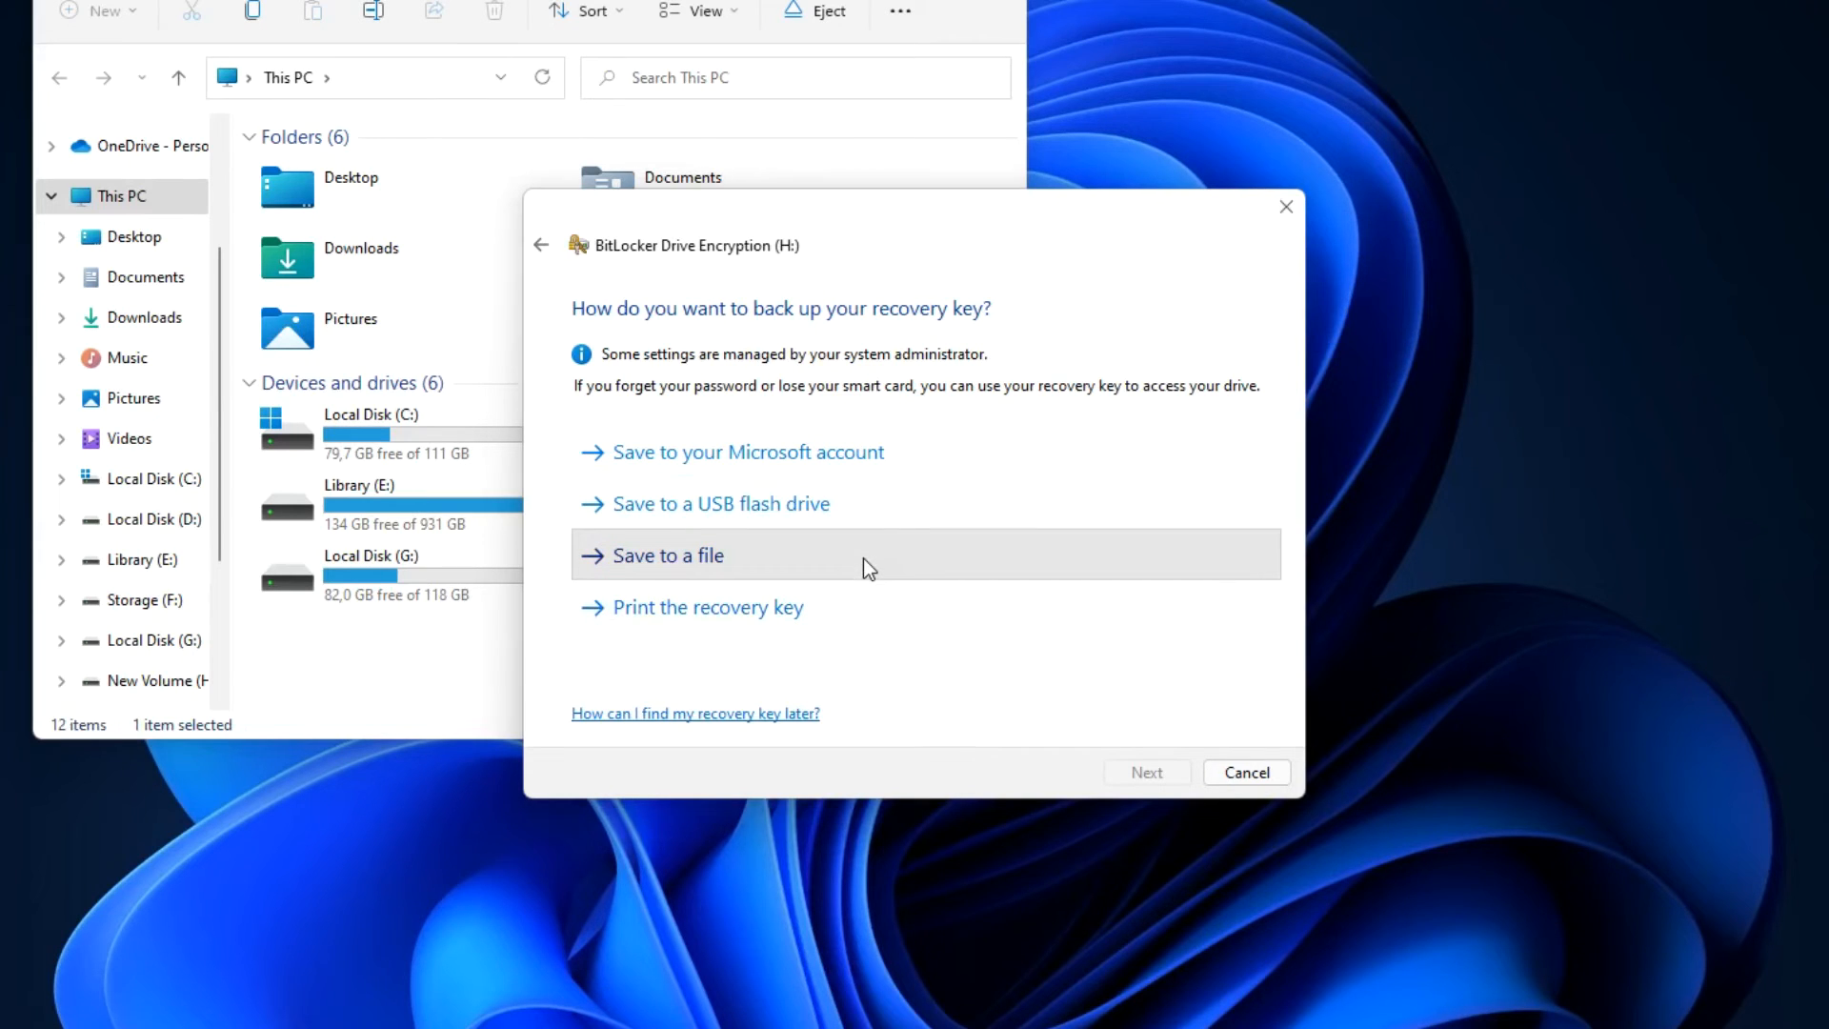
# Save the BitLocker recovery key as a file on the Desktop.
pyautogui.click(666, 555)
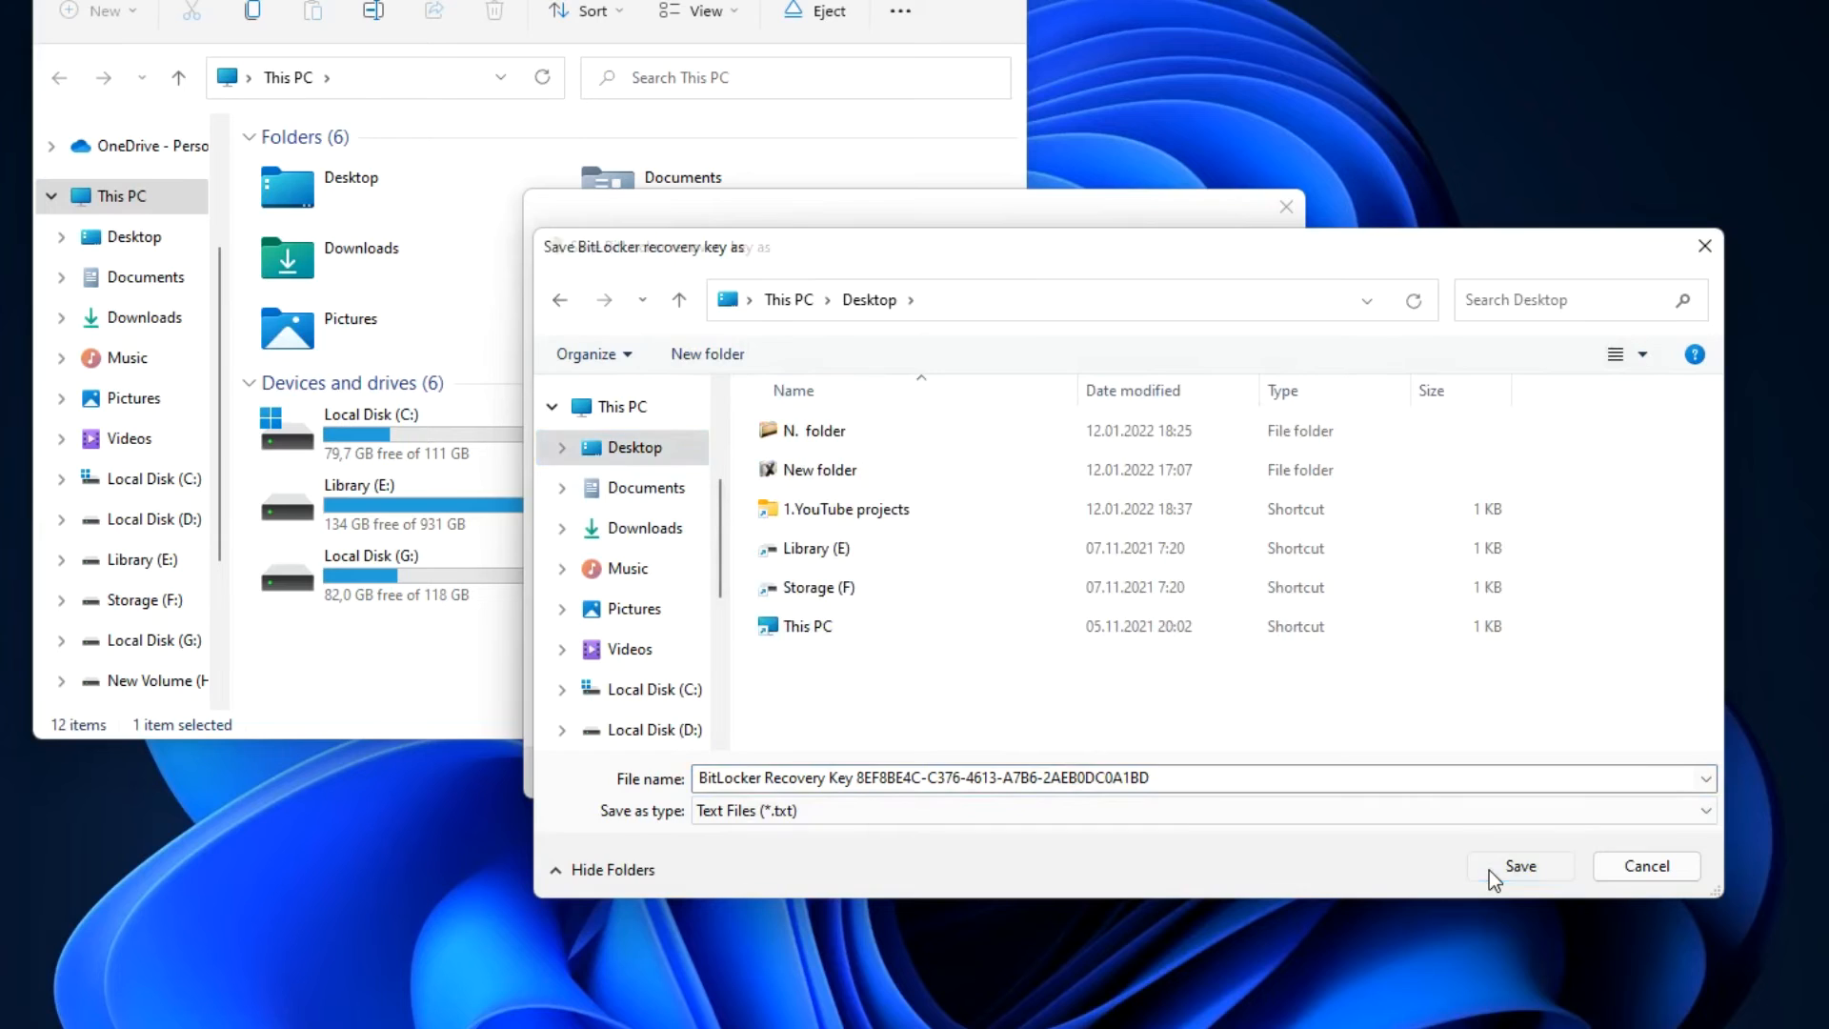
pyautogui.click(1518, 866)
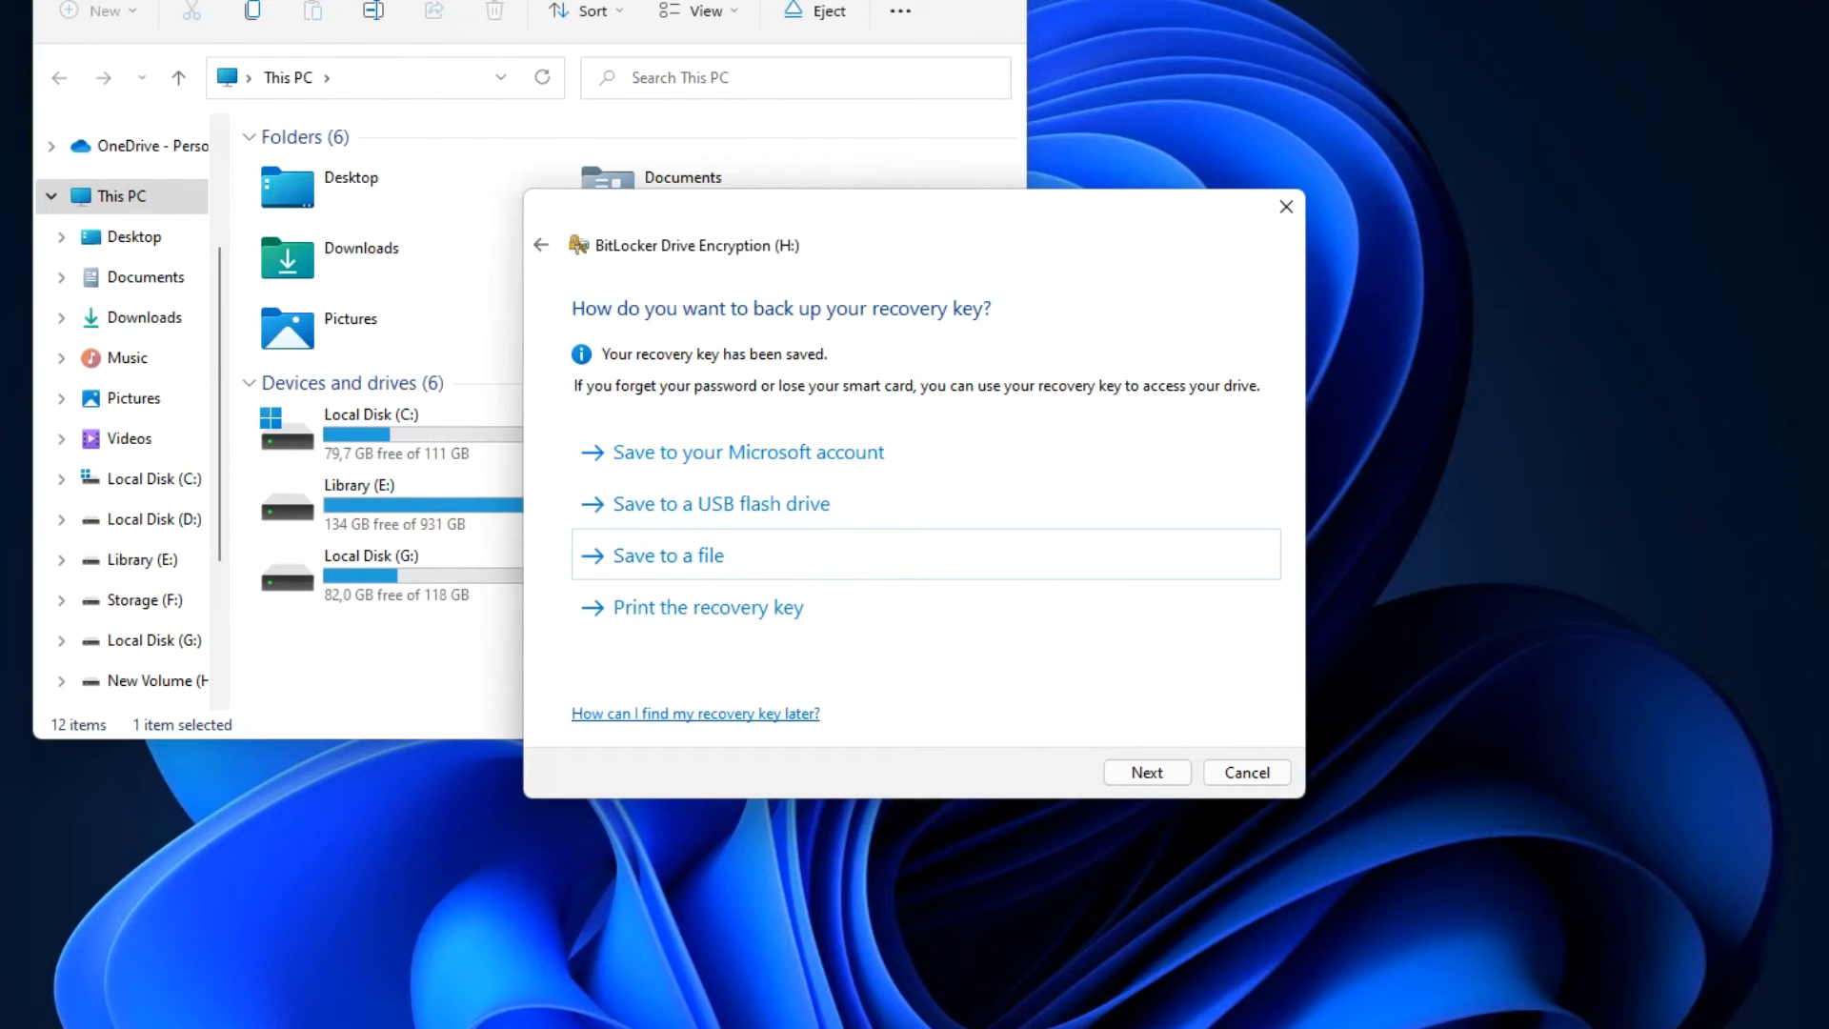
pyautogui.moveTo(1145, 770)
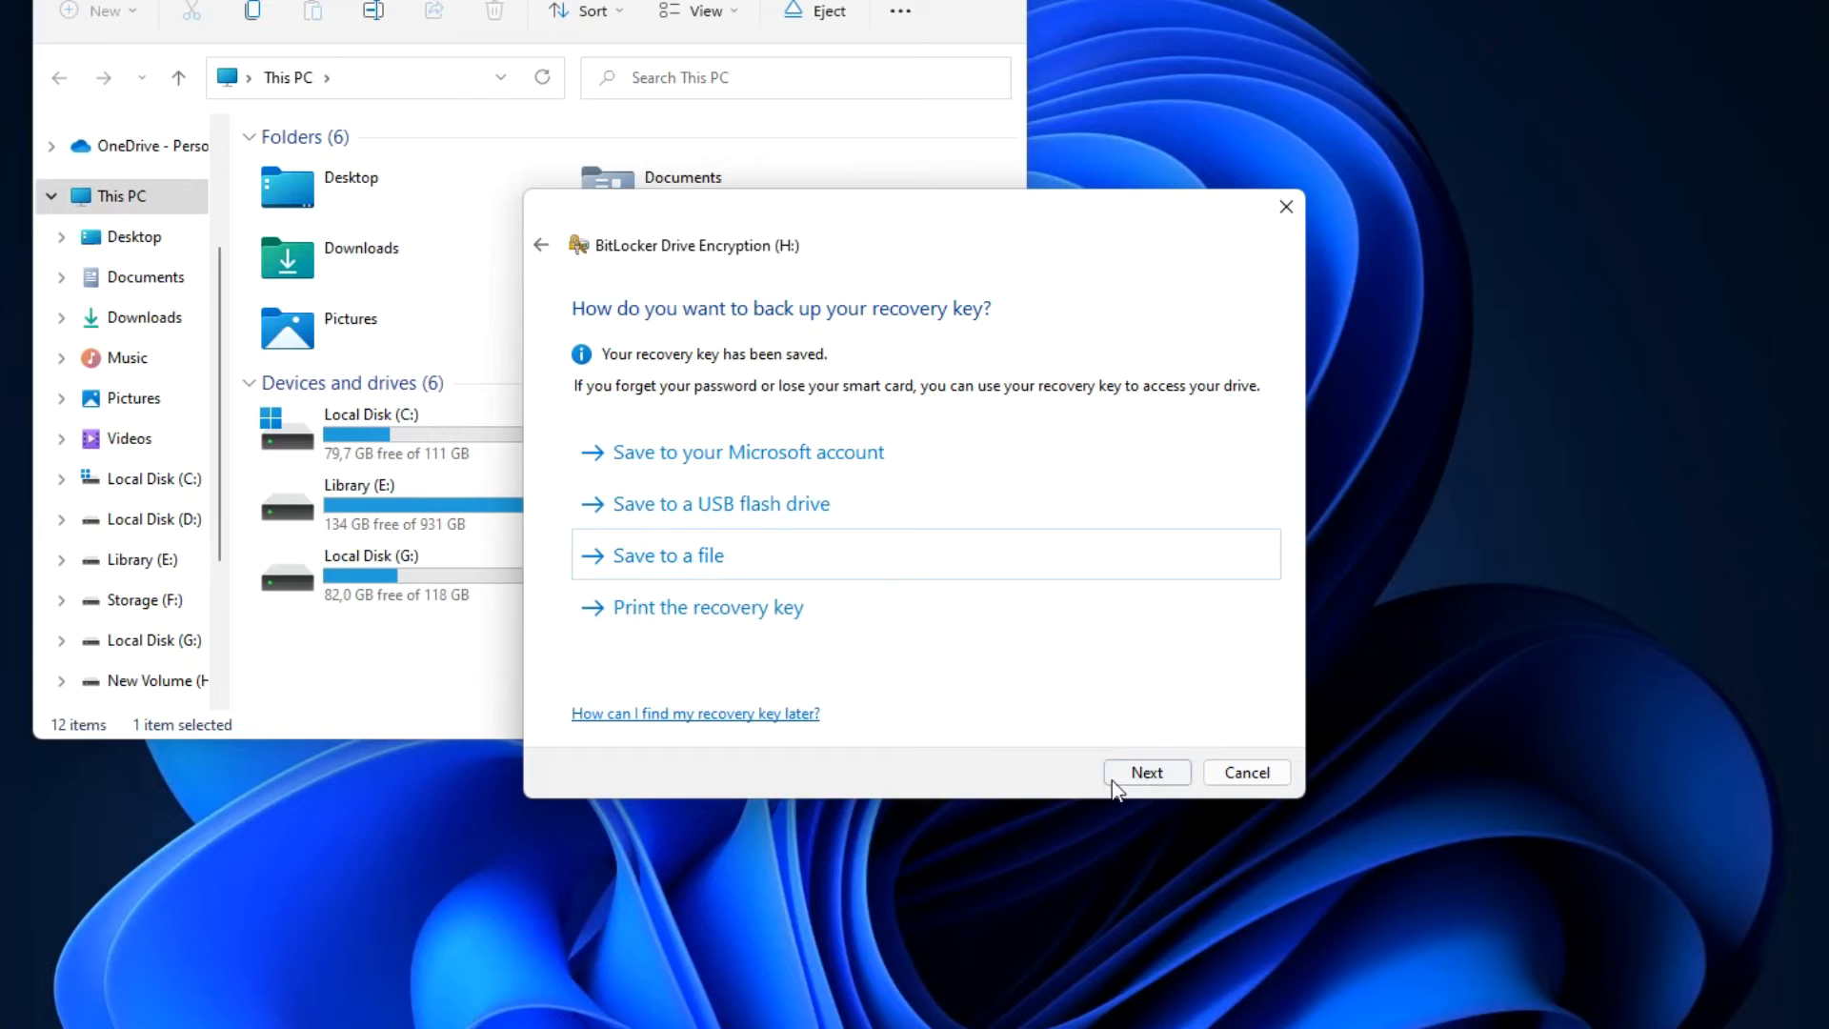
pyautogui.click(1145, 773)
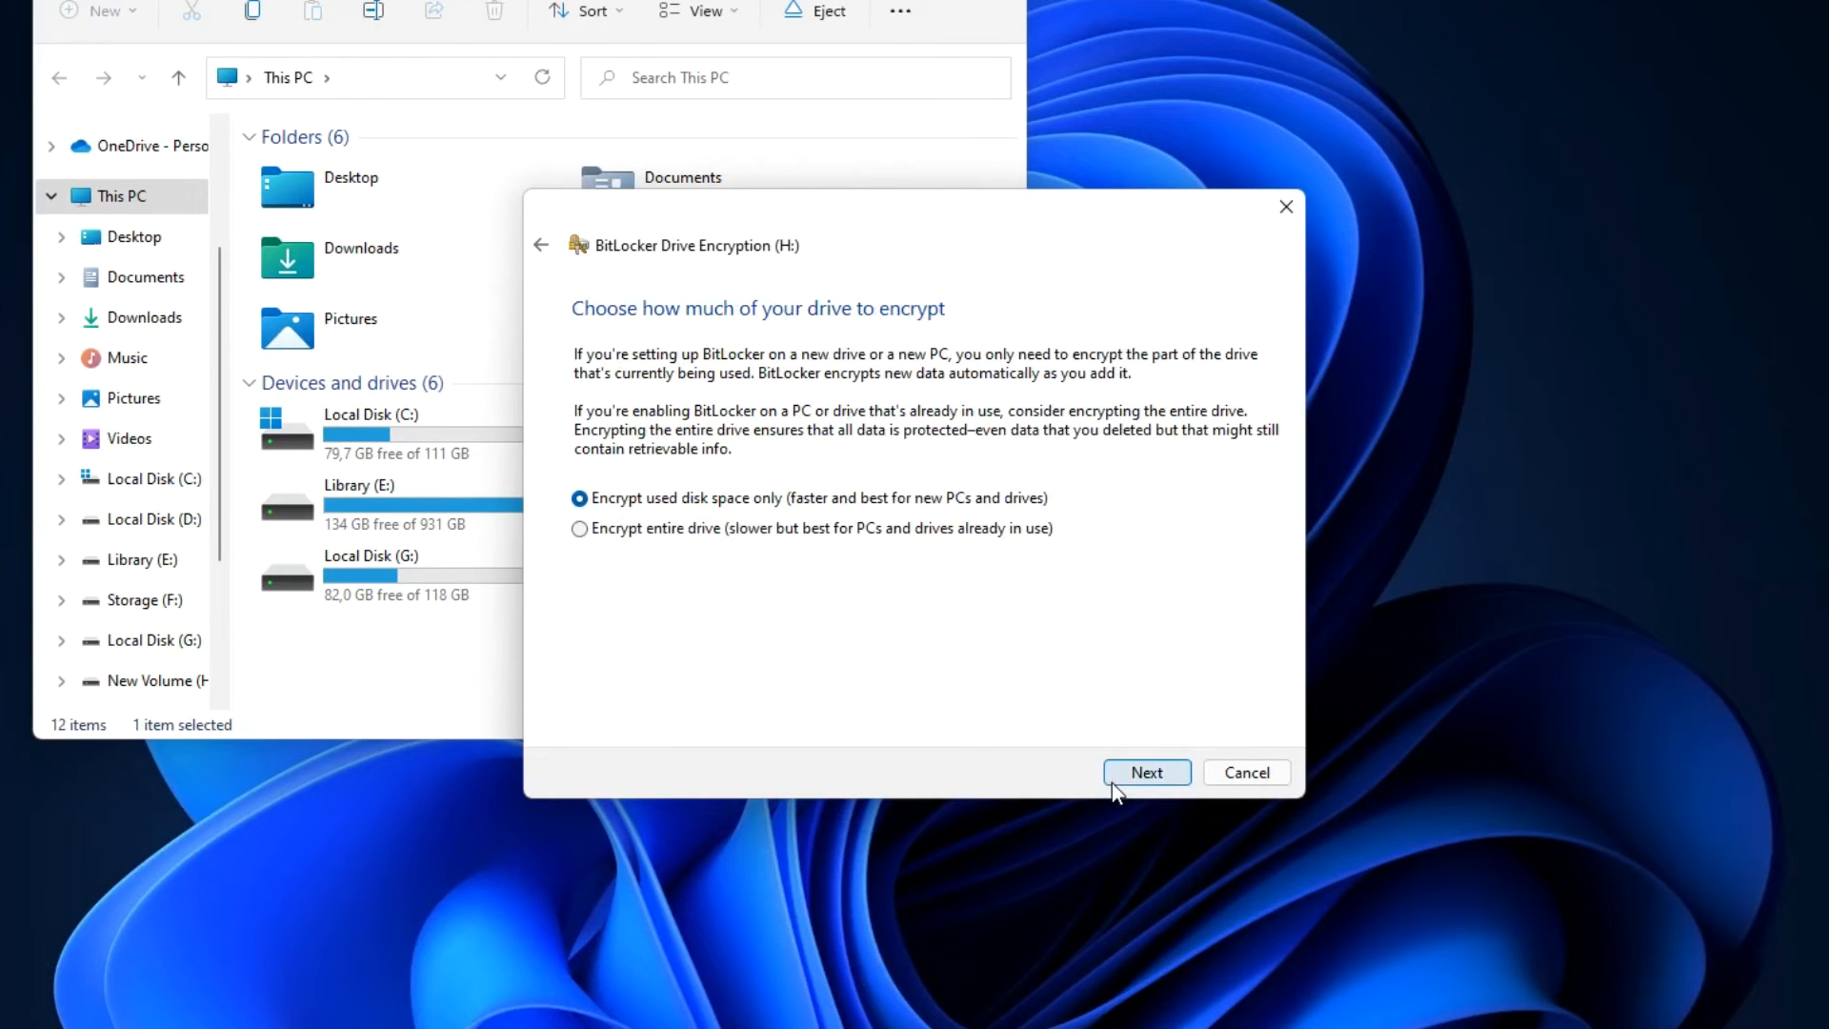
pyautogui.moveTo(613, 572)
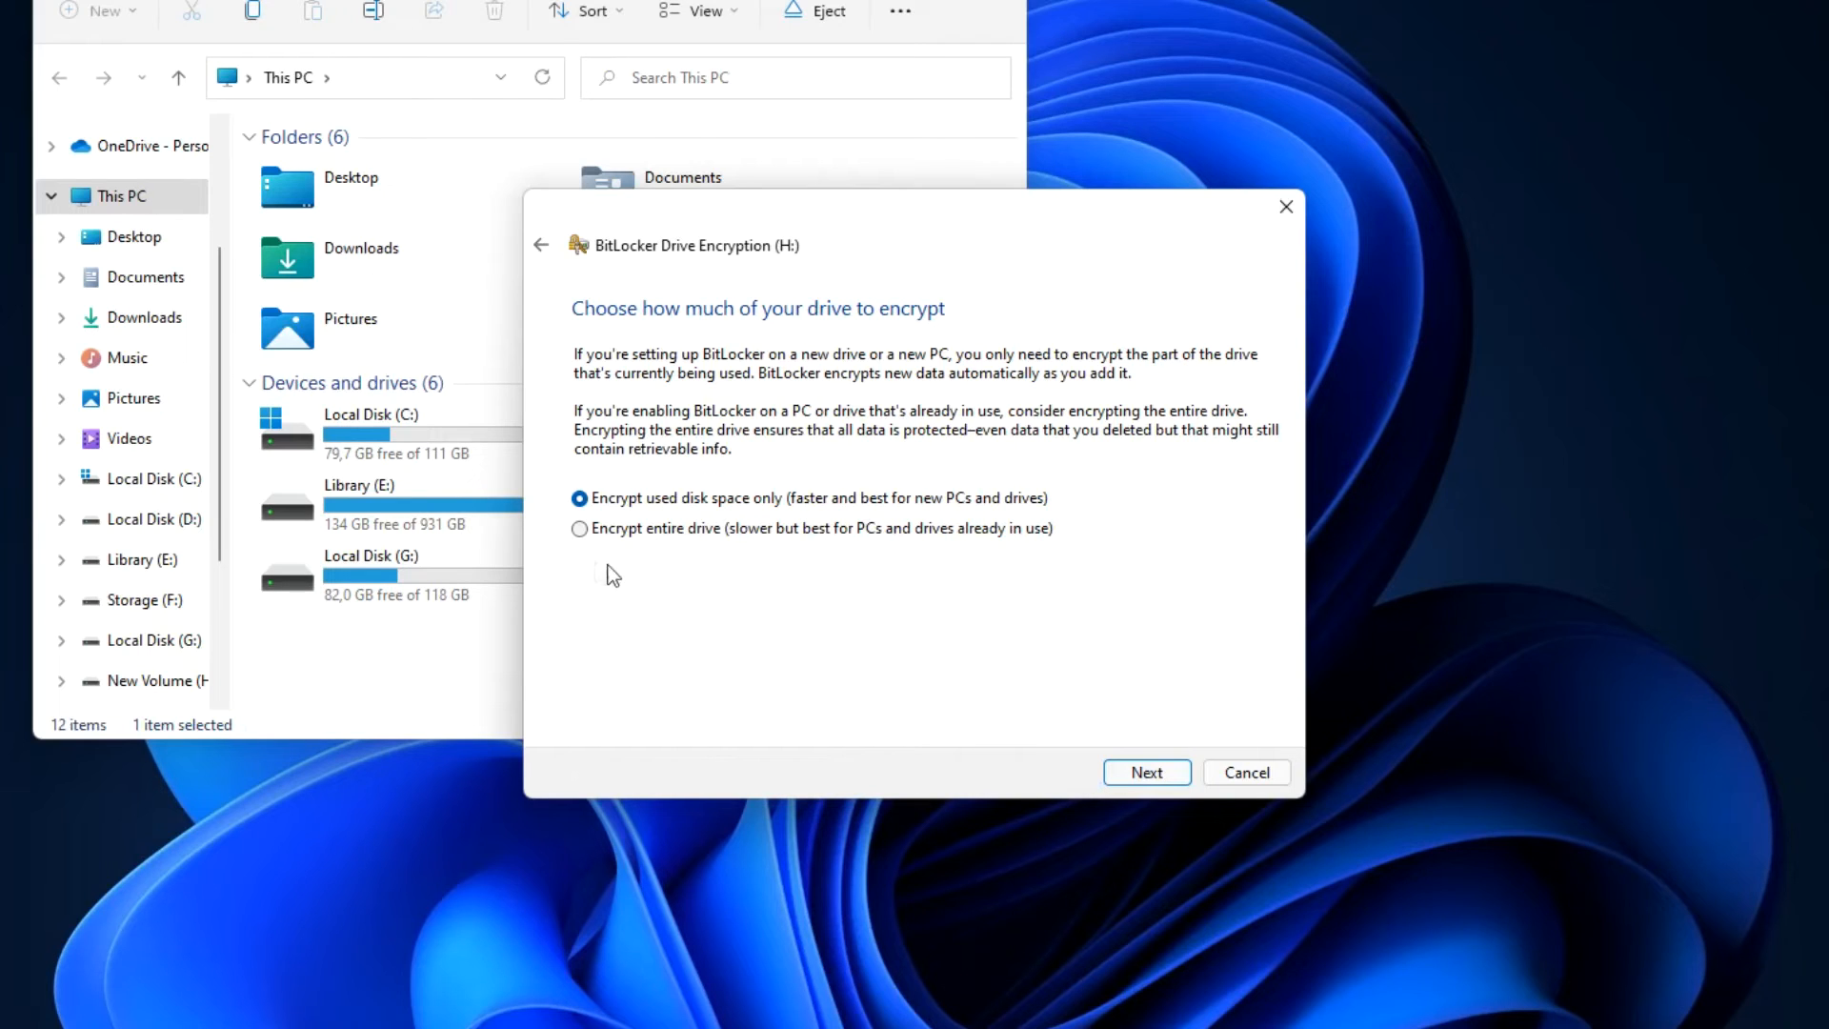
pyautogui.moveTo(671, 570)
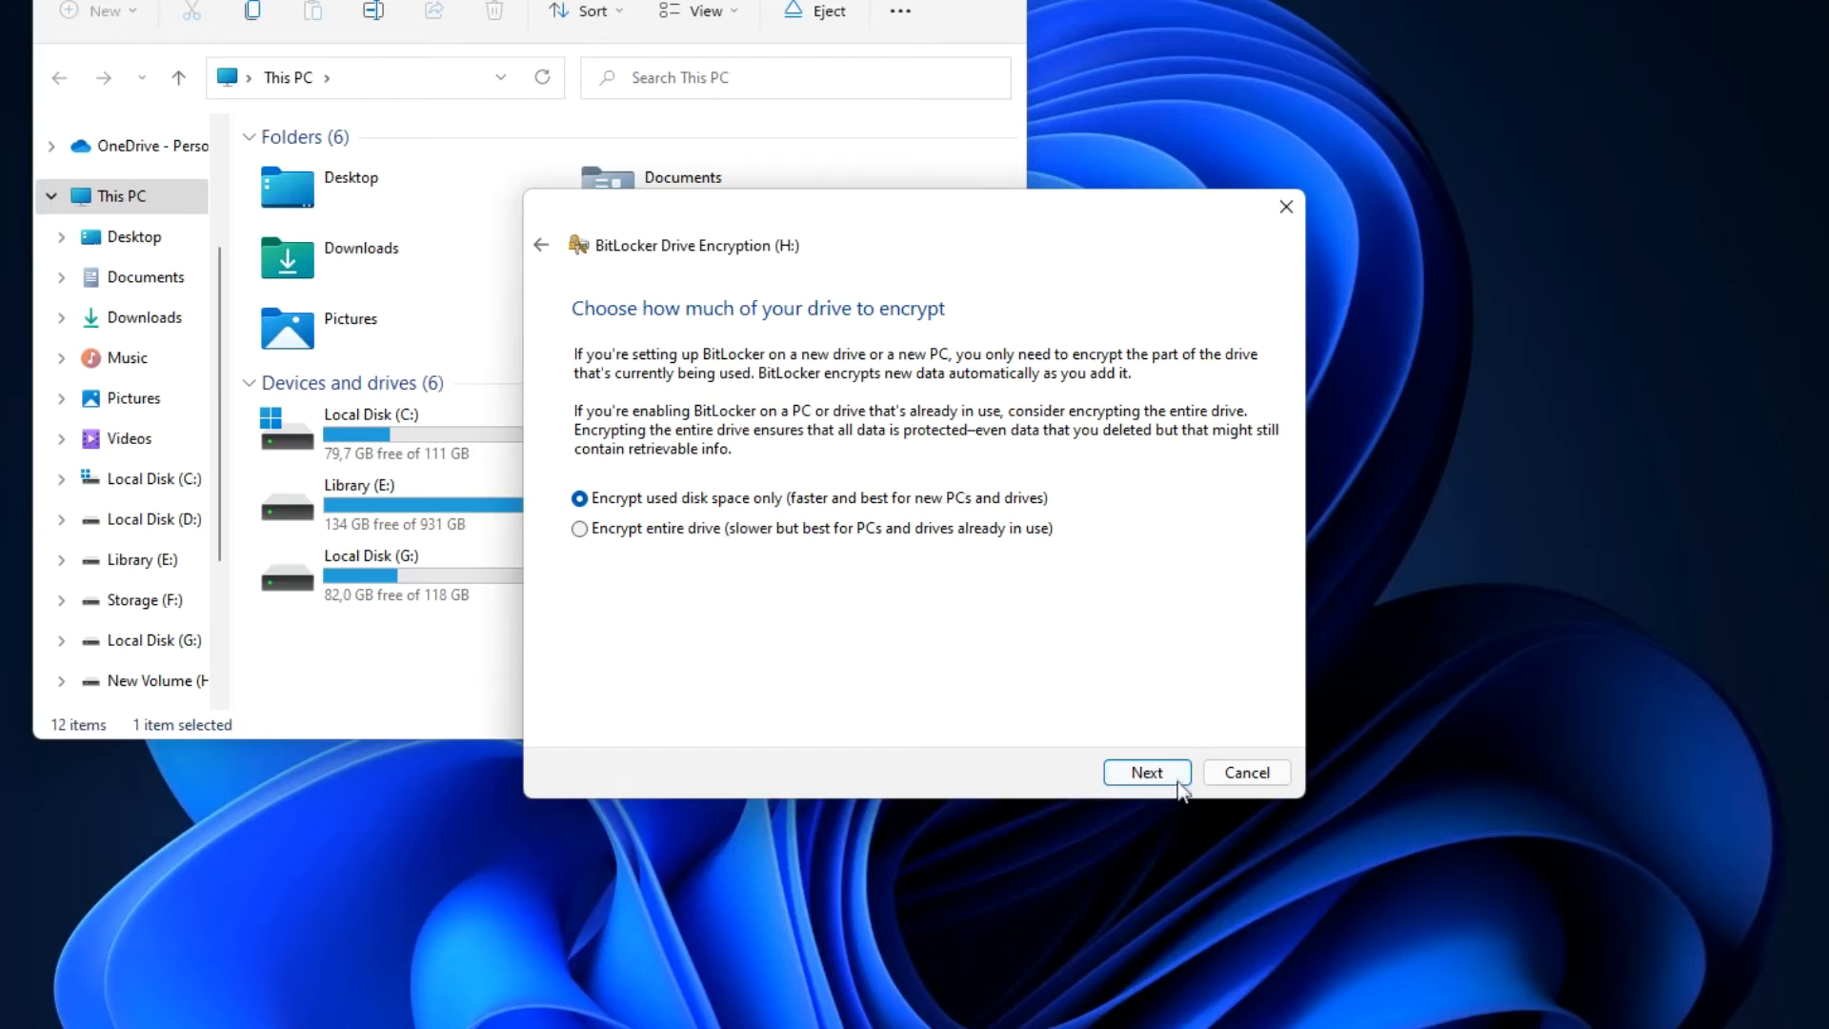
# Encrypt used space only in new mode, start encryption, then eject H:.
pyautogui.click(1145, 773)
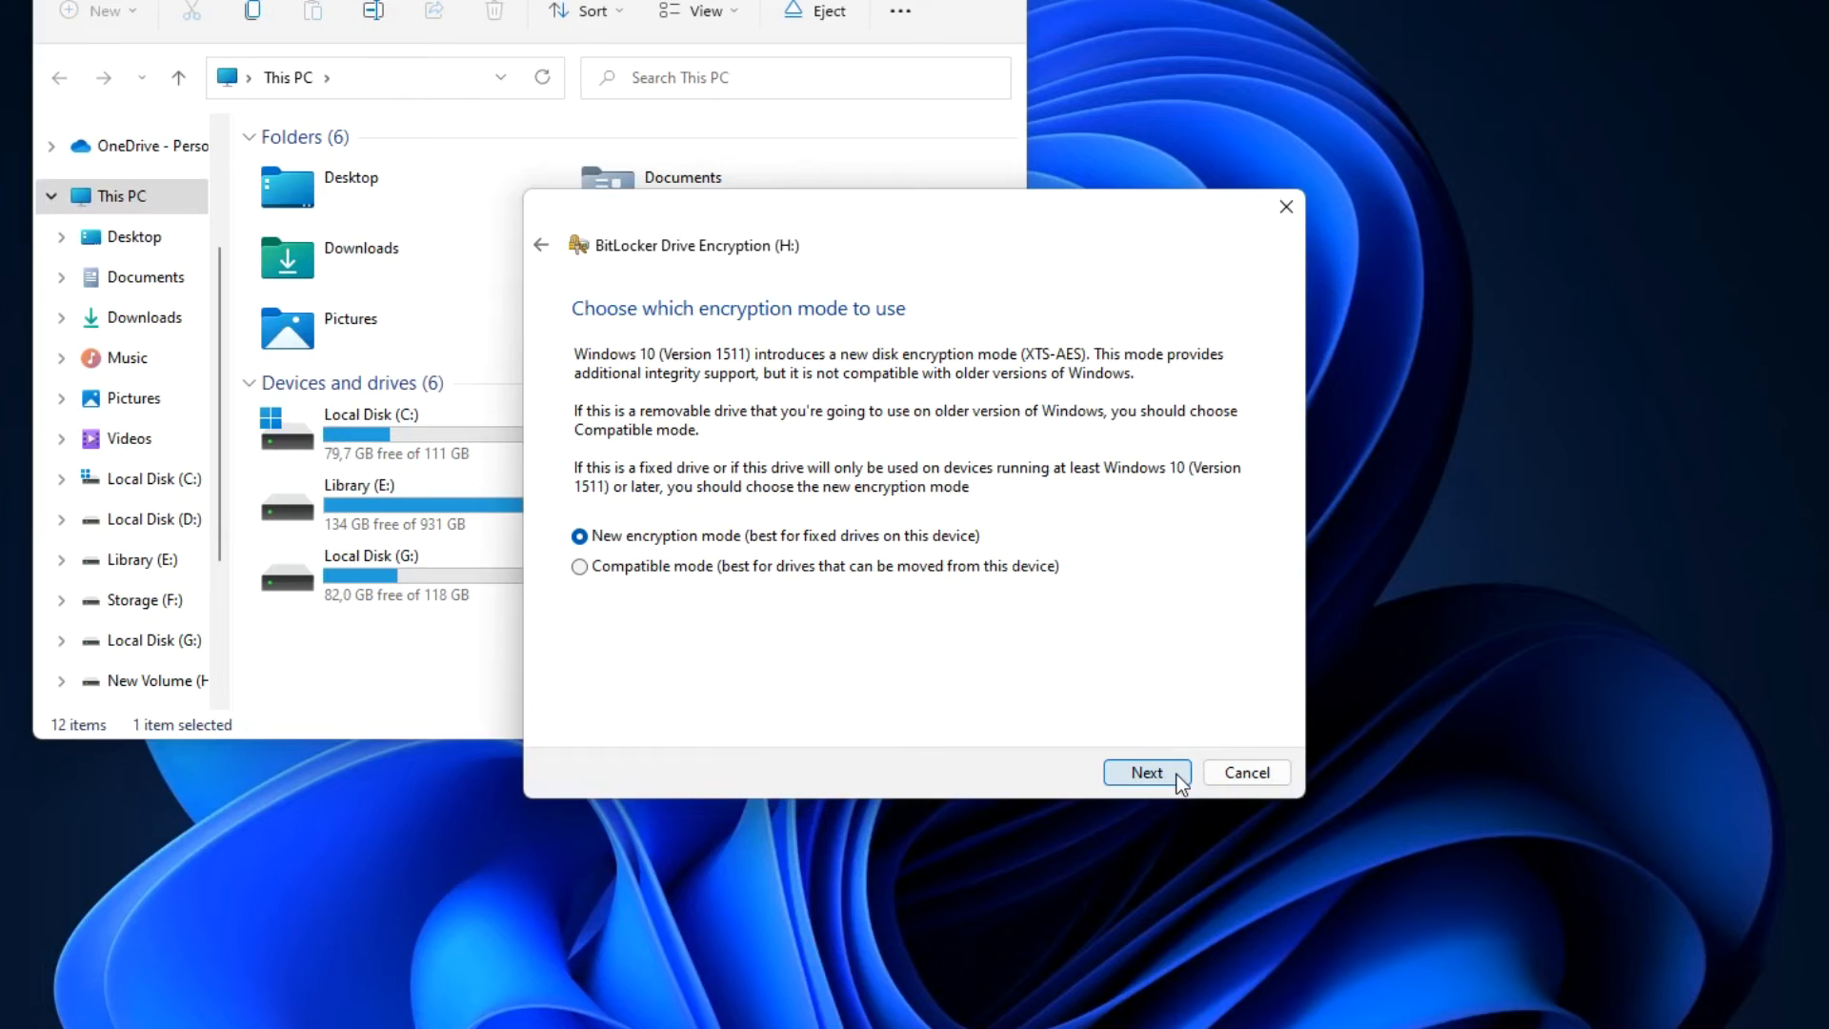
pyautogui.click(1145, 770)
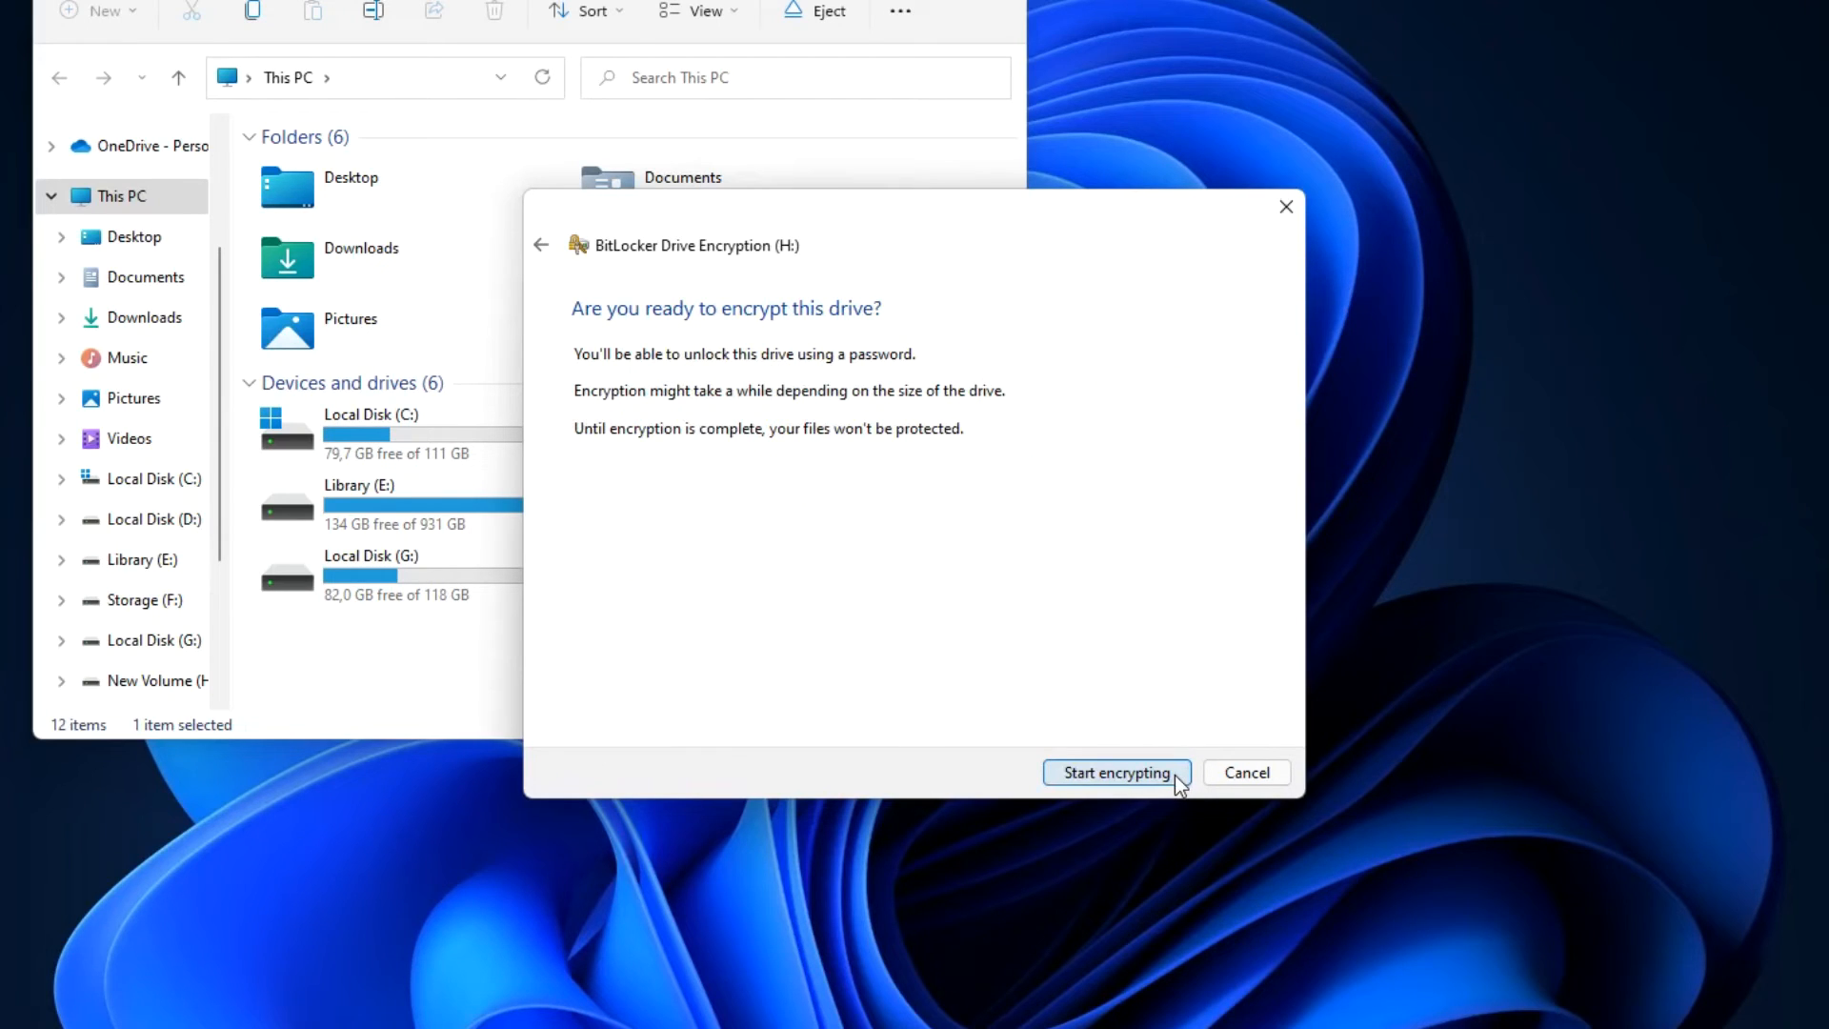
pyautogui.click(1116, 773)
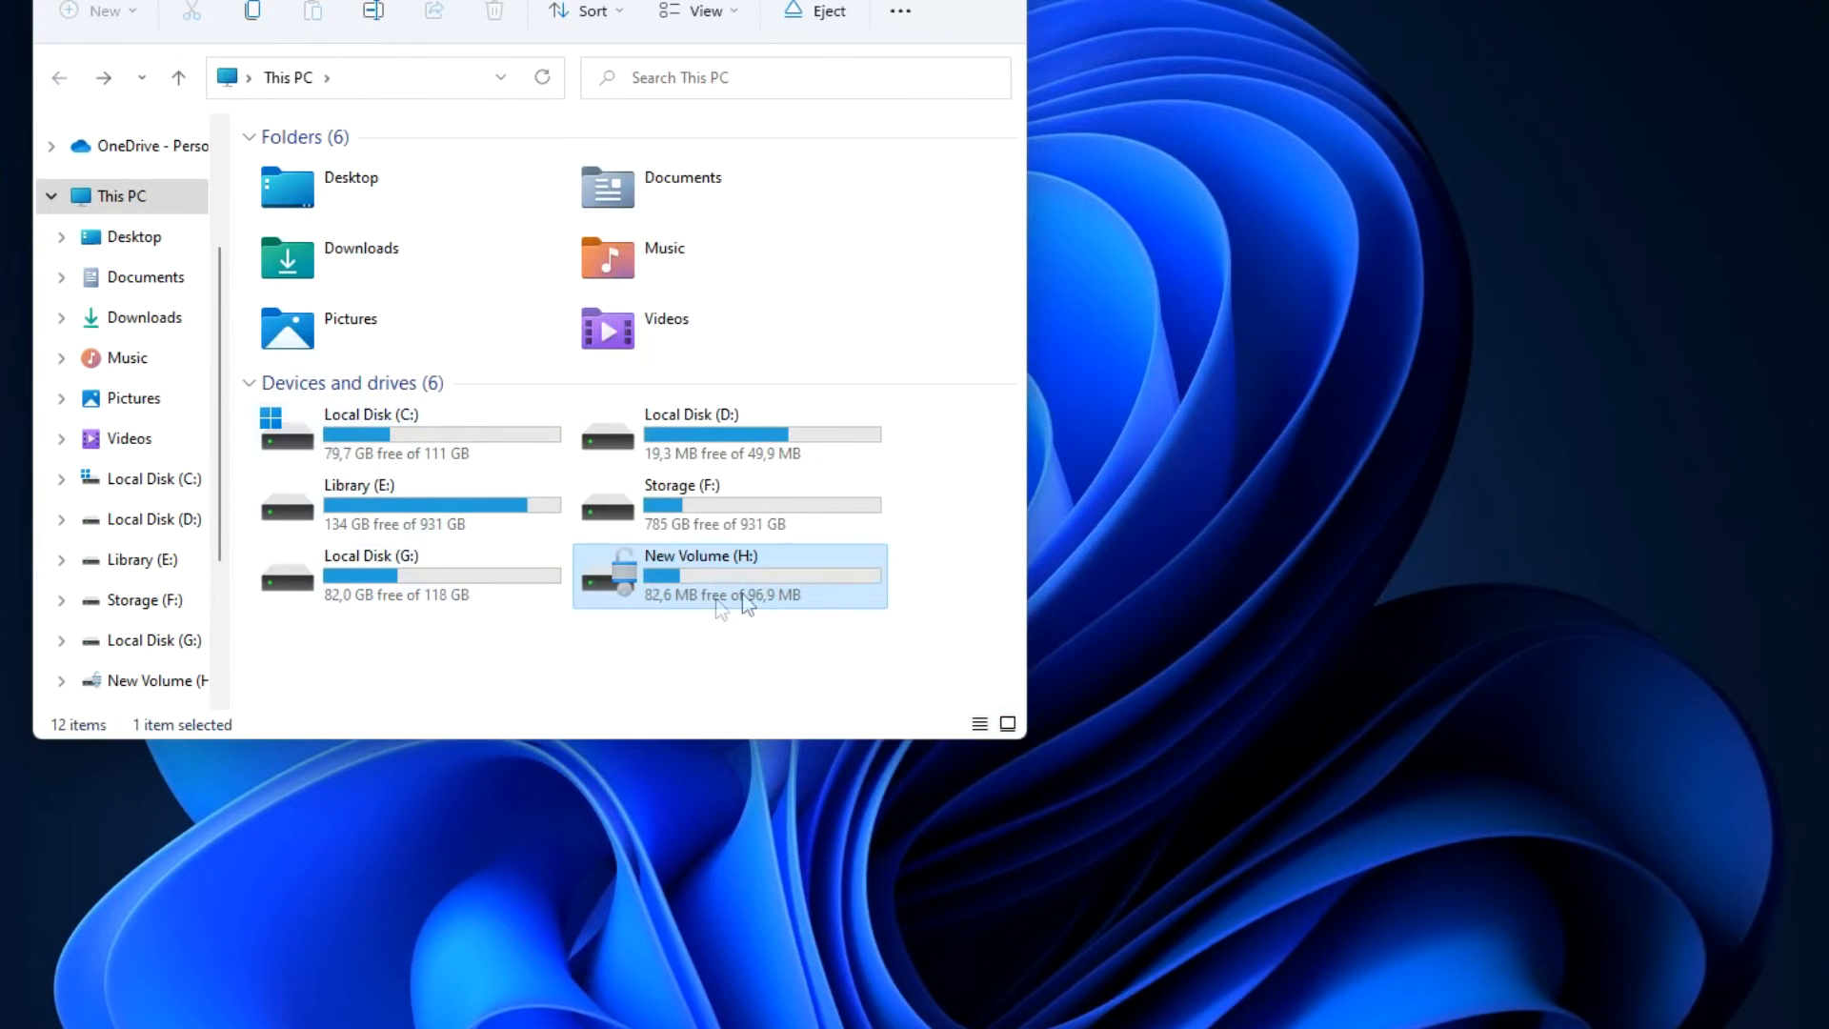
pyautogui.rightClick(729, 575)
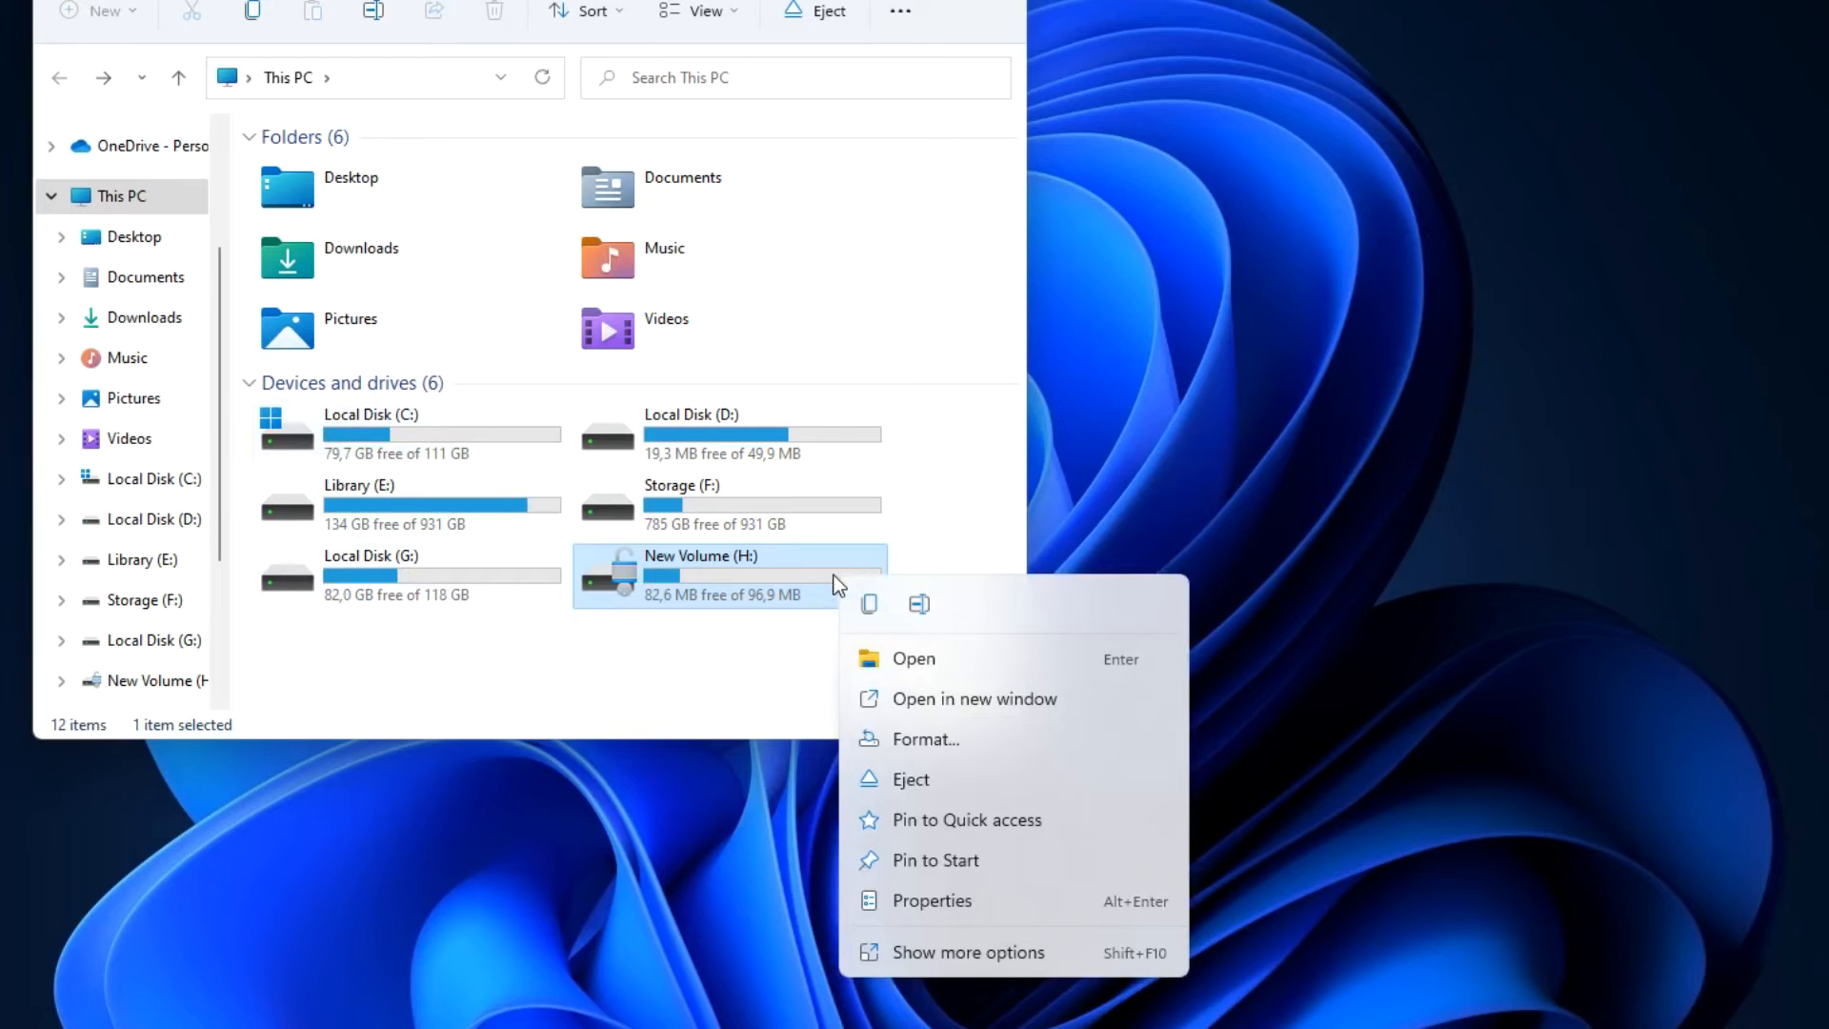
pyautogui.moveTo(866, 809)
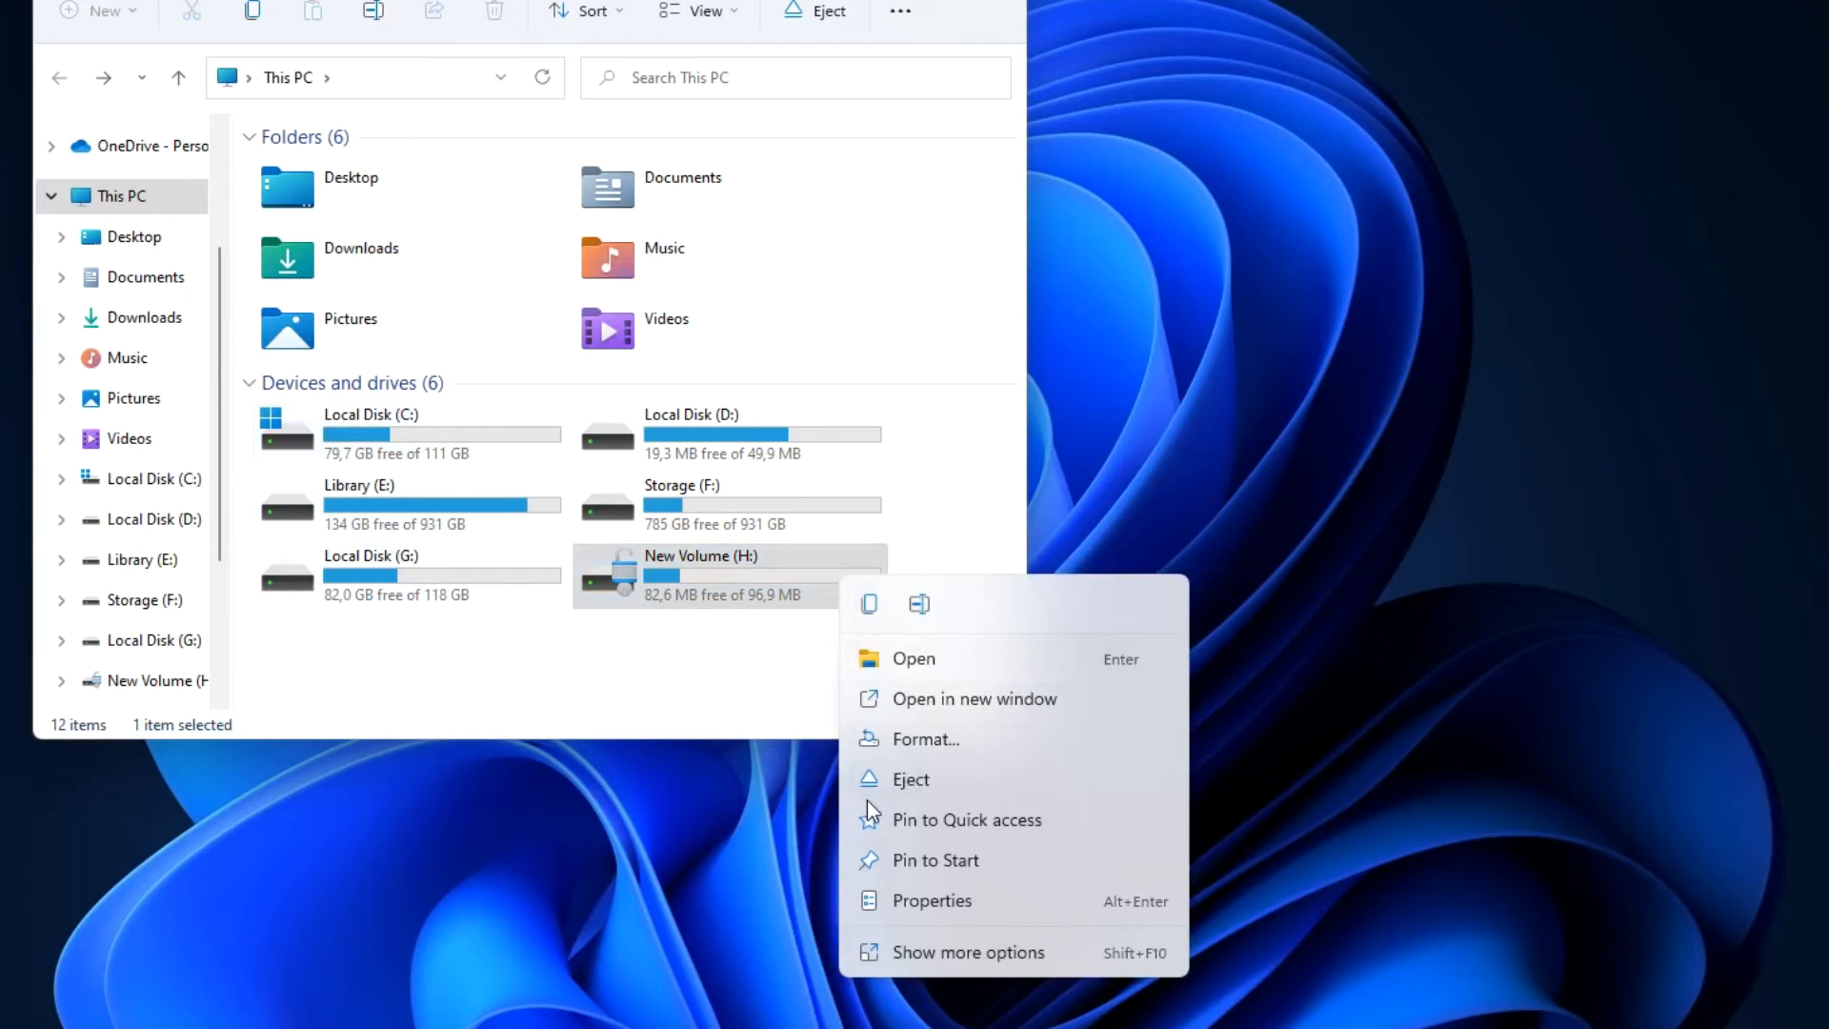
pyautogui.moveTo(1126, 795)
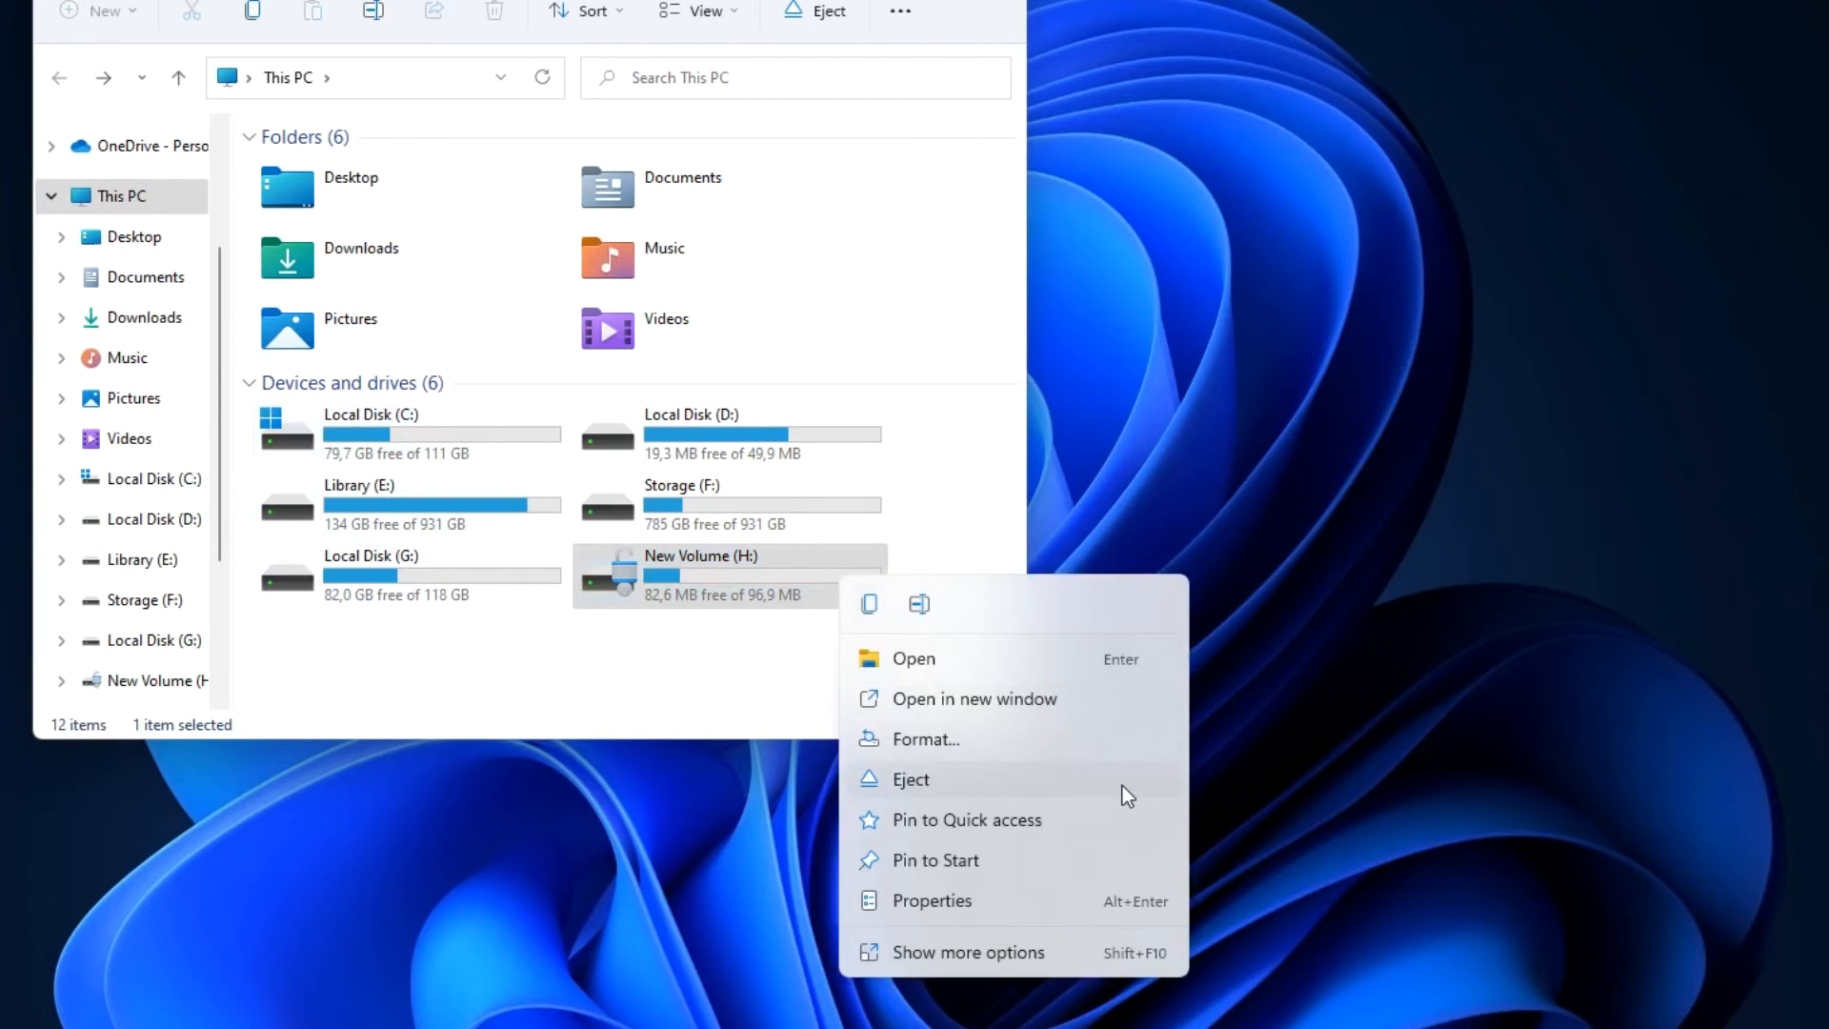
pyautogui.click(910, 779)
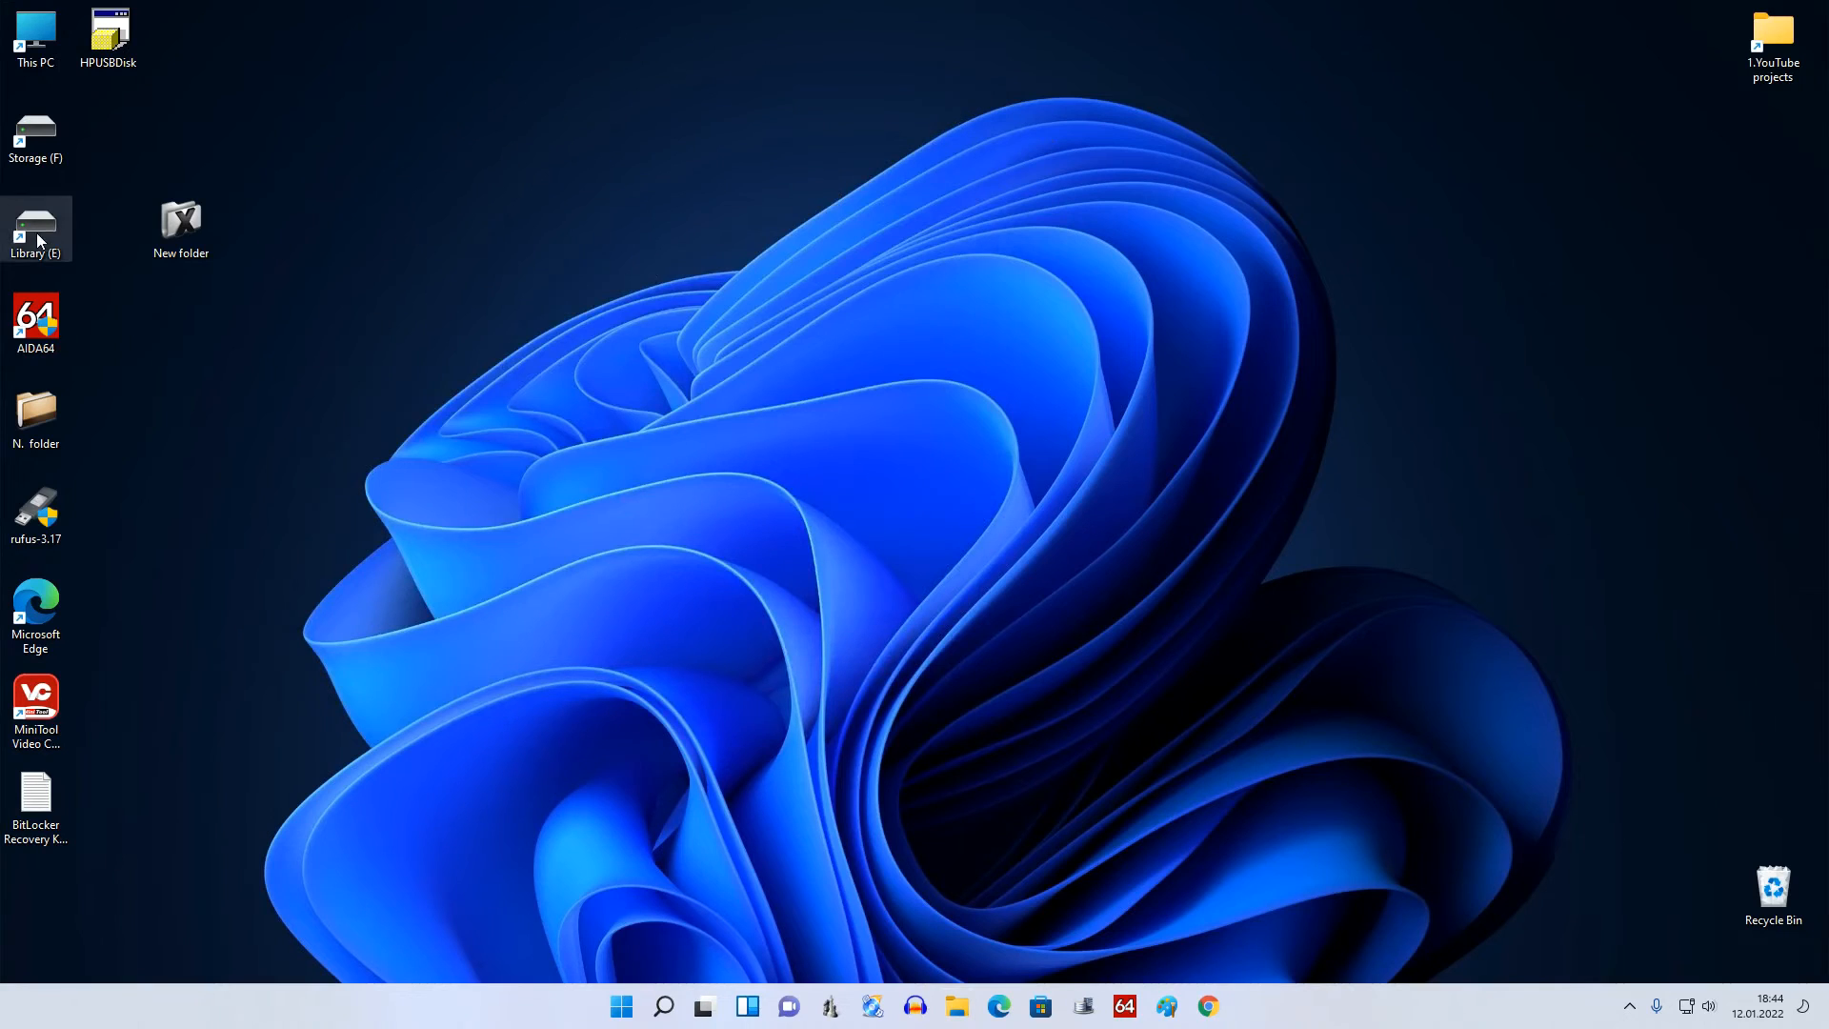
# Mount My disk from Library (E:), dismiss the access denied error, and close the folder.
pyautogui.doubleClick(36, 222)
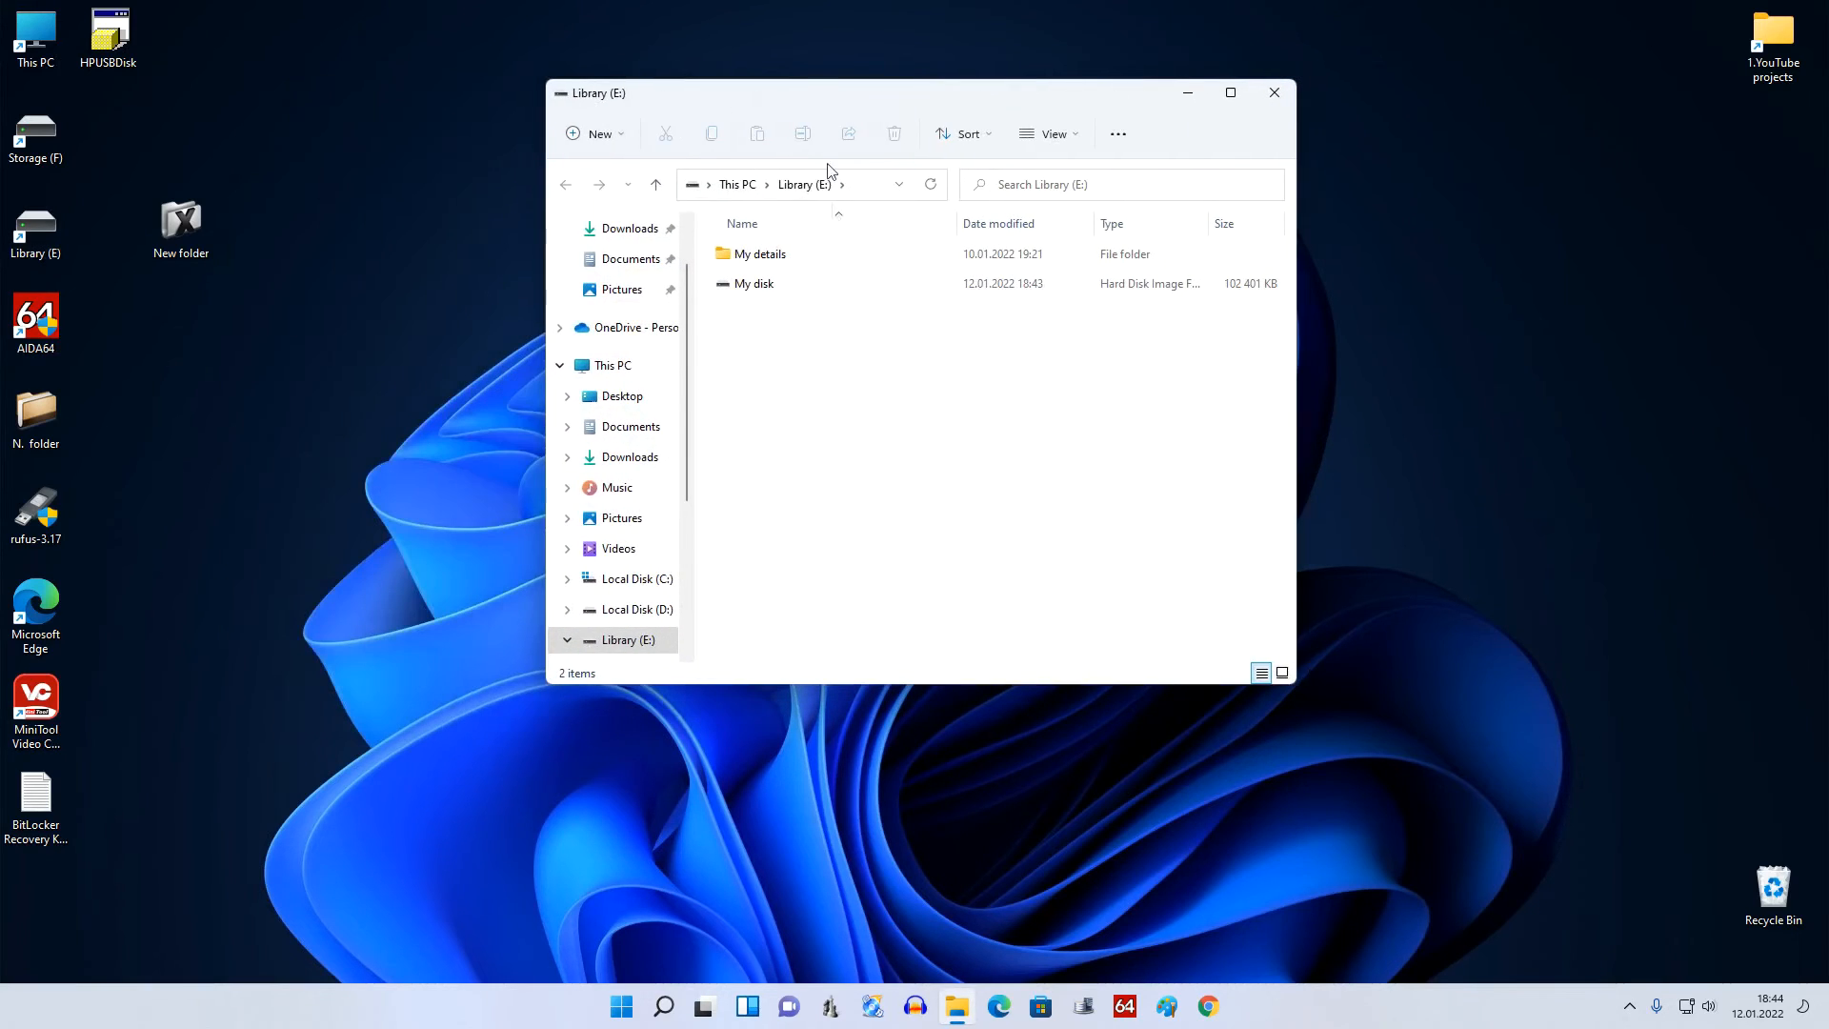
pyautogui.click(753, 284)
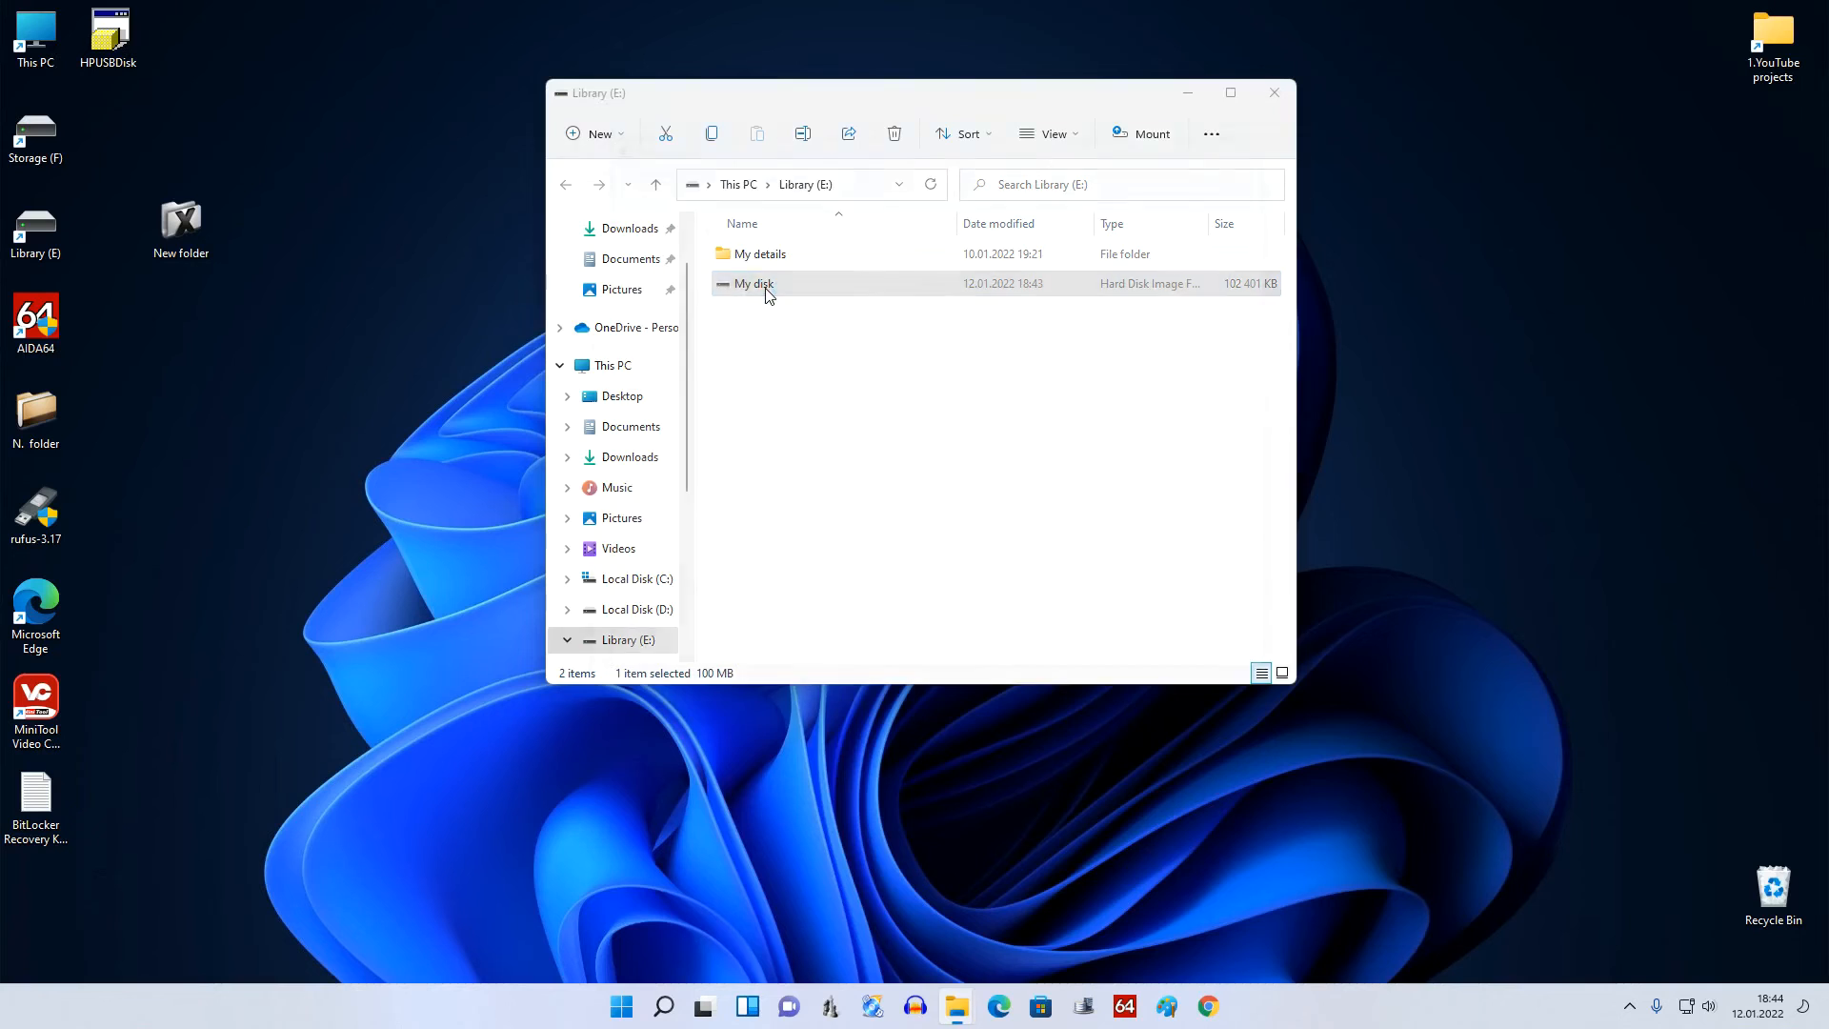
pyautogui.doubleClick(753, 282)
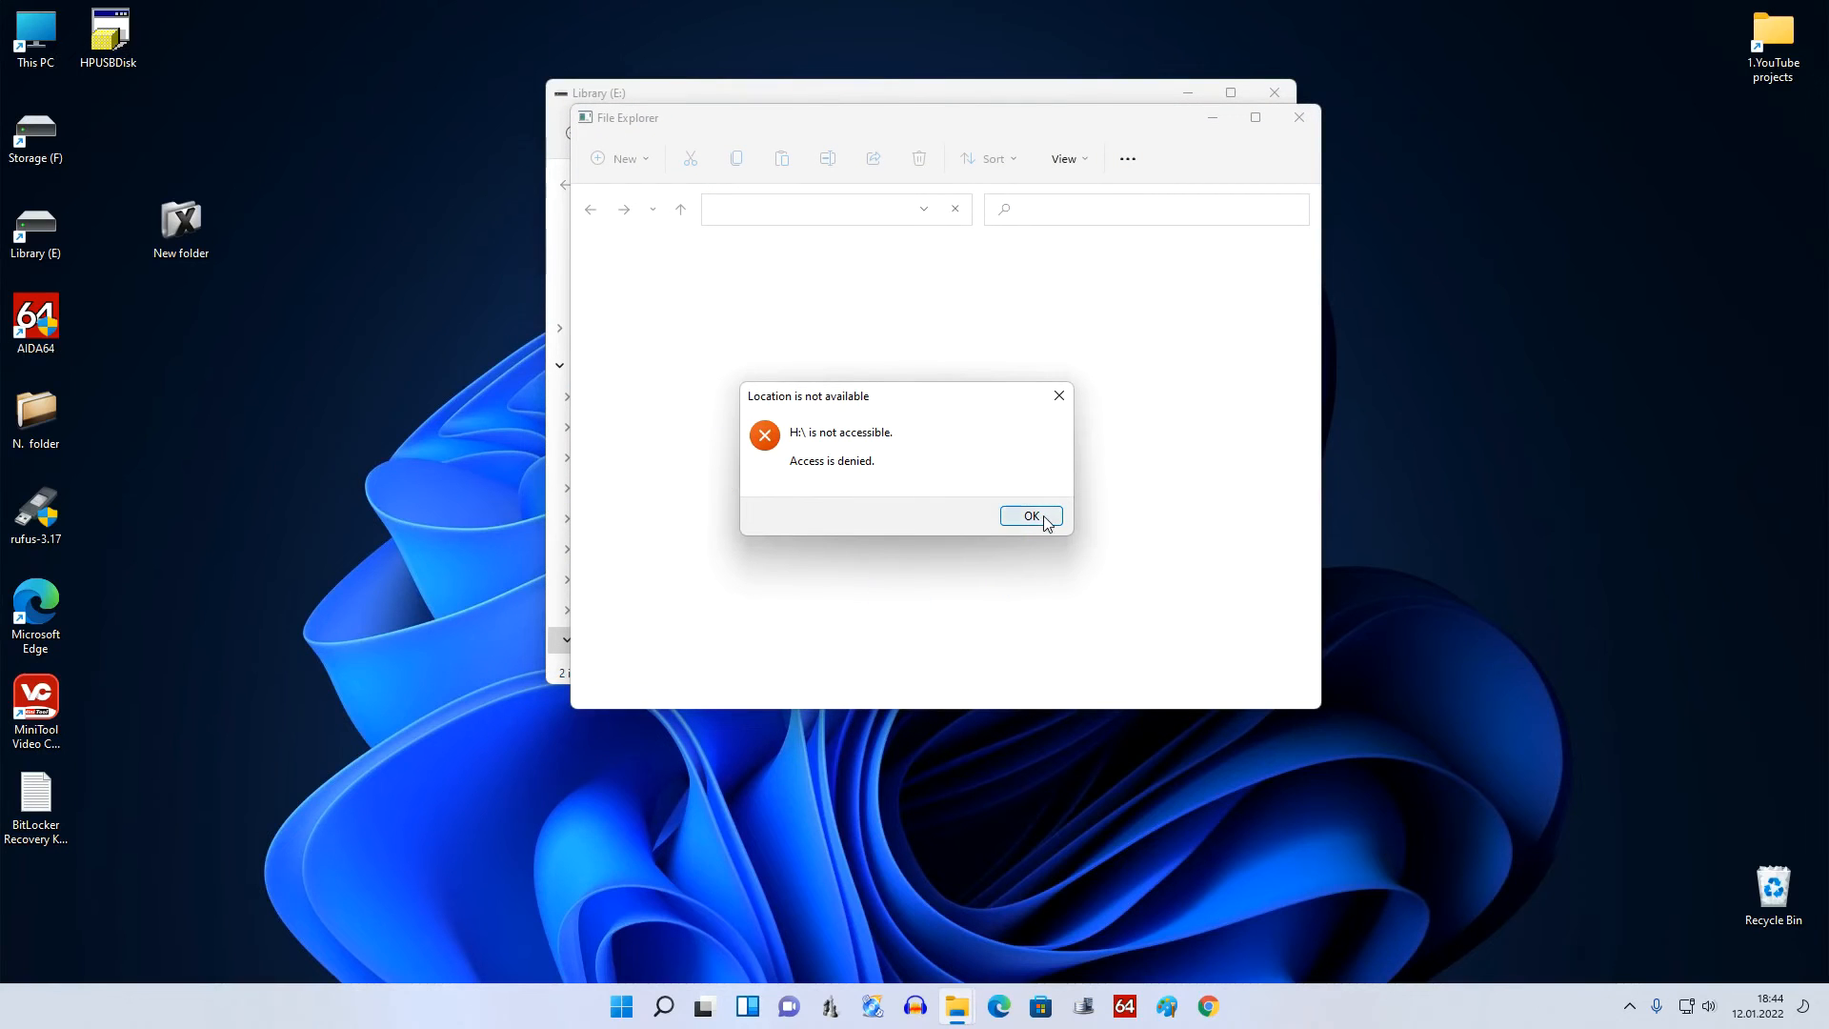
pyautogui.click(1029, 516)
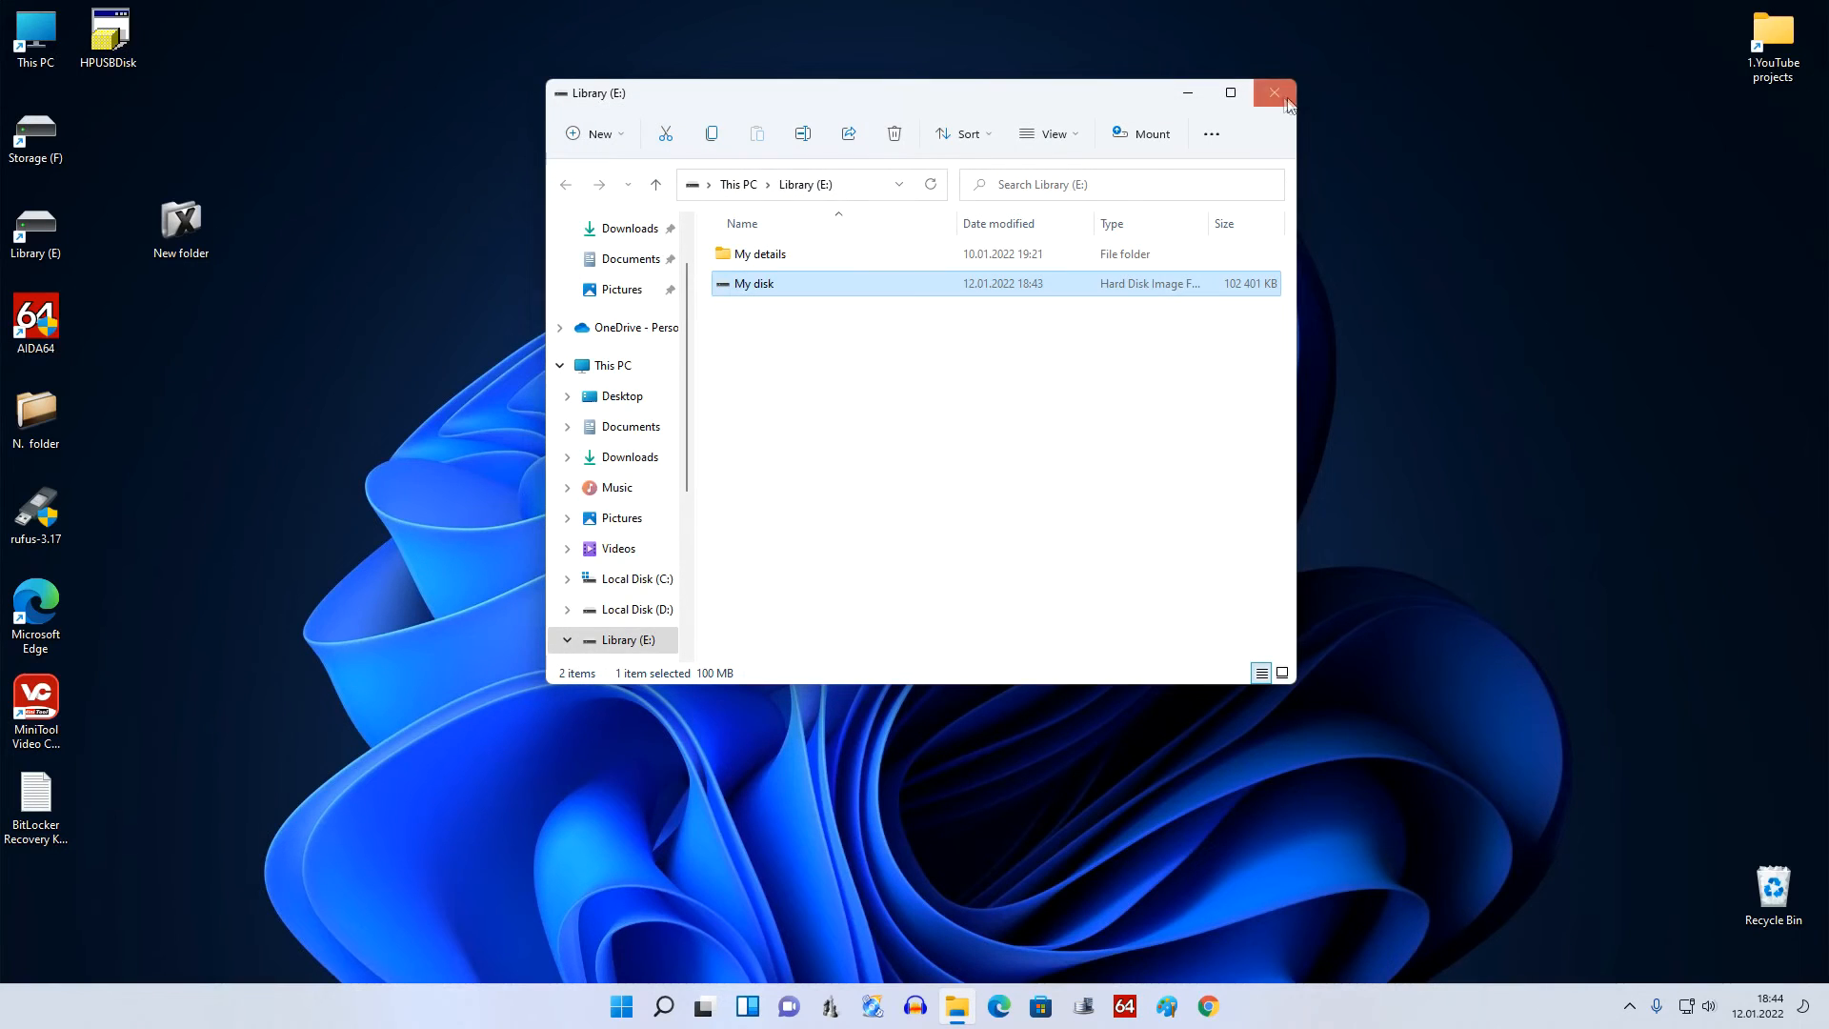
pyautogui.click(1274, 93)
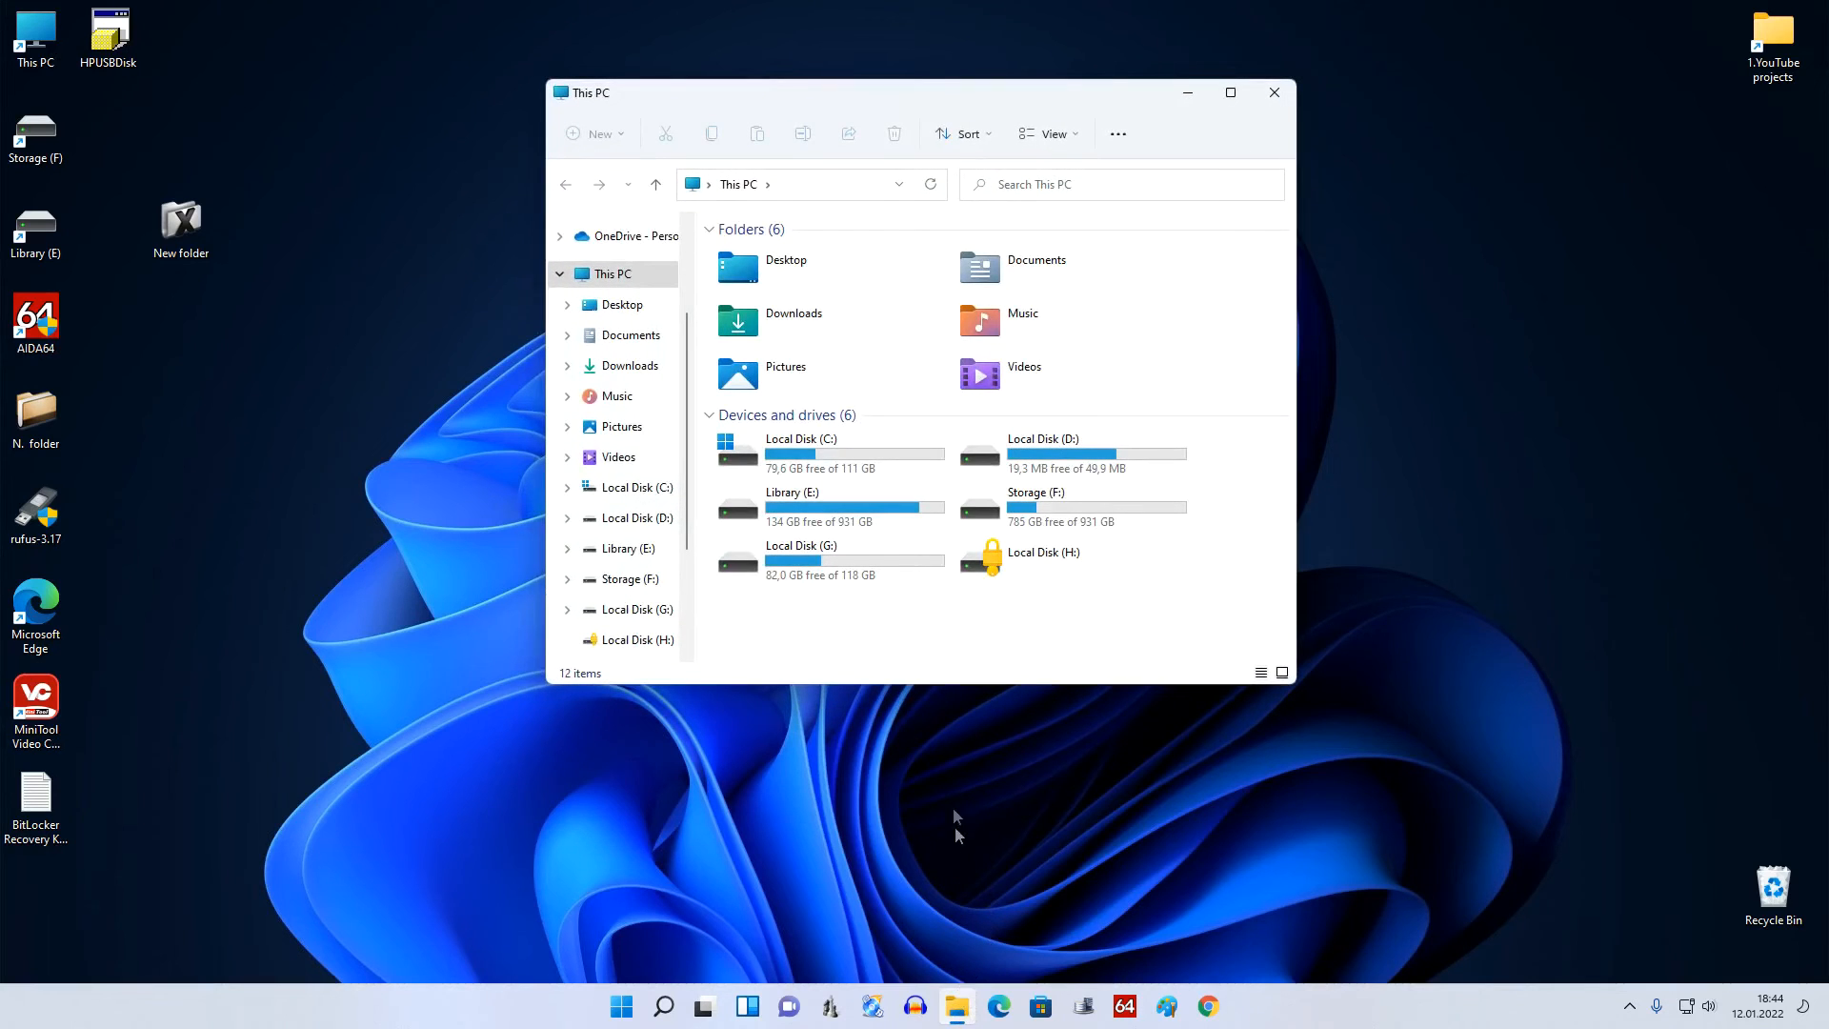
pyautogui.moveTo(1061, 597)
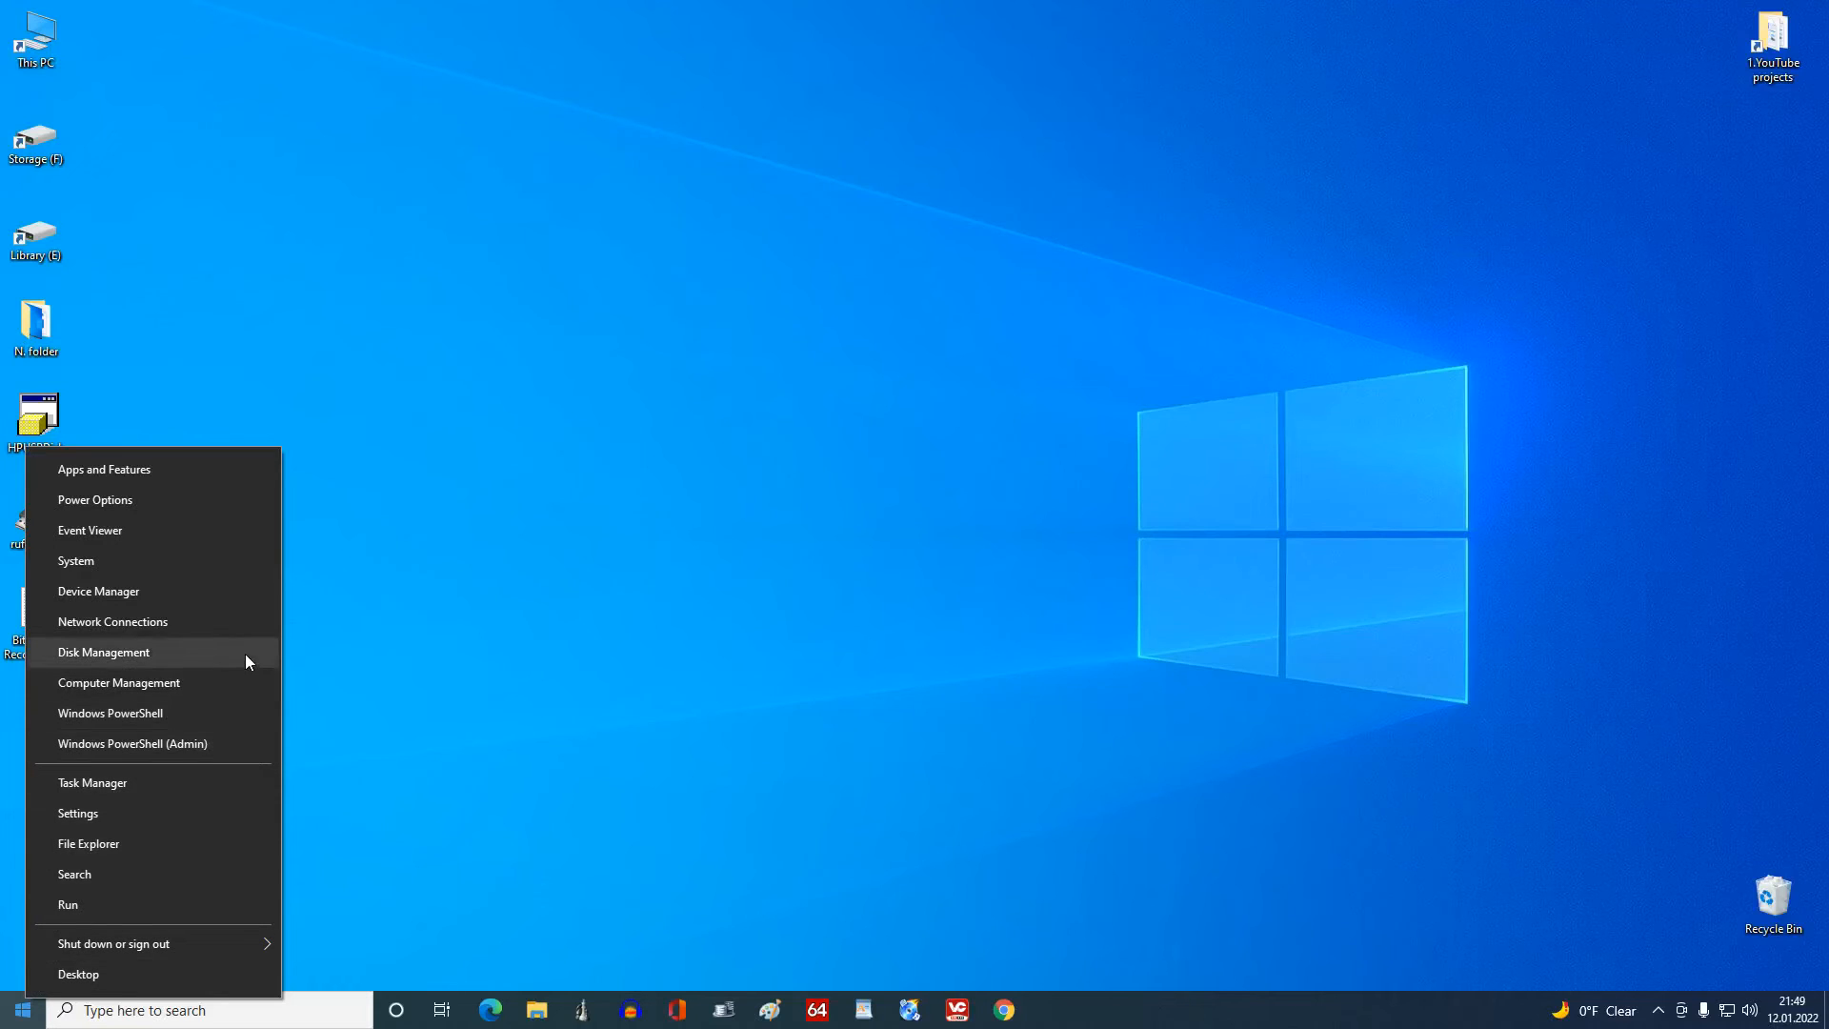
# Open Disk Management, choose Action > Attach VHD, and browse for the disk file.
pyautogui.click(105, 652)
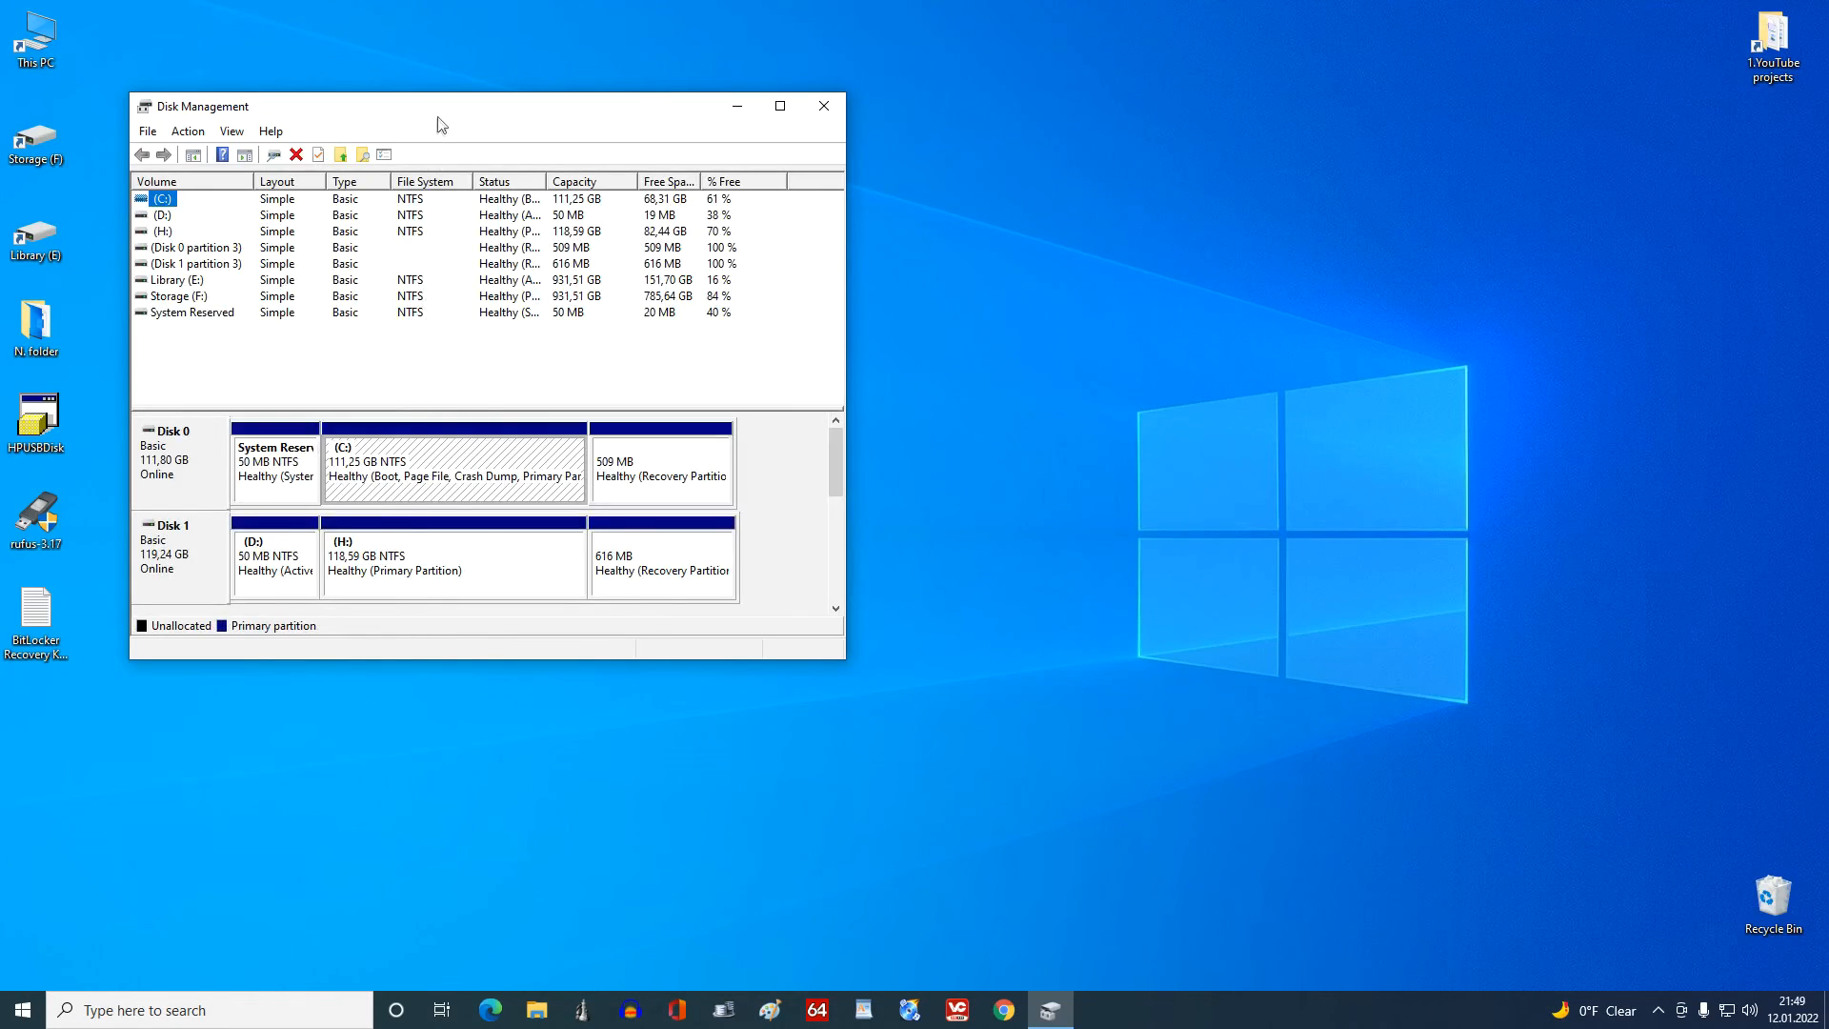
pyautogui.moveTo(438, 105); pyautogui.dragTo(849, 113)
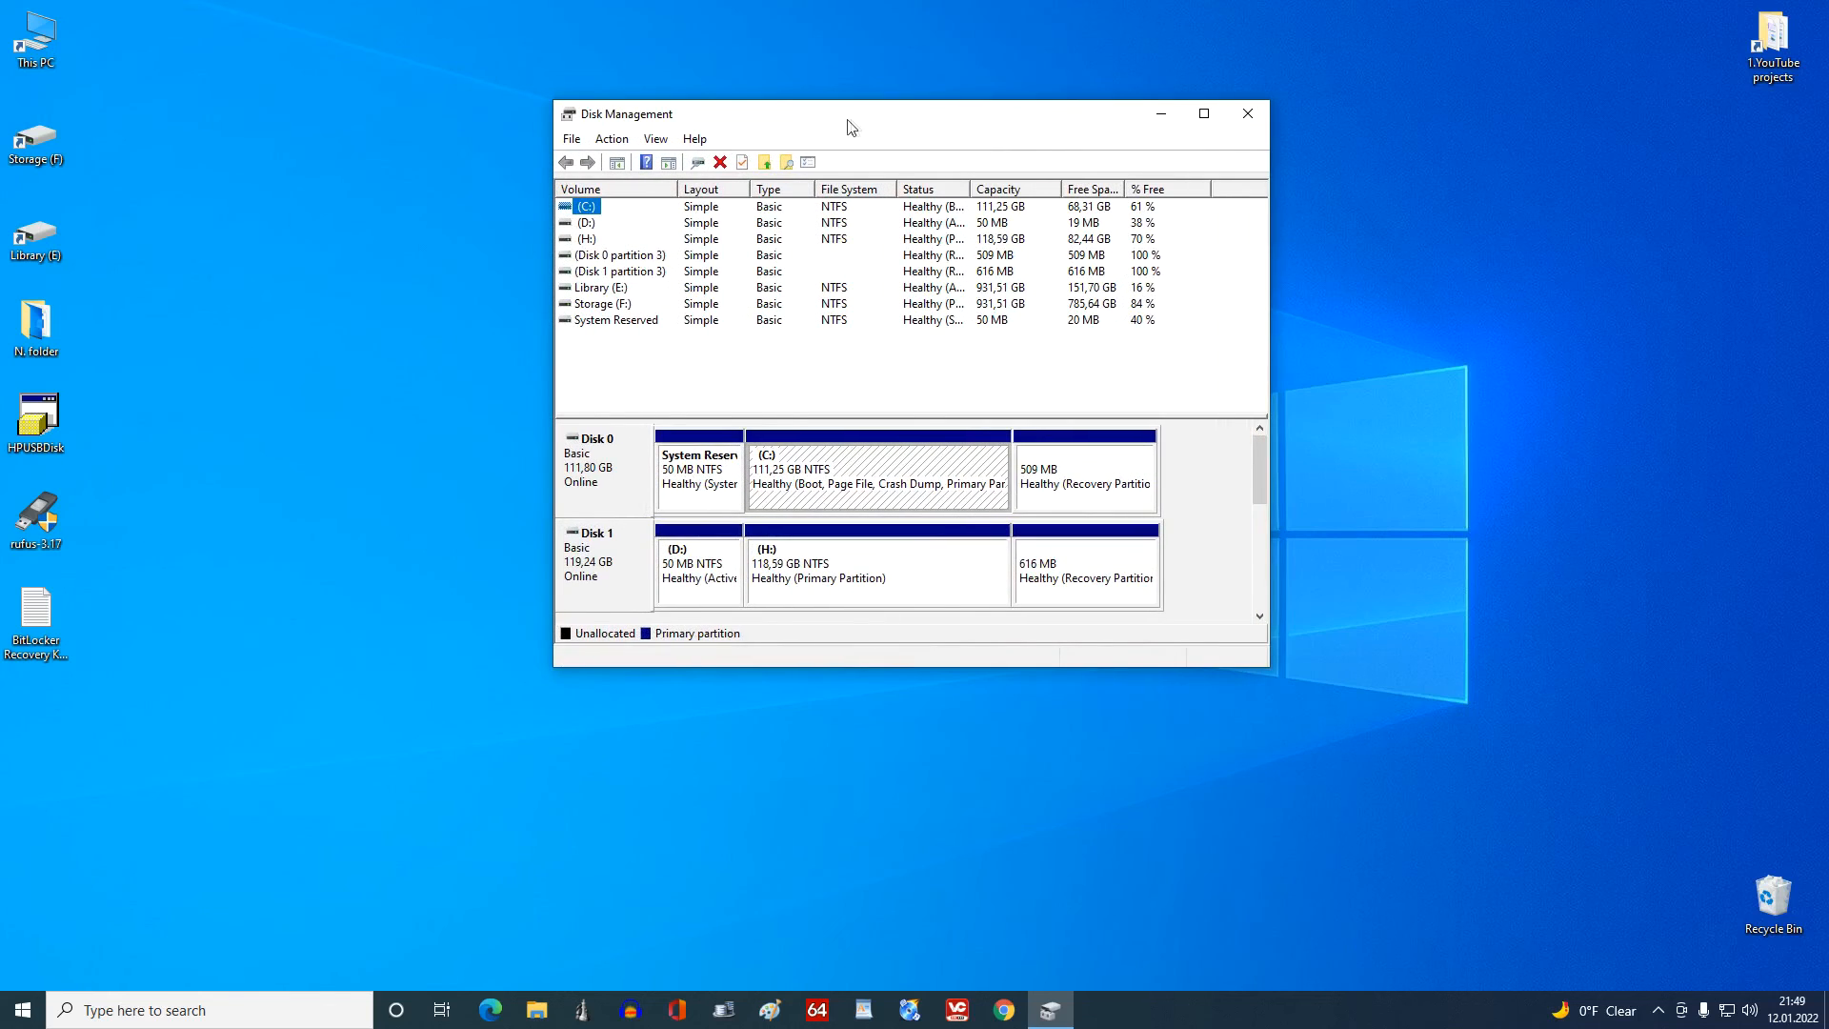
pyautogui.click(612, 139)
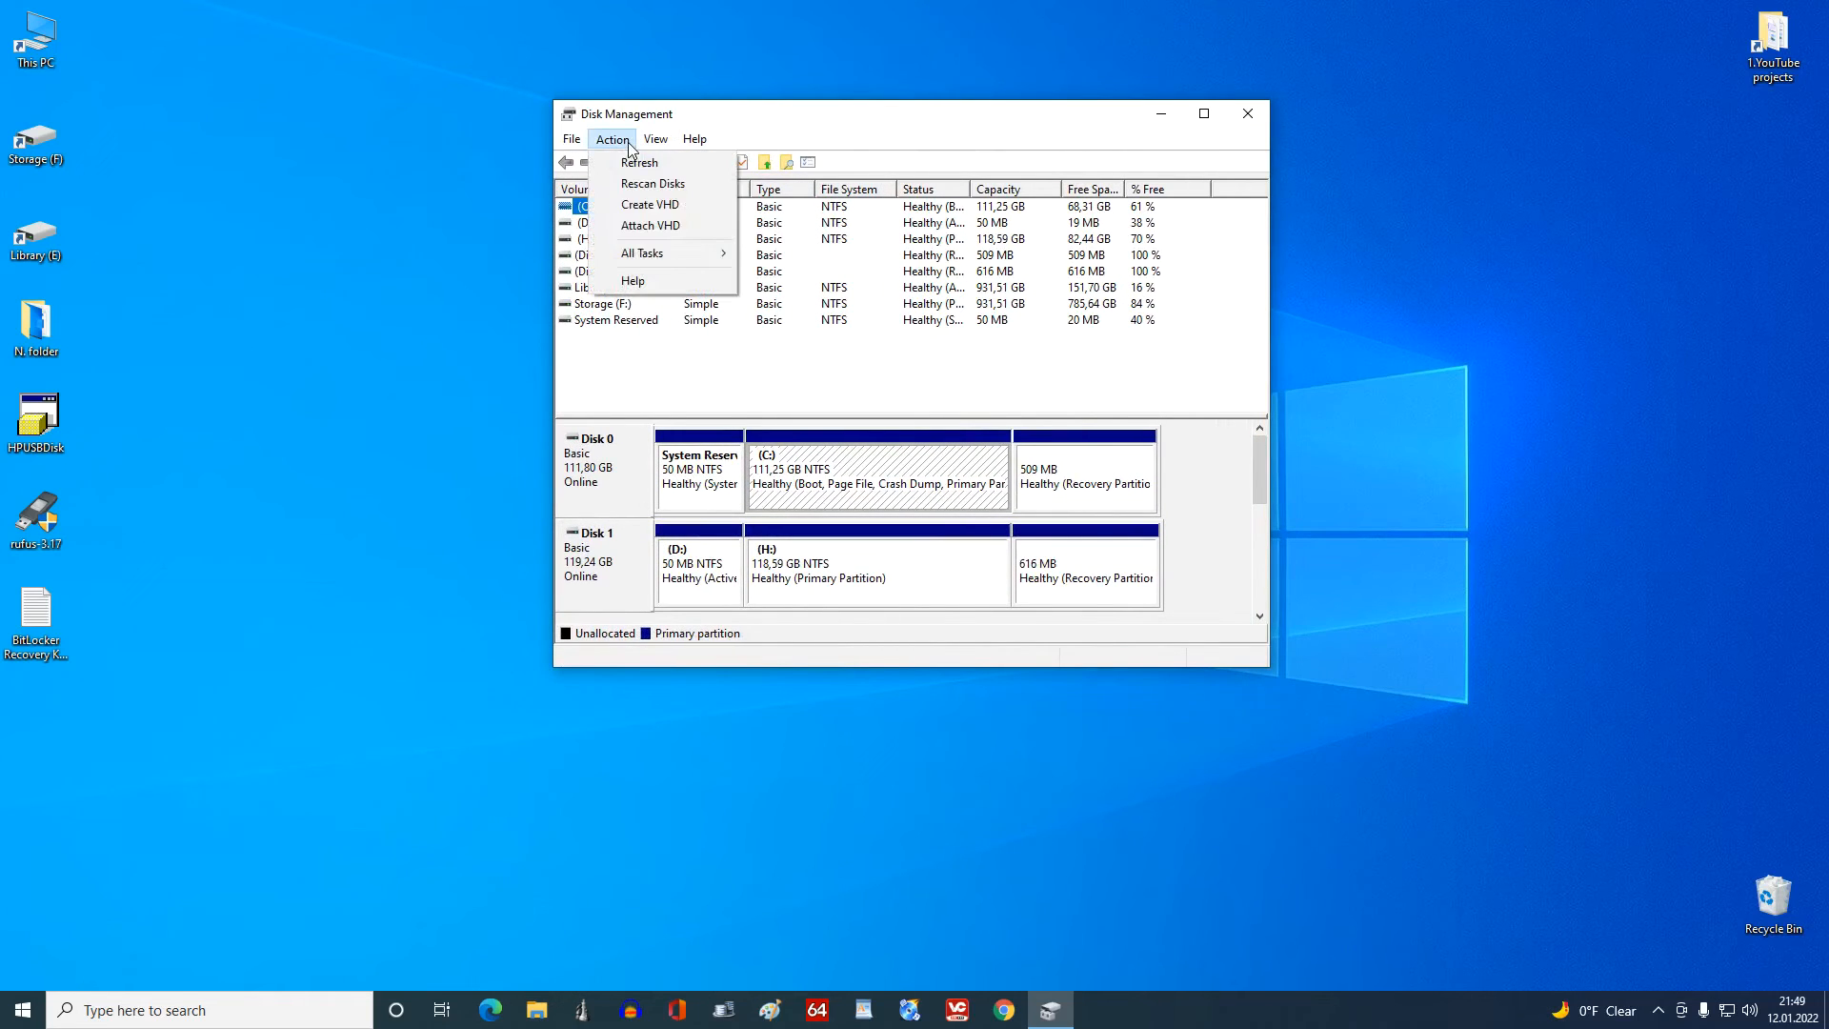
pyautogui.moveTo(650, 224)
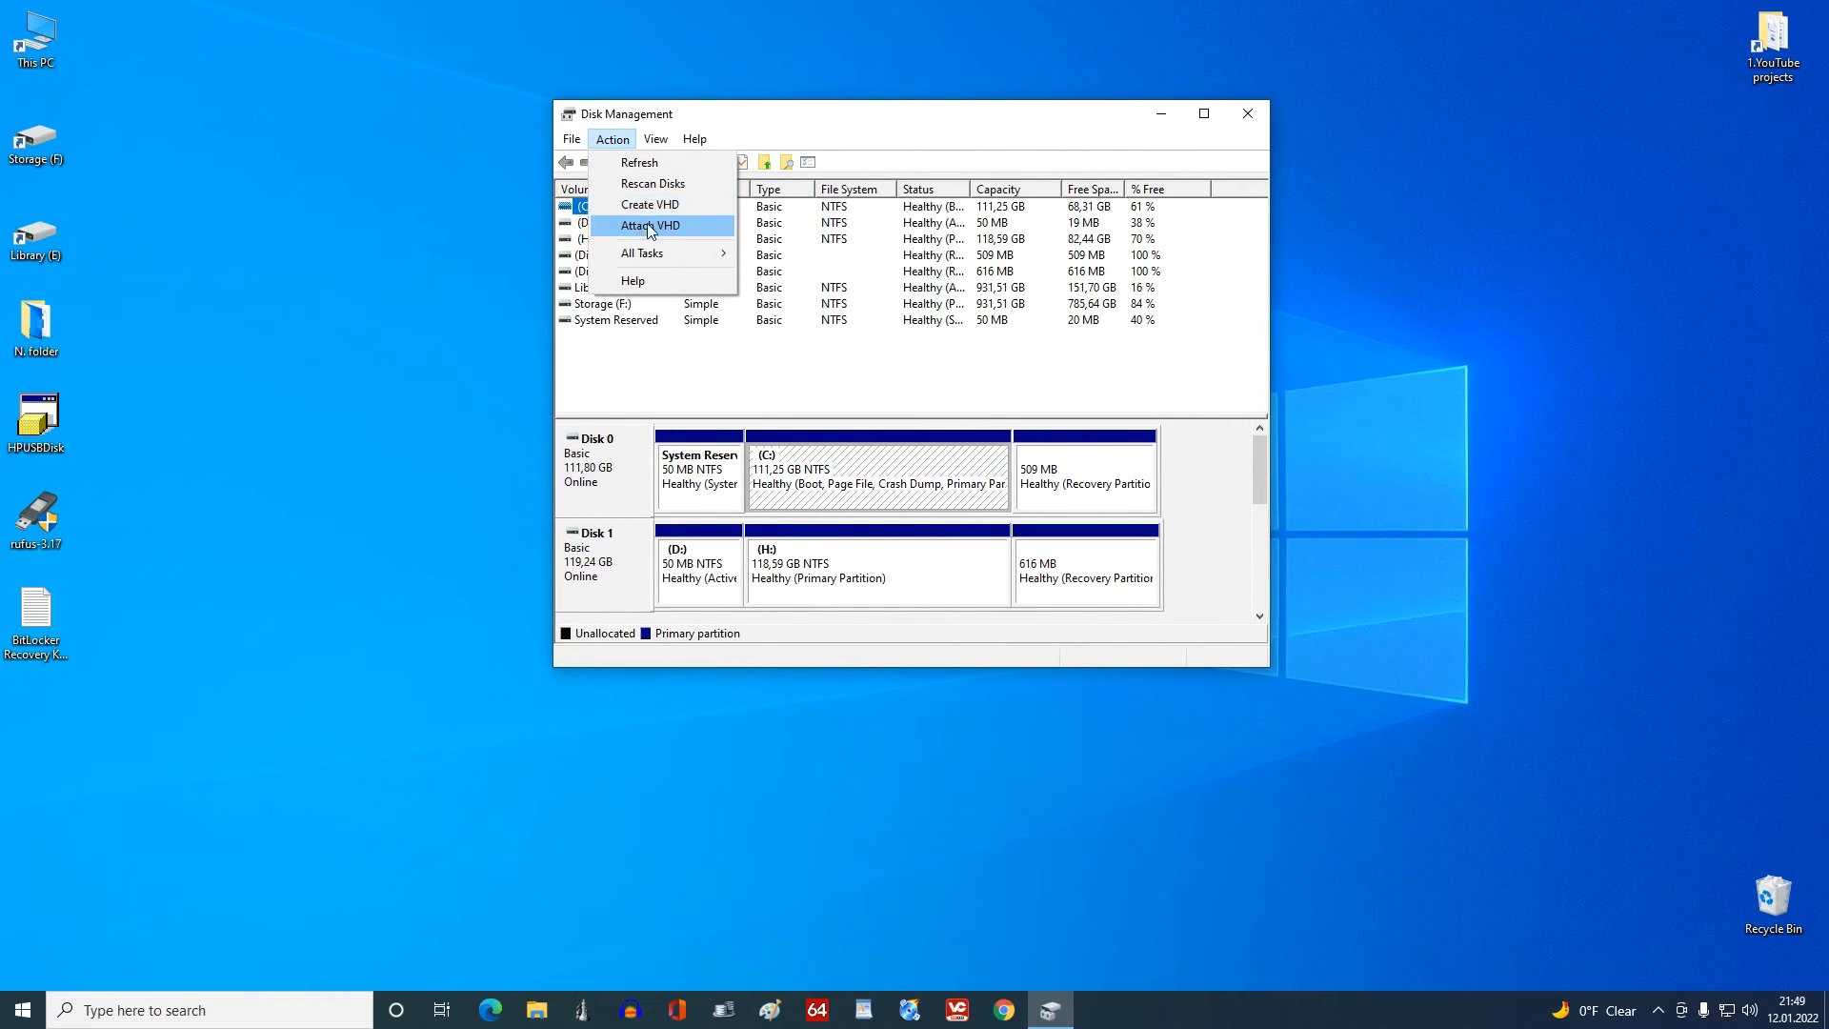
pyautogui.click(648, 225)
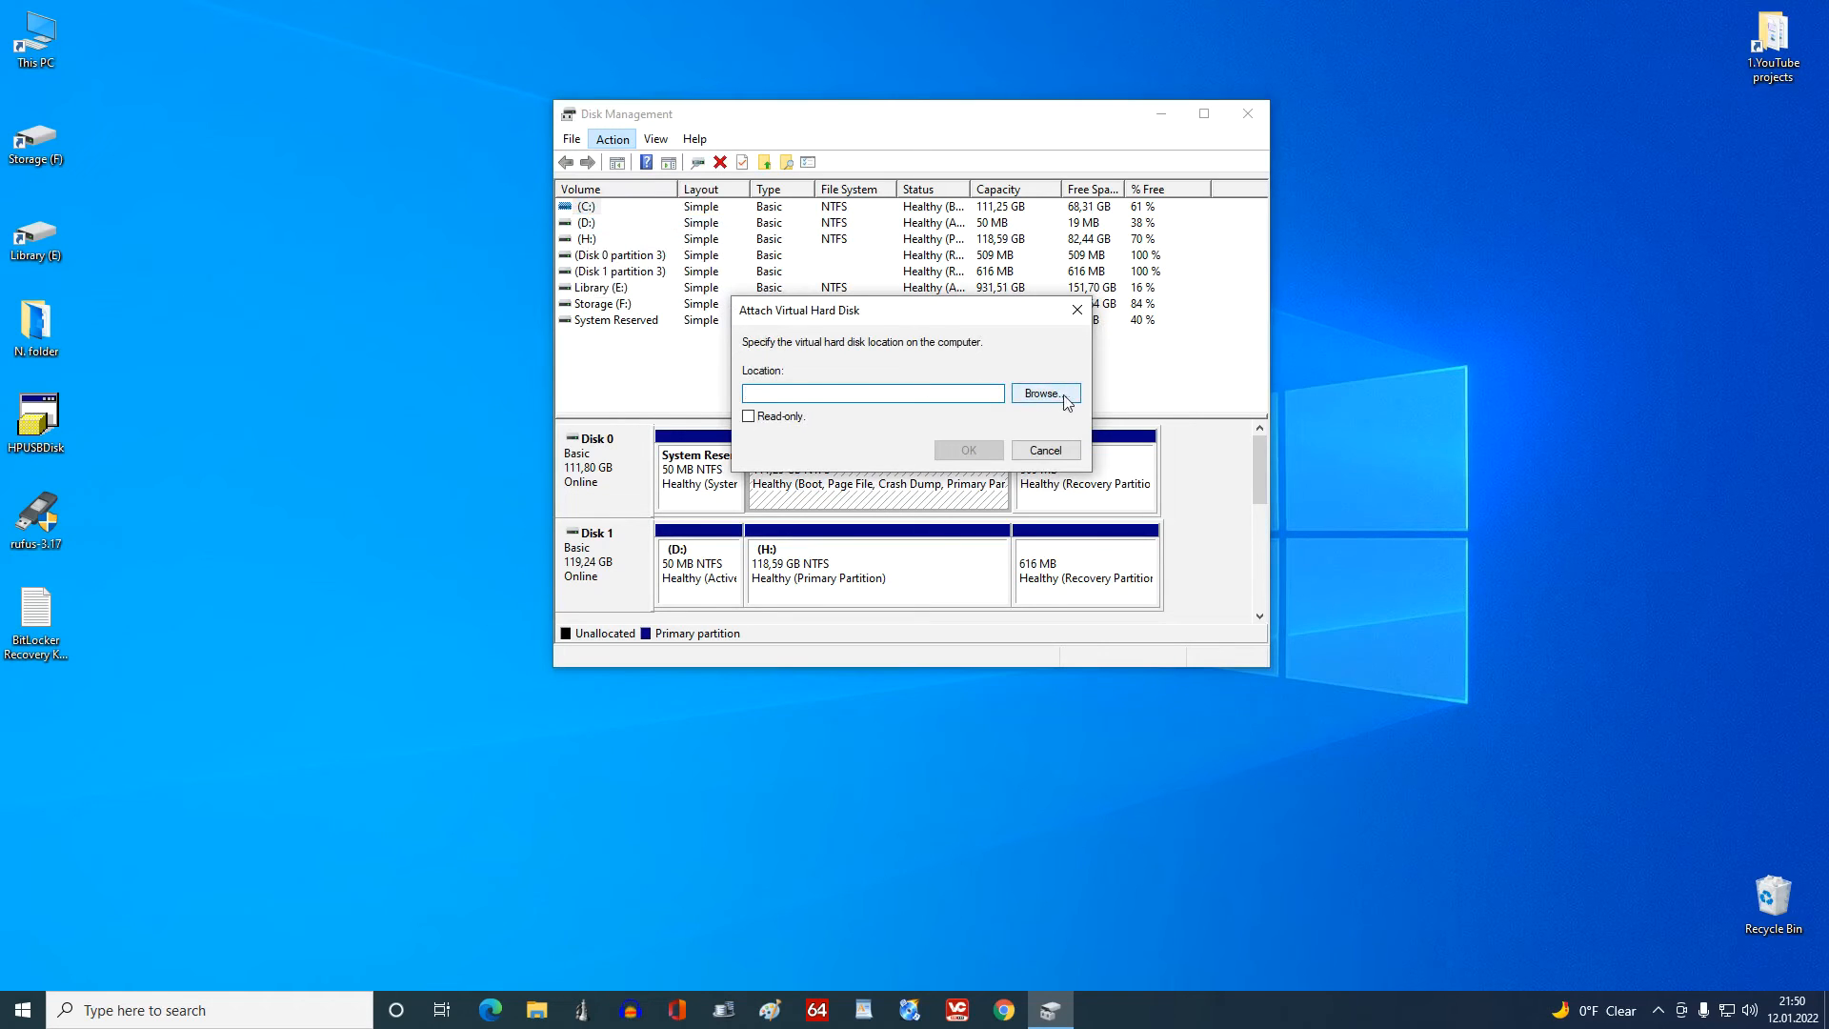
pyautogui.click(1042, 393)
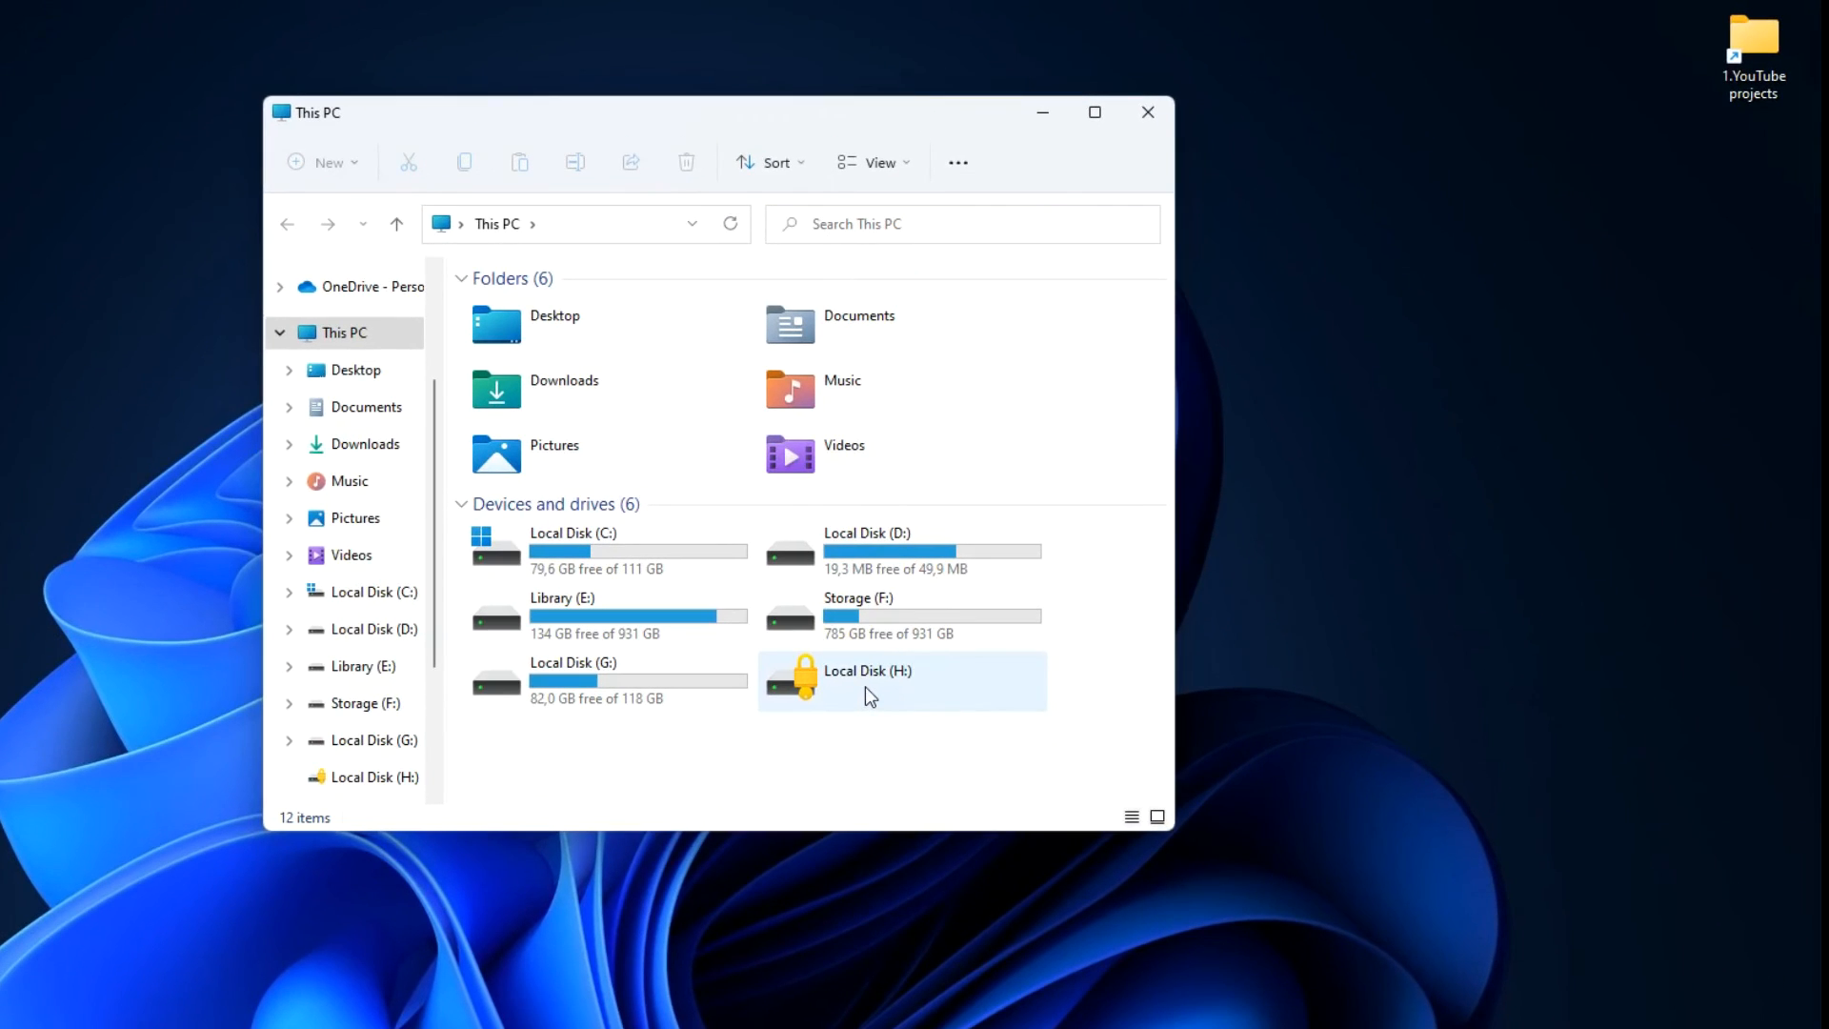
pyautogui.doubleClick(867, 681)
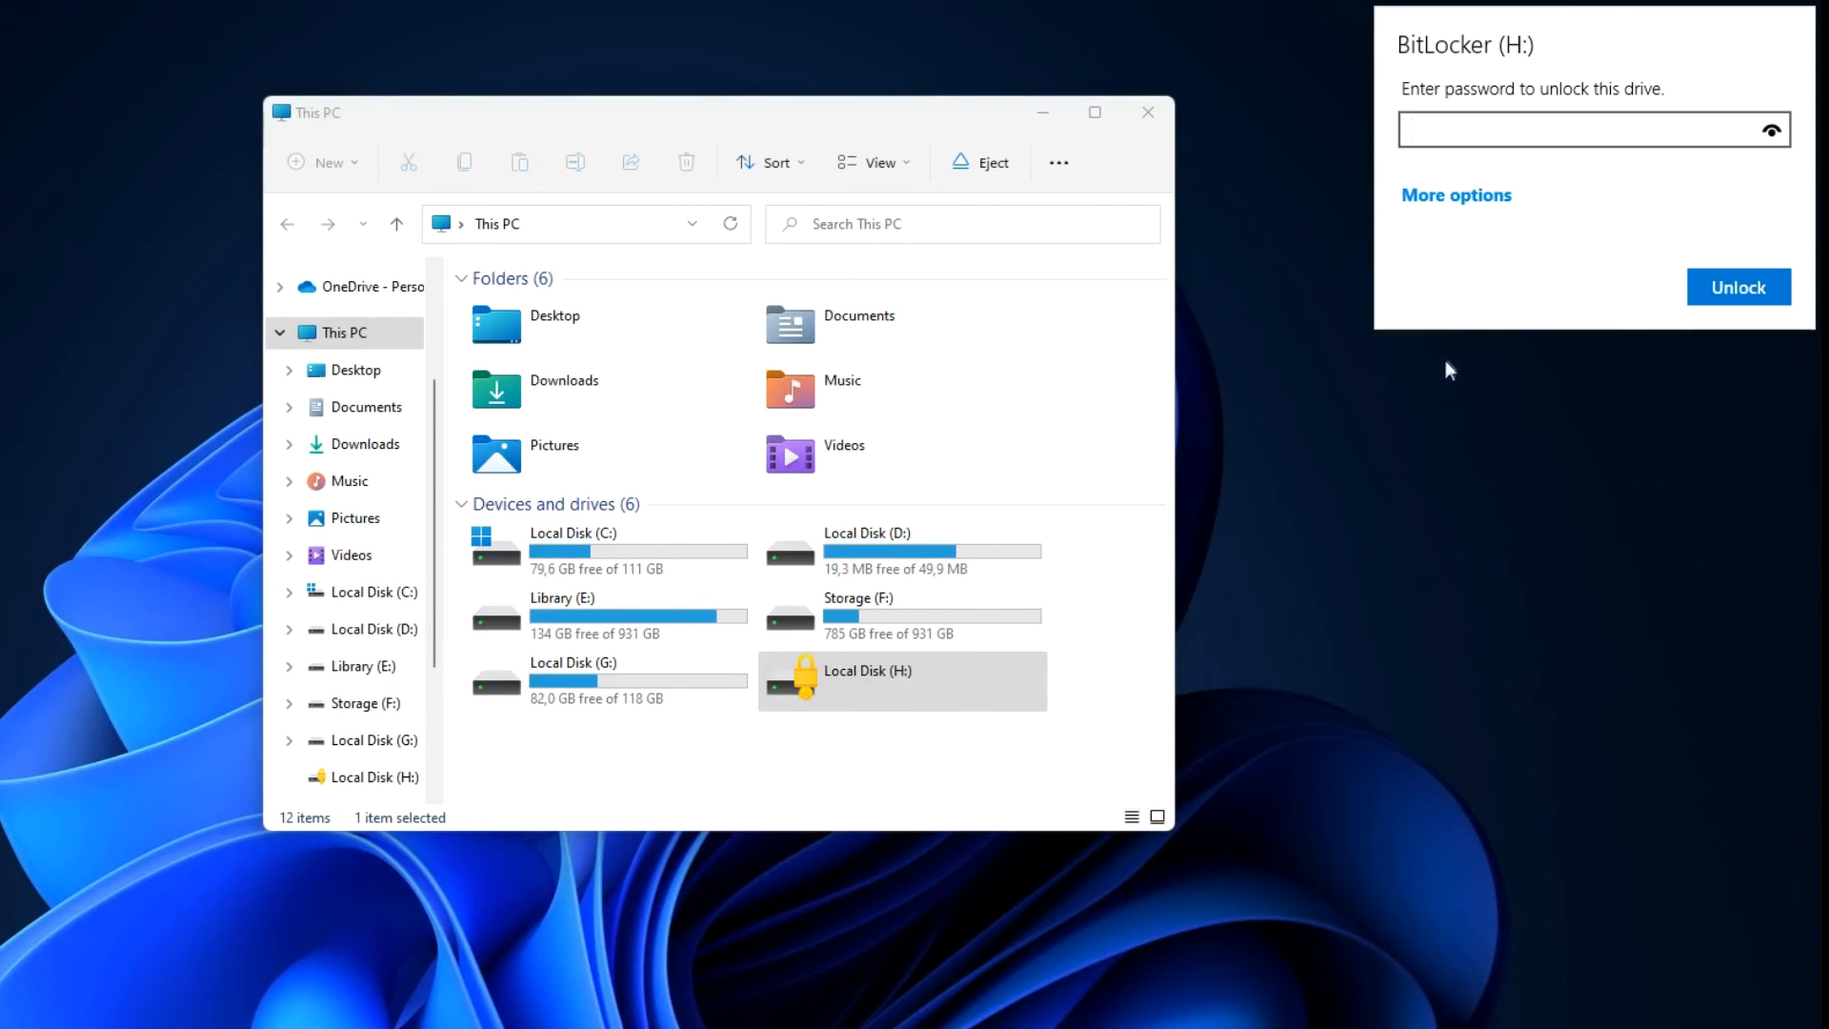
pyautogui.write('password')
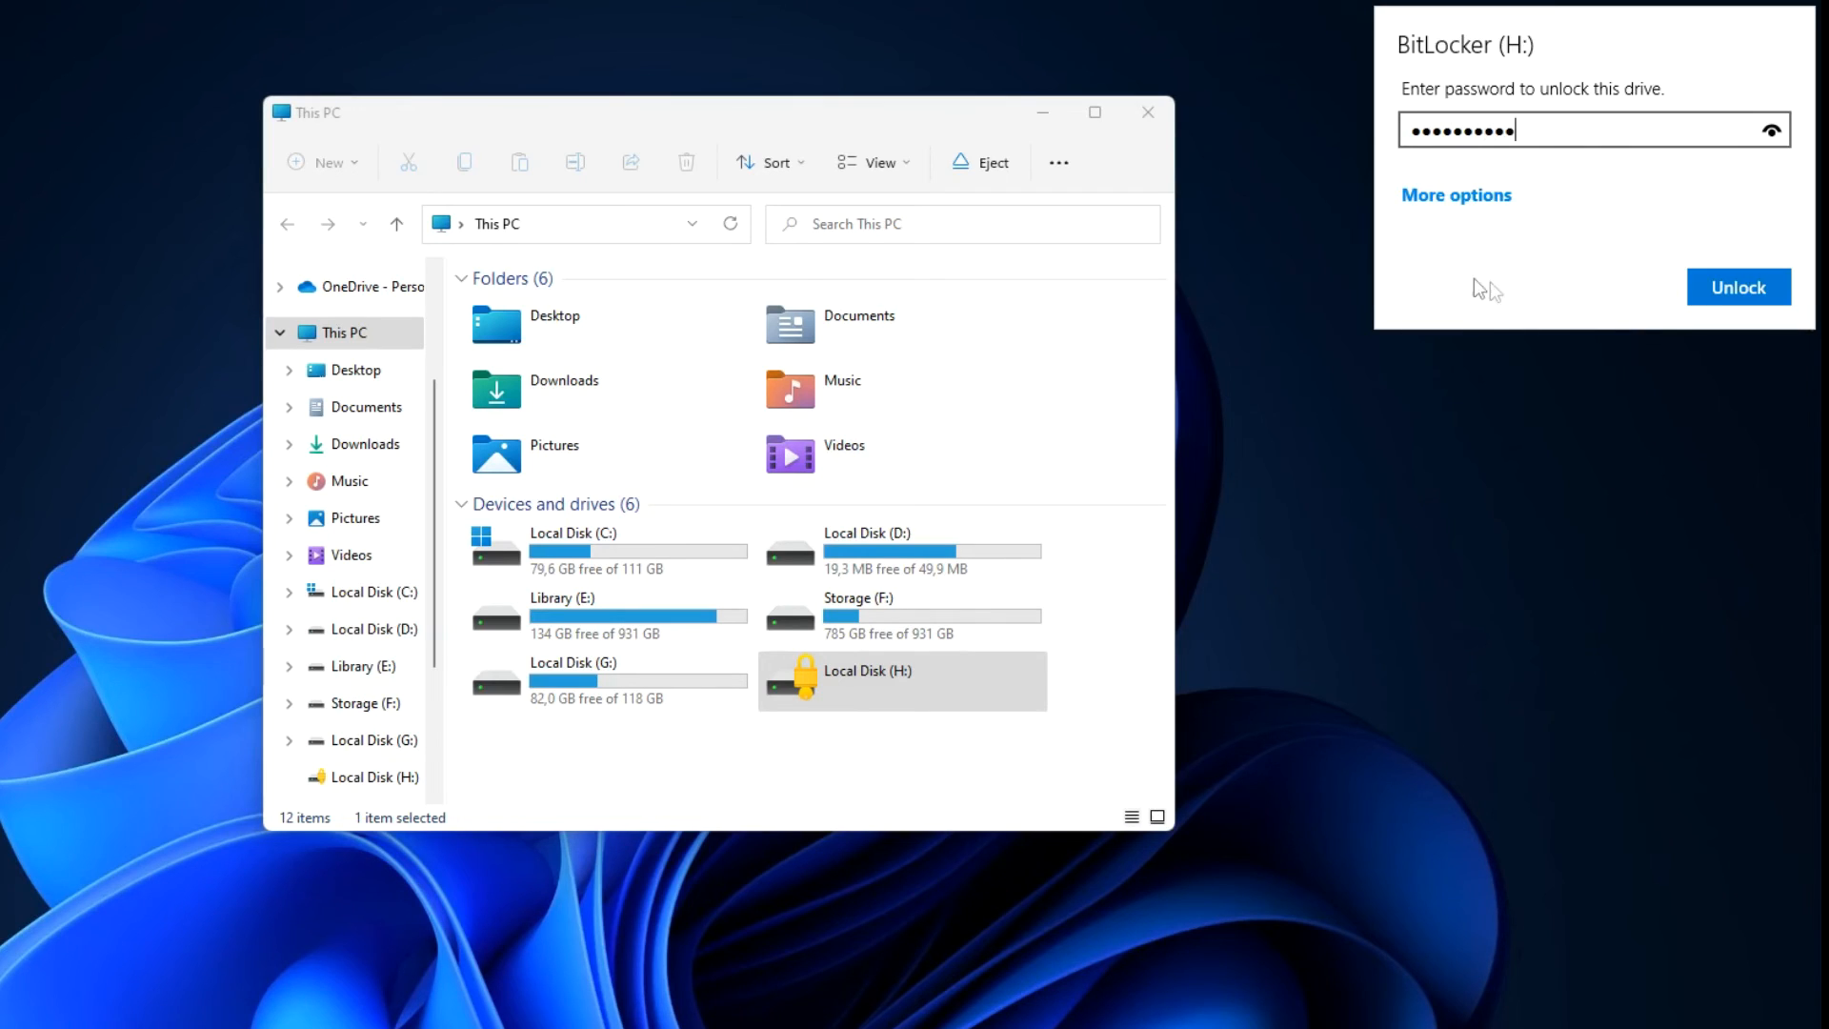
pyautogui.moveTo(1700, 306)
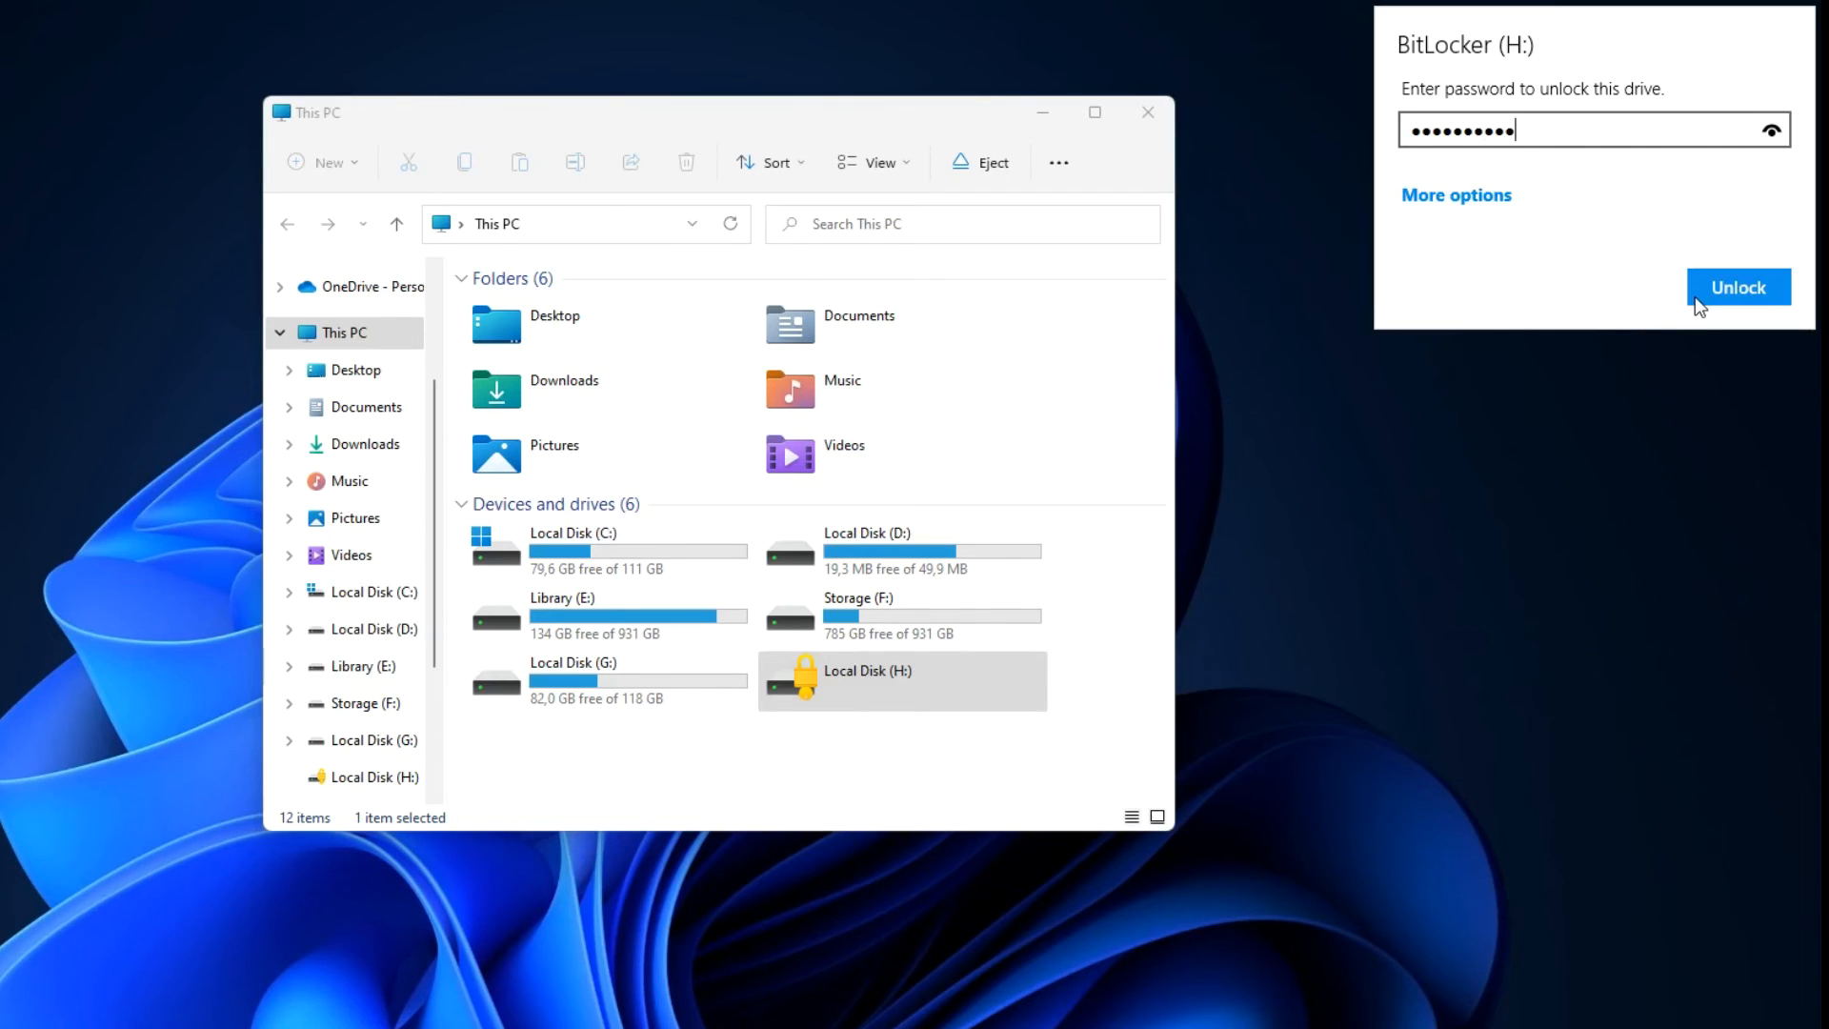
pyautogui.click(1736, 286)
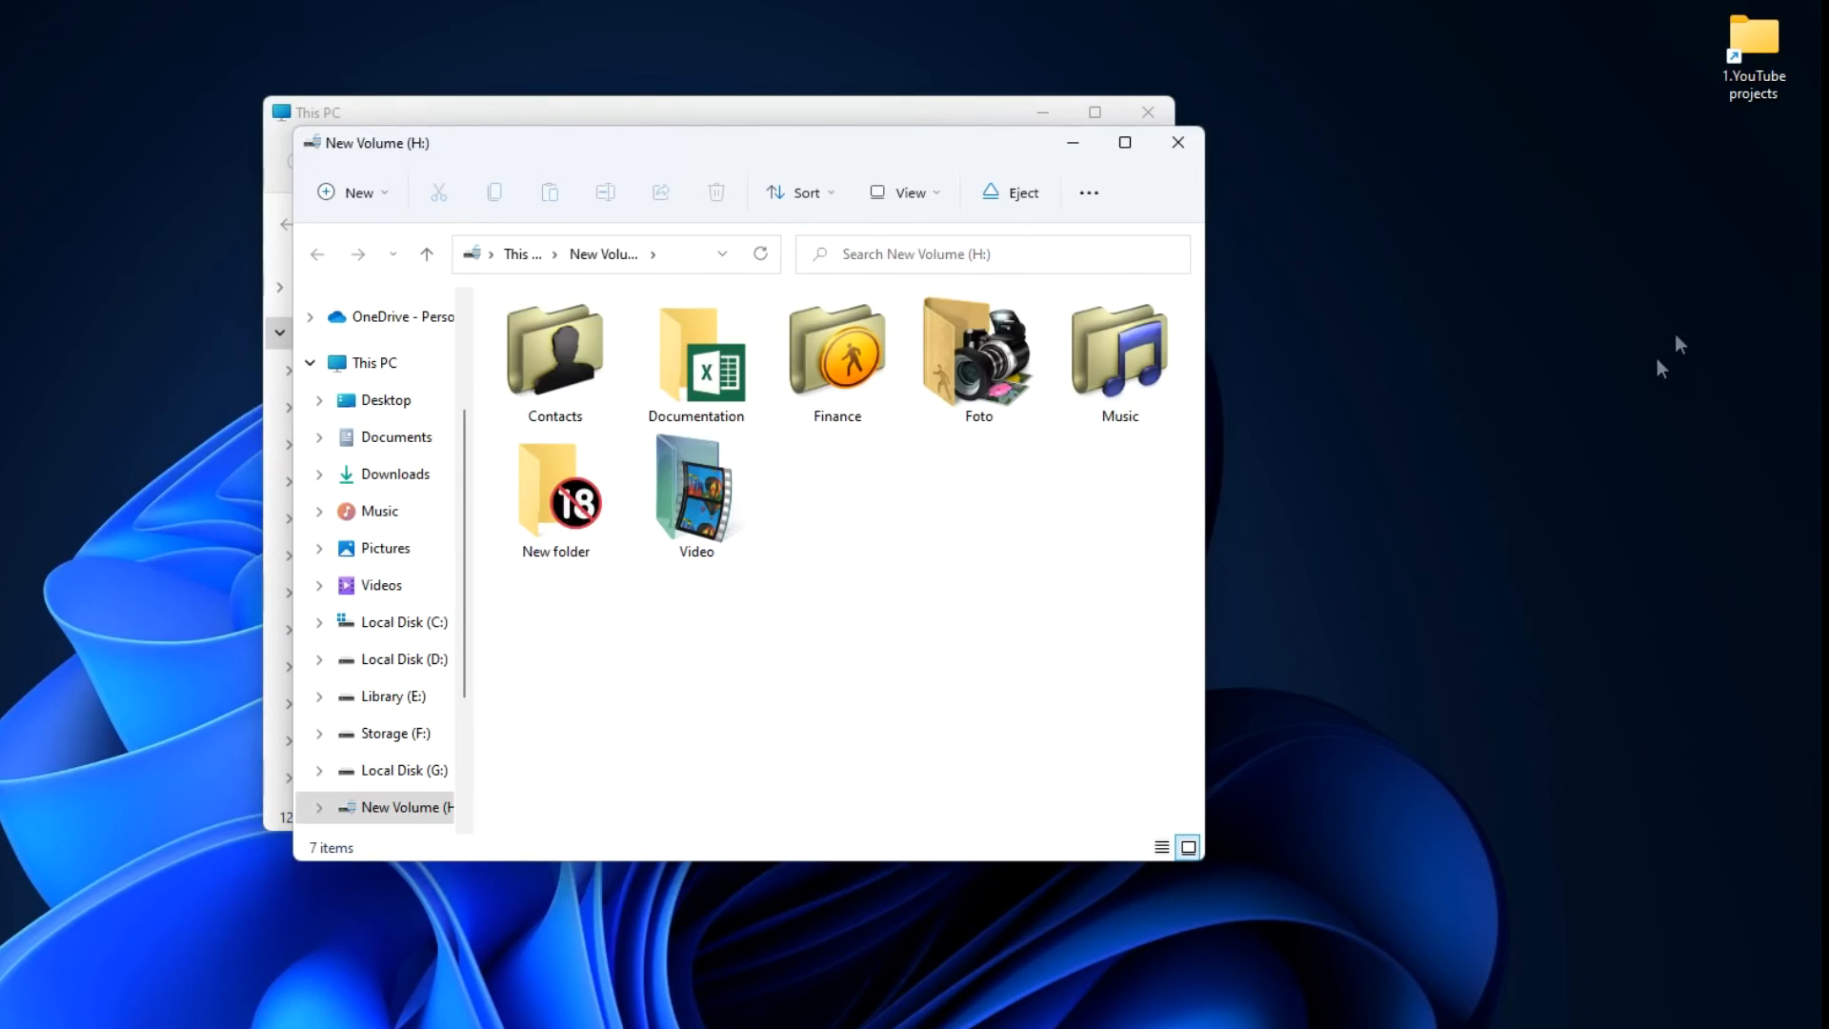
pyautogui.moveTo(916, 599)
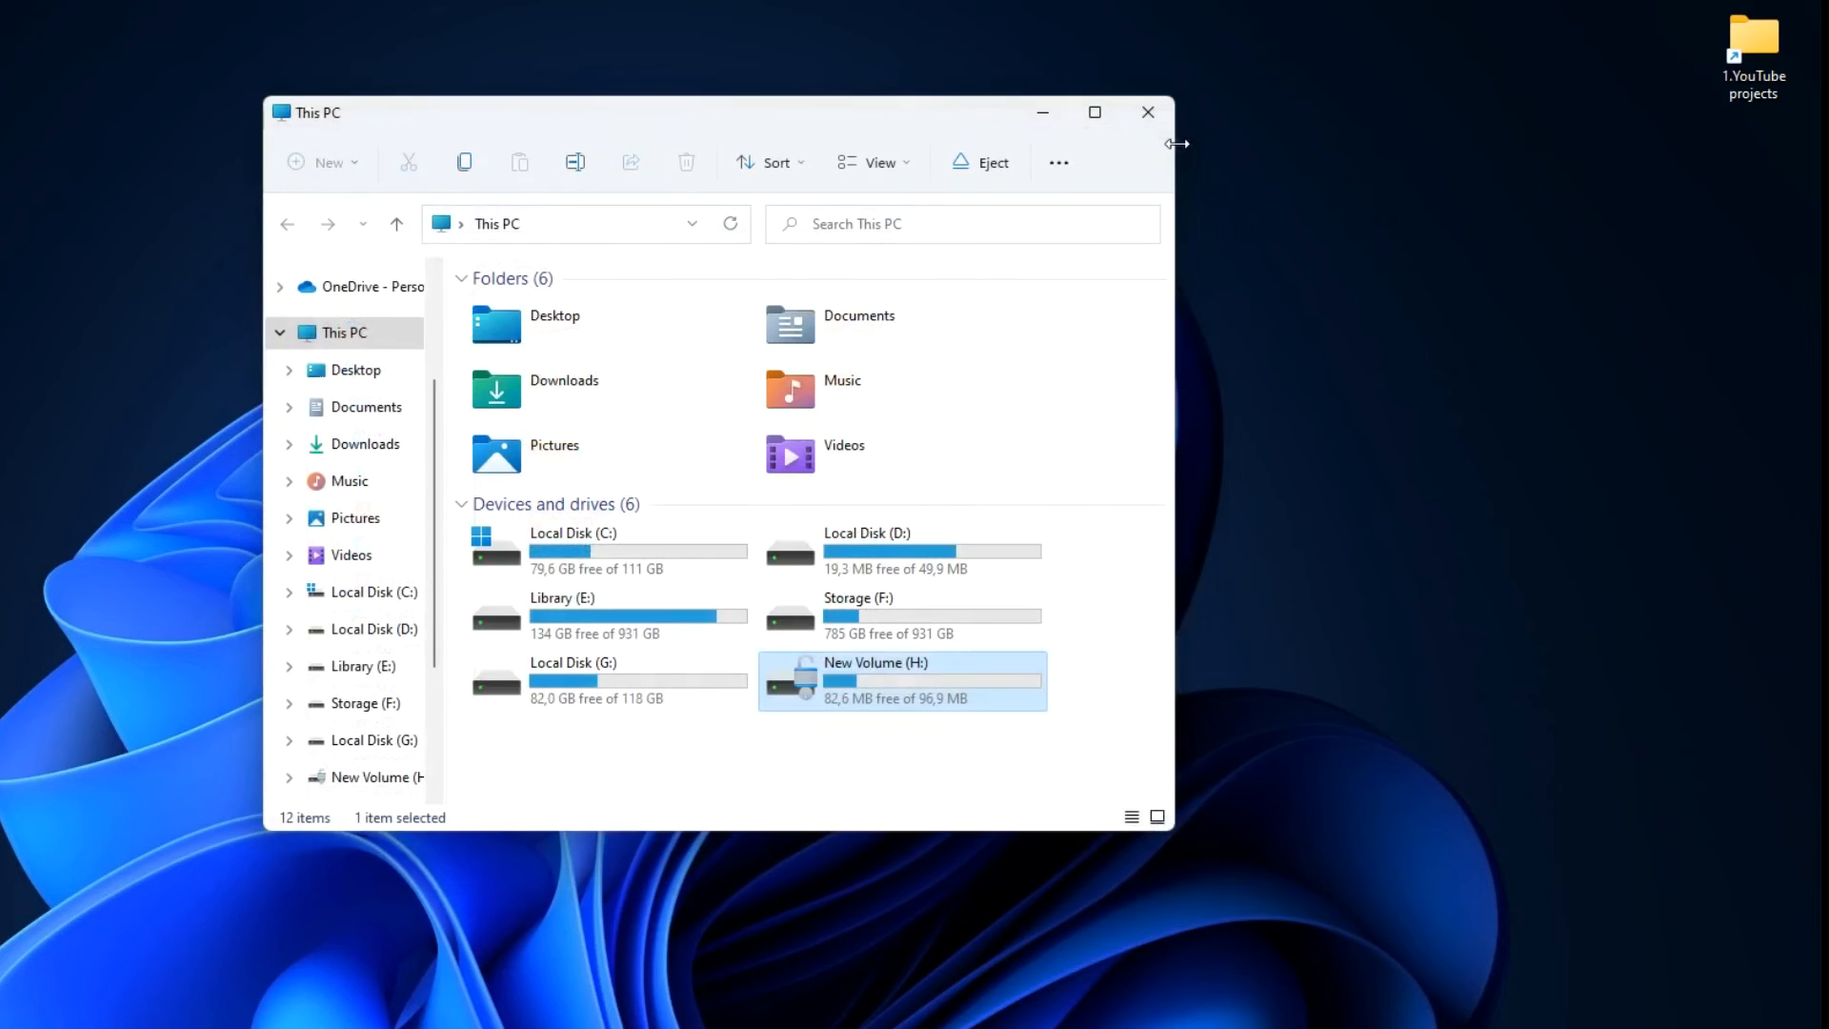
pyautogui.moveTo(863, 739)
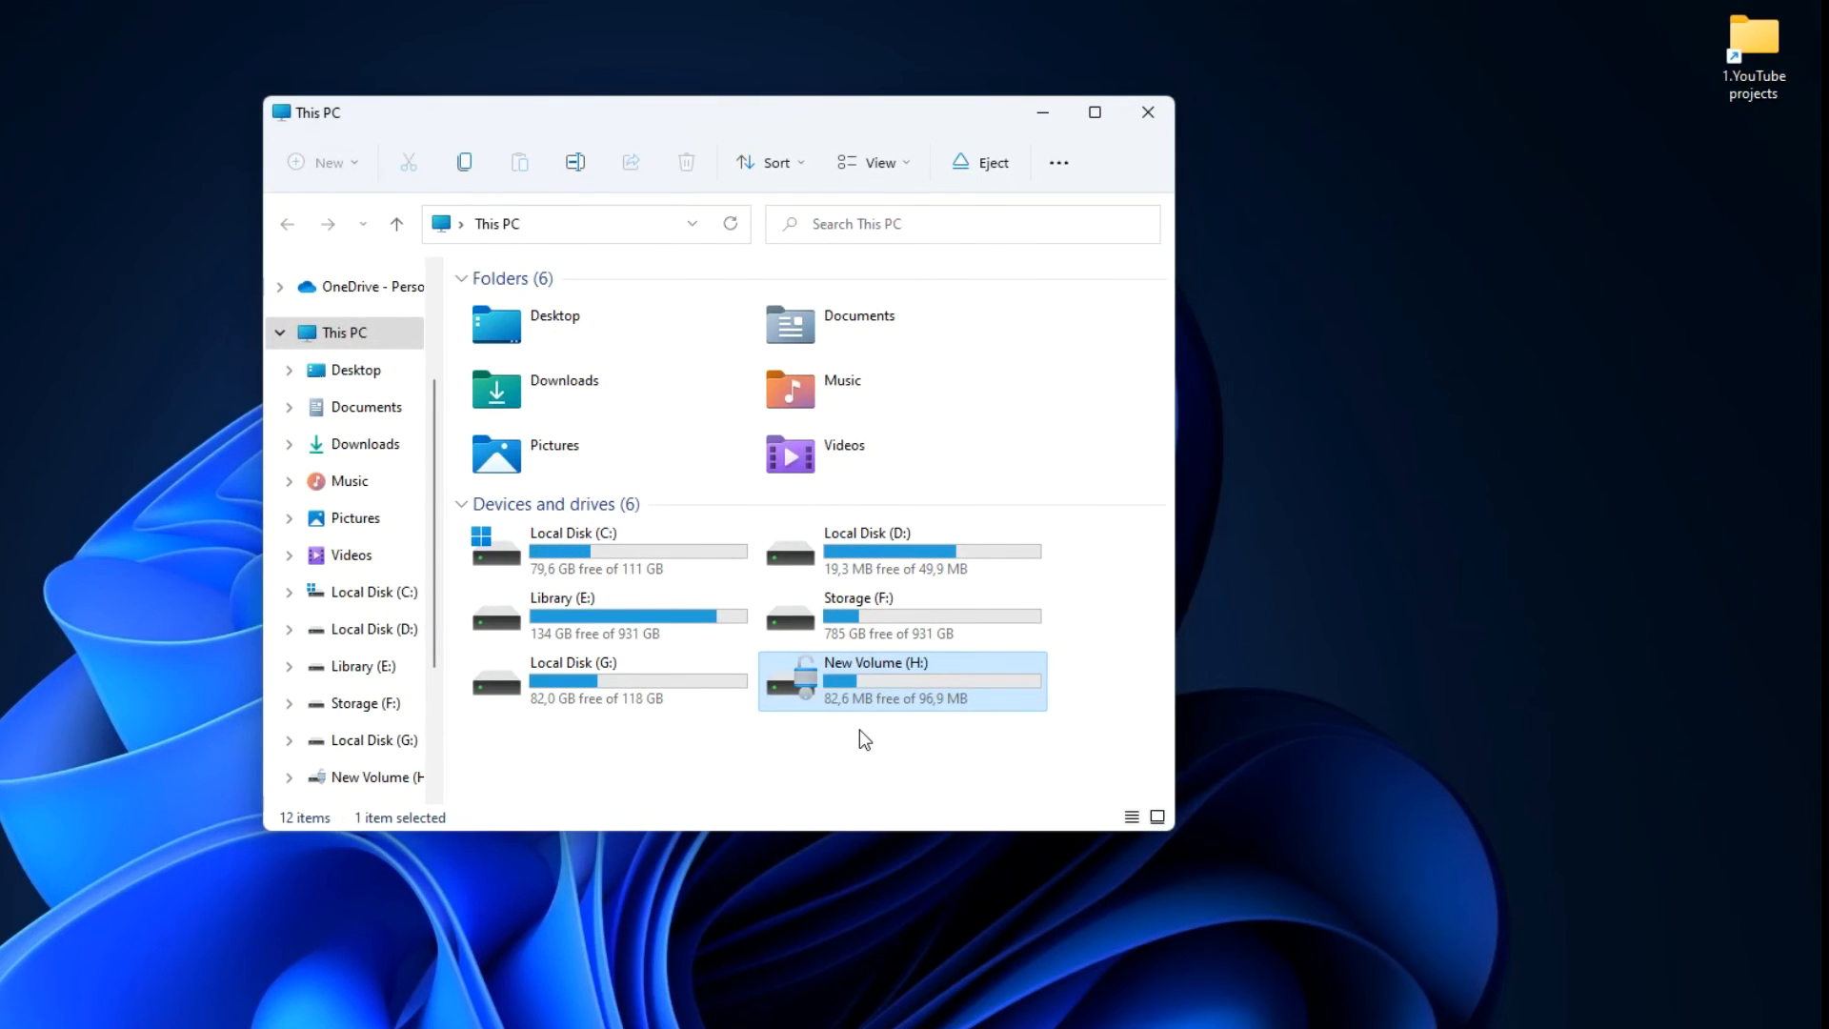
pyautogui.moveTo(950, 688)
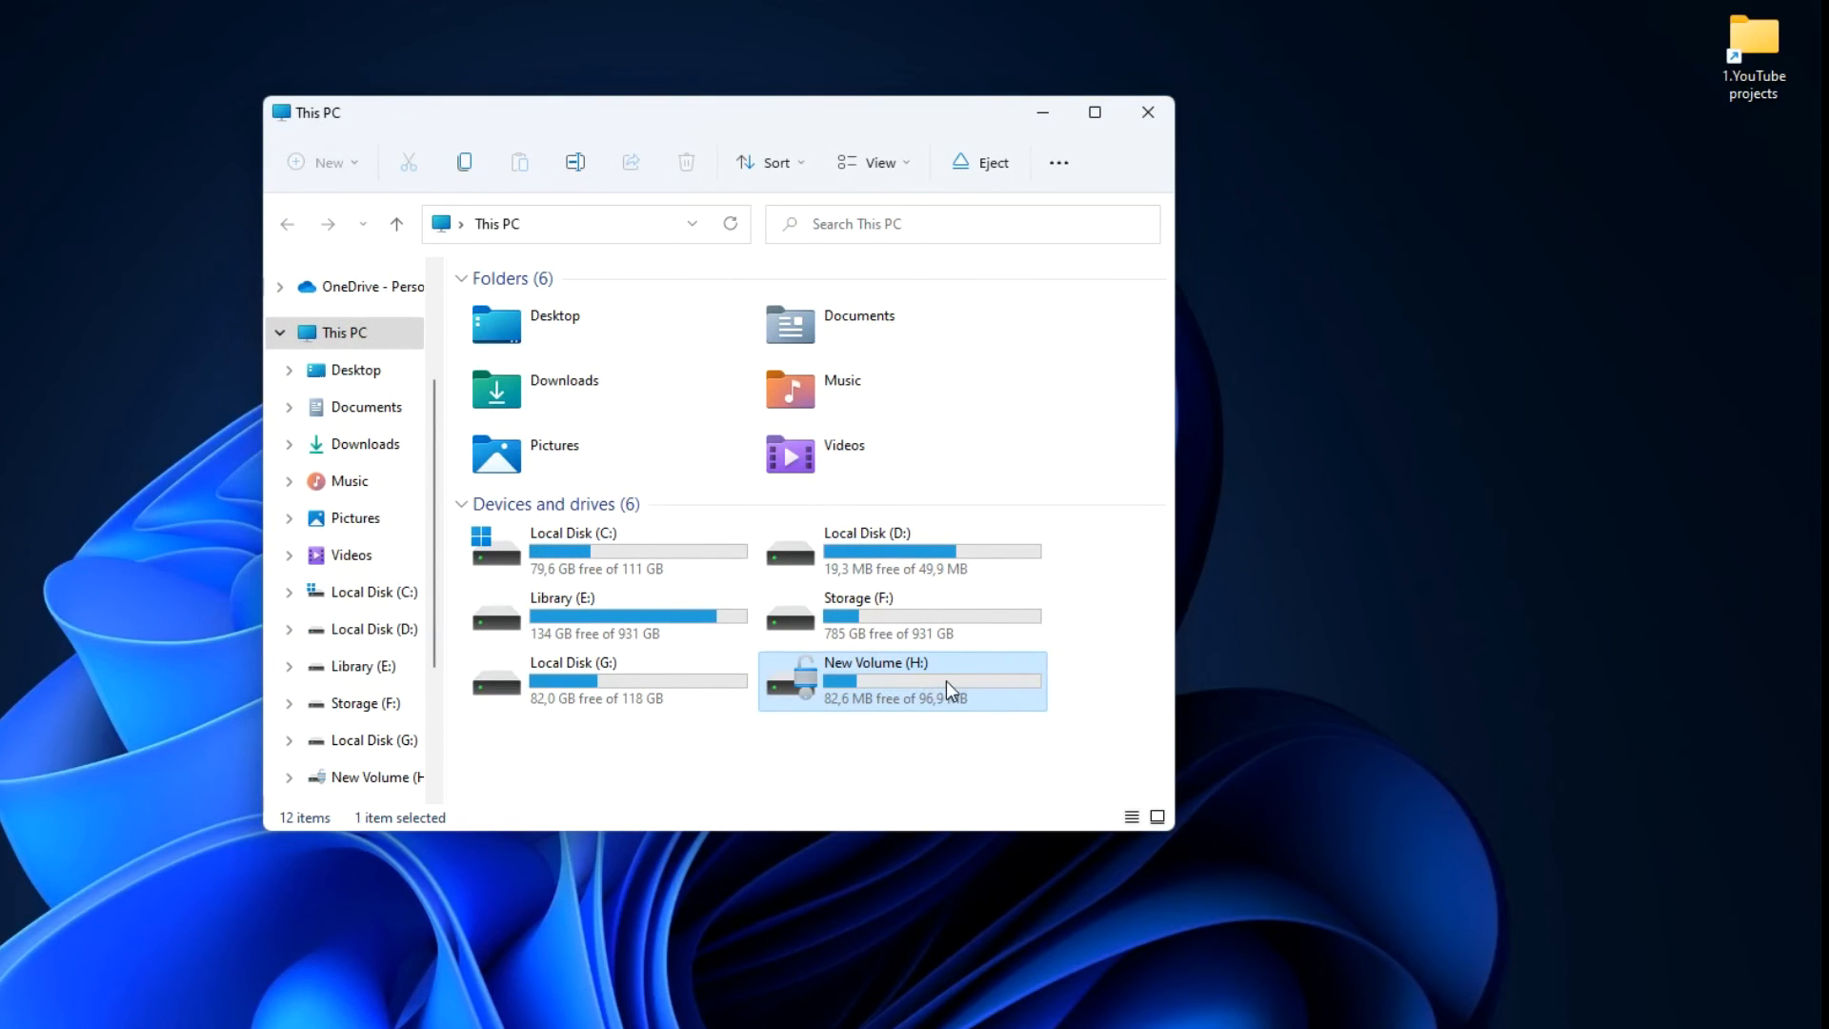
pyautogui.rightClick(947, 688)
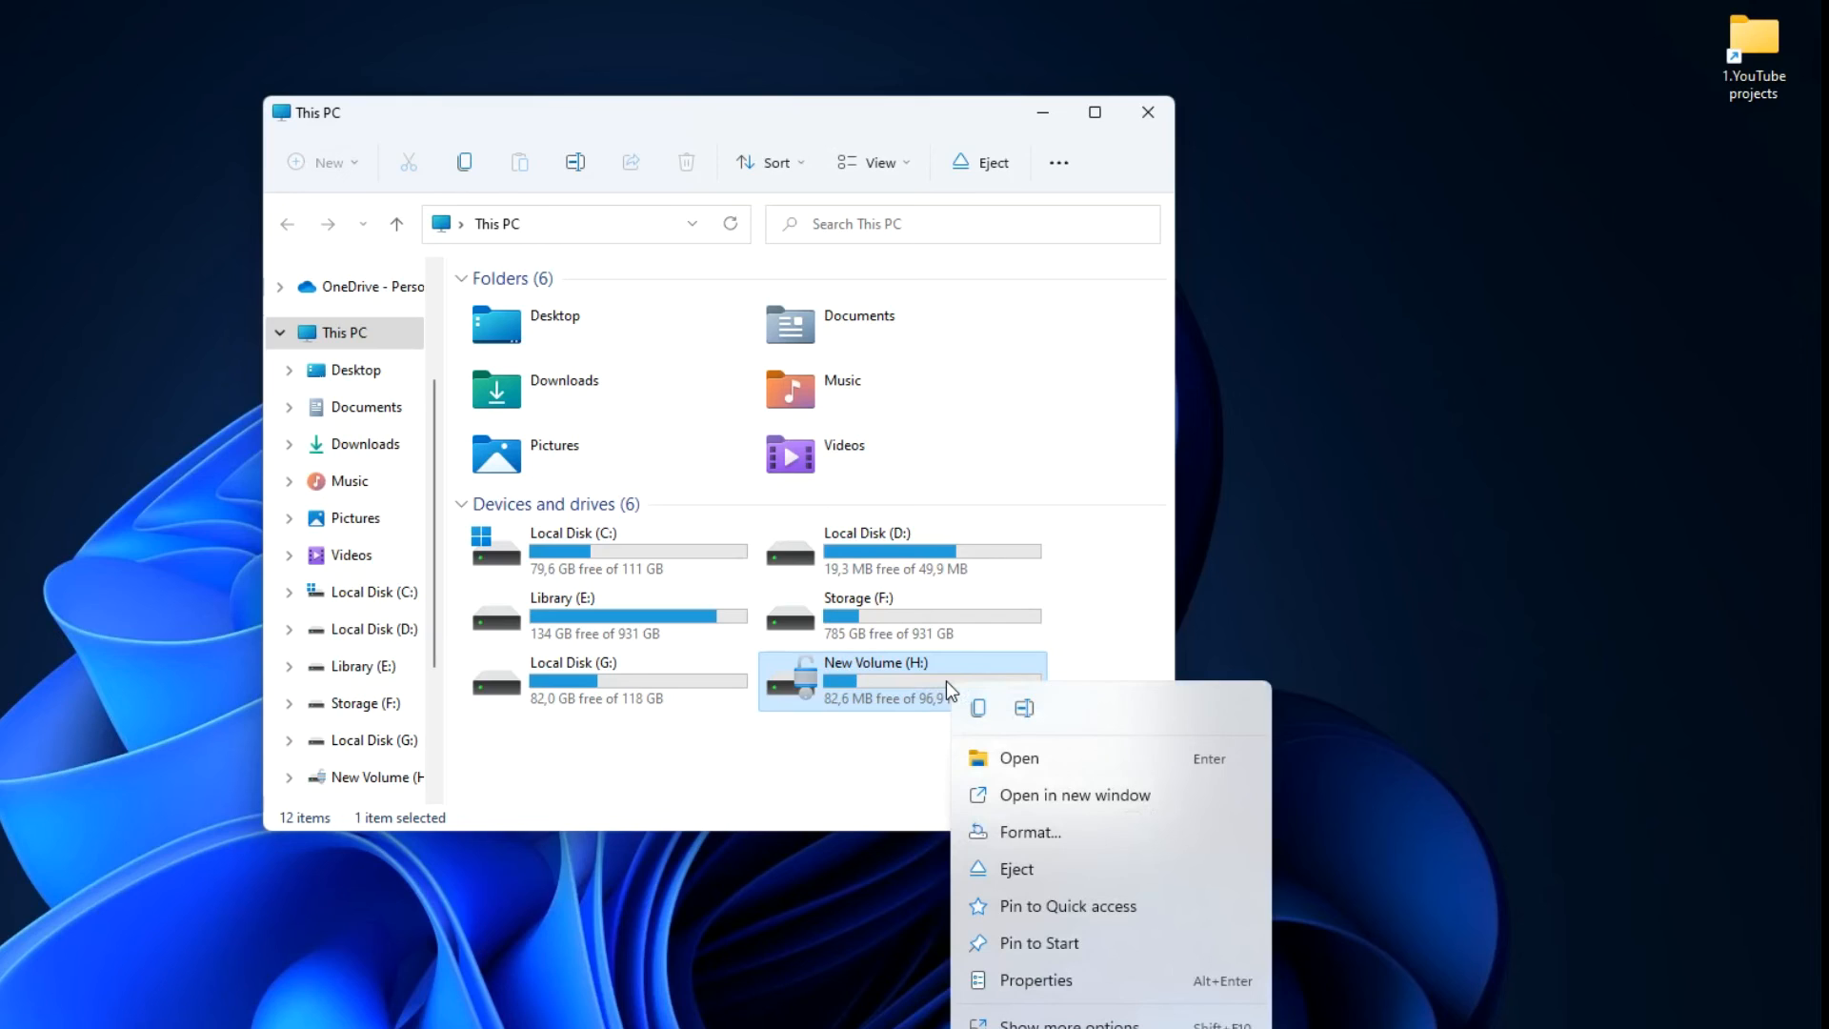
pyautogui.moveTo(1143, 884)
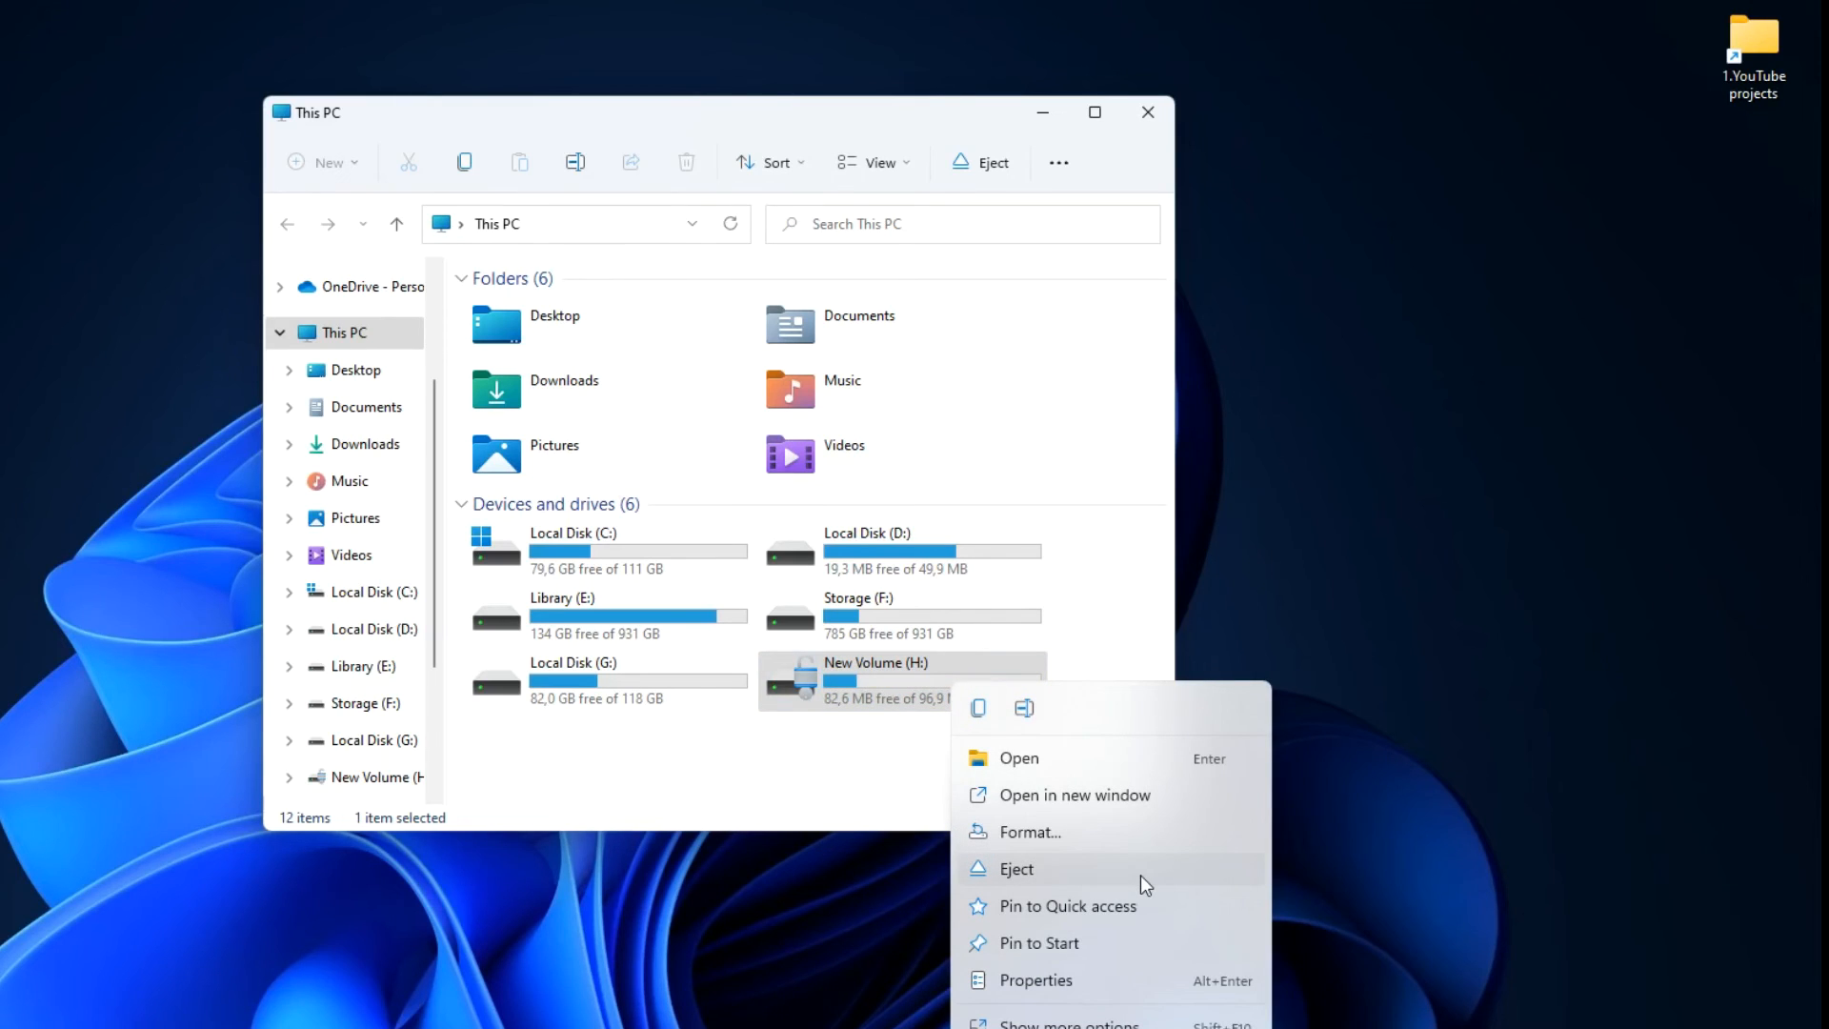
pyautogui.click(1016, 868)
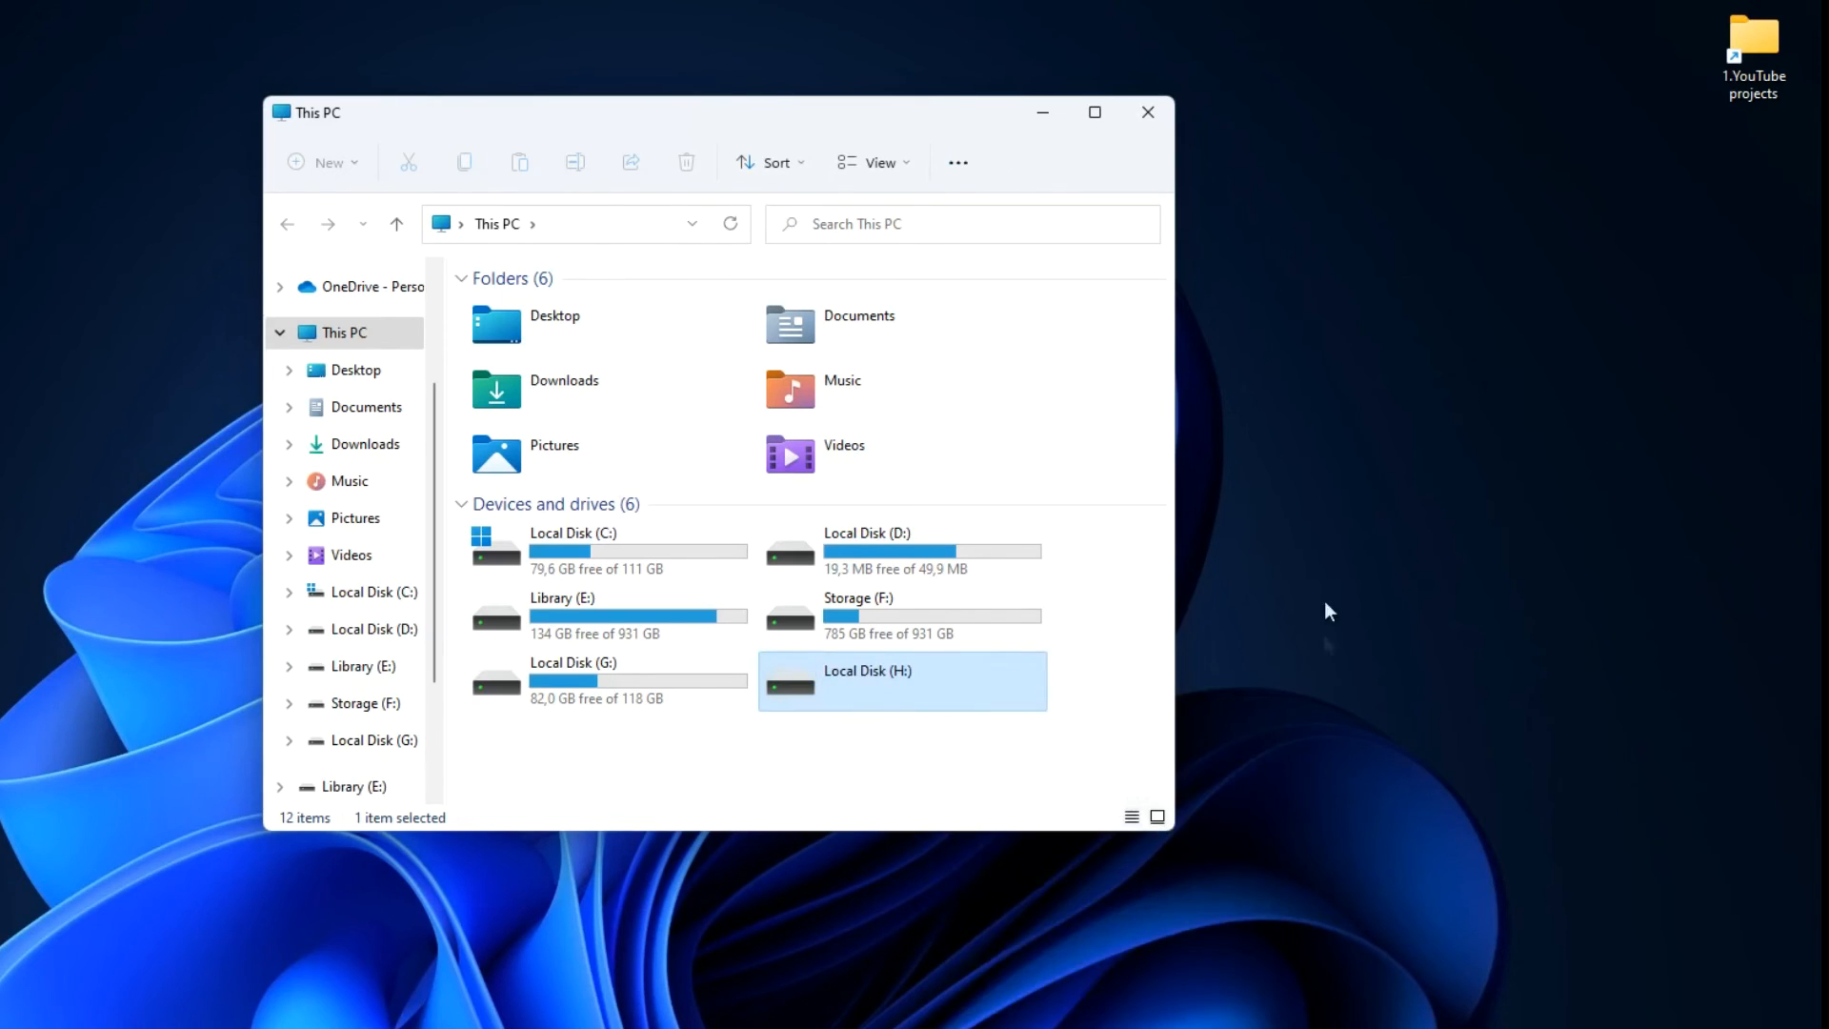
pyautogui.click(1144, 112)
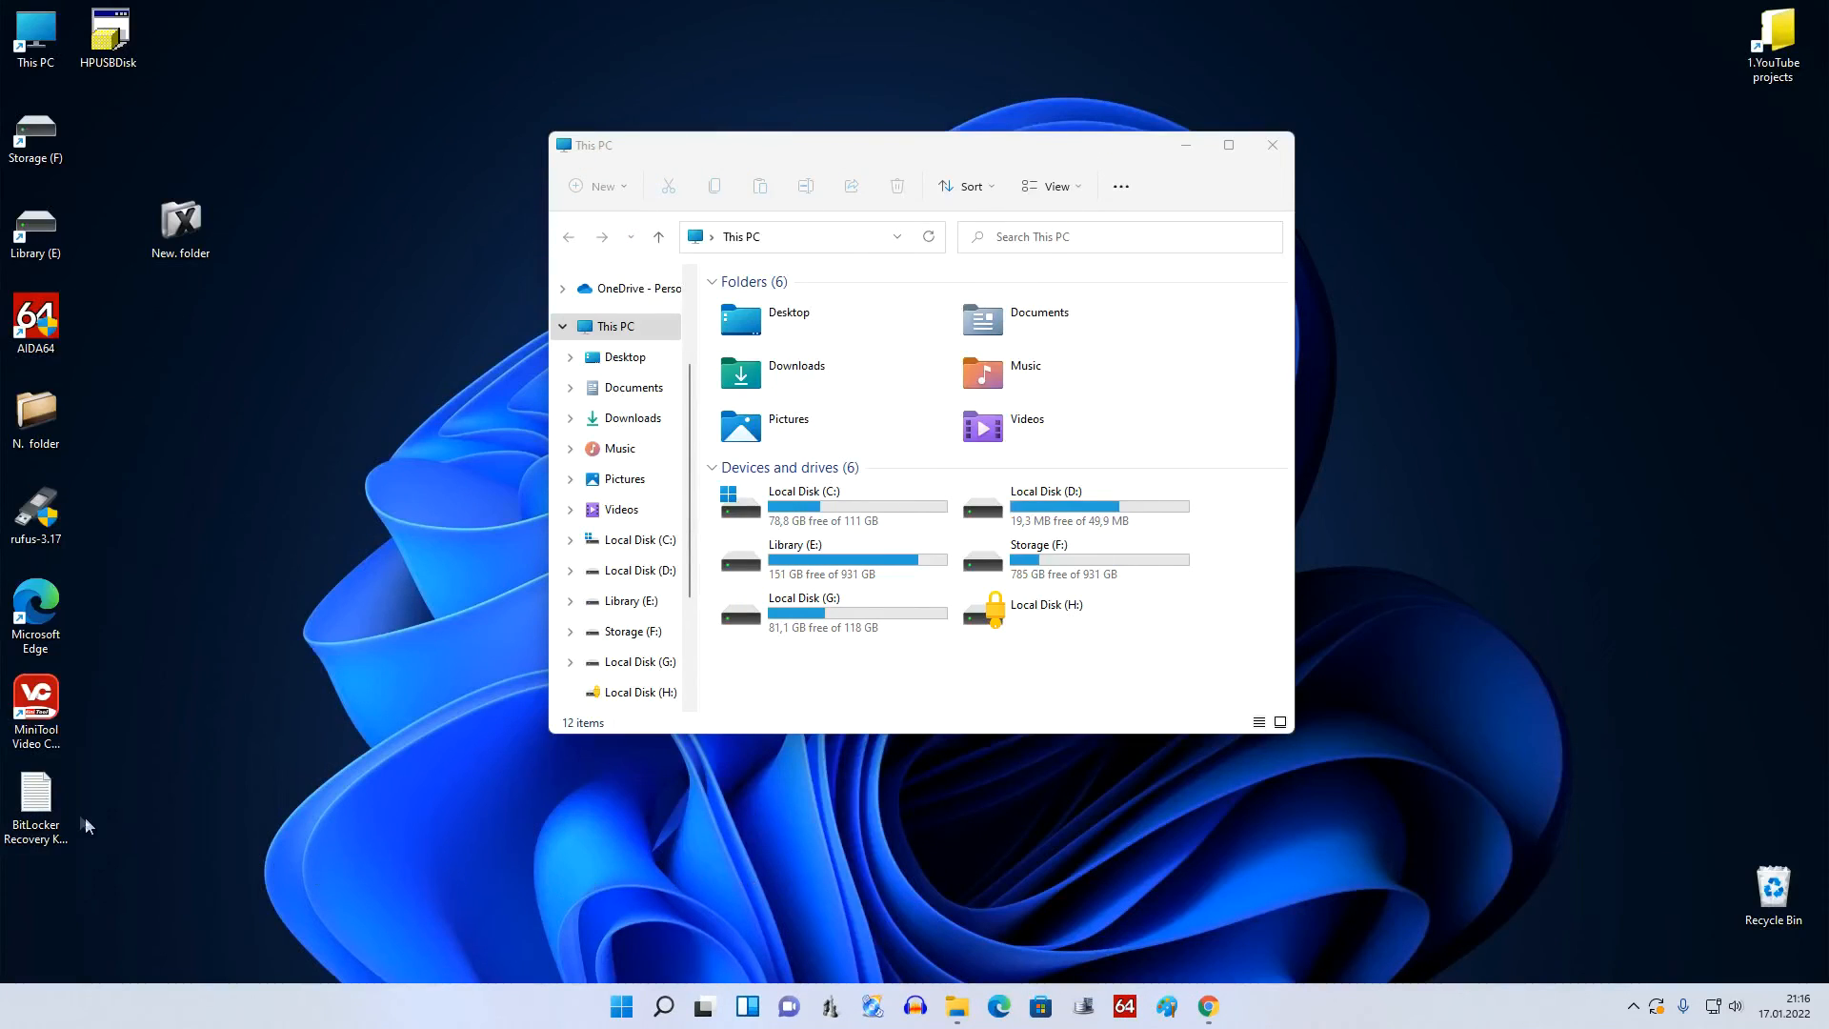
# Open the desktop BitLocker Recovery Key file in Notepad and copy the key.
pyautogui.doubleClick(35, 799)
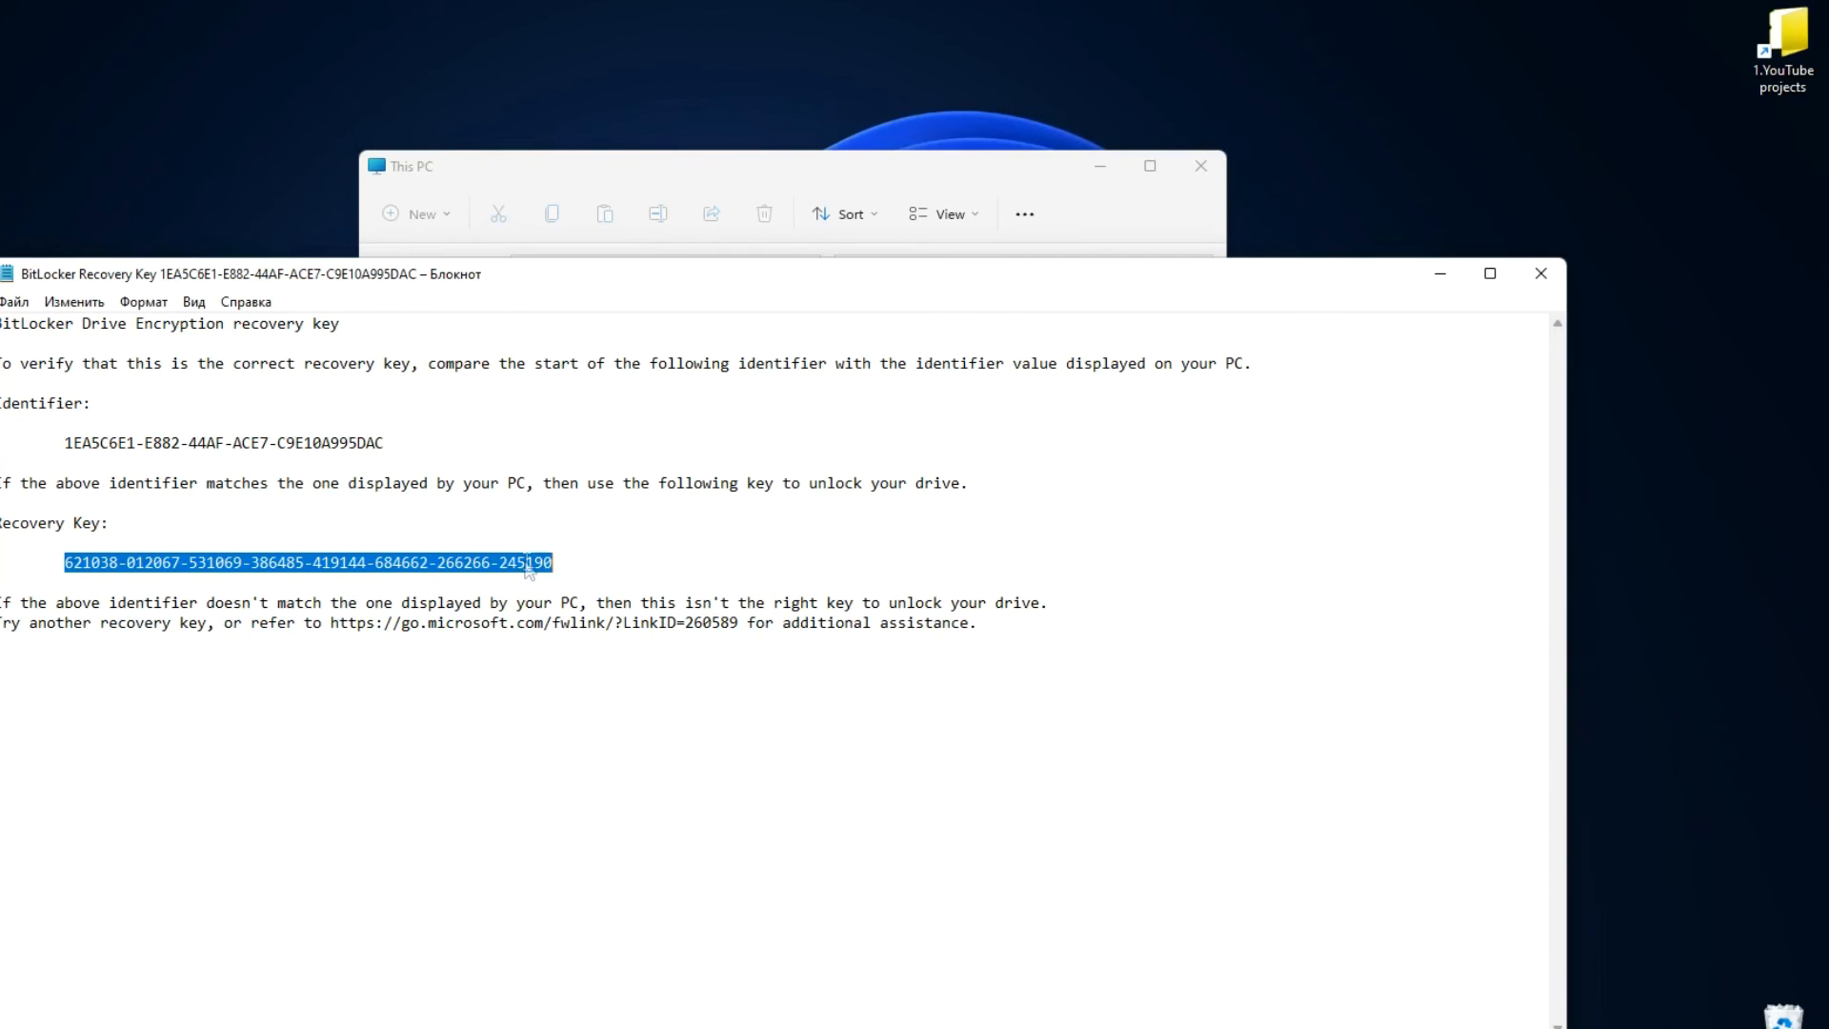
pyautogui.rightClick(526, 563)
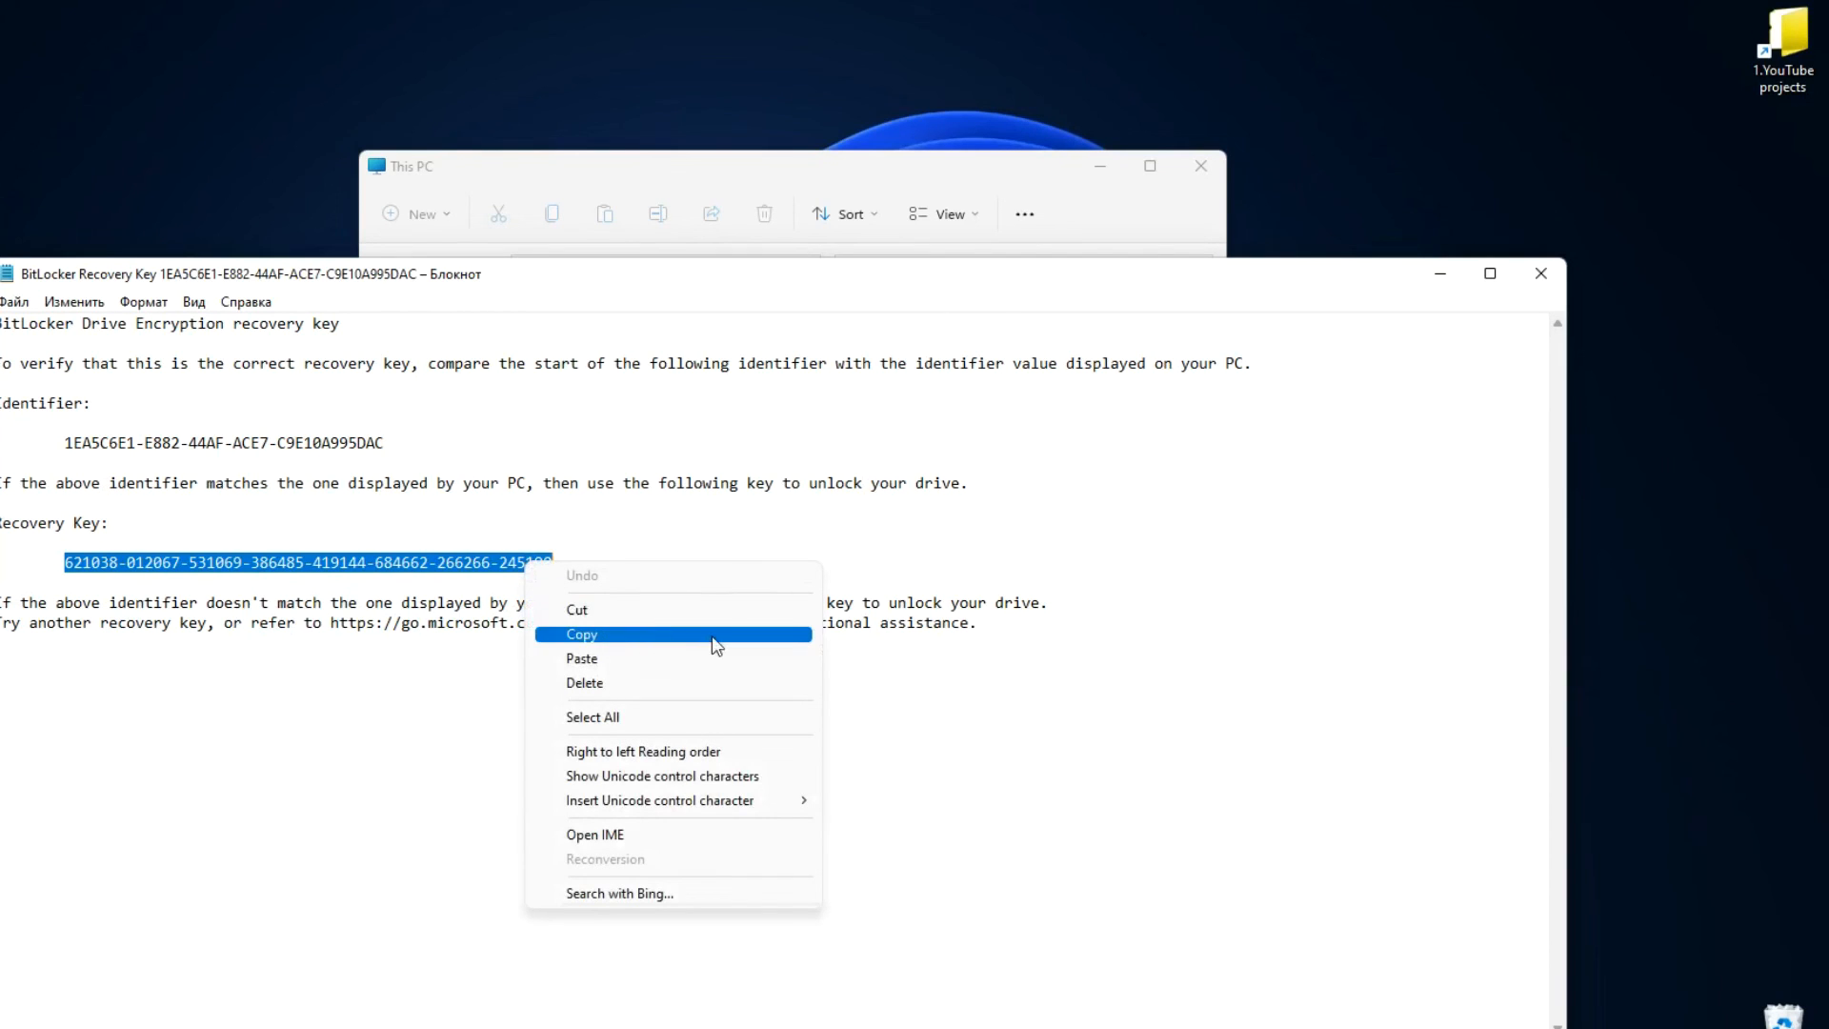
pyautogui.click(582, 634)
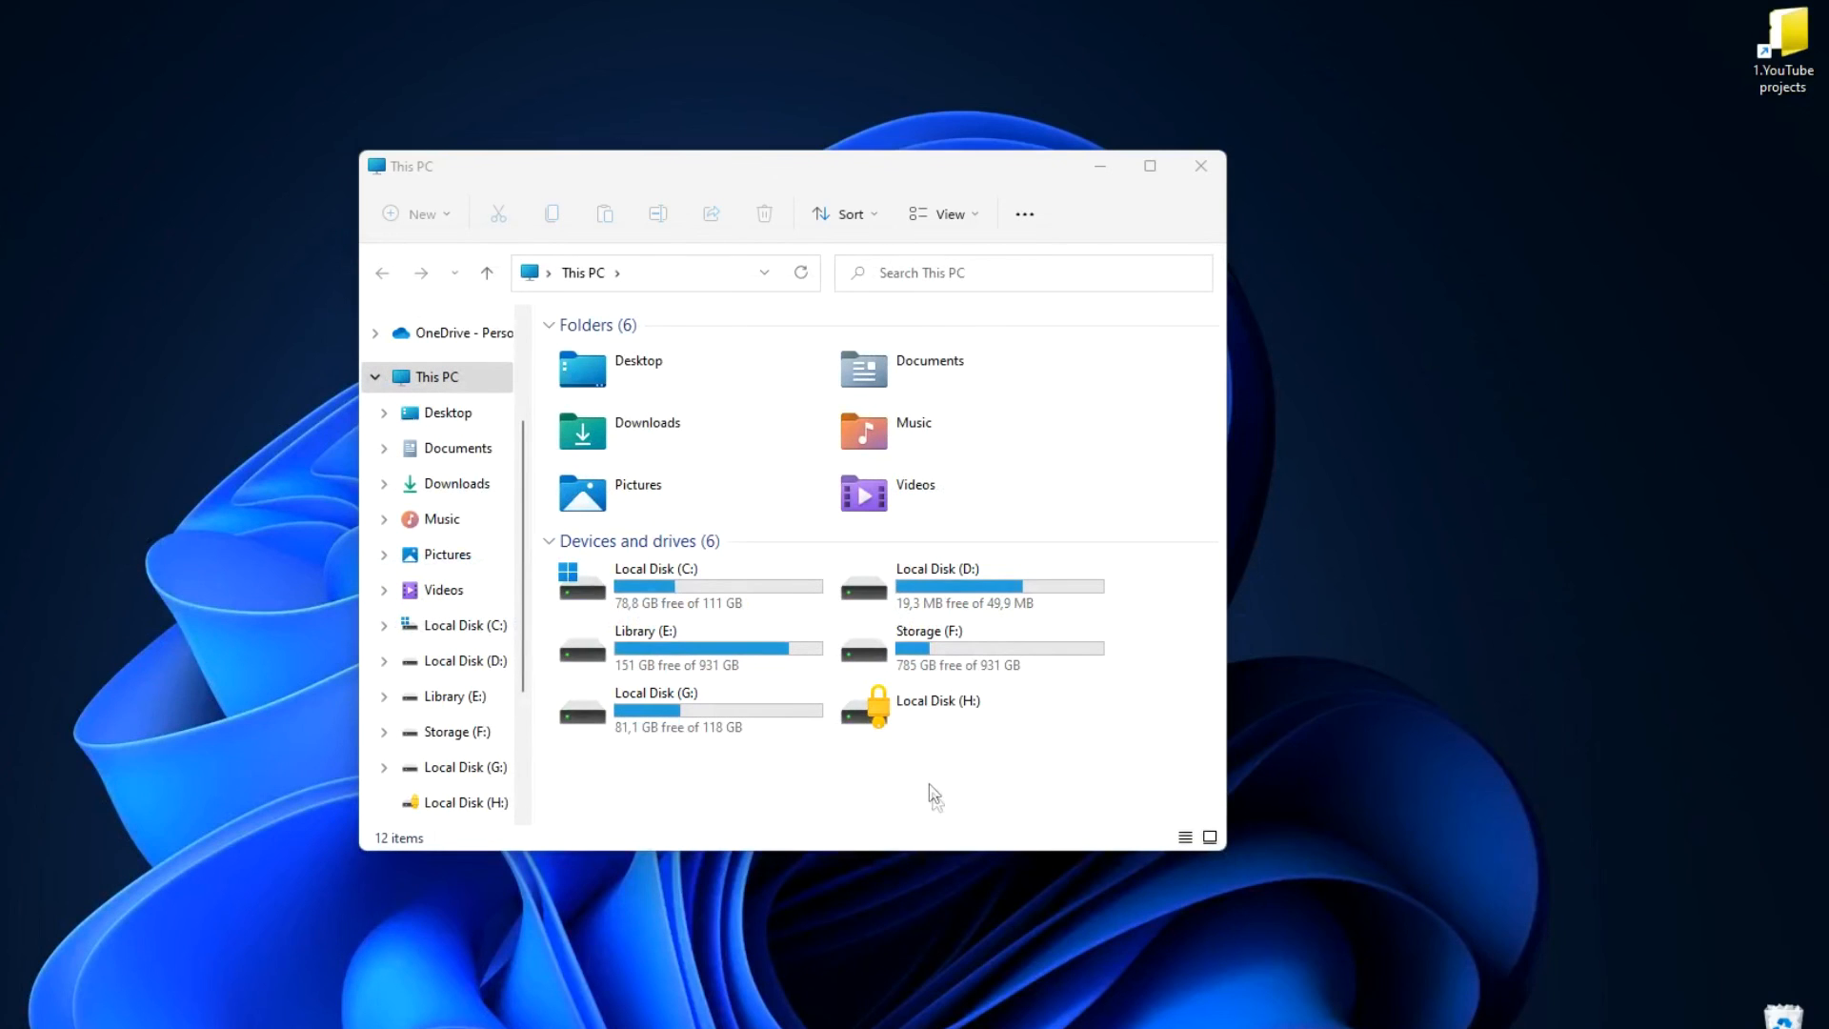
pyautogui.doubleClick(937, 701)
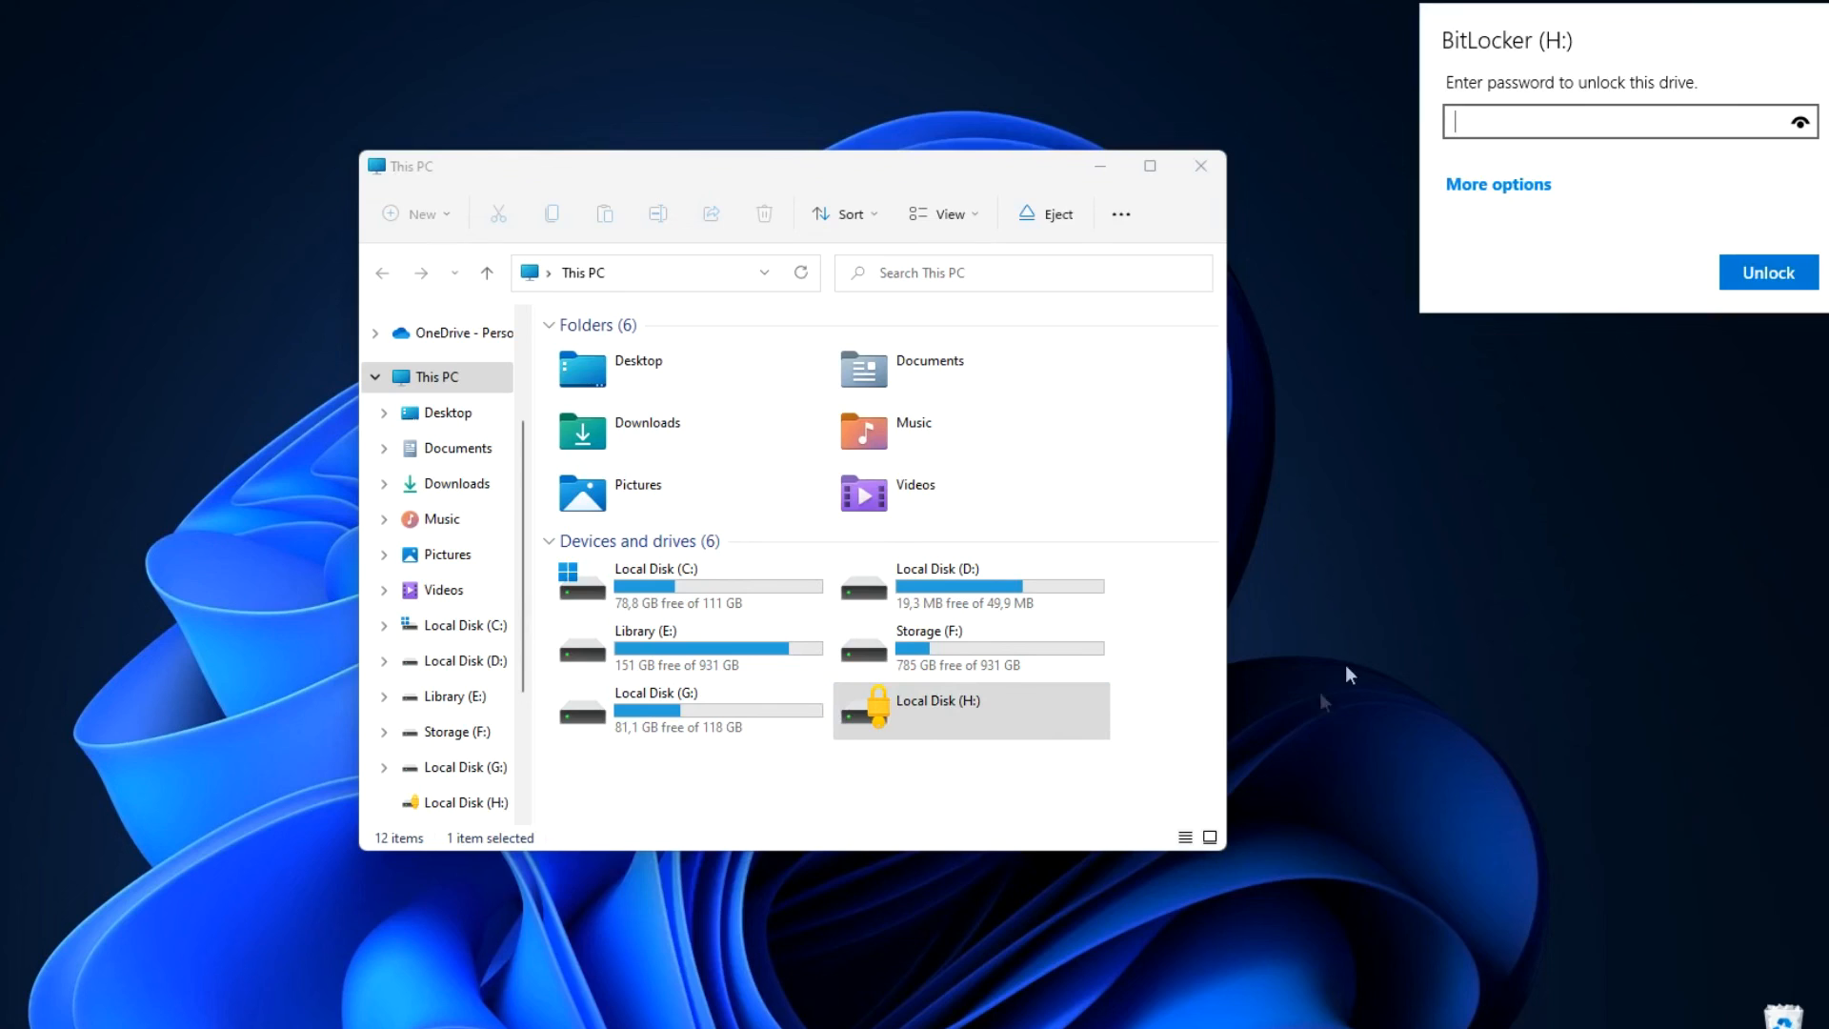
pyautogui.click(1498, 183)
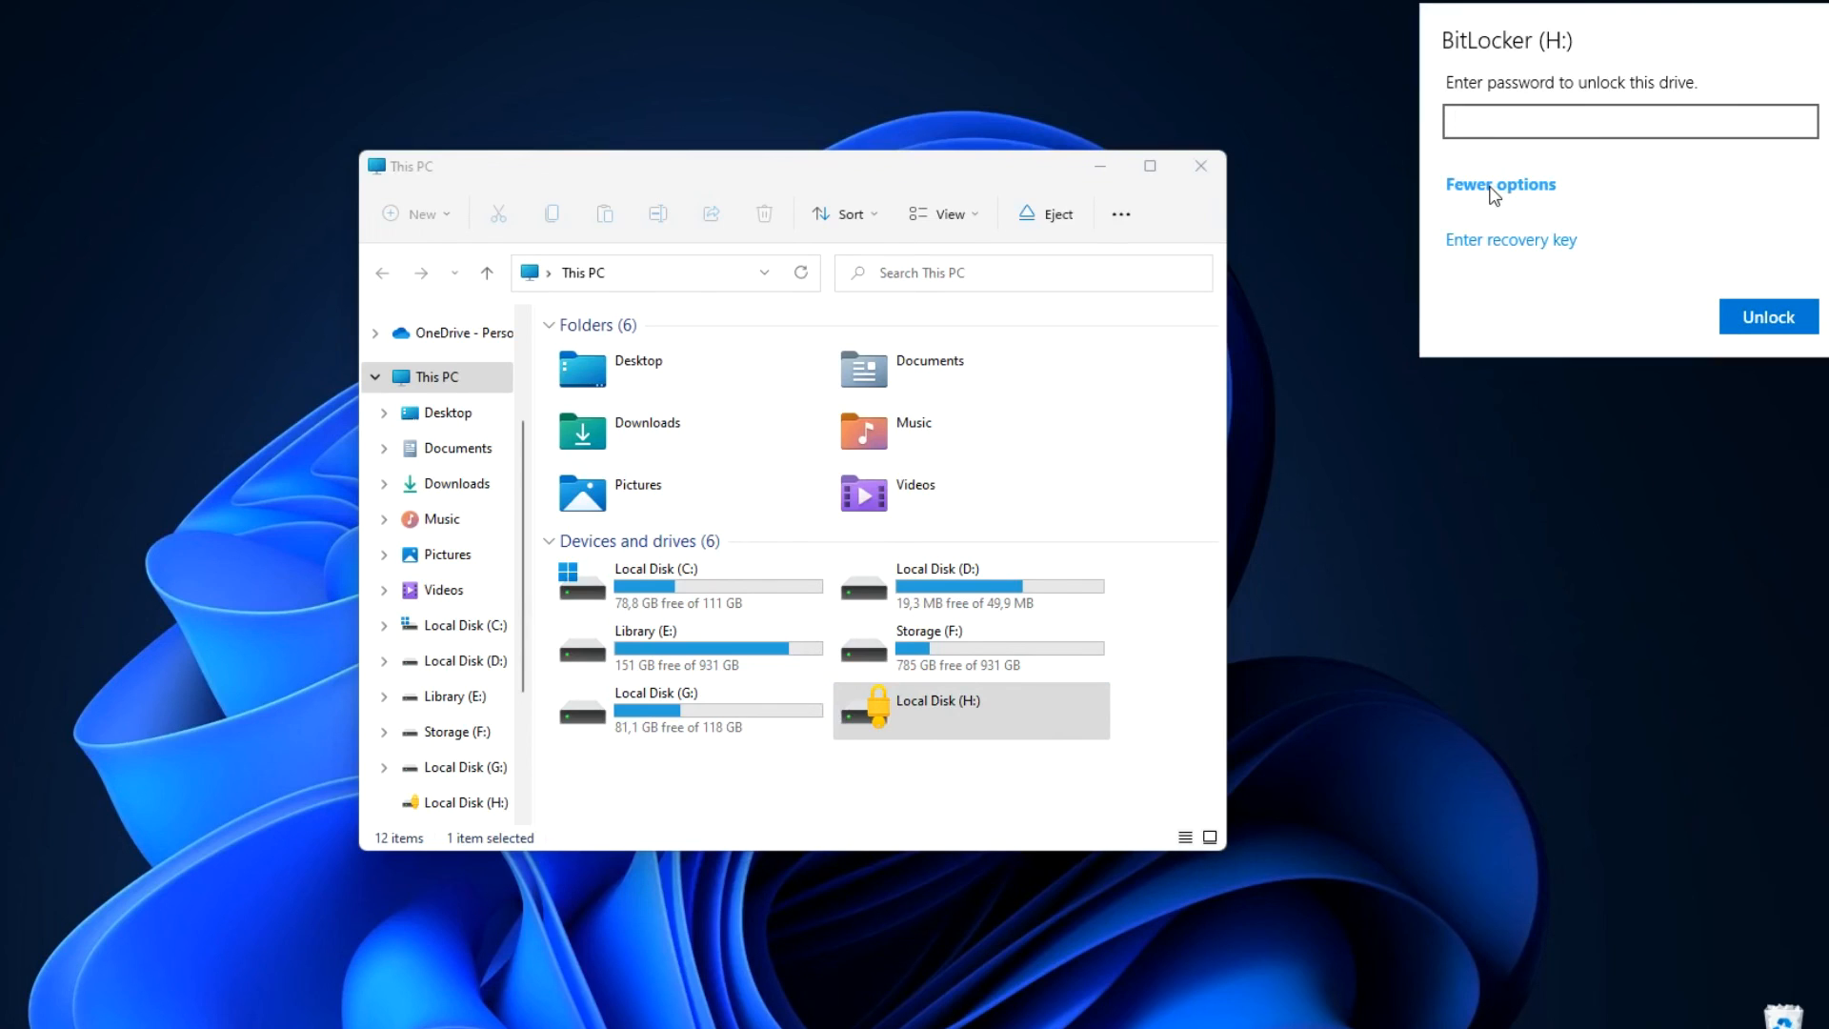
pyautogui.click(1509, 240)
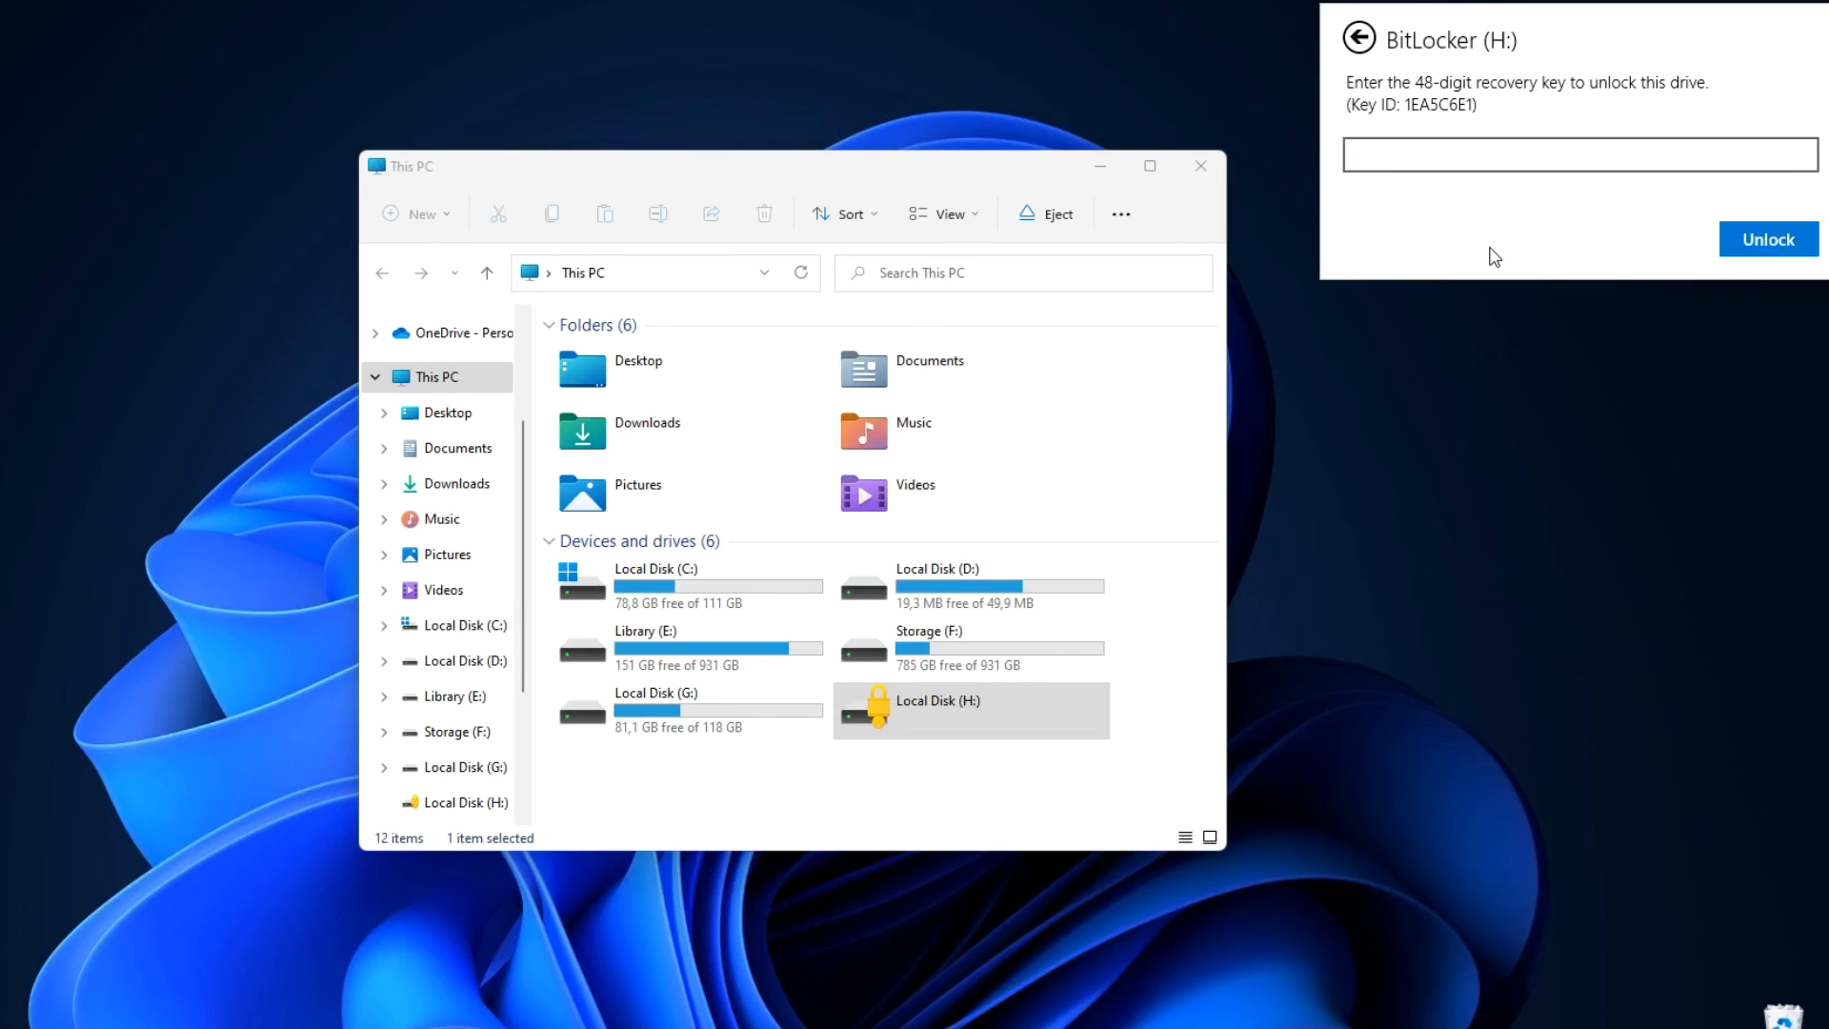
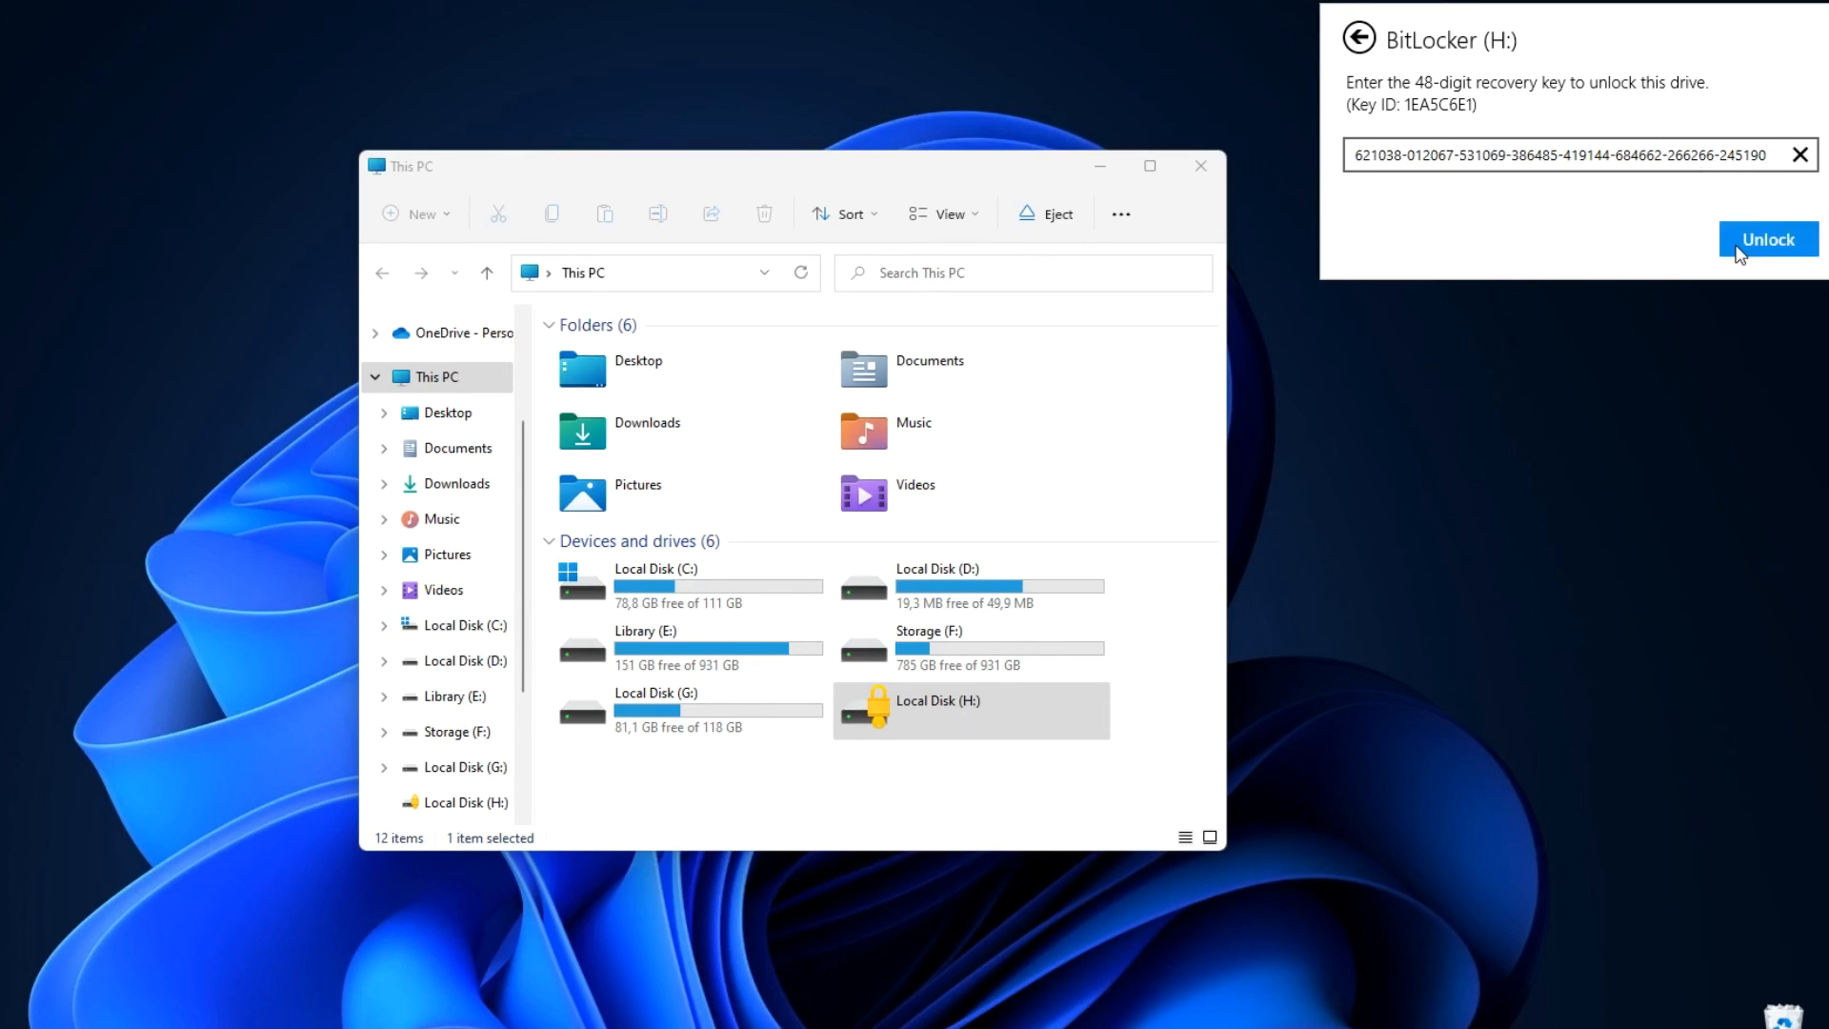
pyautogui.click(1766, 239)
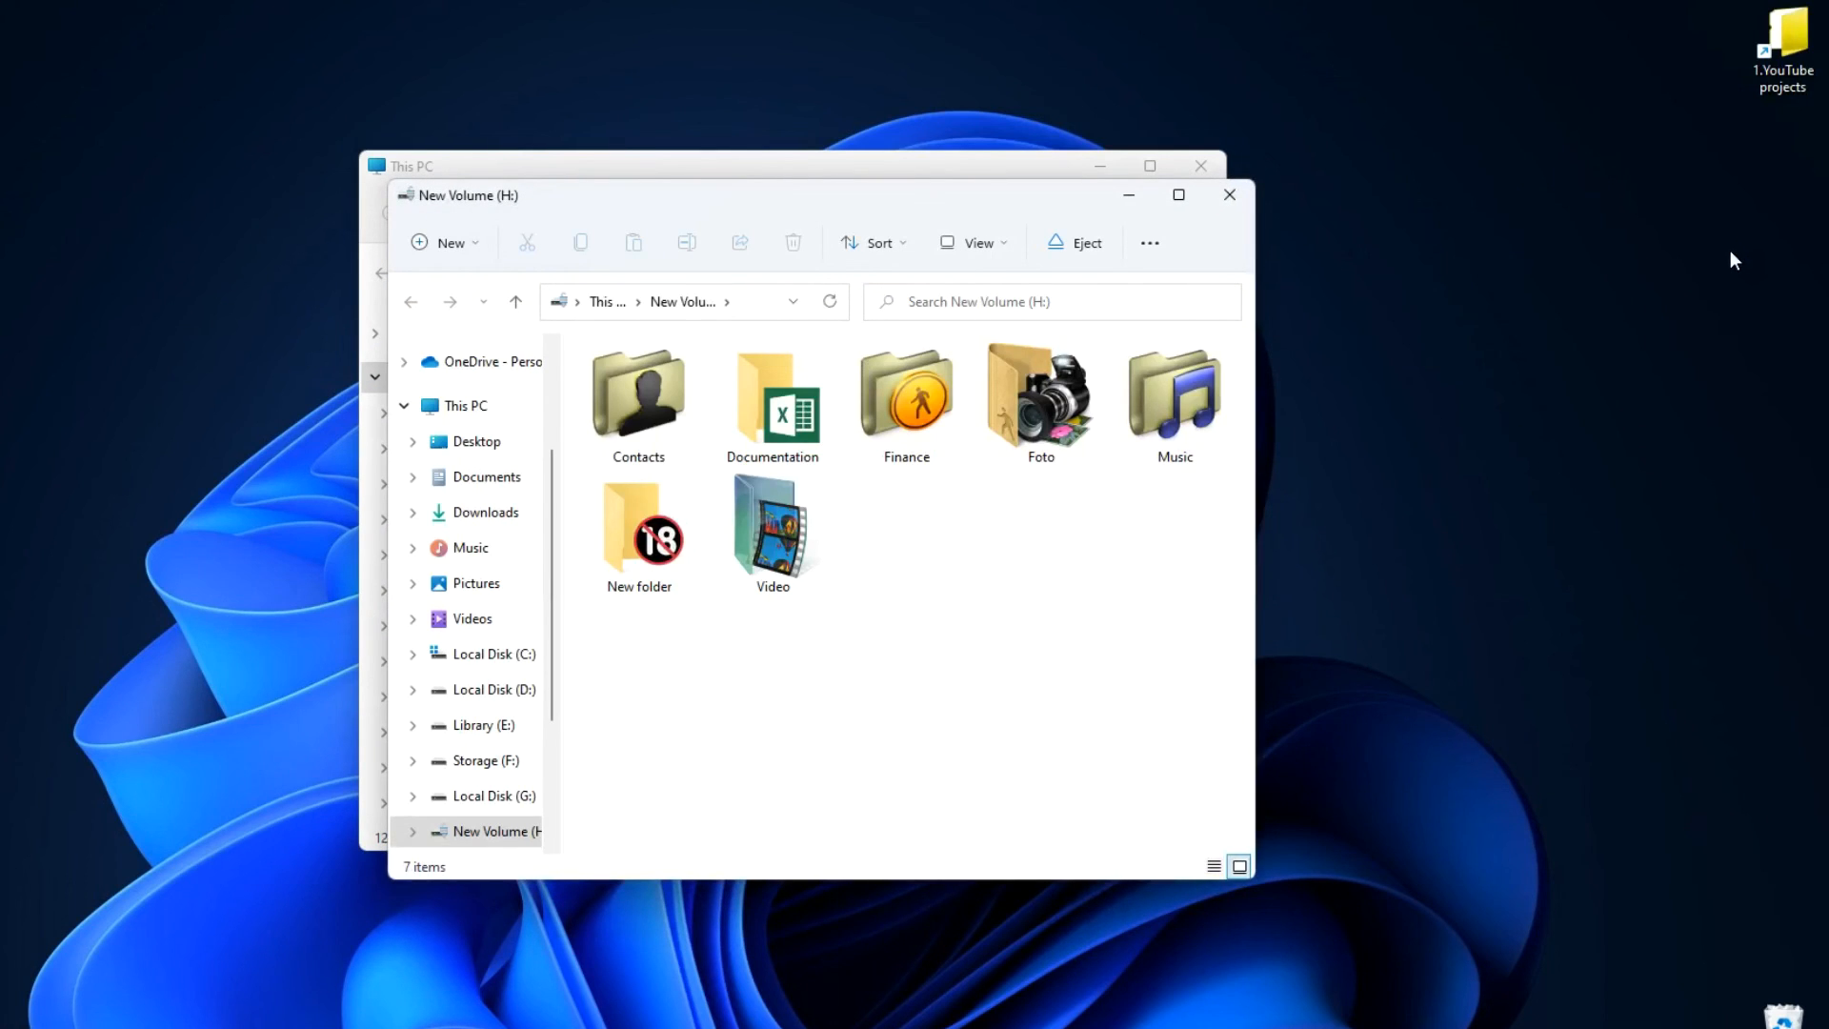
pyautogui.moveTo(1473, 228)
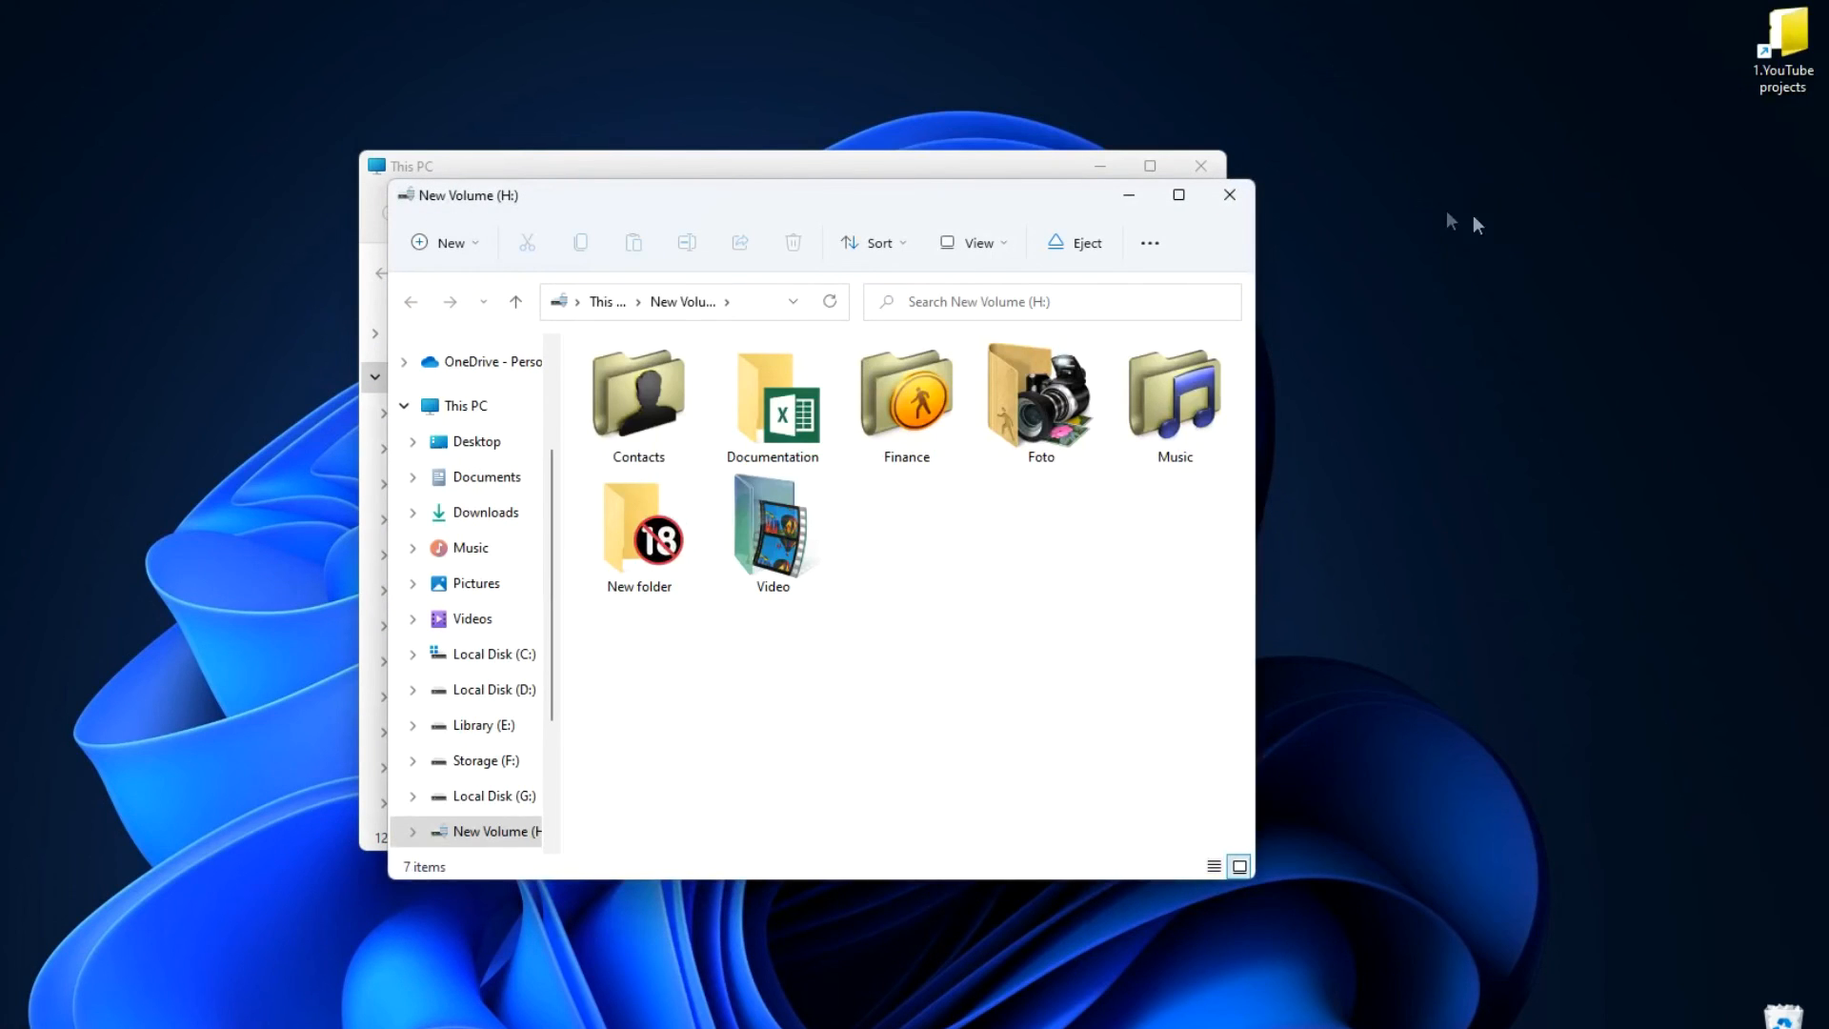
pyautogui.moveTo(1228, 194)
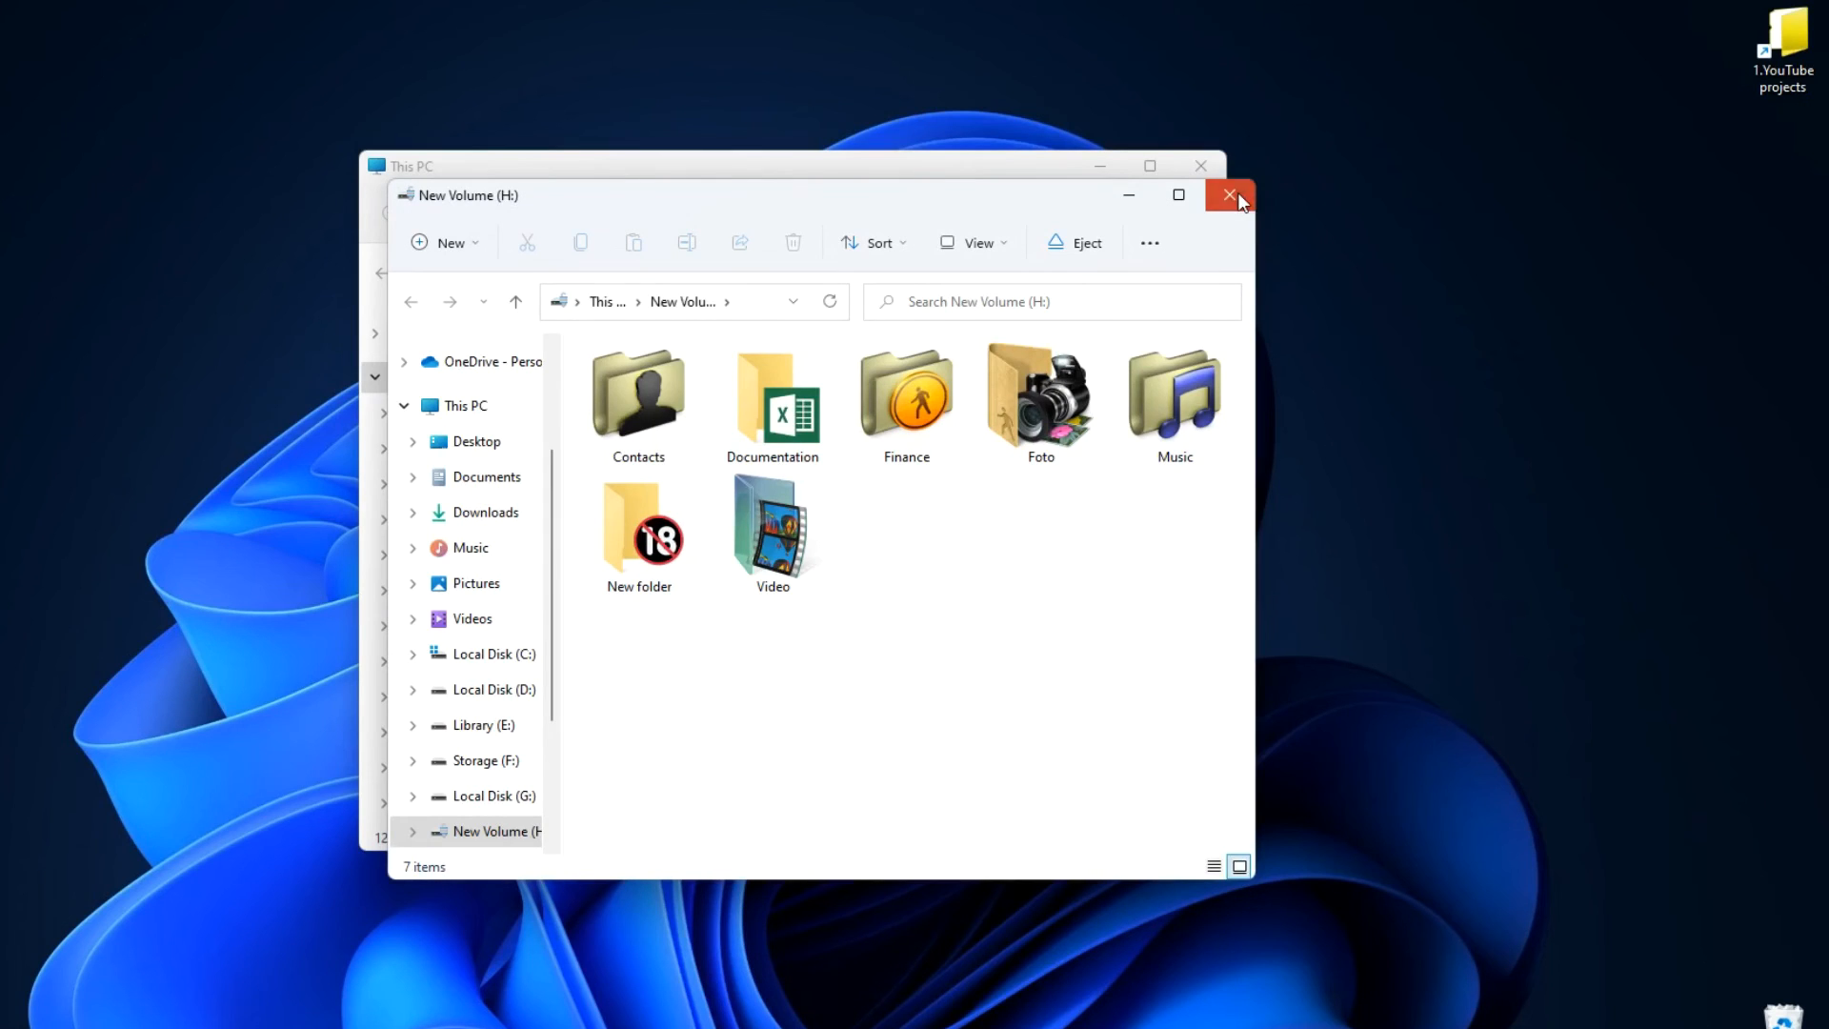
pyautogui.click(1231, 195)
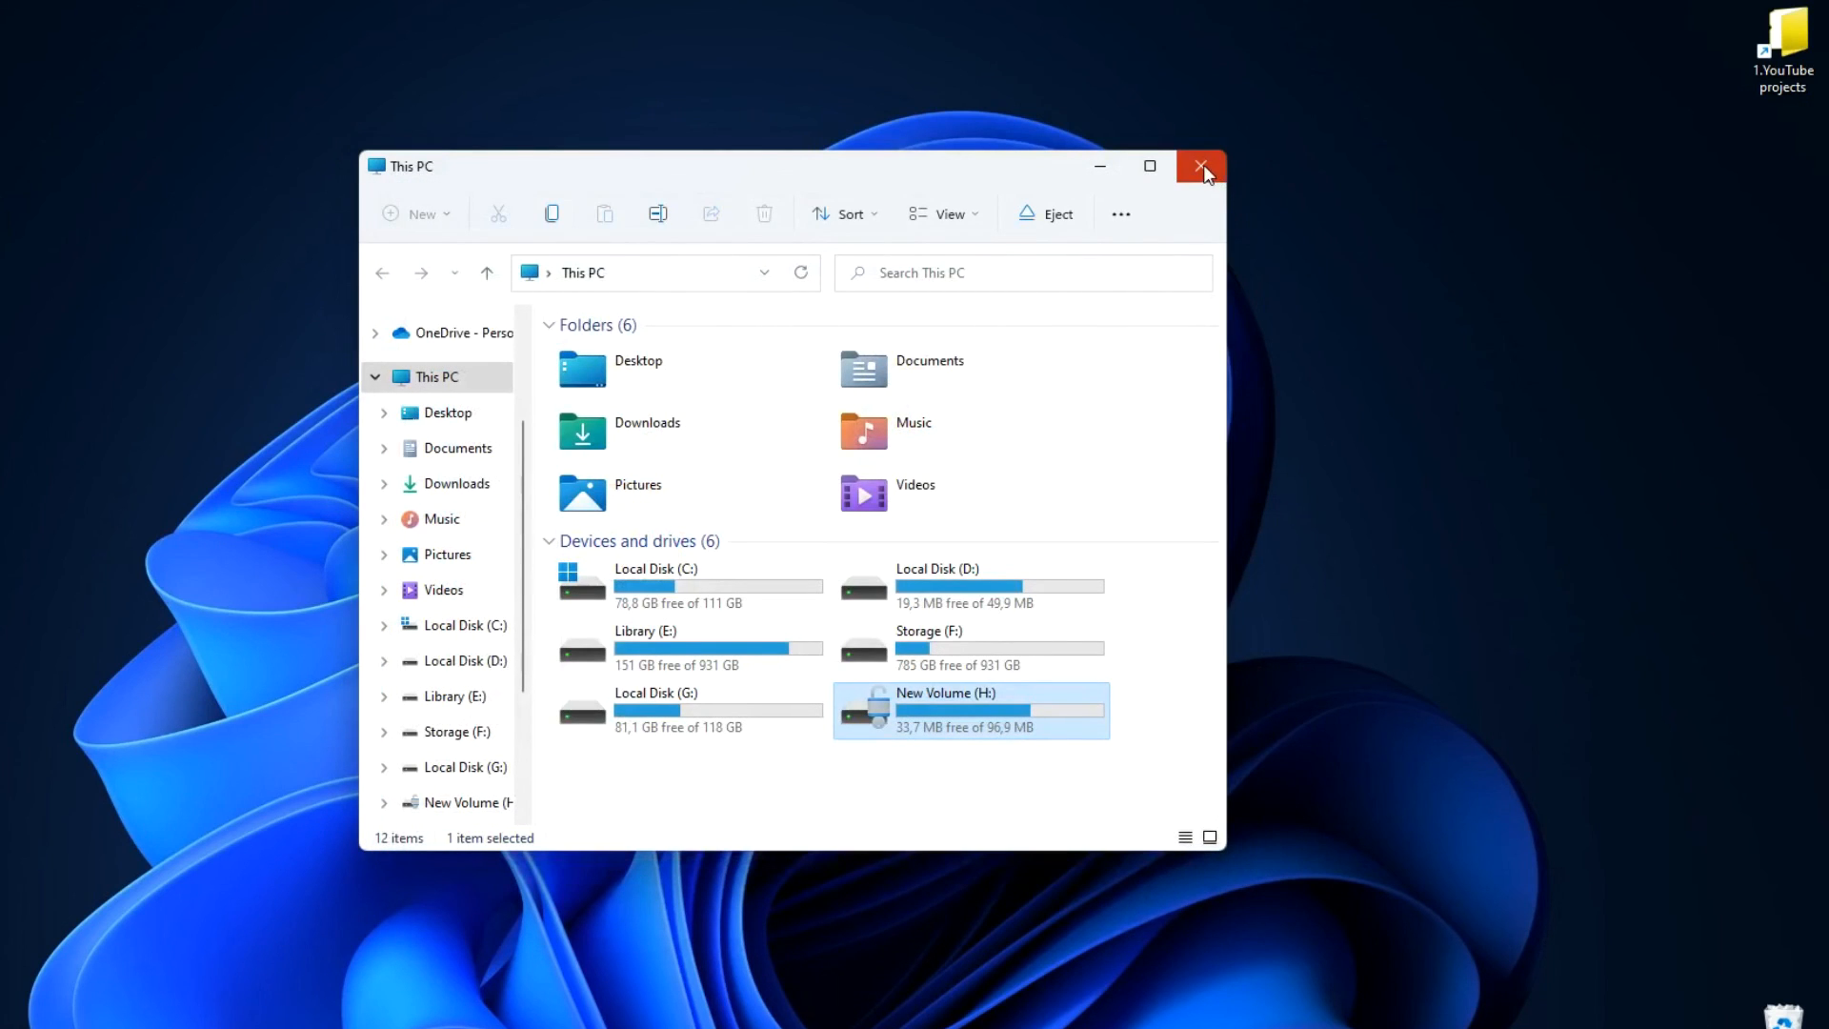
pyautogui.click(1200, 165)
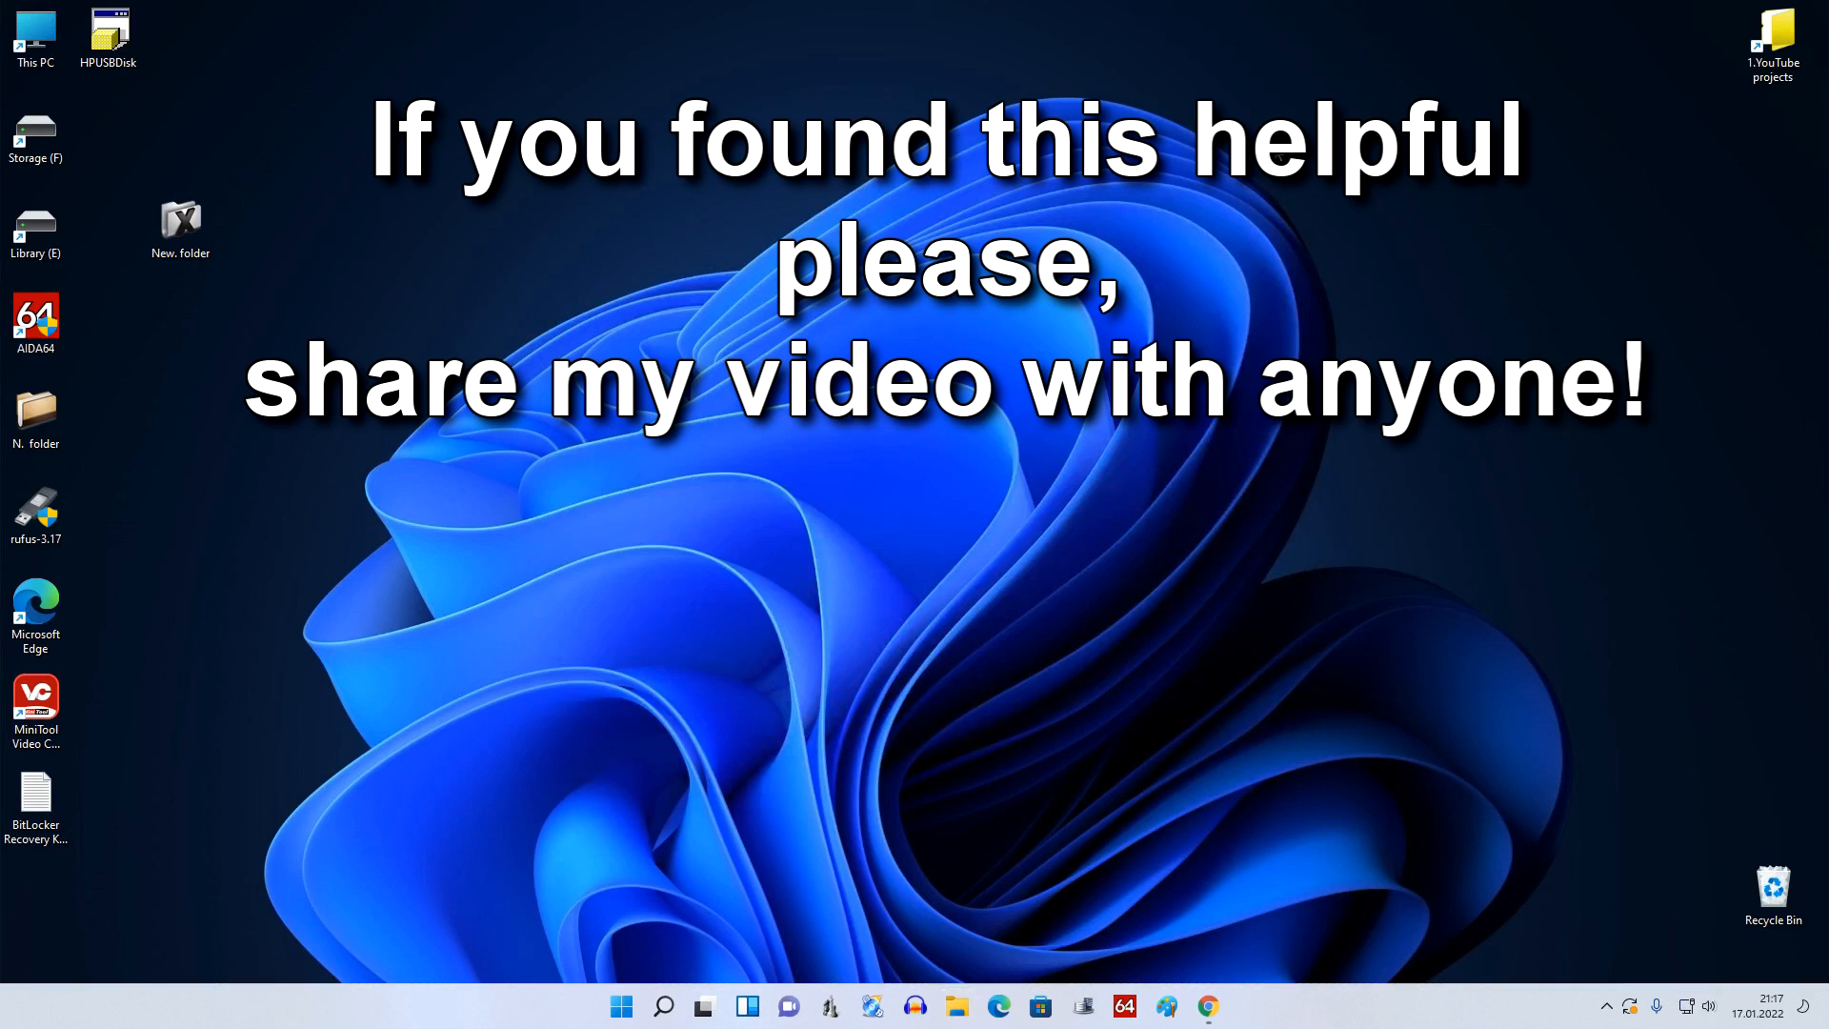